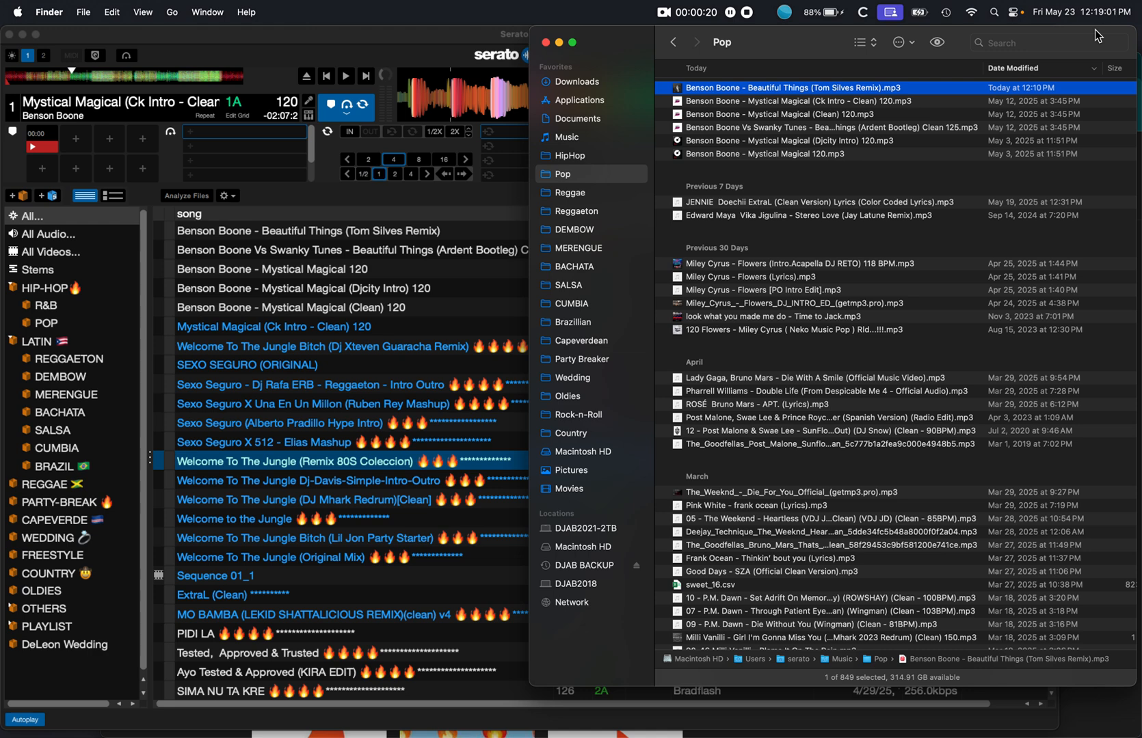
pyautogui.moveTo(763, 93)
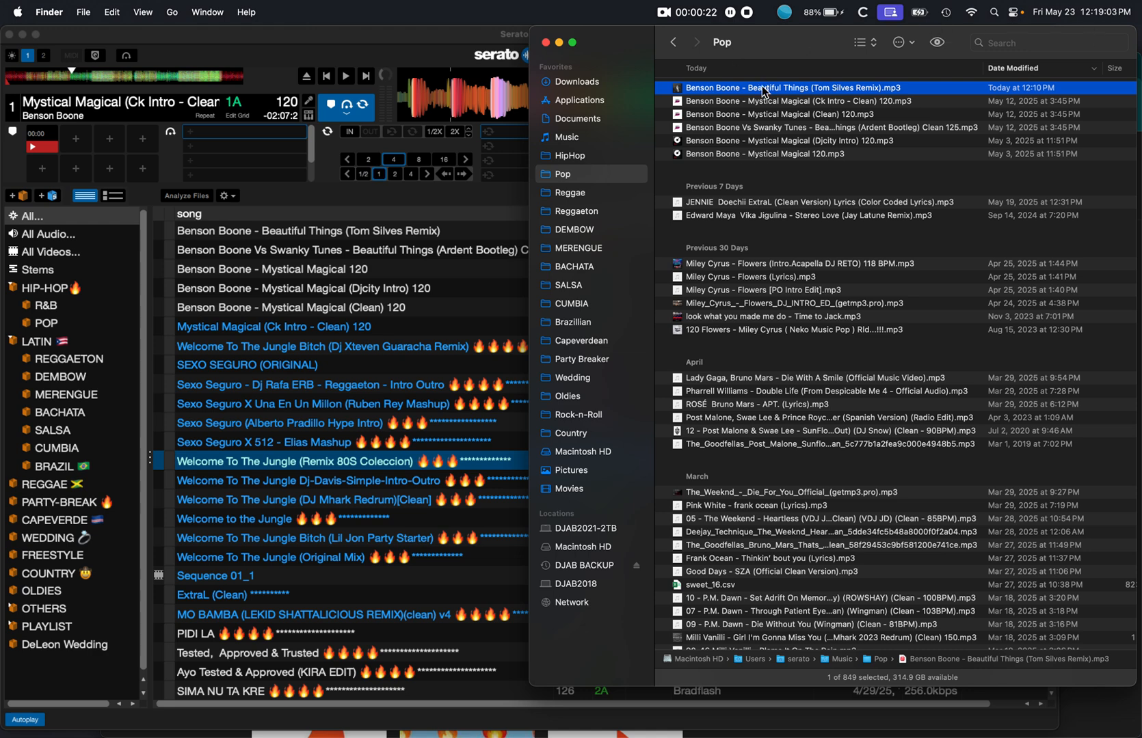
pyautogui.moveTo(827, 96)
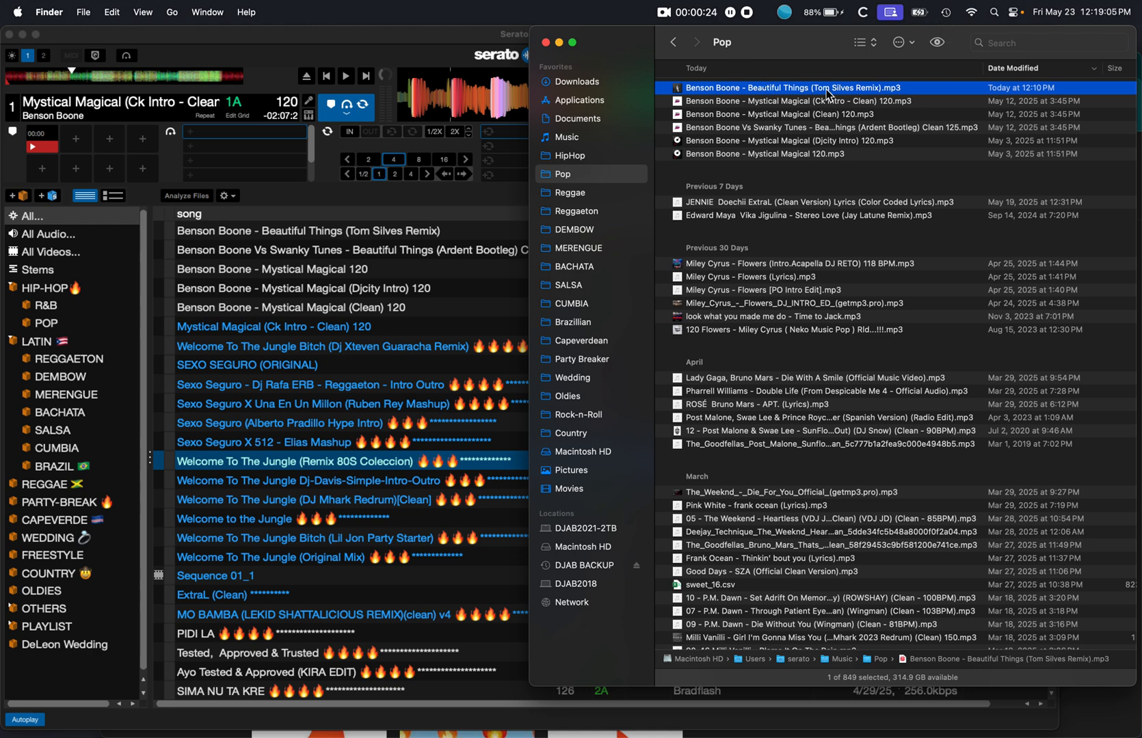
pyautogui.moveTo(719, 121)
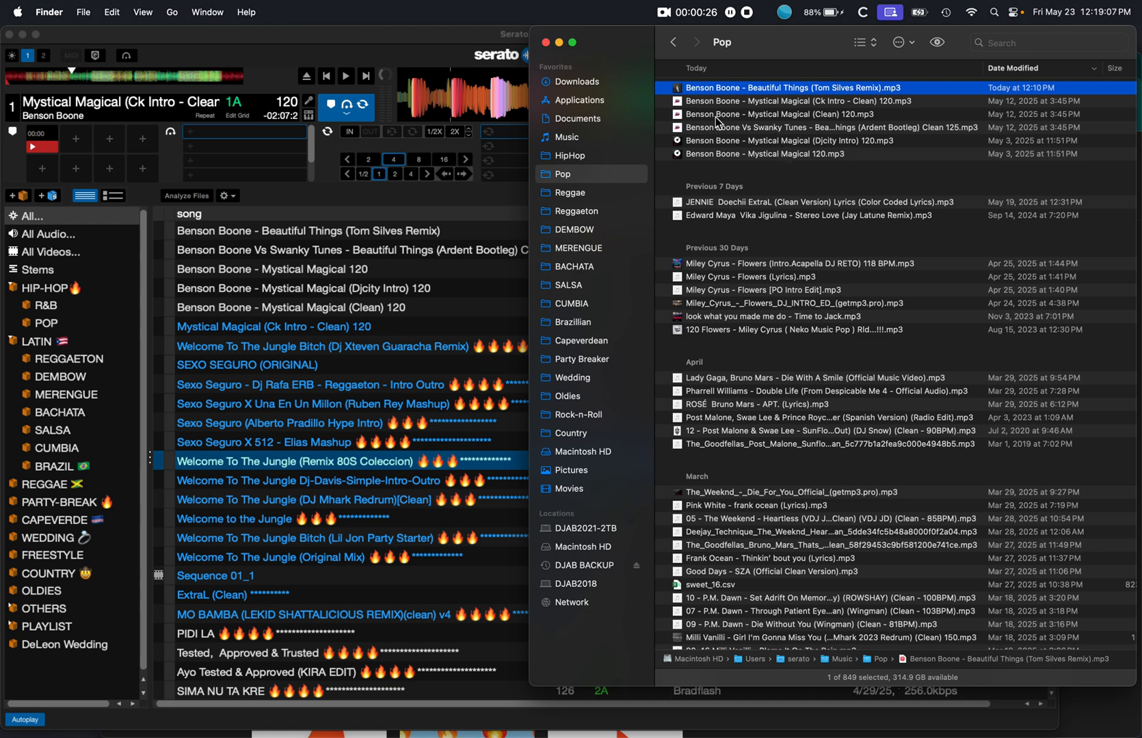
pyautogui.moveTo(740, 138)
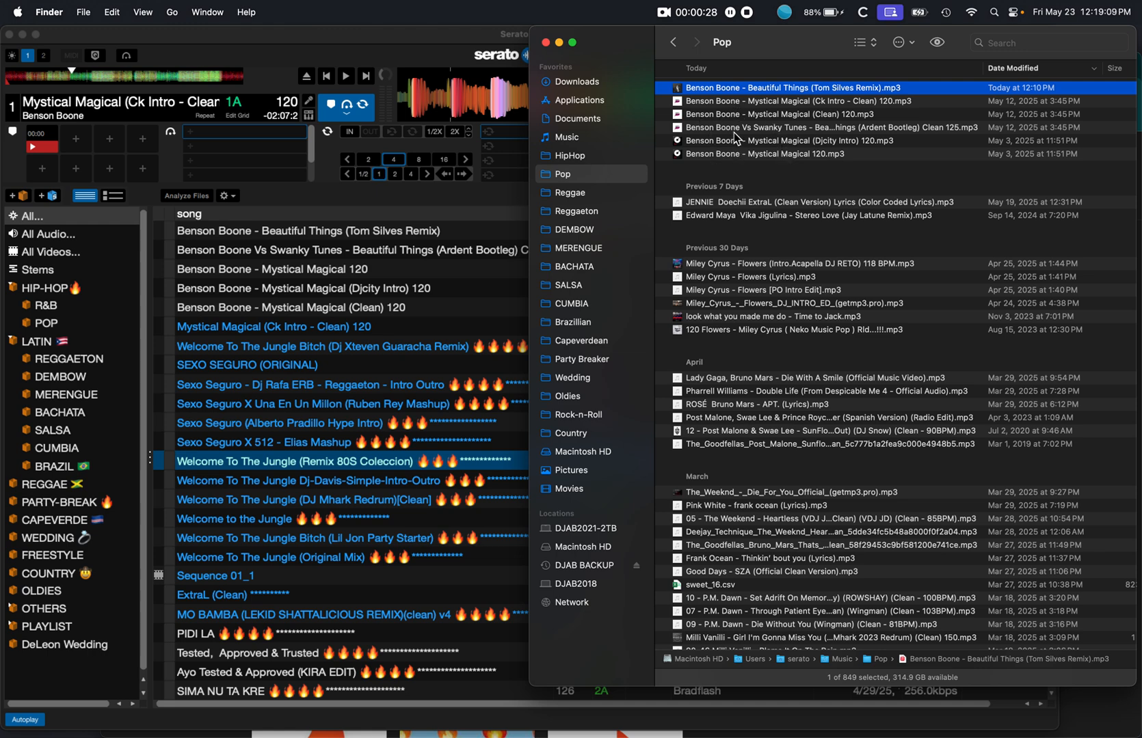
# - Select the six newest Benson Boone files together in the Pop folder
pyautogui.click(765, 153)
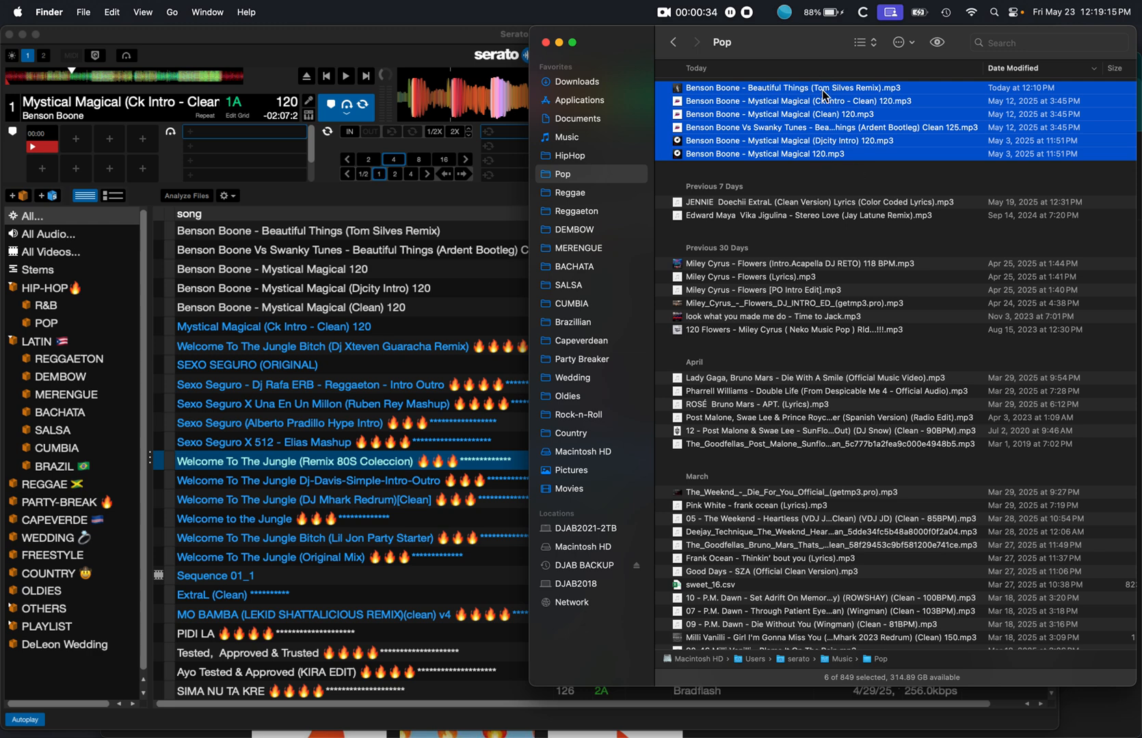
pyautogui.click(792, 88)
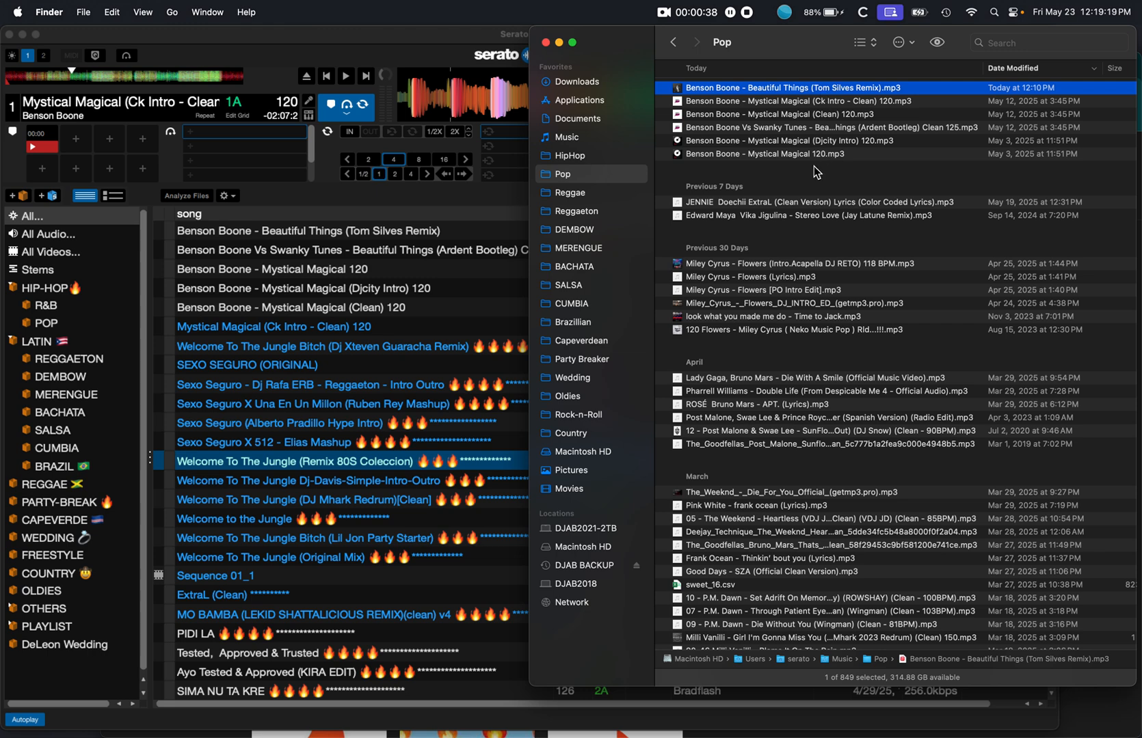
pyautogui.click(775, 153)
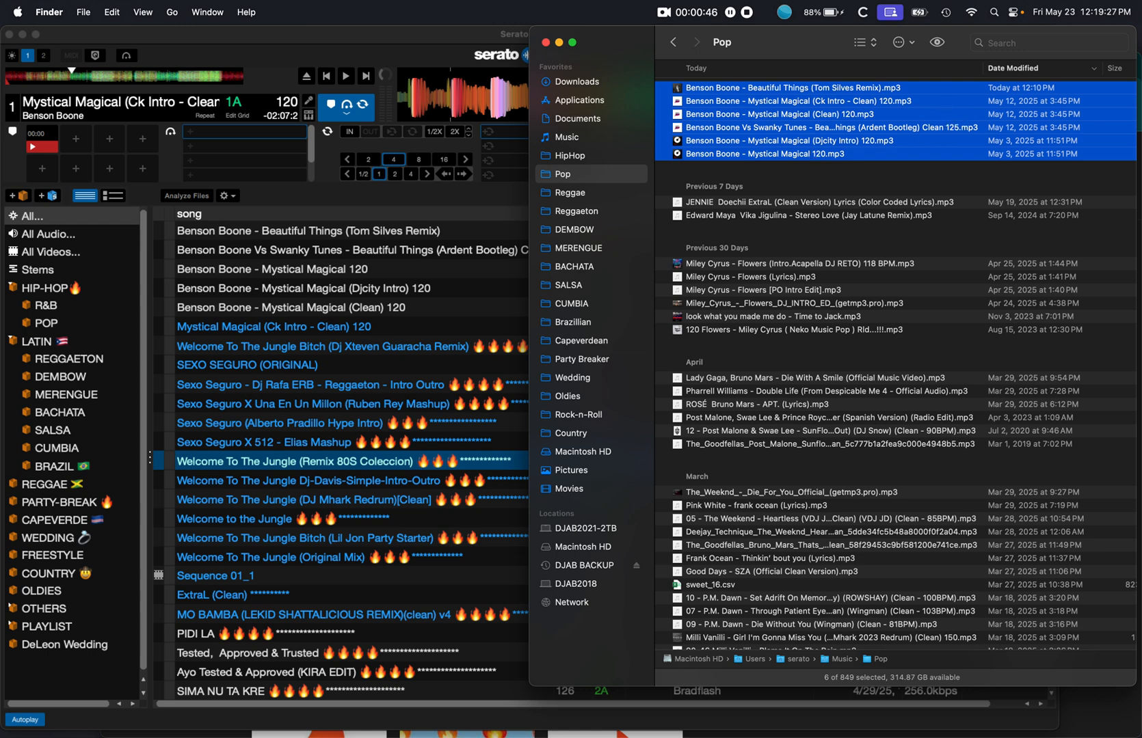
pyautogui.moveTo(939, 116)
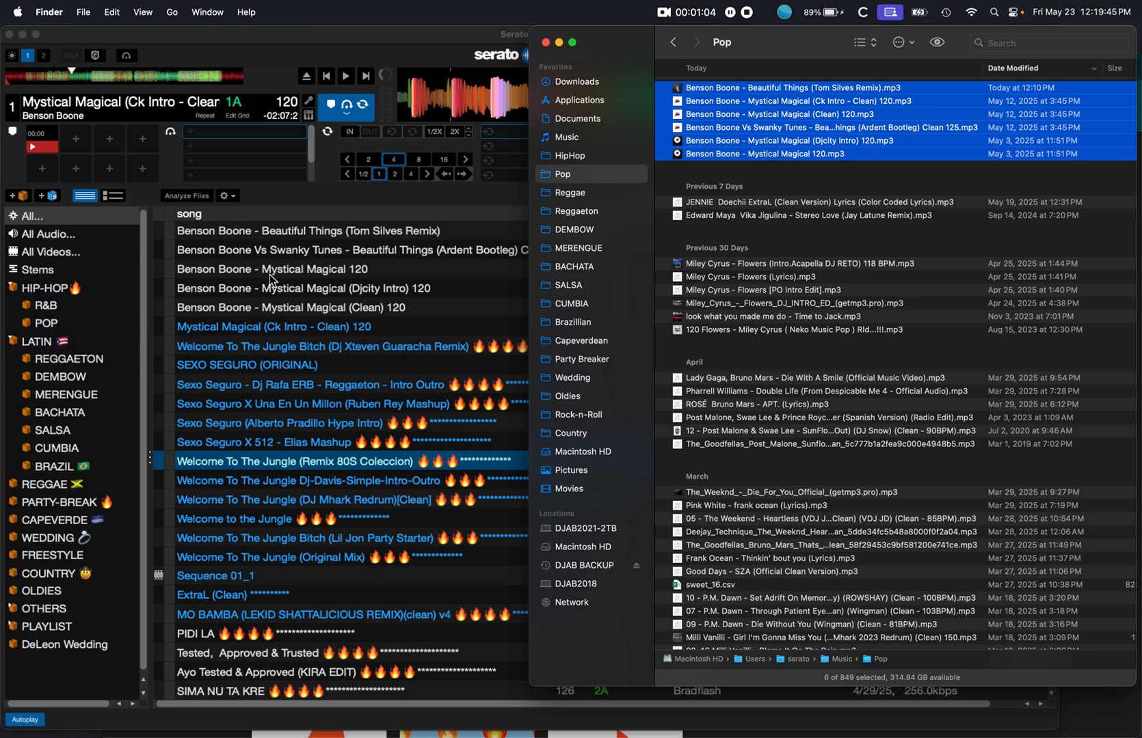
pyautogui.moveTo(335, 263)
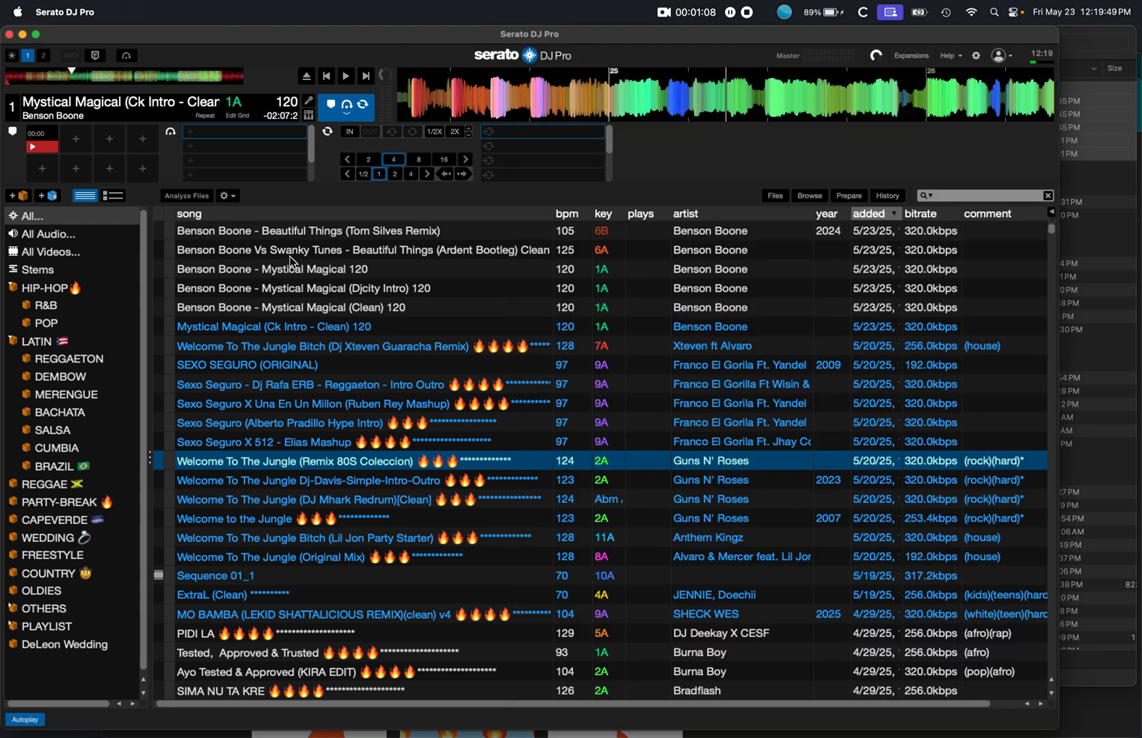
pyautogui.moveTo(350, 324)
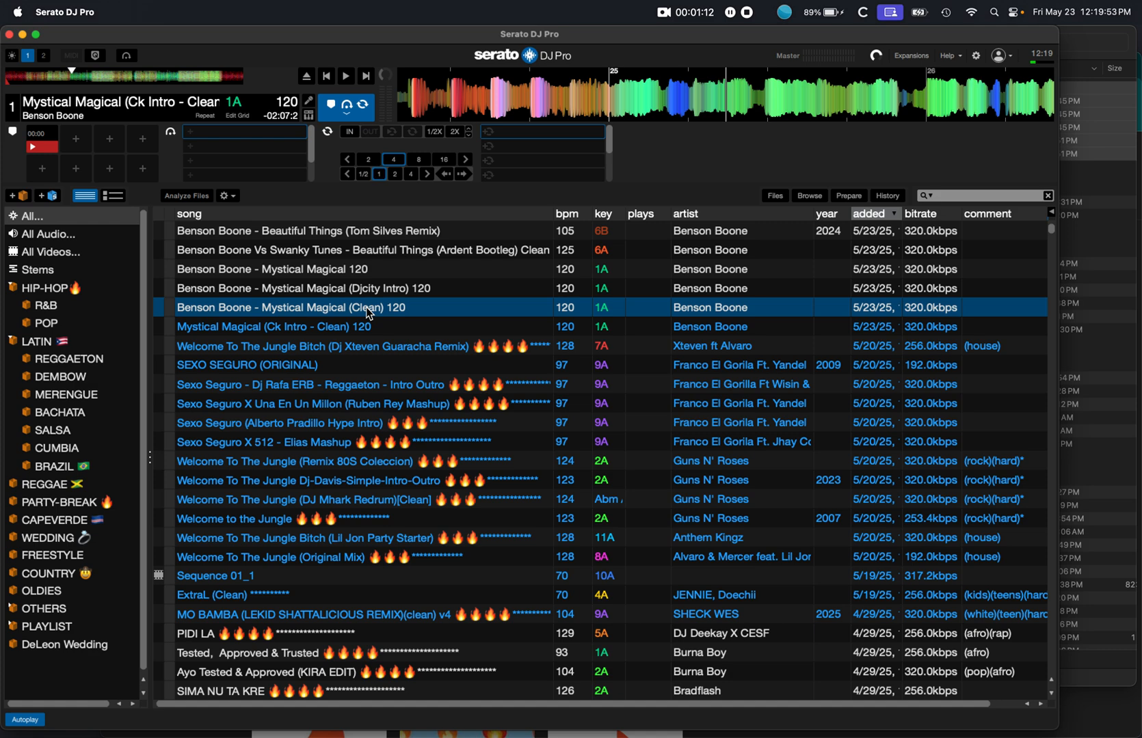
pyautogui.moveTo(704, 320)
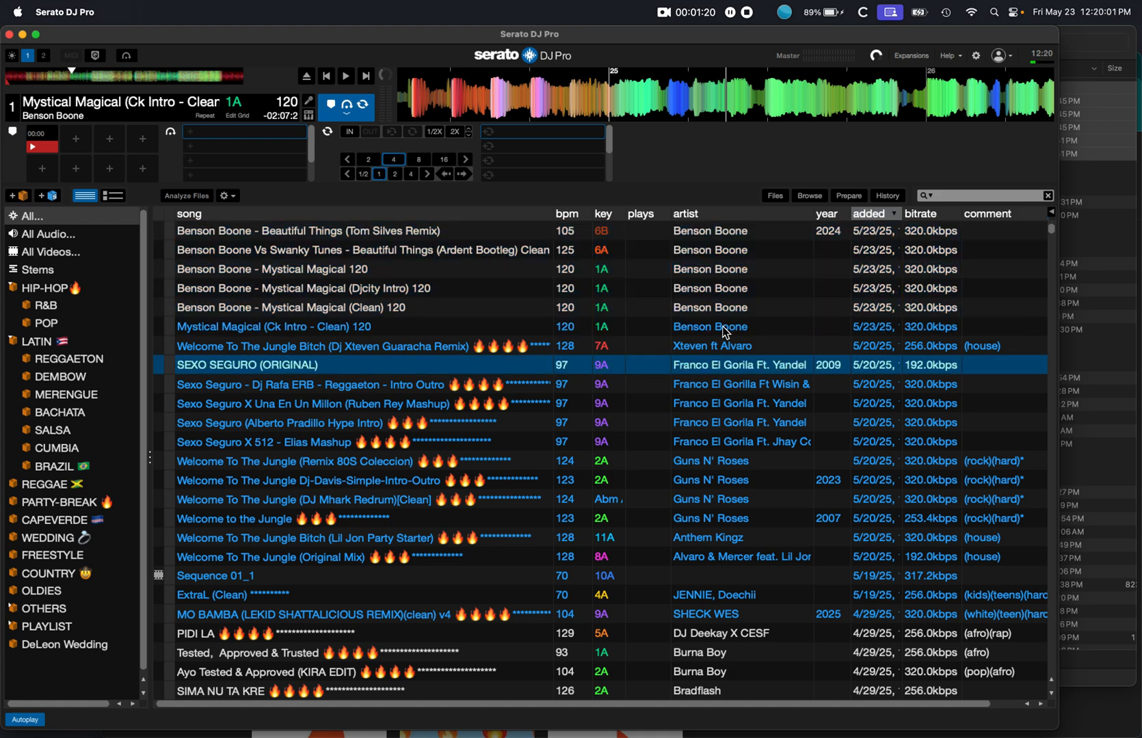
# - Select the six newly added Benson Boone tracks, down to Mystical Magical (Ck Intro - Clean) 120
pyautogui.click(273, 327)
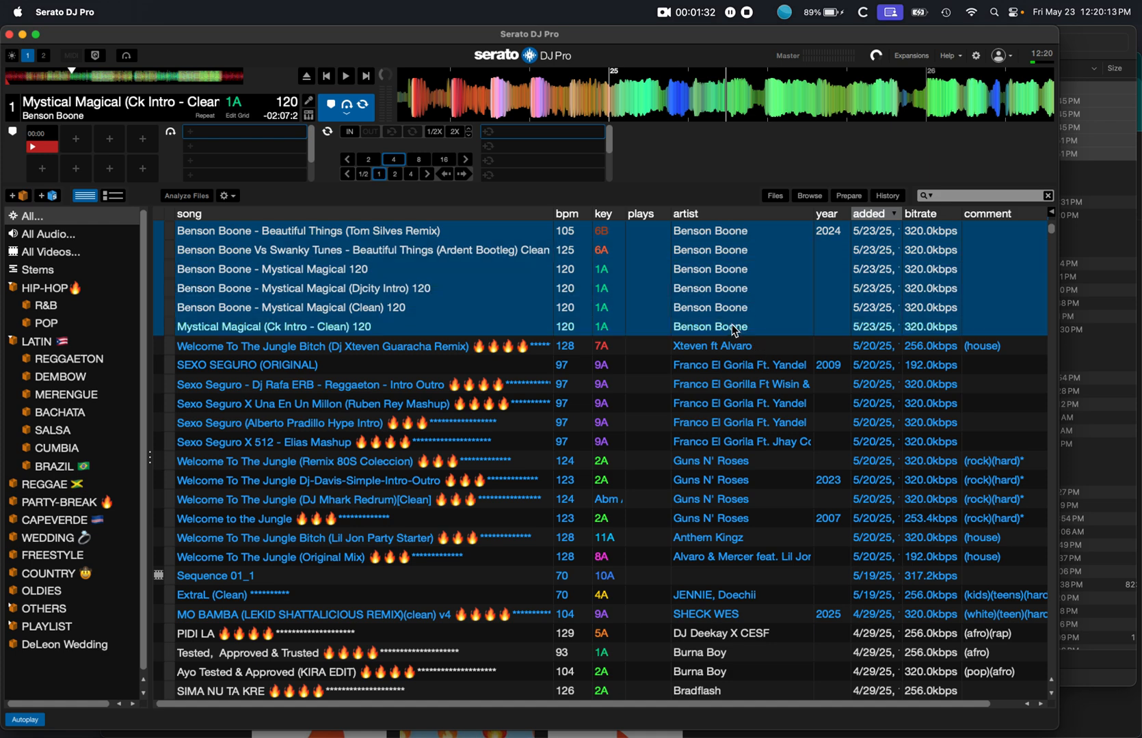
pyautogui.moveTo(759, 296)
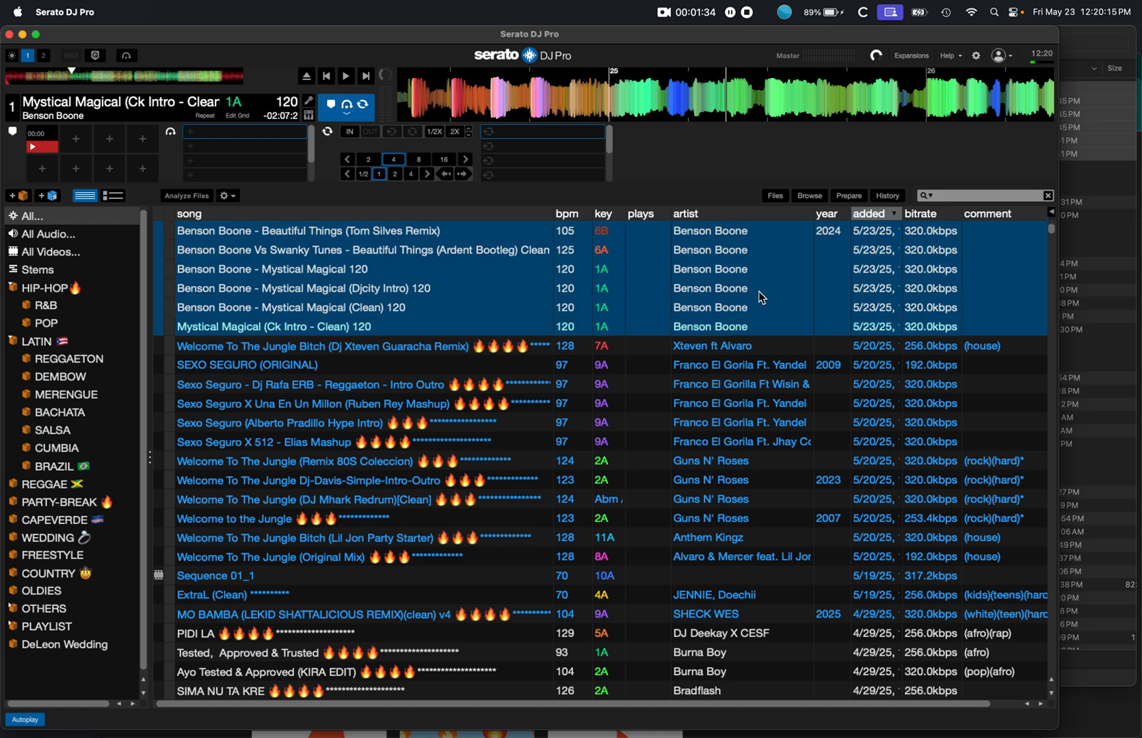
pyautogui.moveTo(754, 335)
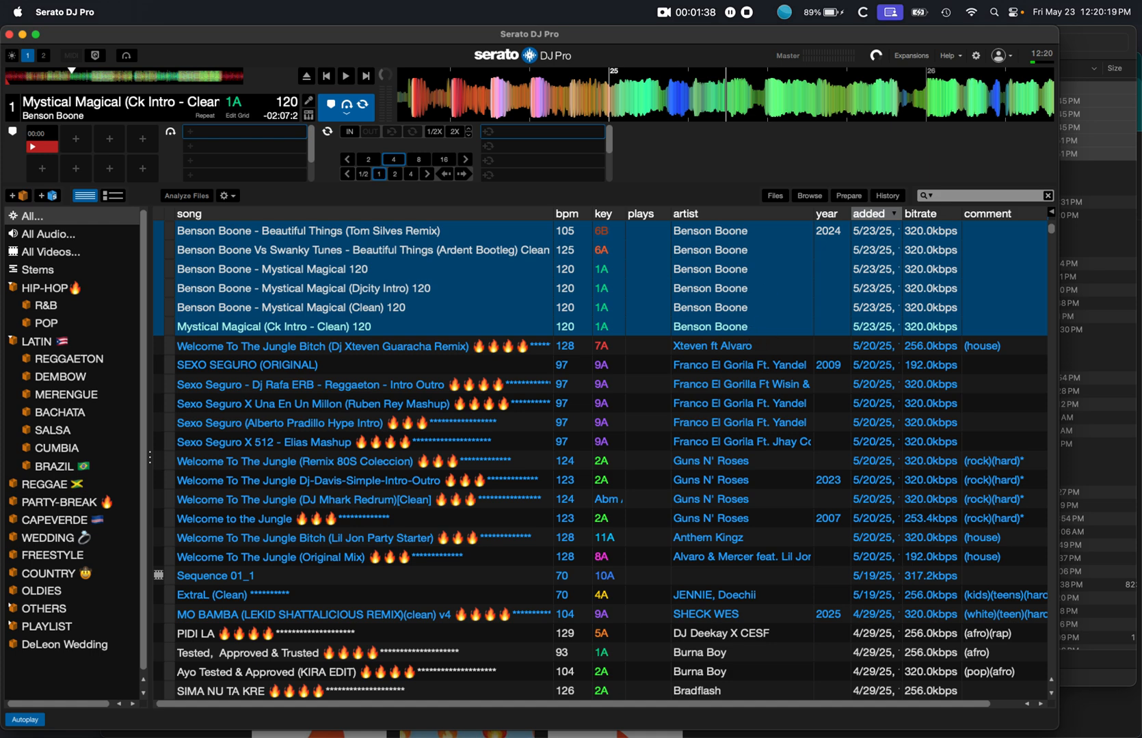
pyautogui.moveTo(311, 279)
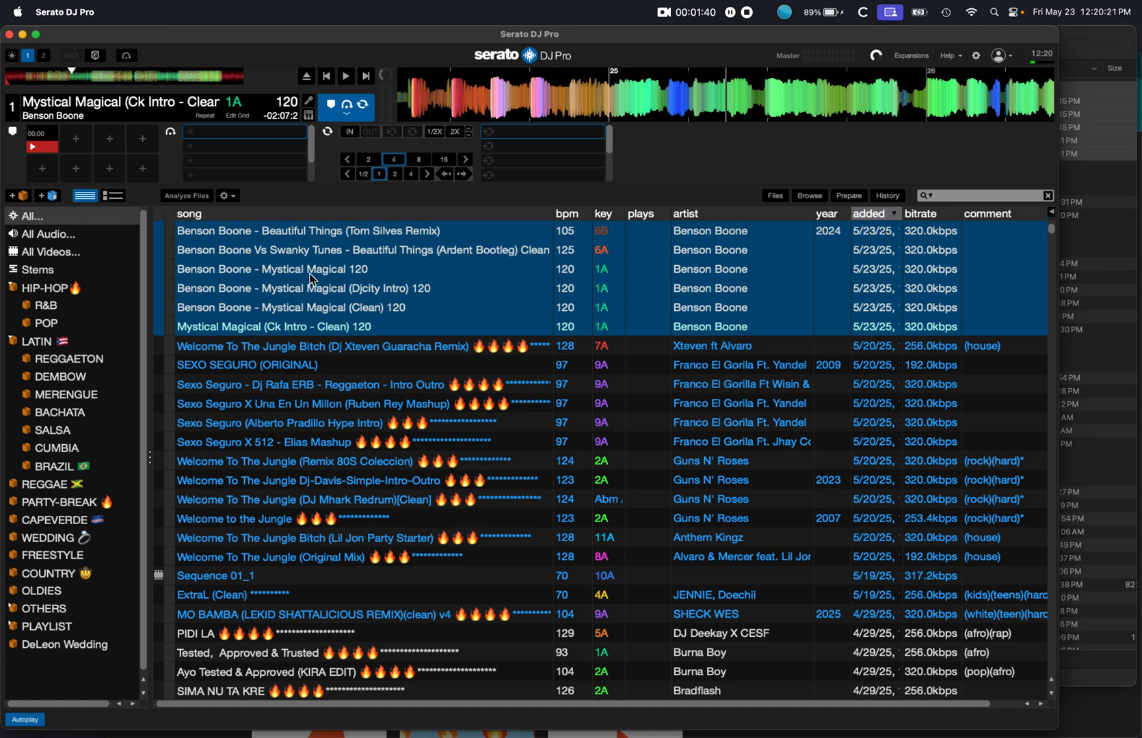
pyautogui.moveTo(742, 328)
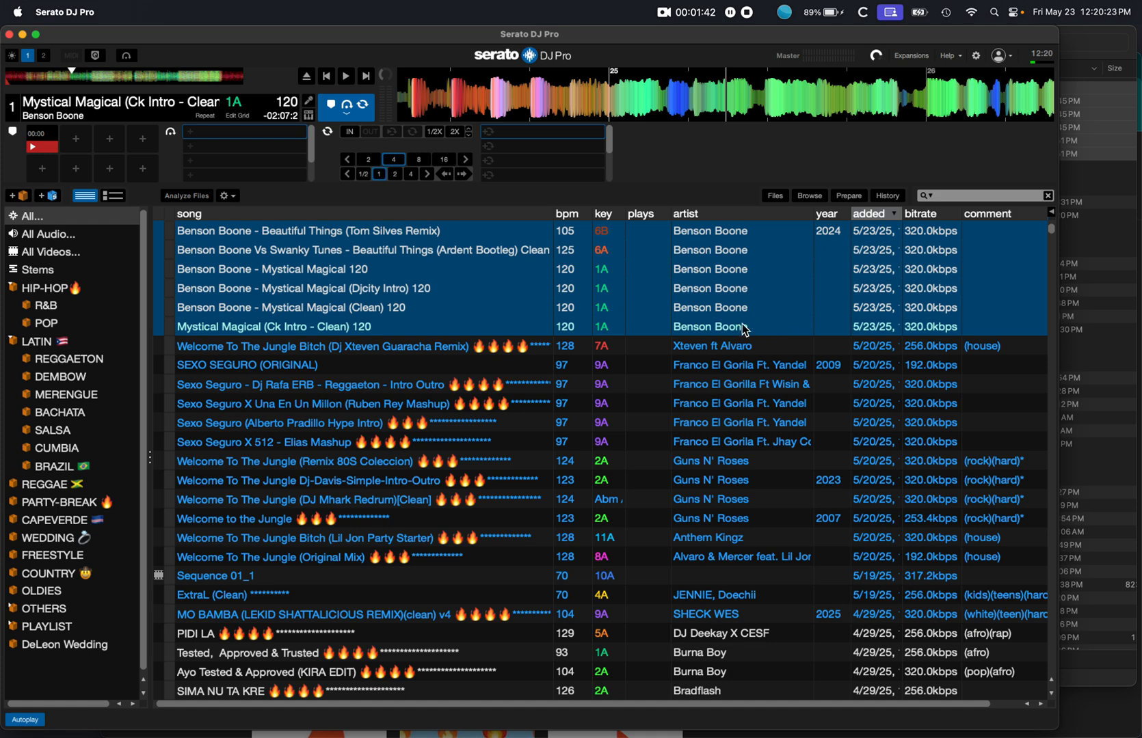
pyautogui.doubleClick(740, 327)
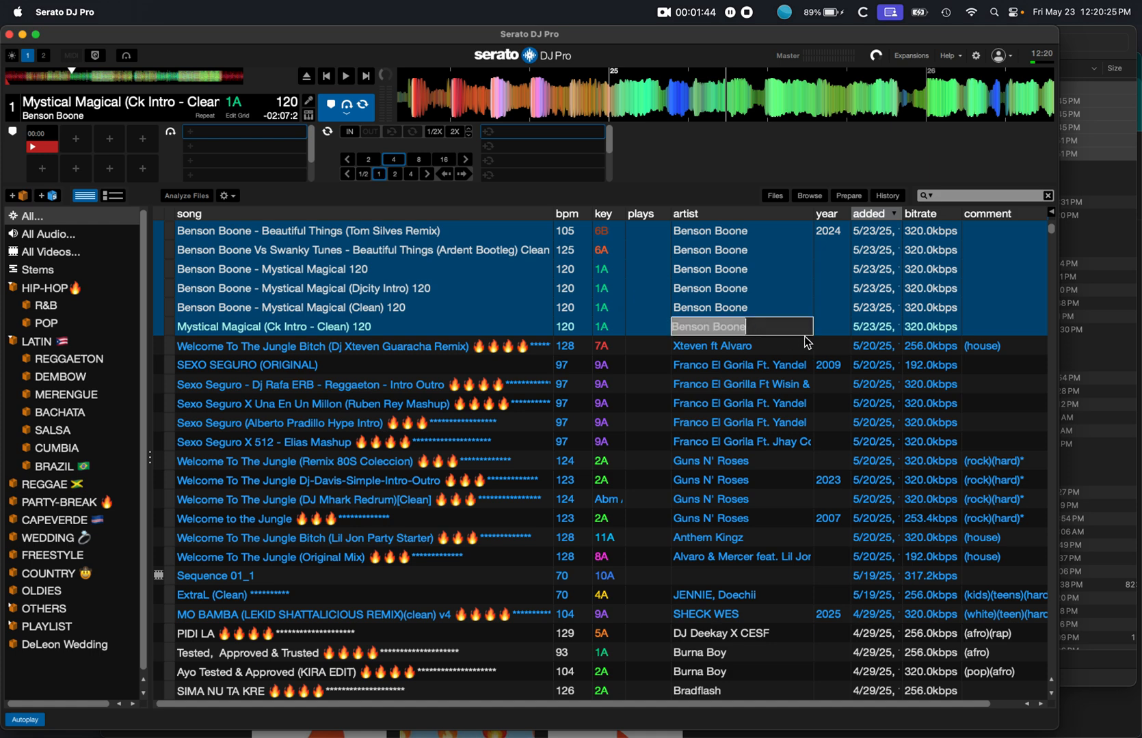
pyautogui.moveTo(786, 336)
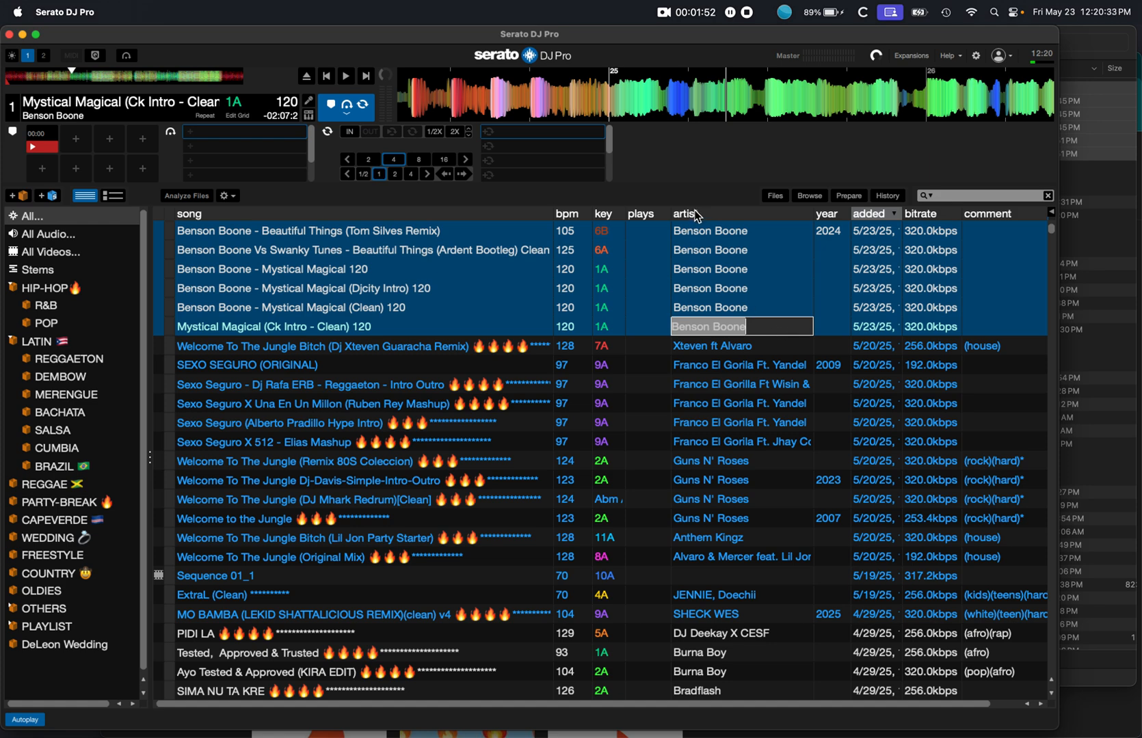
pyautogui.moveTo(754, 328)
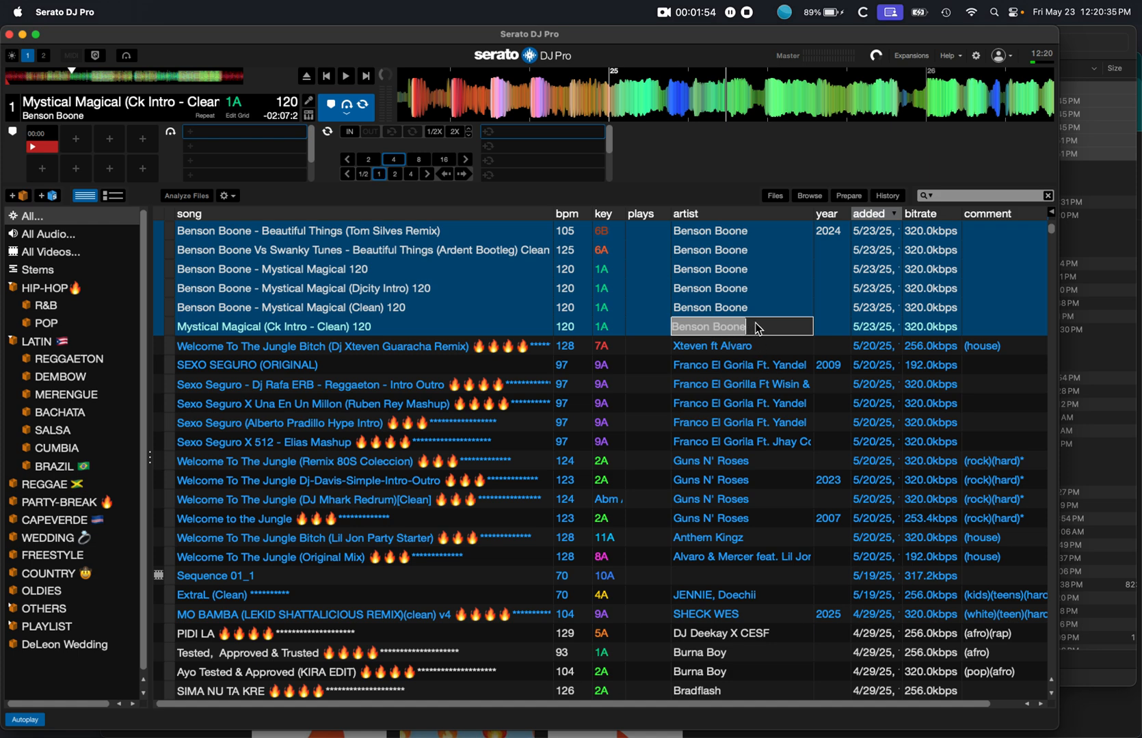
pyautogui.moveTo(996, 335)
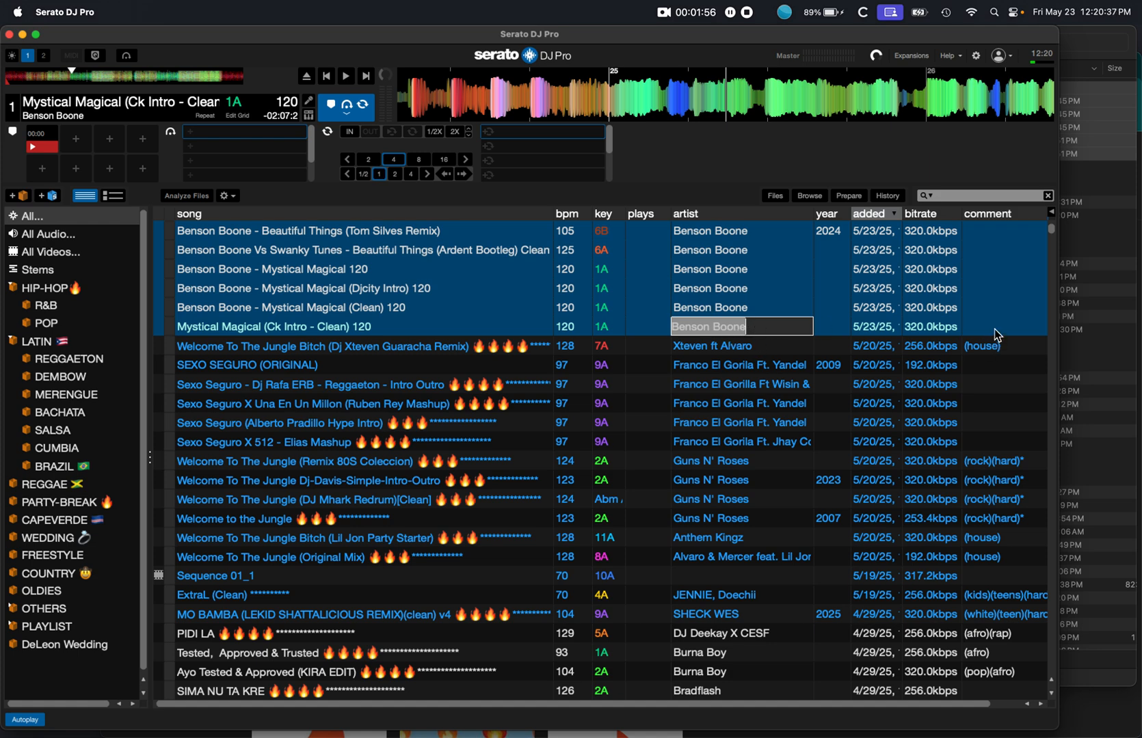
pyautogui.press('Return')
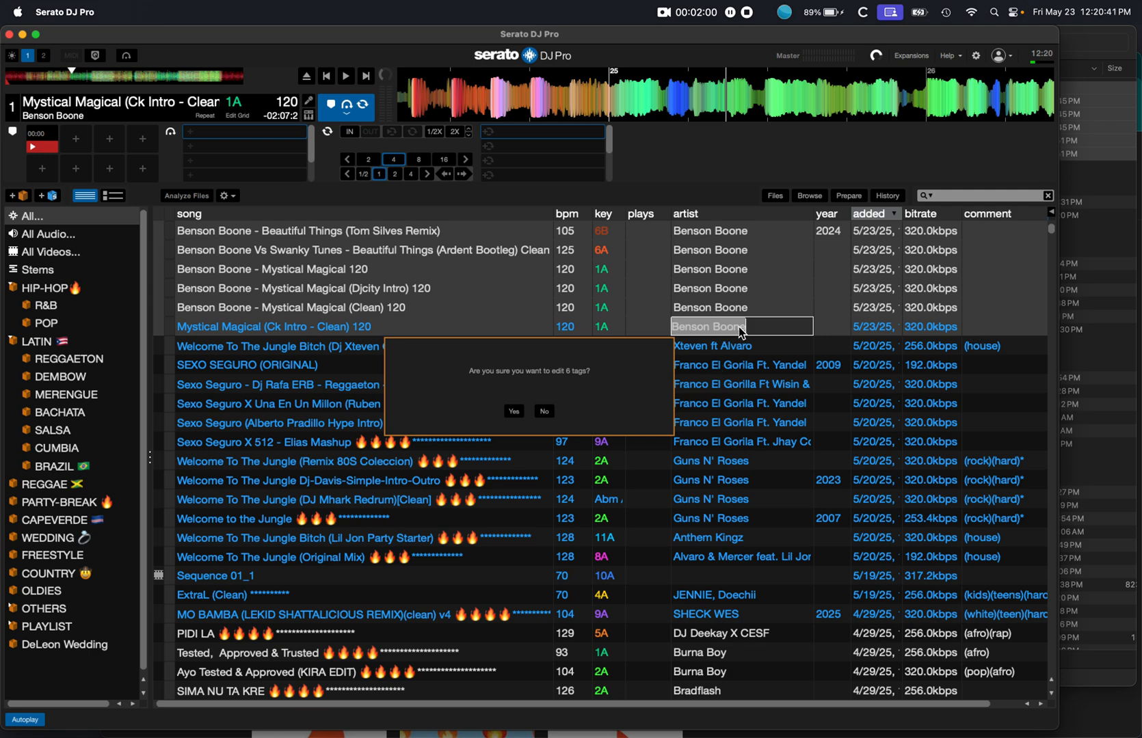
pyautogui.moveTo(715, 307)
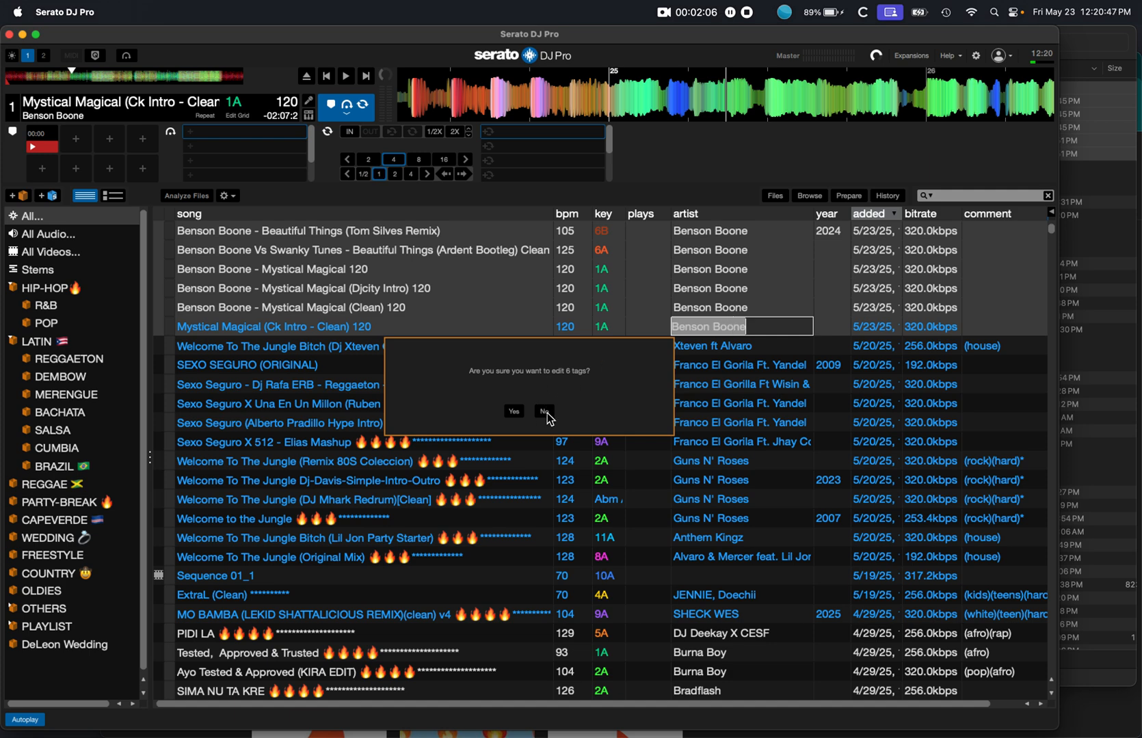
pyautogui.click(542, 413)
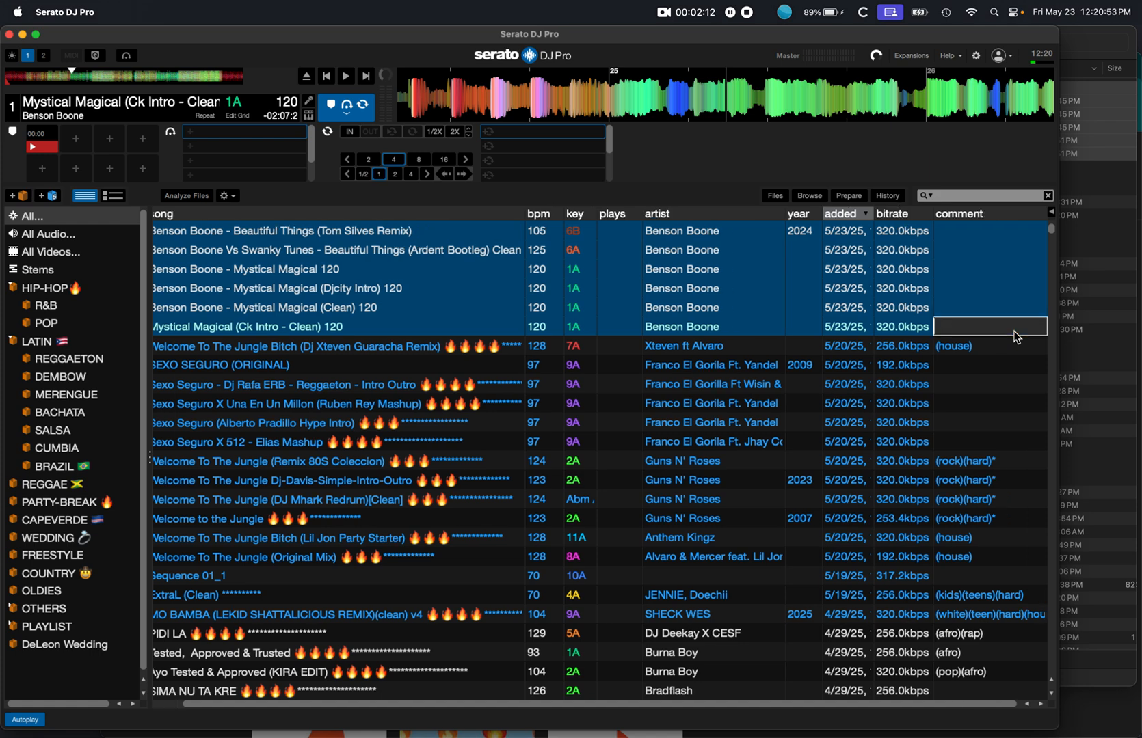
# - Enter the comment (pop) and confirm applying it to all six selected tracks
pyautogui.write('(pop)')
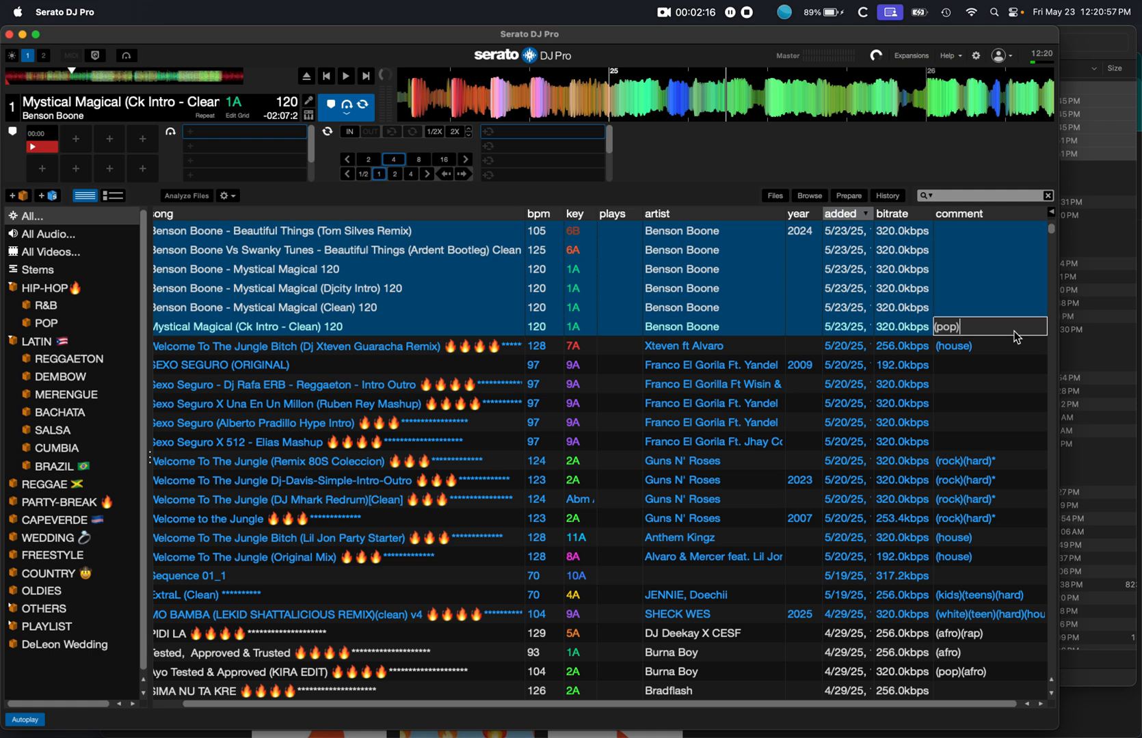
pyautogui.press('enter')
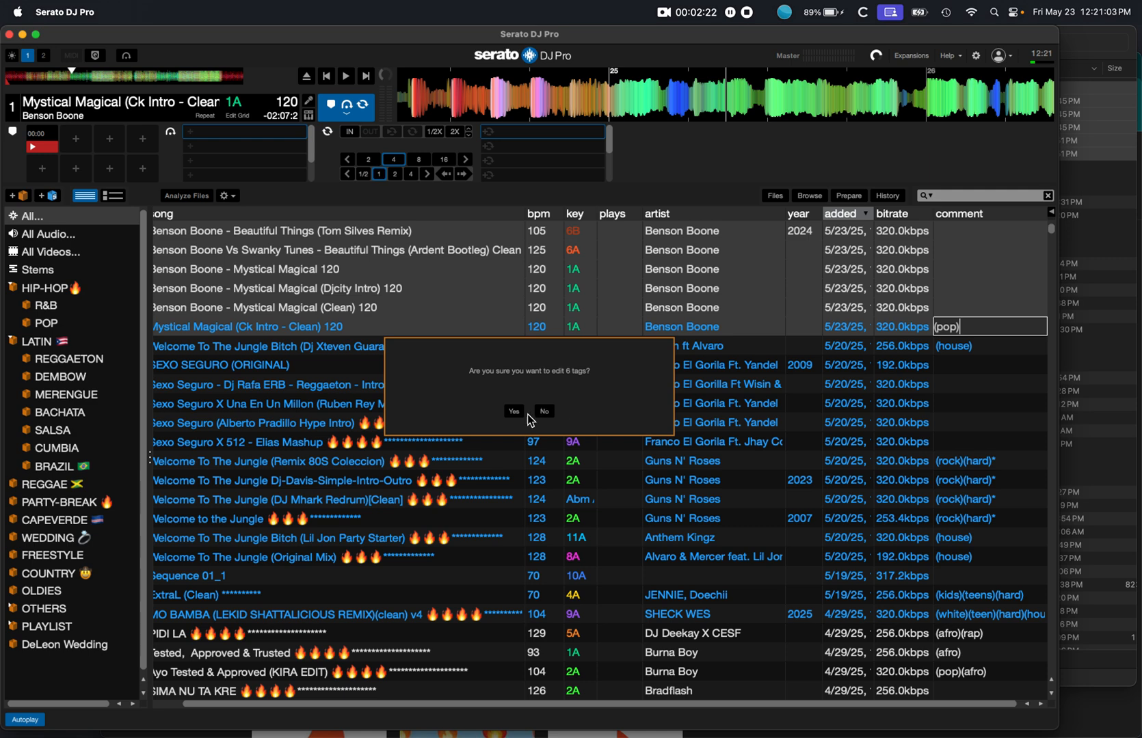
pyautogui.click(513, 412)
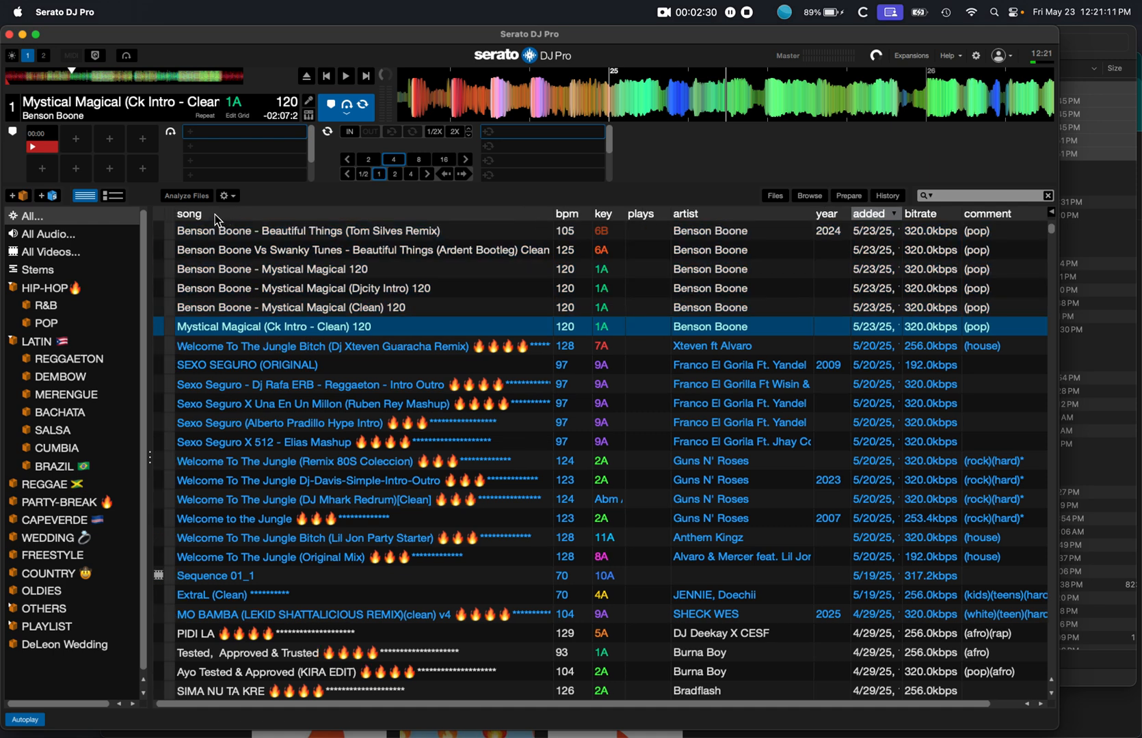
pyautogui.moveTo(229, 311)
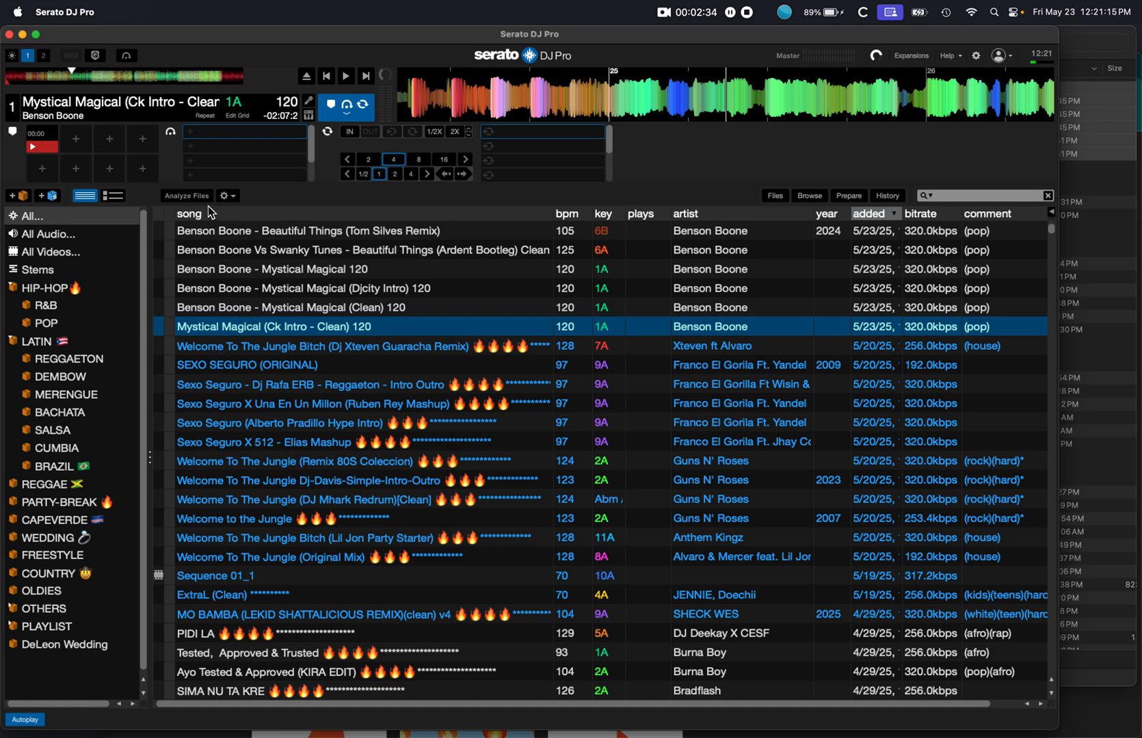
pyautogui.moveTo(323, 255)
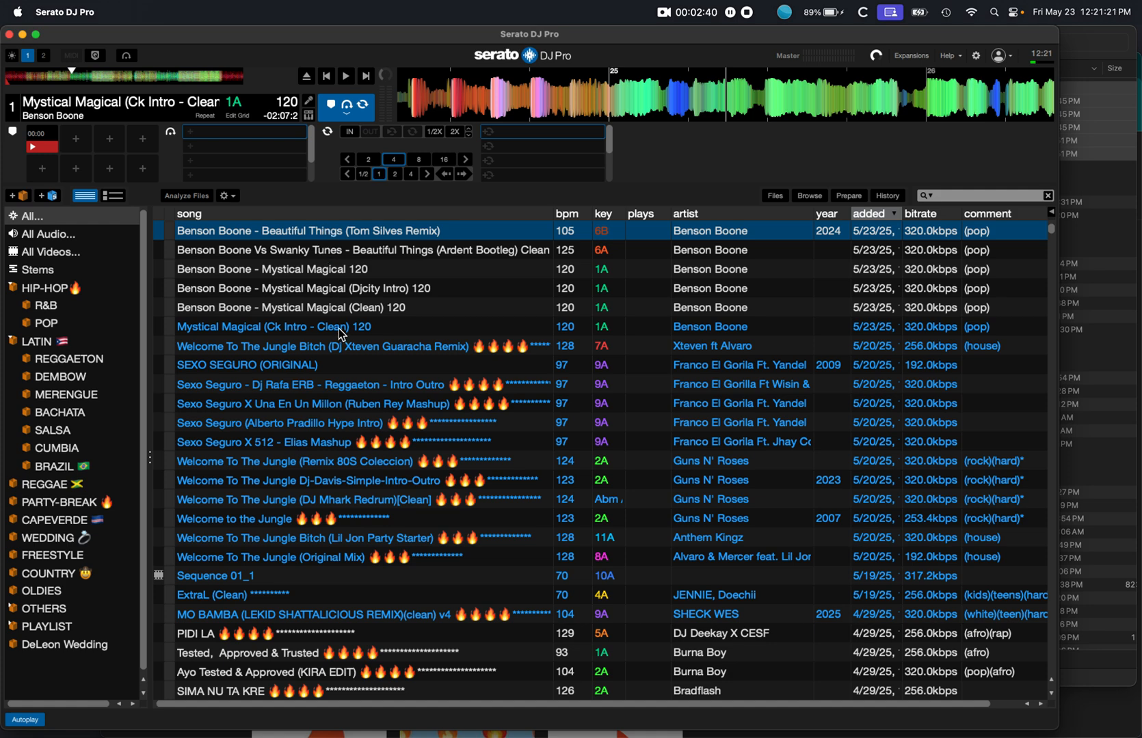
# - Drop the Benson Boone prefix from the Mystical Magical and Ardent Bootleg titles and credit Benson Boone Vs Swanky Tunes
pyautogui.doubleClick(289, 307)
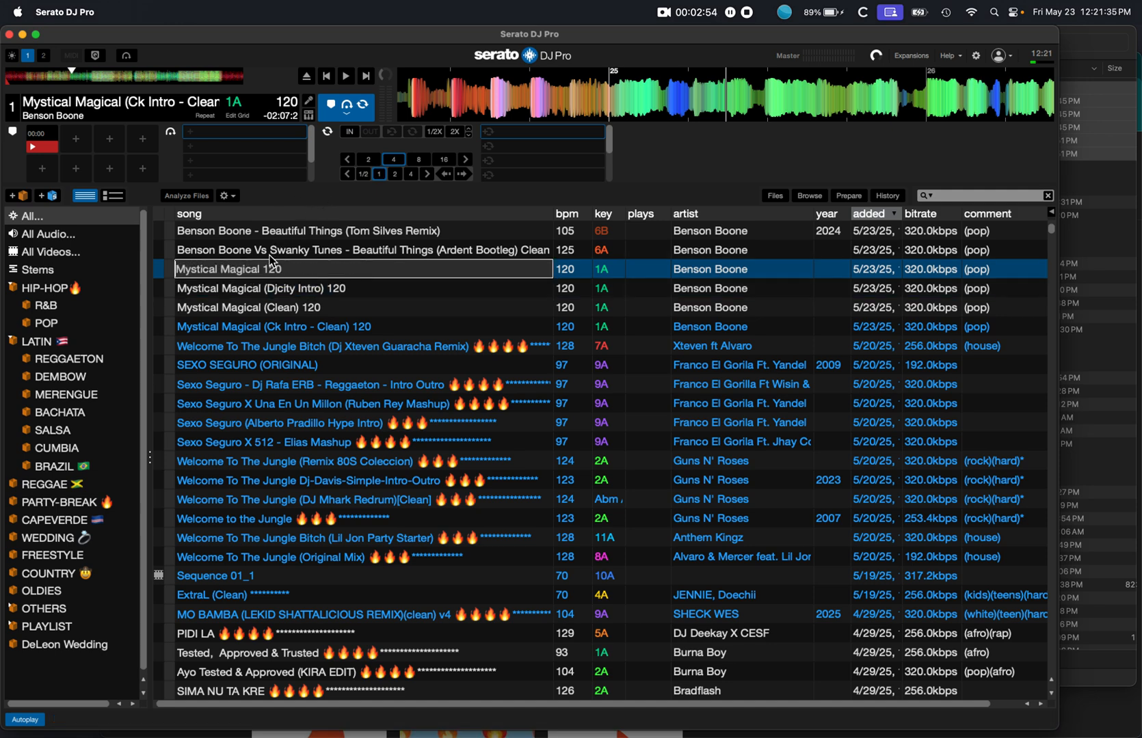
pyautogui.click(362, 250)
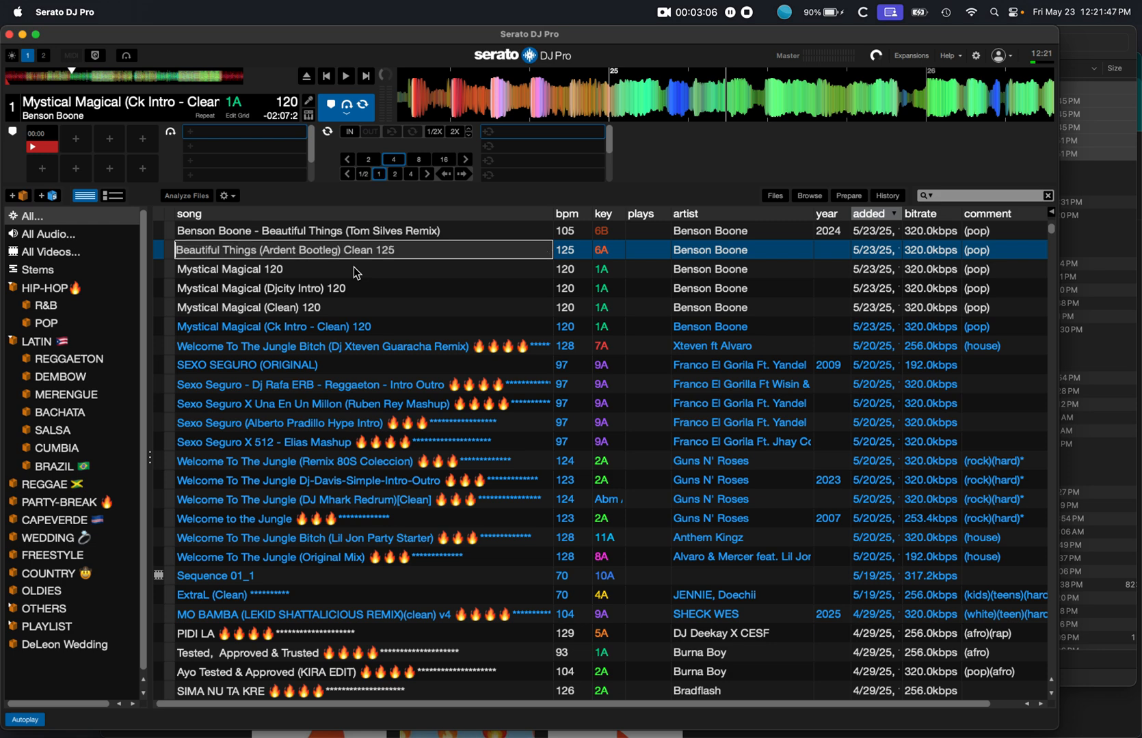
pyautogui.moveTo(712, 259)
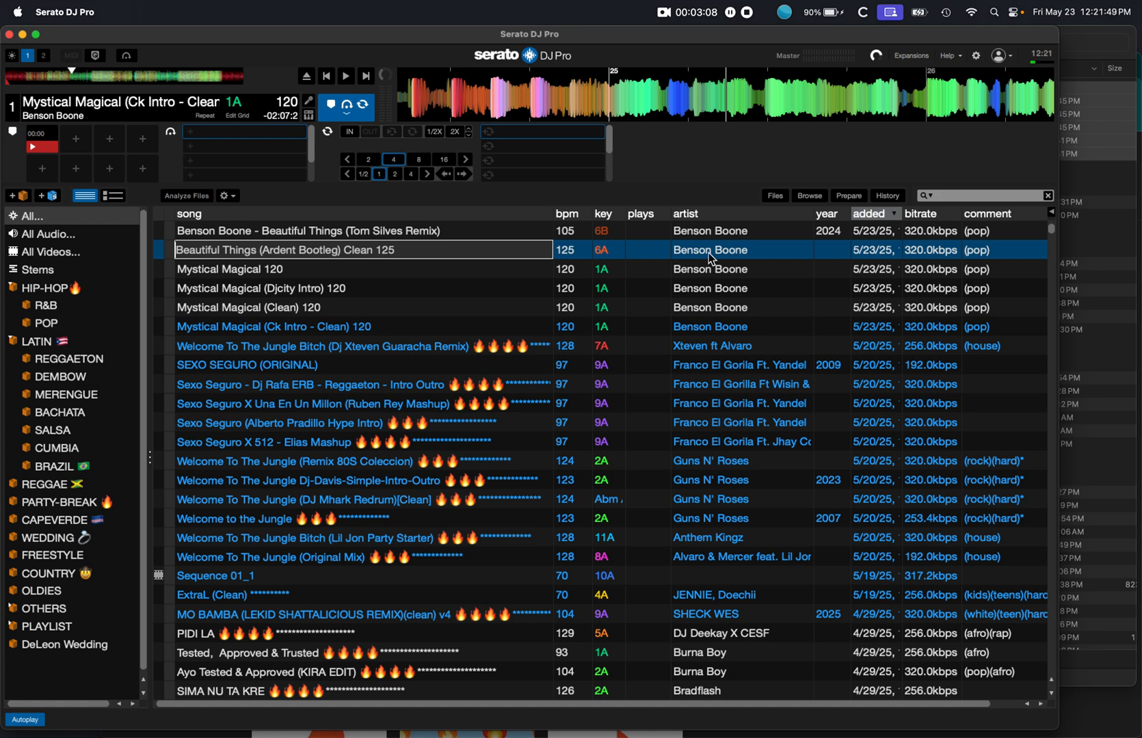
pyautogui.doubleClick(710, 250)
pyautogui.write(' Vs Swanky Tu')
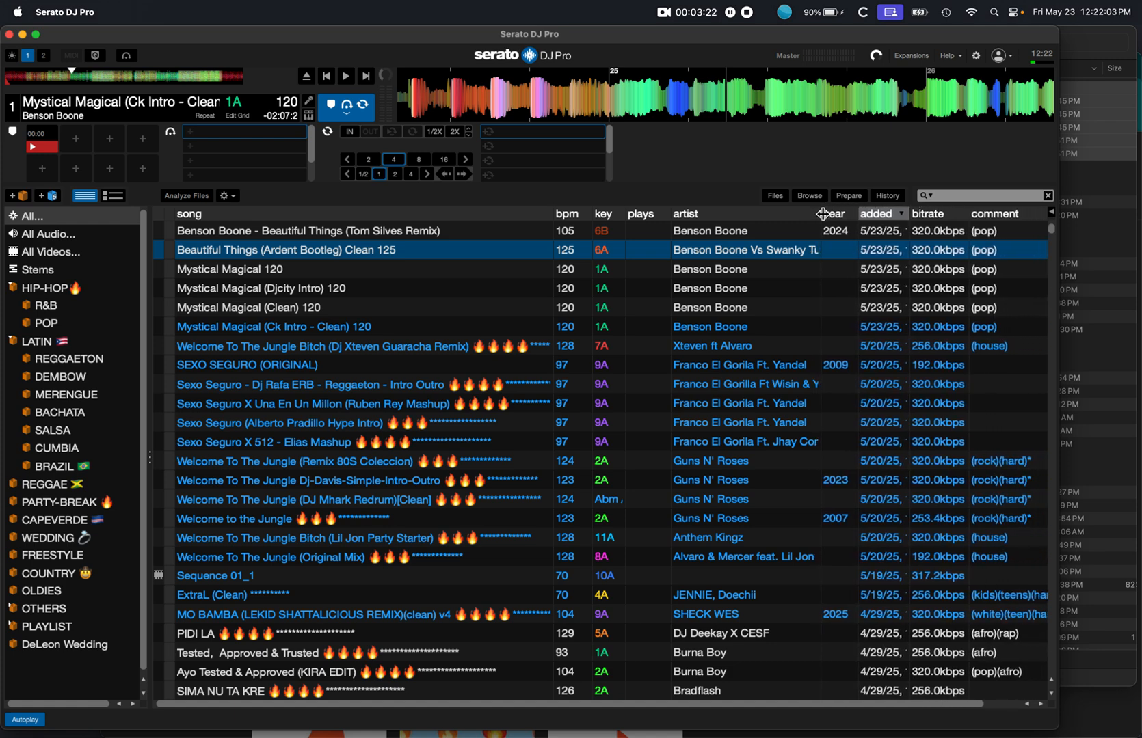
pyautogui.moveTo(404, 241)
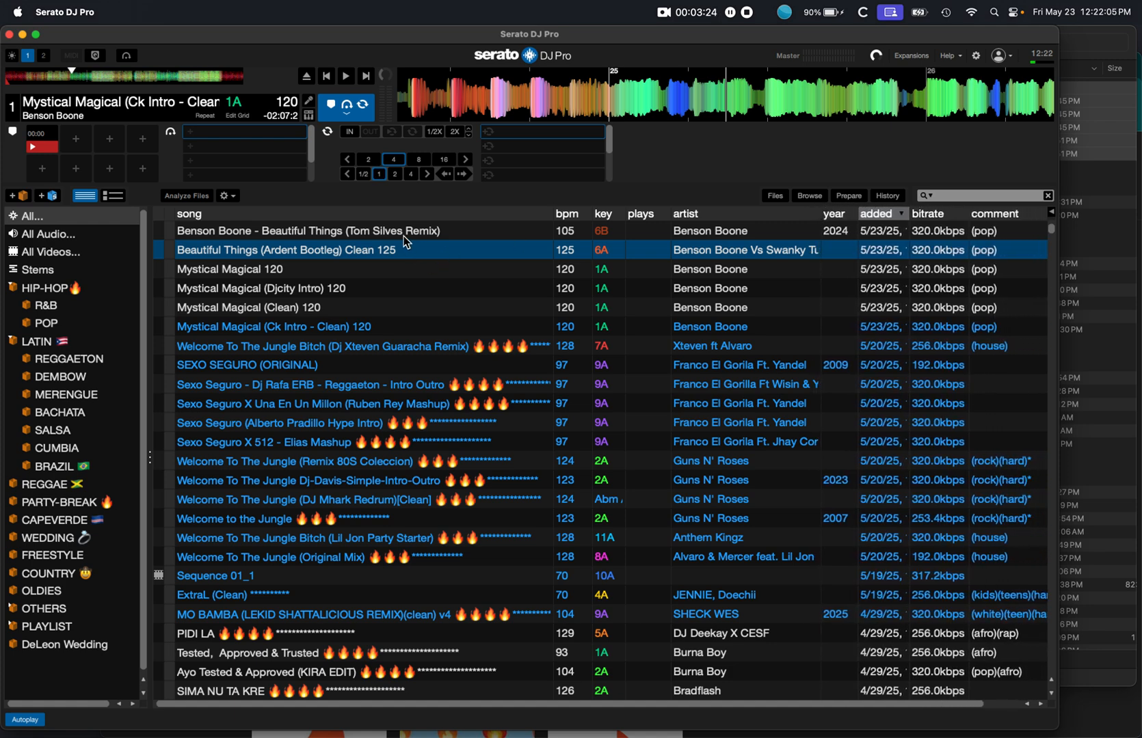
# - Remove 'Benson Boone - ' from the Tom Silves Remix title and load the Ardent Bootleg track
pyautogui.click(307, 231)
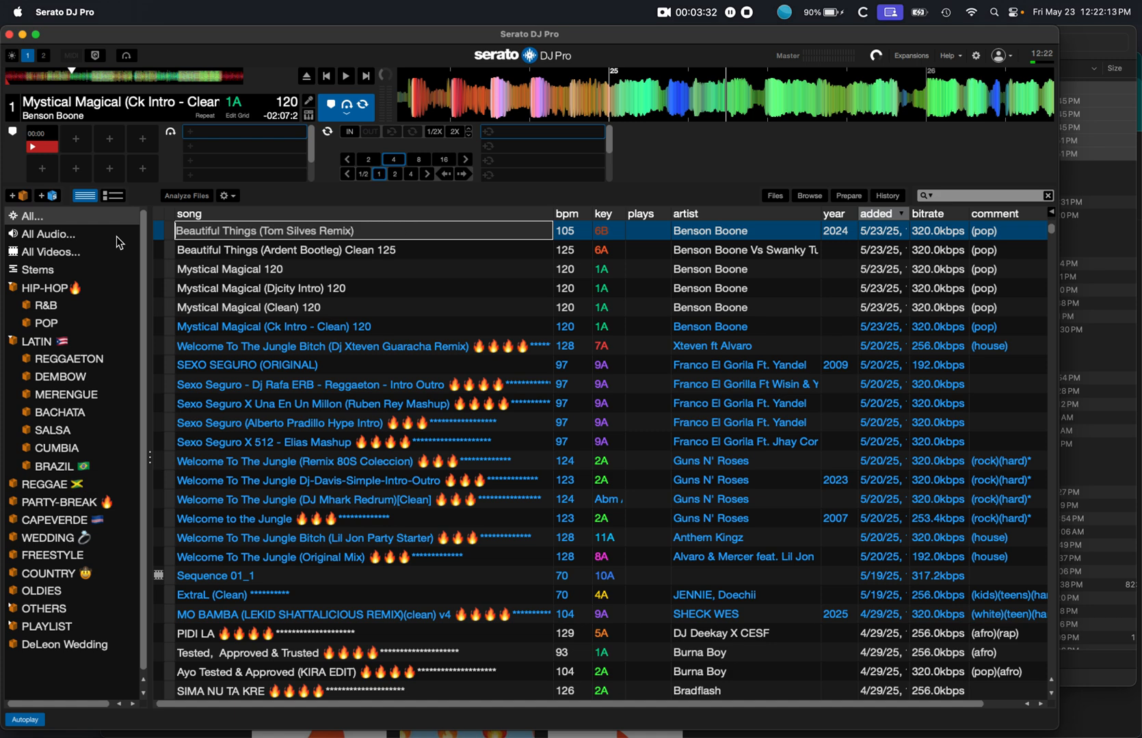
pyautogui.doubleClick(708, 231)
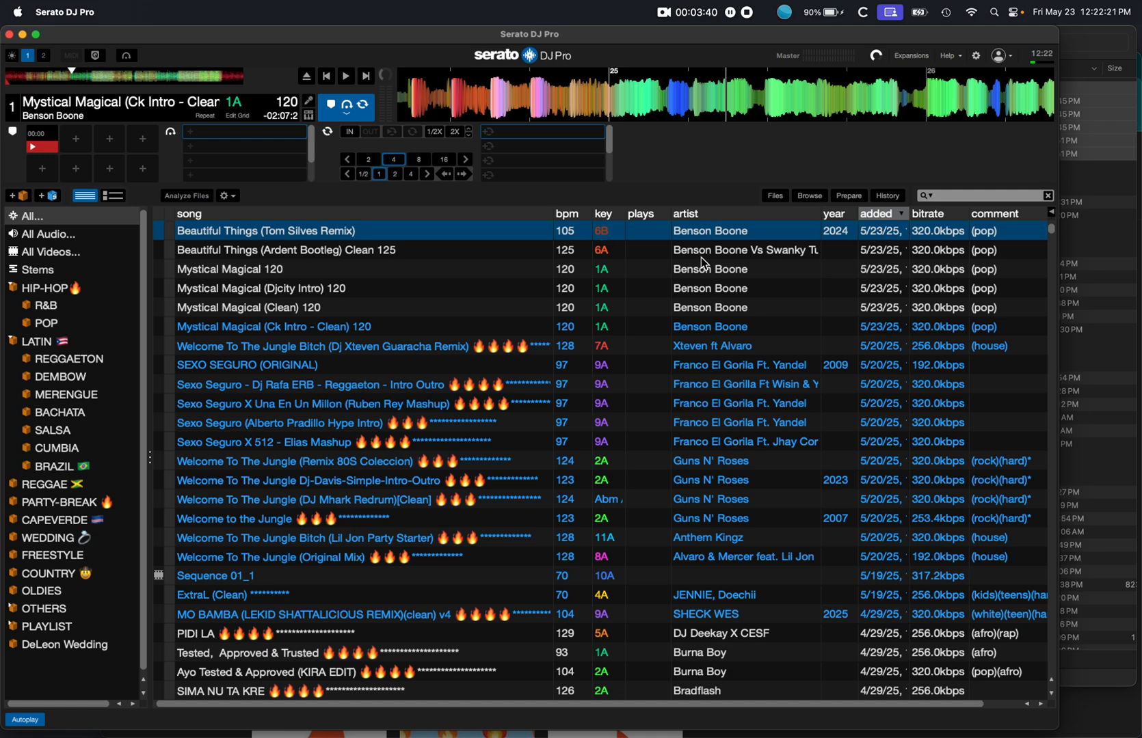
pyautogui.moveTo(457, 256)
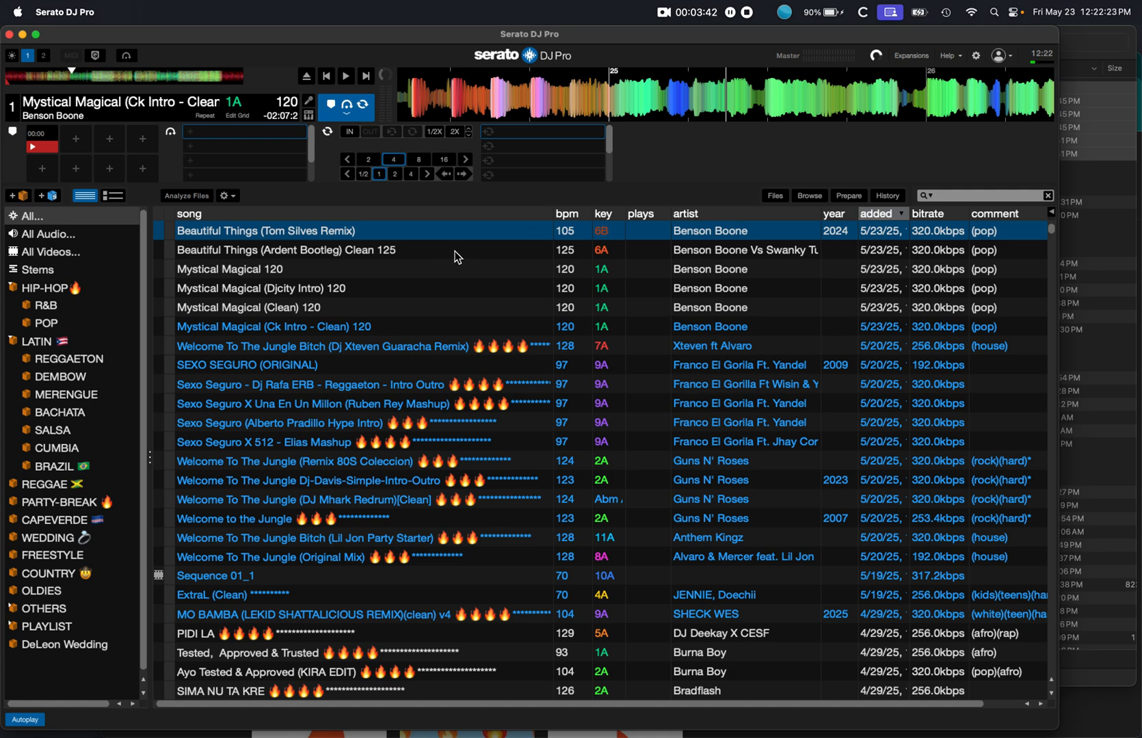
pyautogui.doubleClick(264, 231)
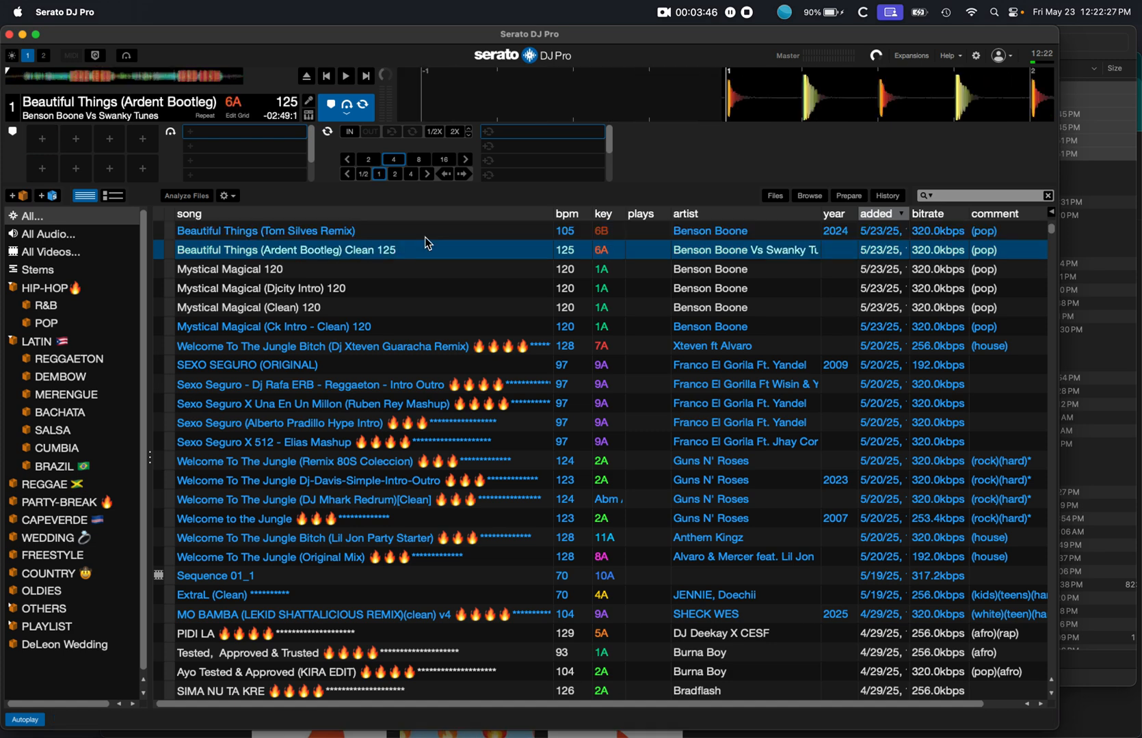
# - Load Mystical Magical 120 onto Deck 1 in place of the Ardent Bootleg track
pyautogui.click(230, 270)
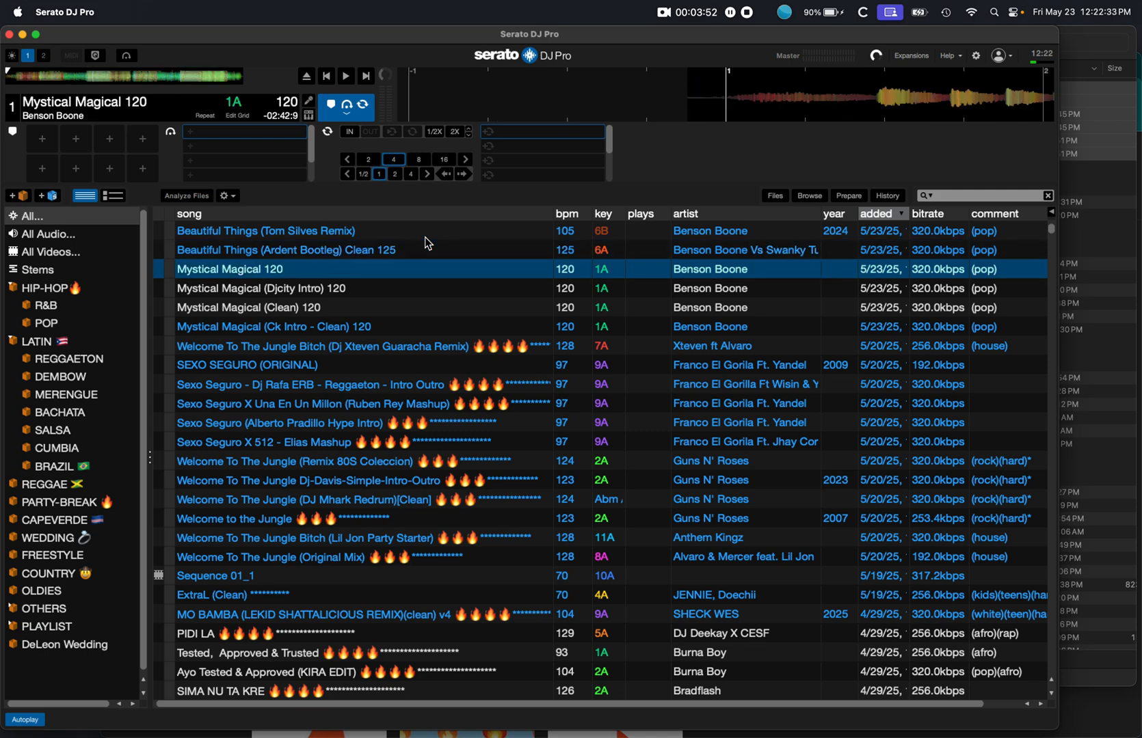
pyautogui.moveTo(610, 110)
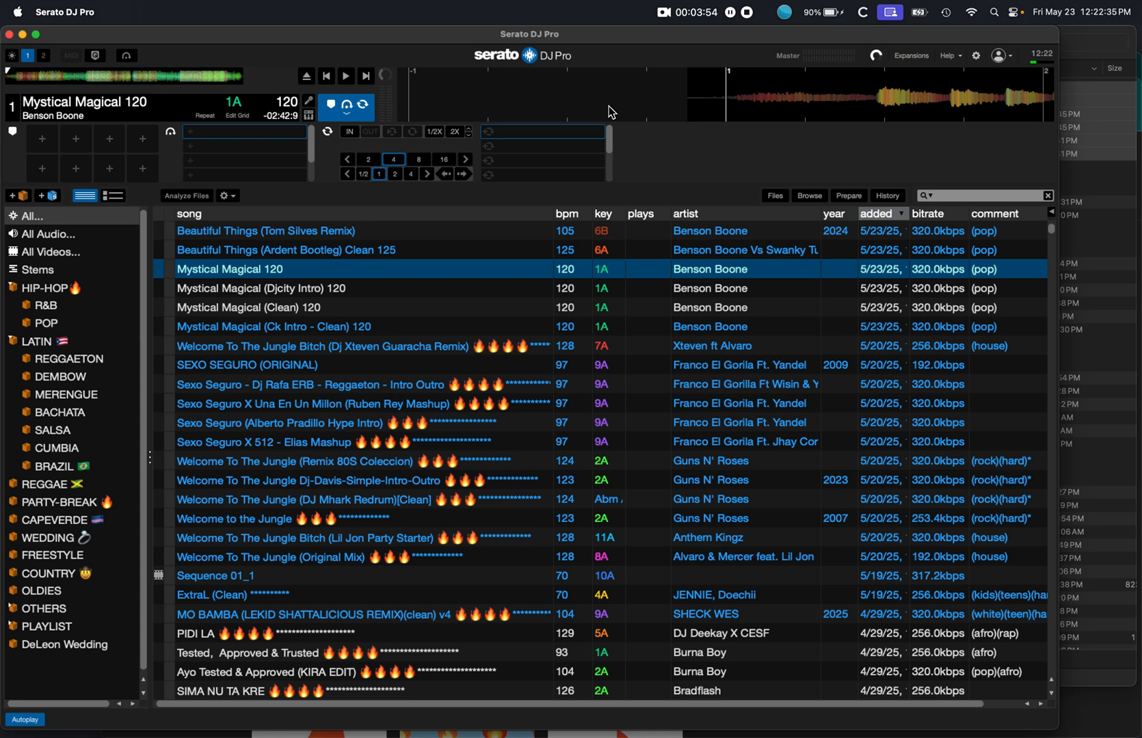
pyautogui.moveTo(635, 104)
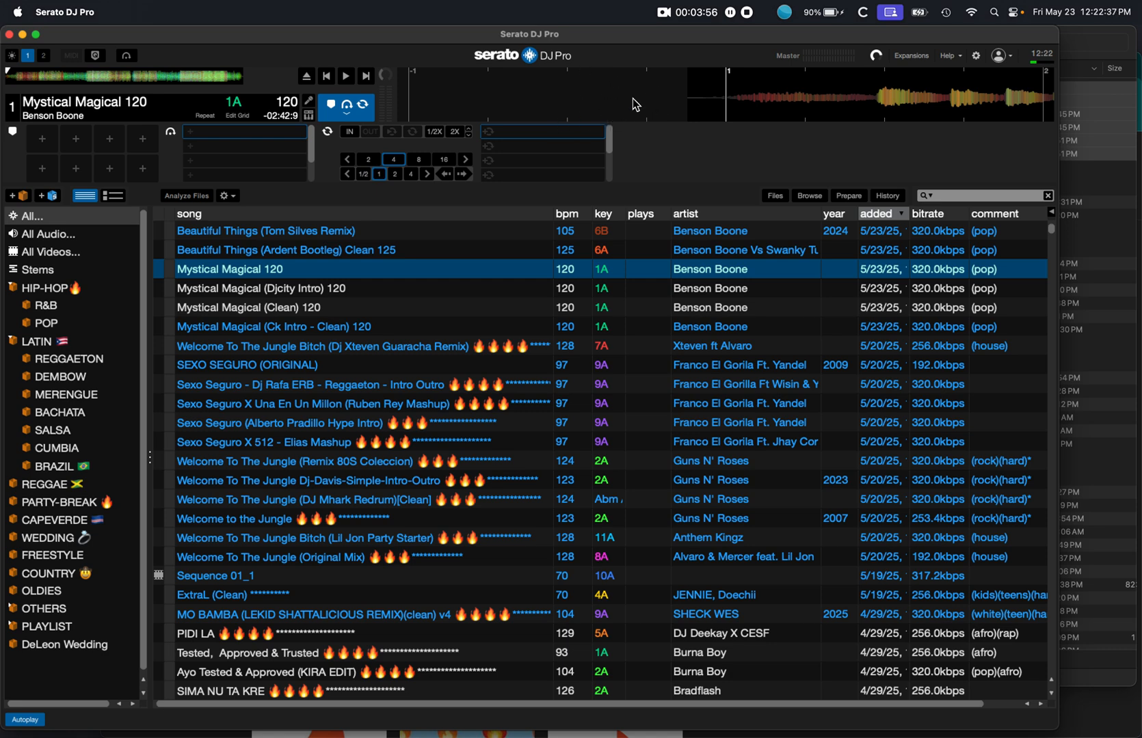
pyautogui.moveTo(694, 103)
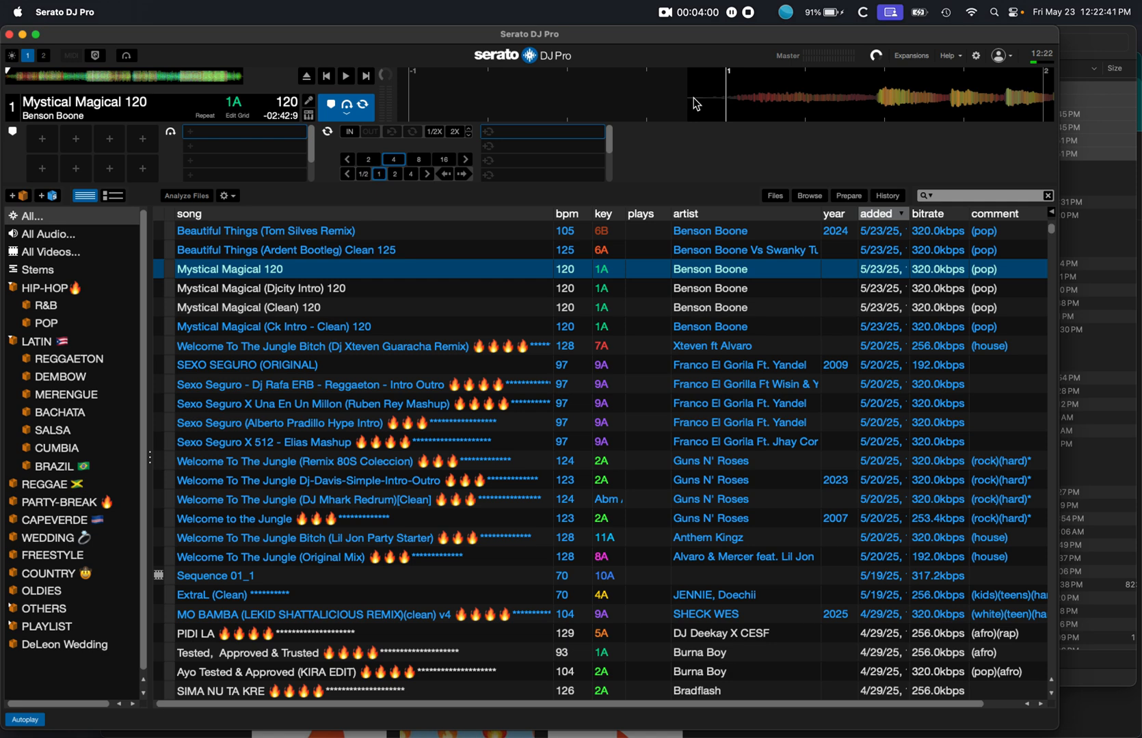
pyautogui.click(344, 75)
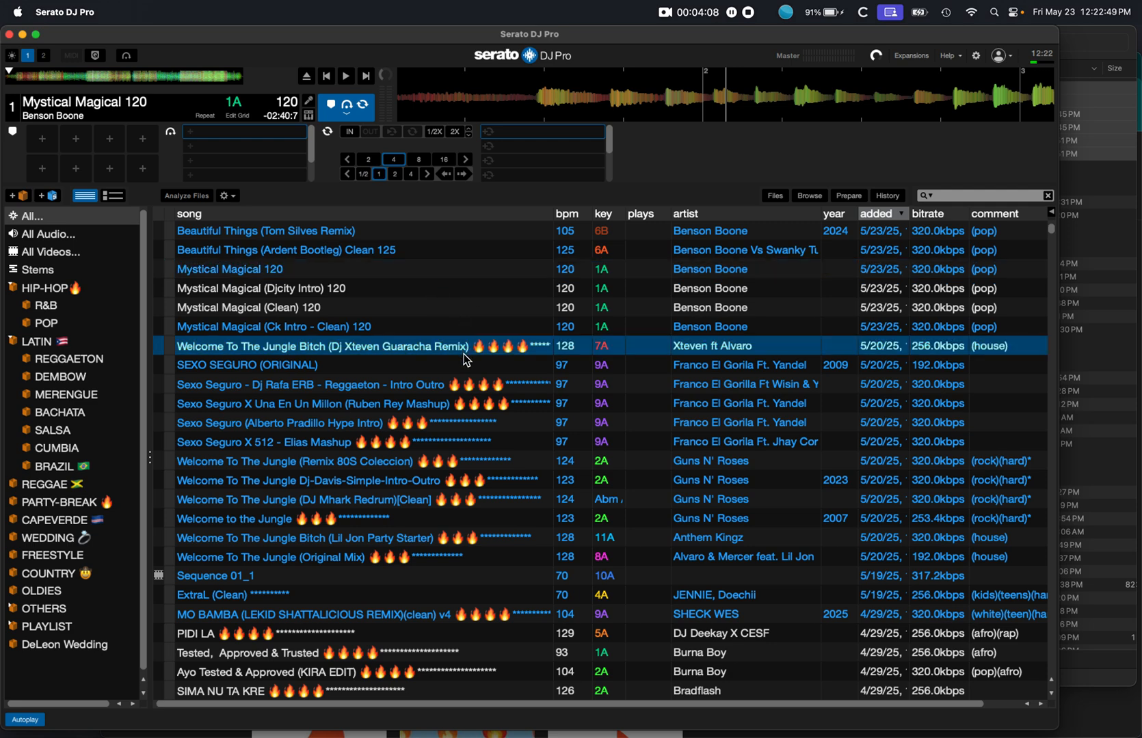
# - Replace ' 120' in the Mystical Magical title with three 🔥 emojis and a string of asterisks
pyautogui.doubleClick(320, 346)
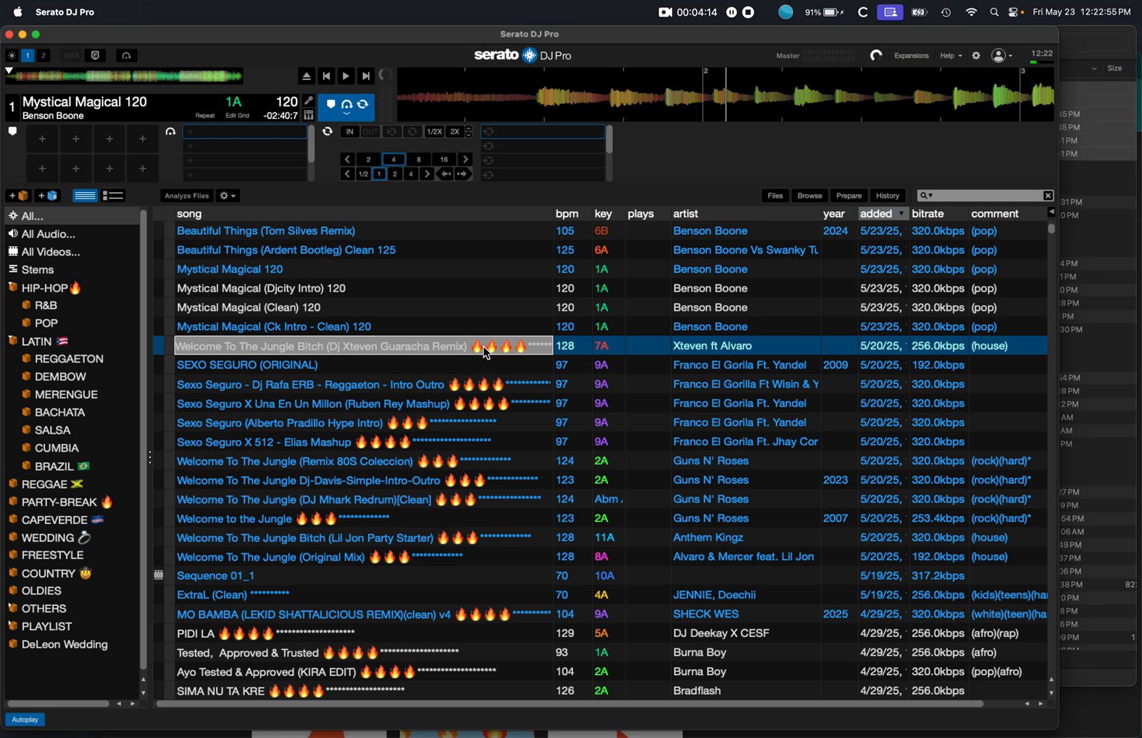
pyautogui.moveTo(502, 353)
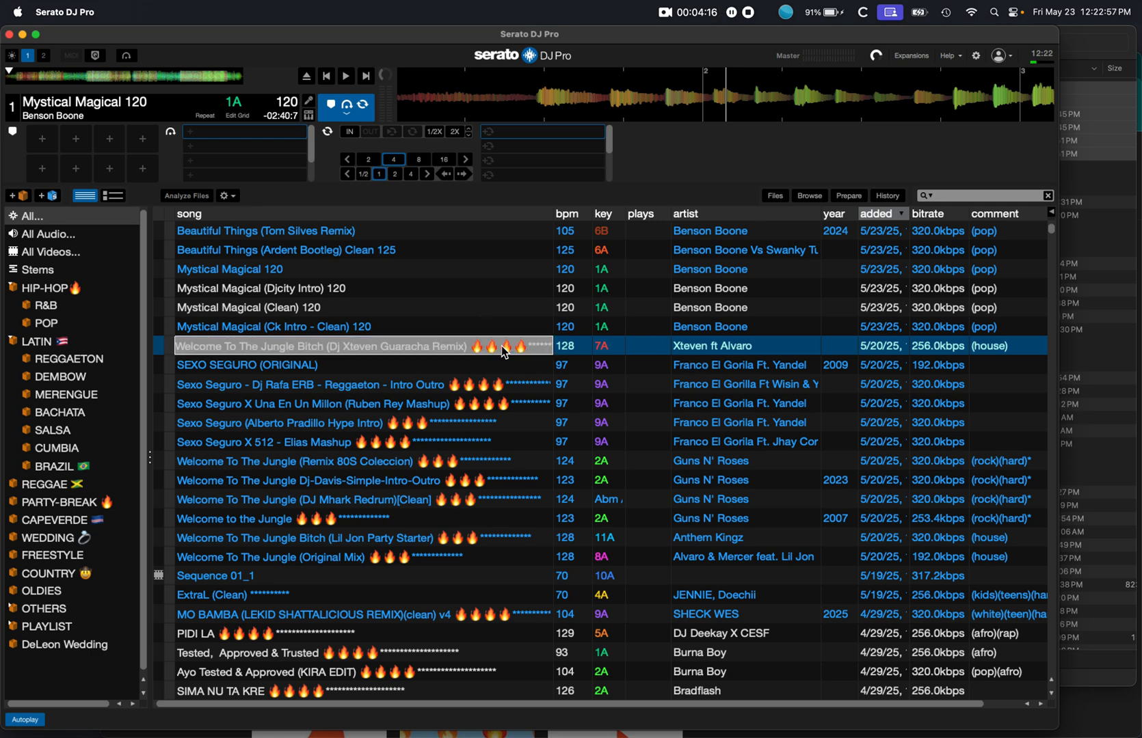
pyautogui.moveTo(488, 355)
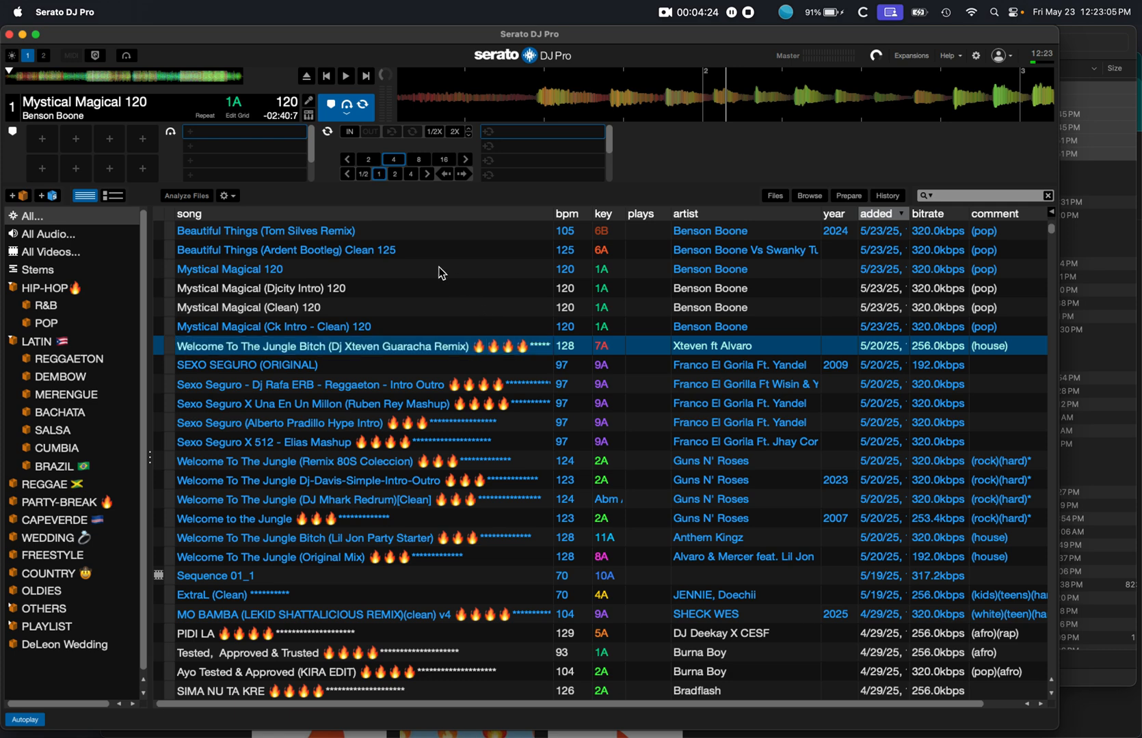
pyautogui.doubleClick(229, 269)
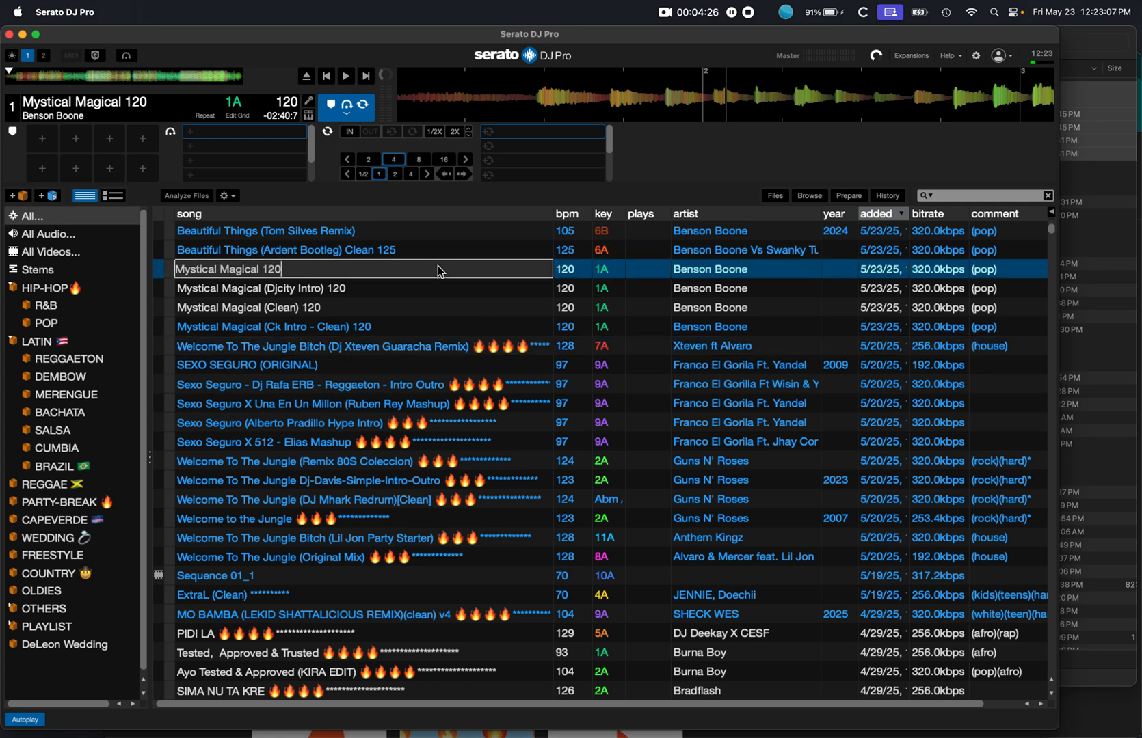
pyautogui.press('backspace')
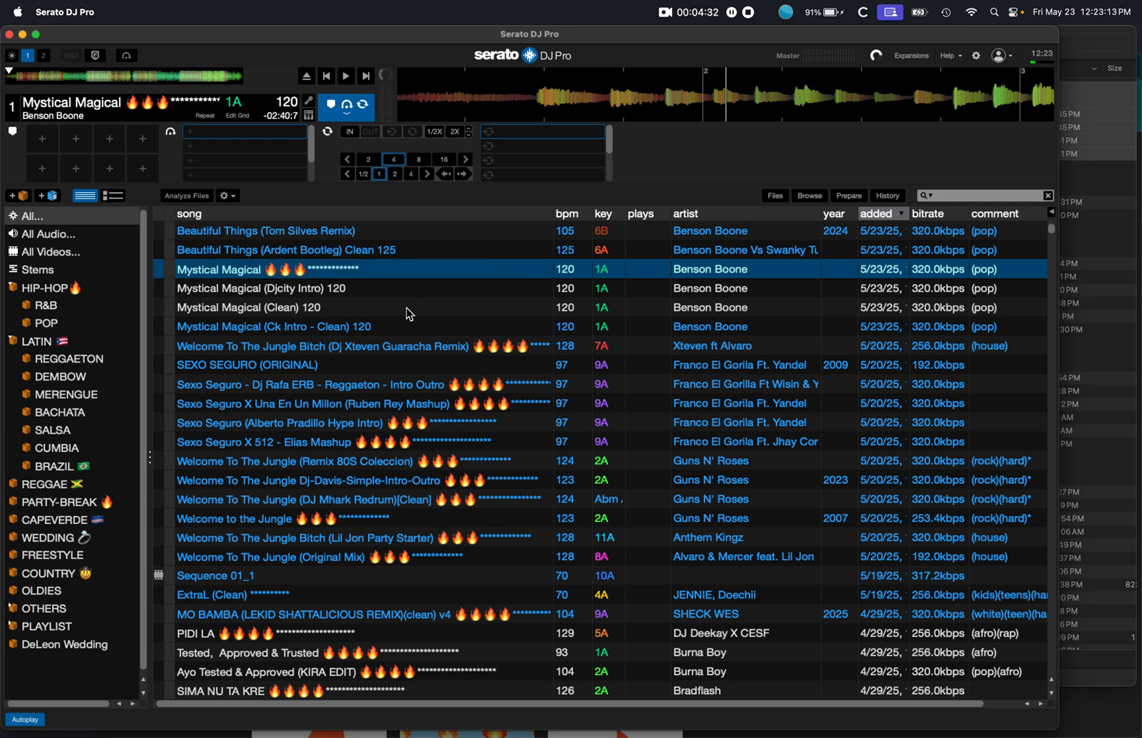
pyautogui.moveTo(349, 275)
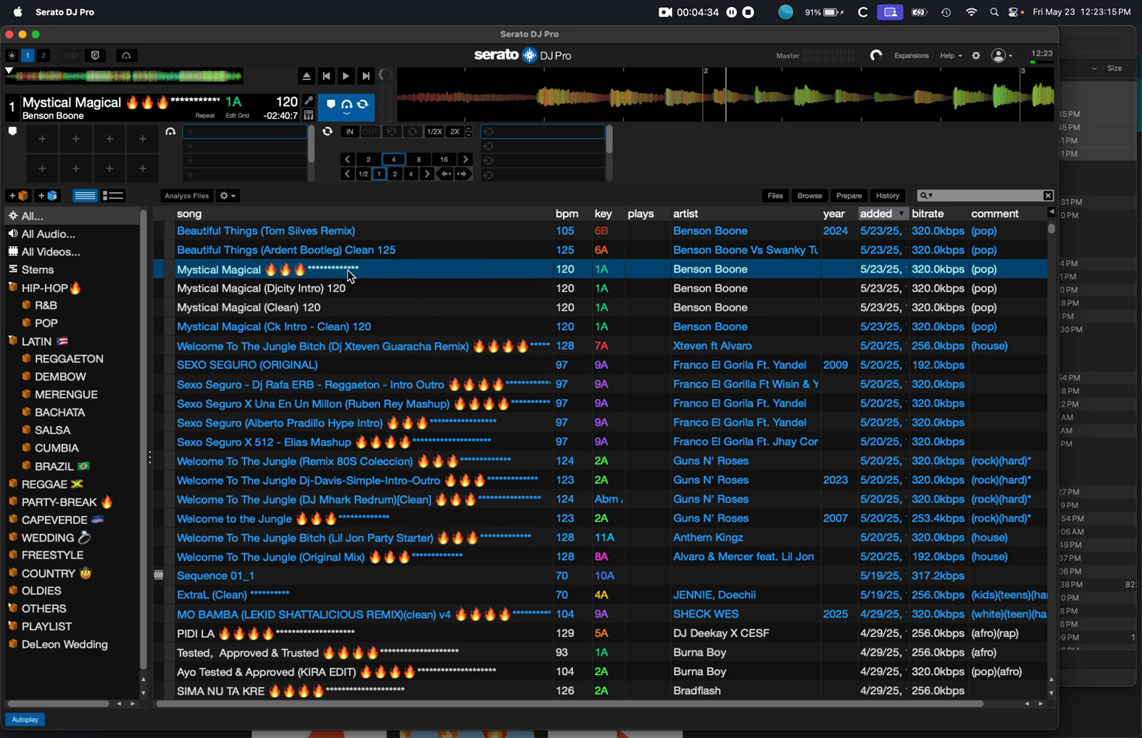
pyautogui.moveTo(688, 273)
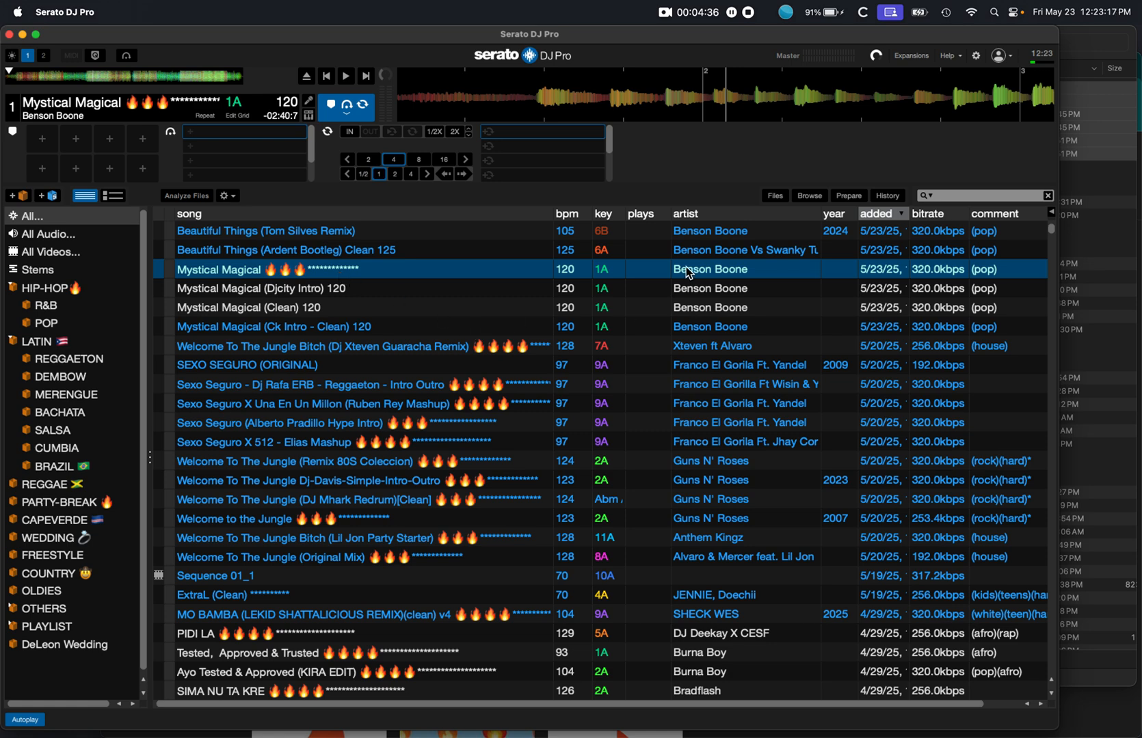
pyautogui.doubleClick(708, 270)
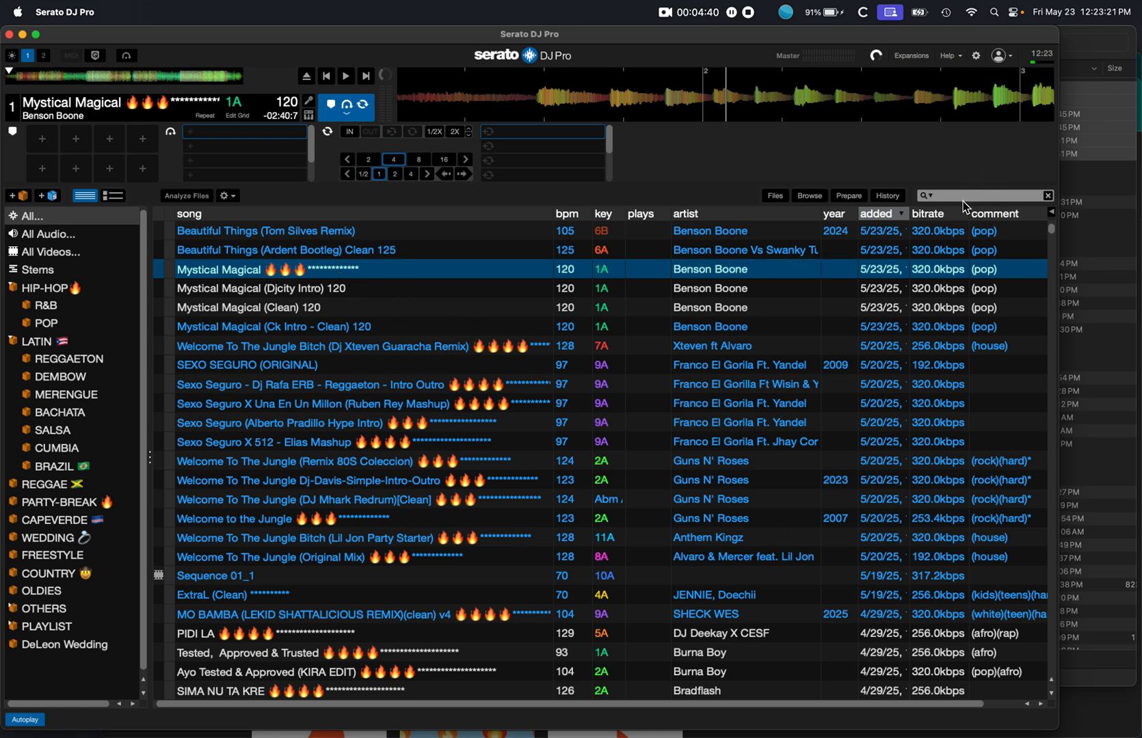
# - Search the library for 'Benson Boone' and bring the song and comment columns into view
pyautogui.click(983, 195)
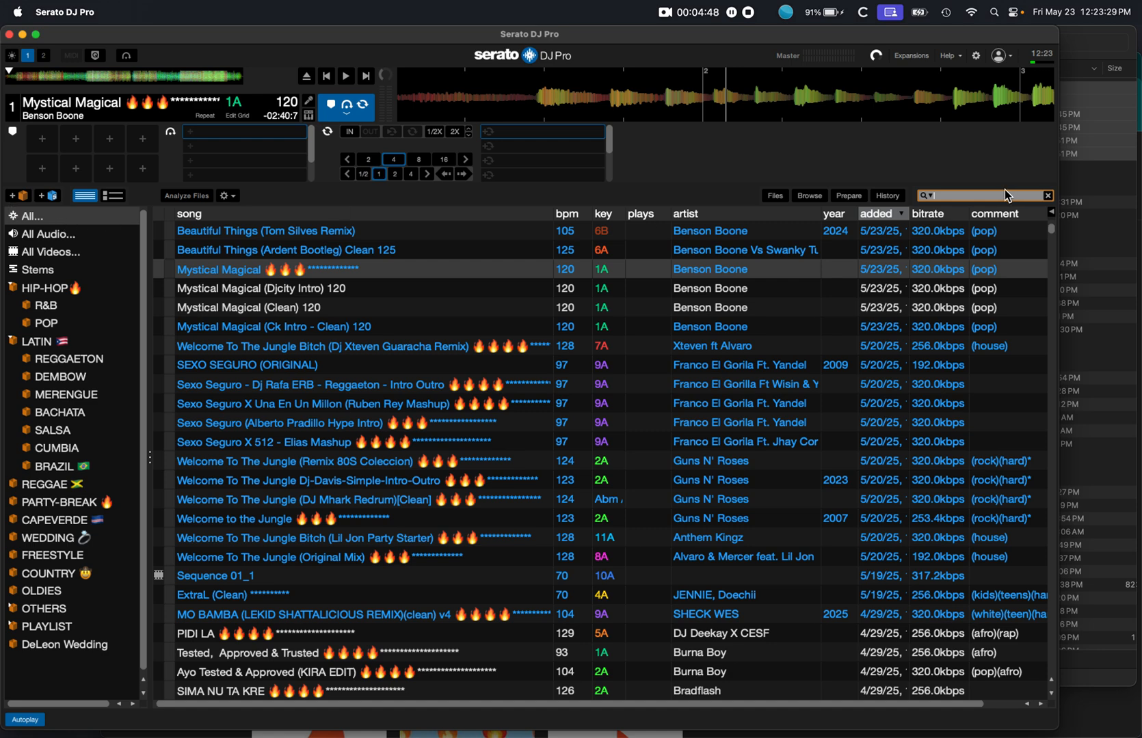
pyautogui.click(928, 196)
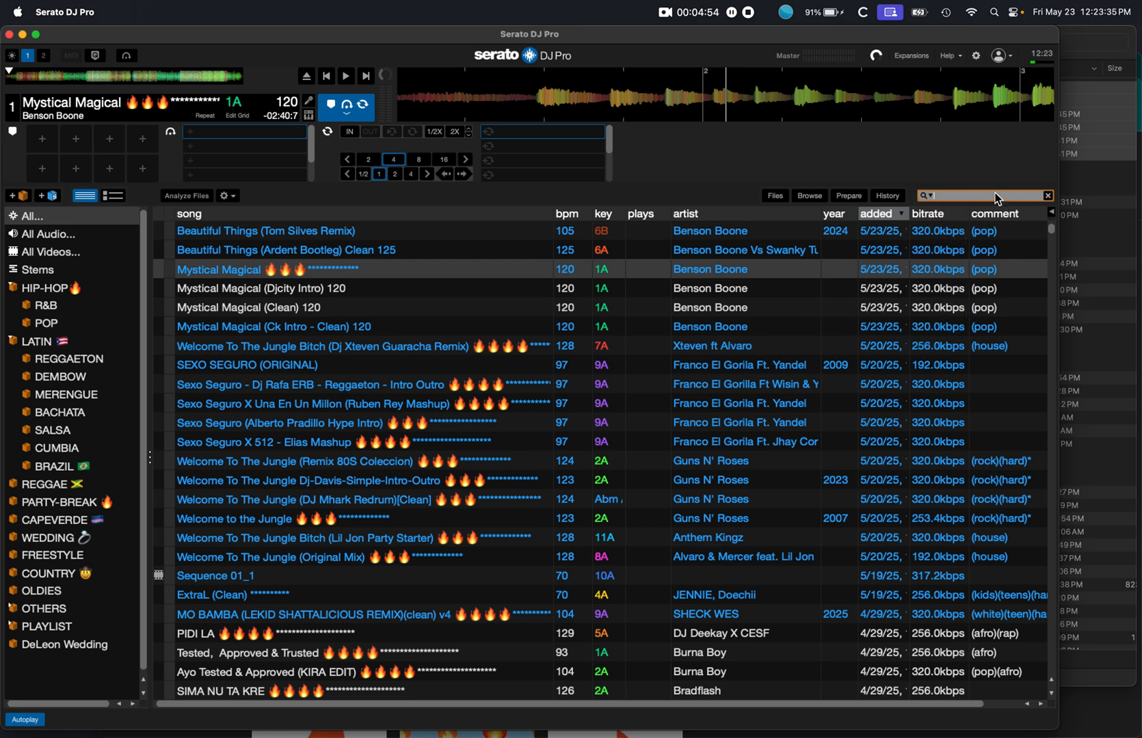
pyautogui.write('Benson Boone')
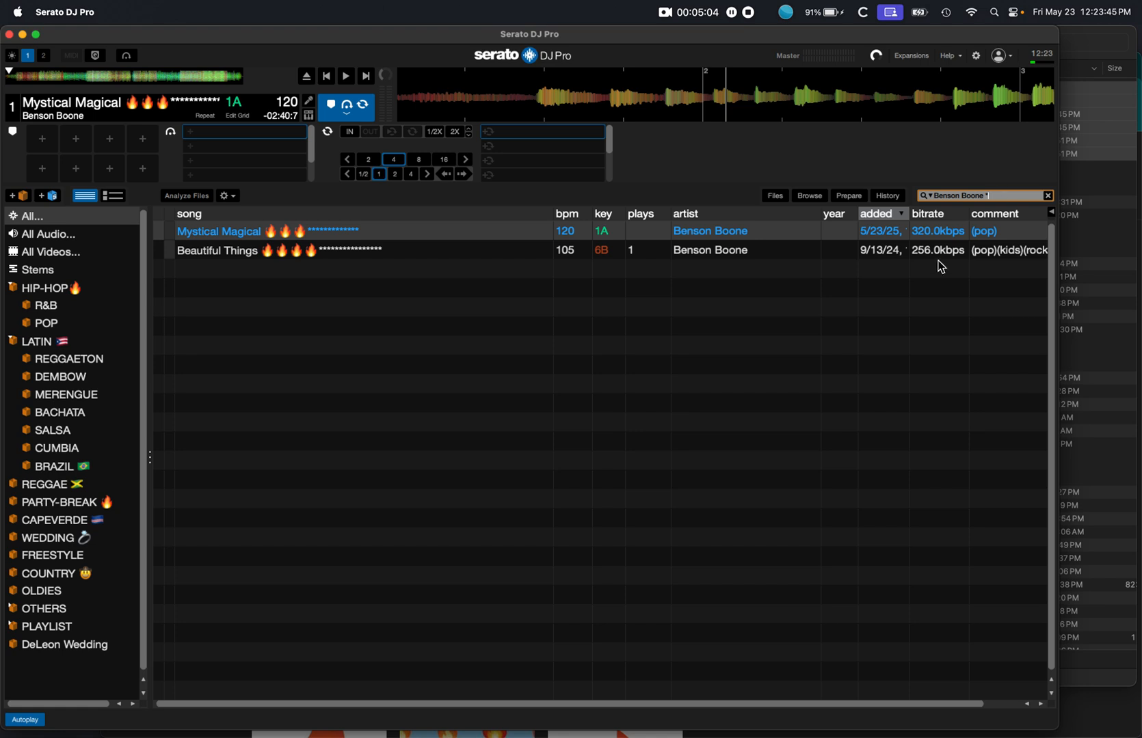
pyautogui.moveTo(342, 266)
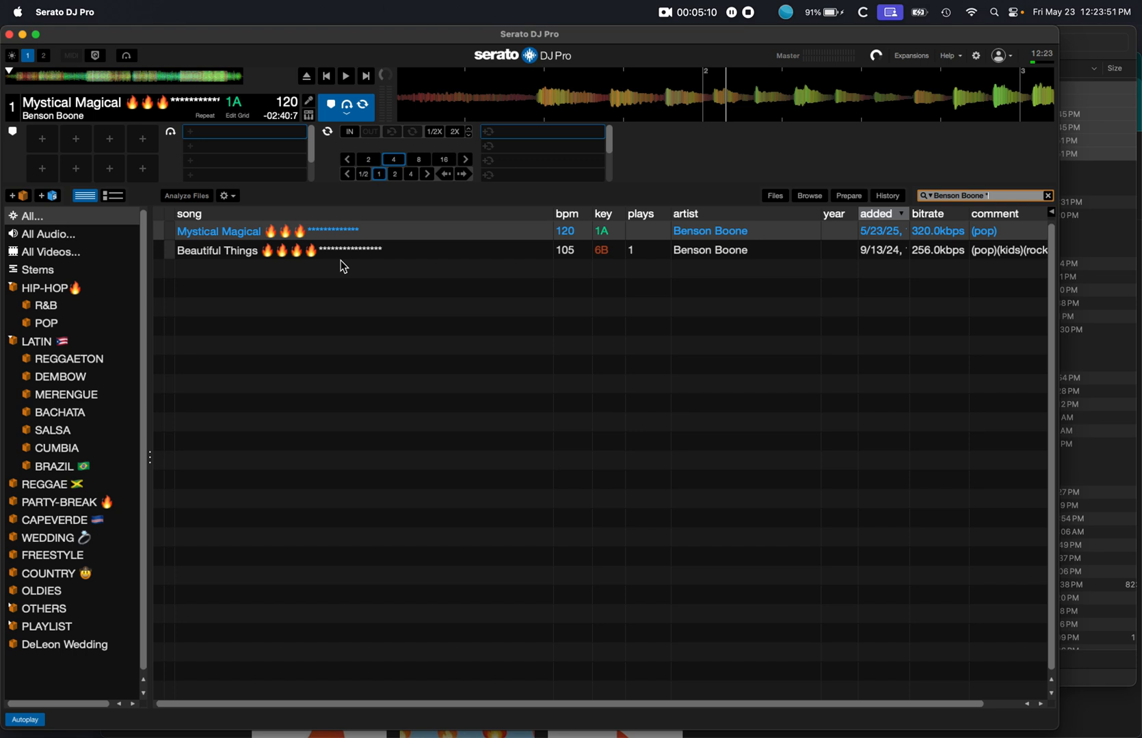
pyautogui.moveTo(822, 286)
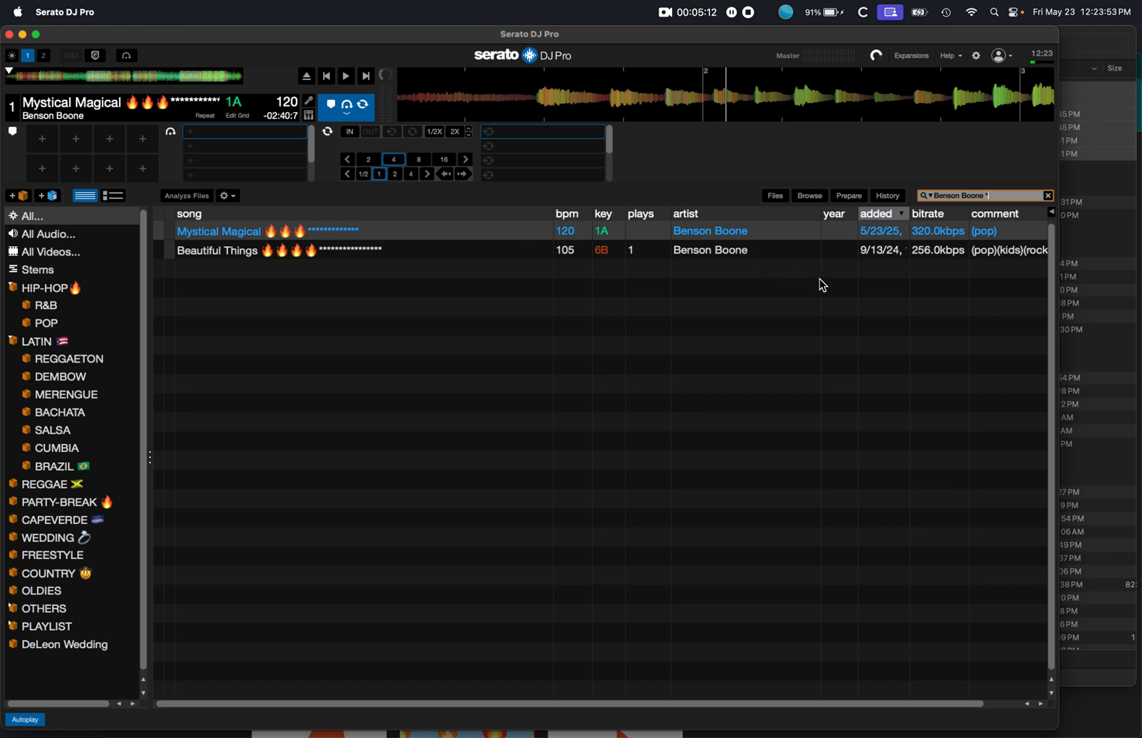
pyautogui.moveTo(758, 258)
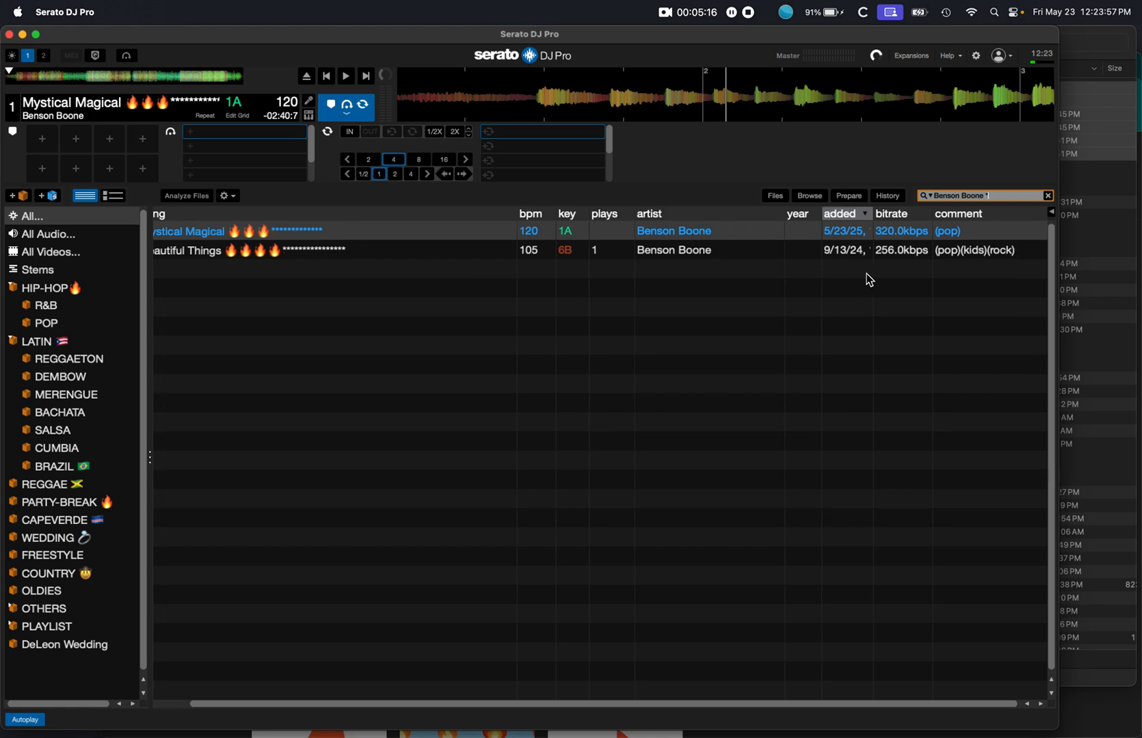
pyautogui.moveTo(966, 263)
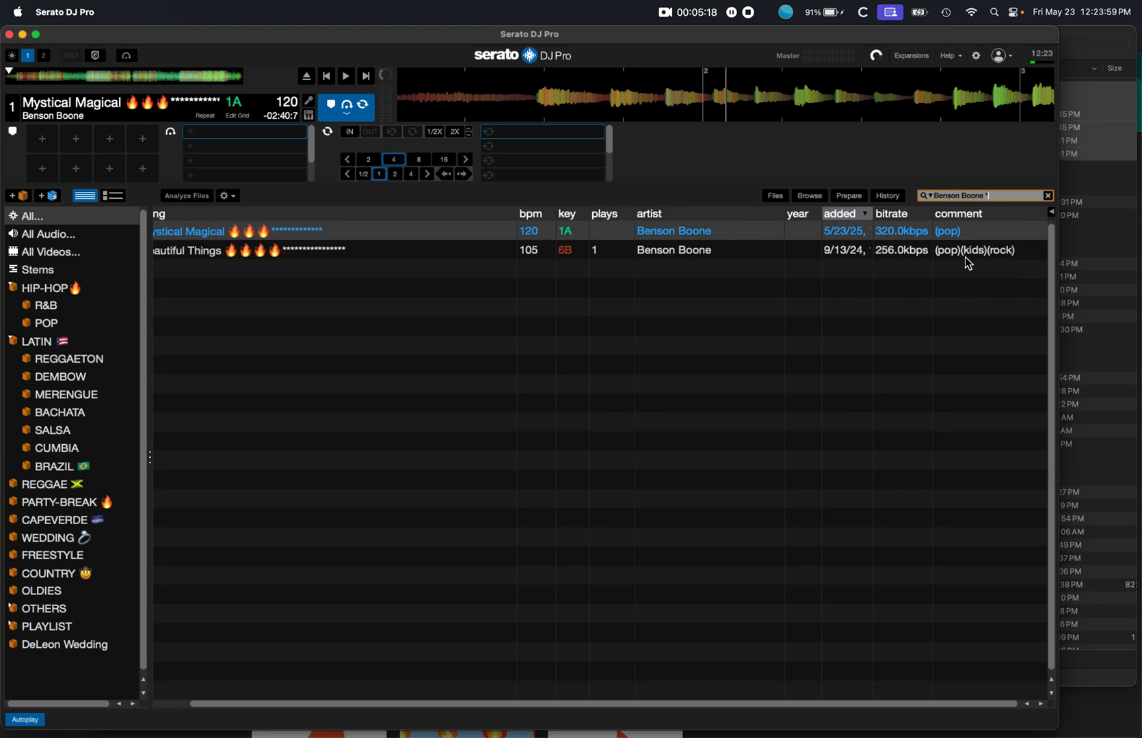
pyautogui.moveTo(1011, 264)
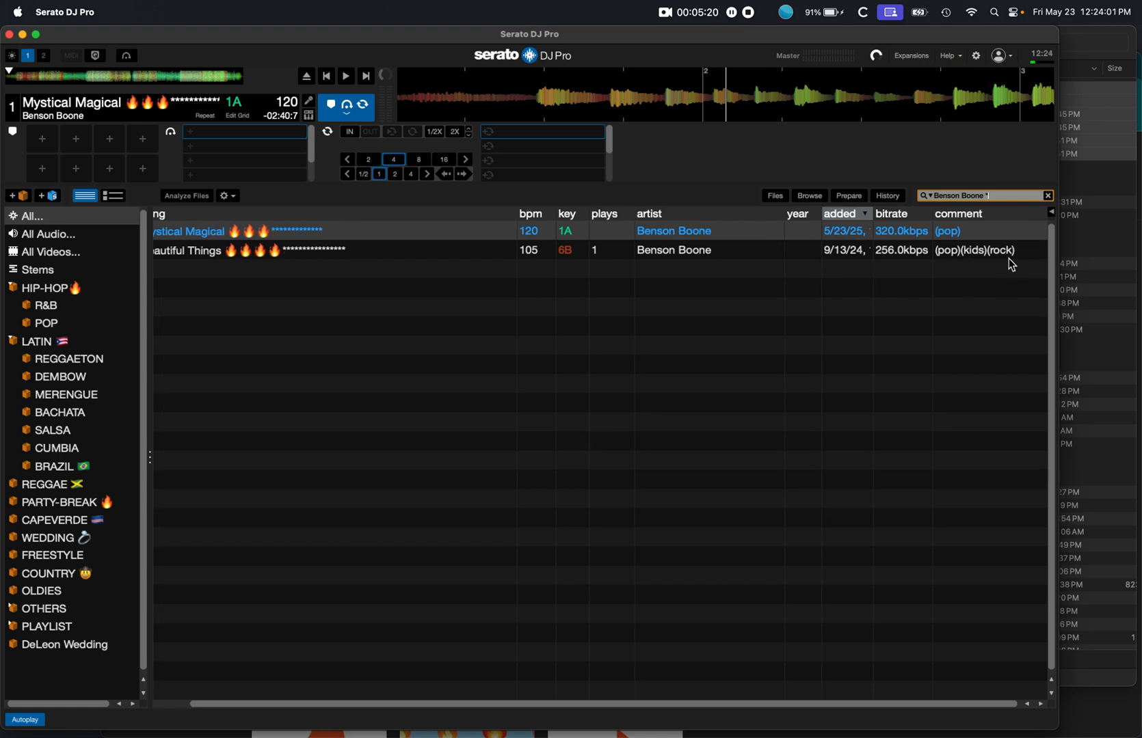
pyautogui.moveTo(978, 265)
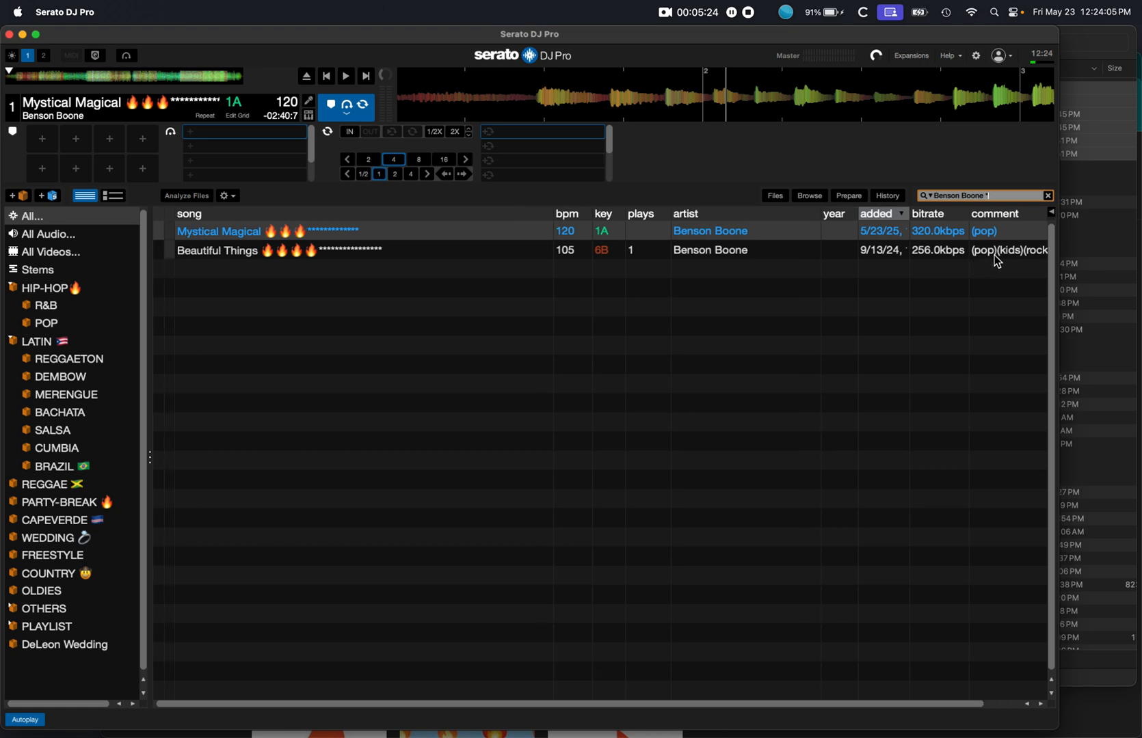
pyautogui.moveTo(987, 262)
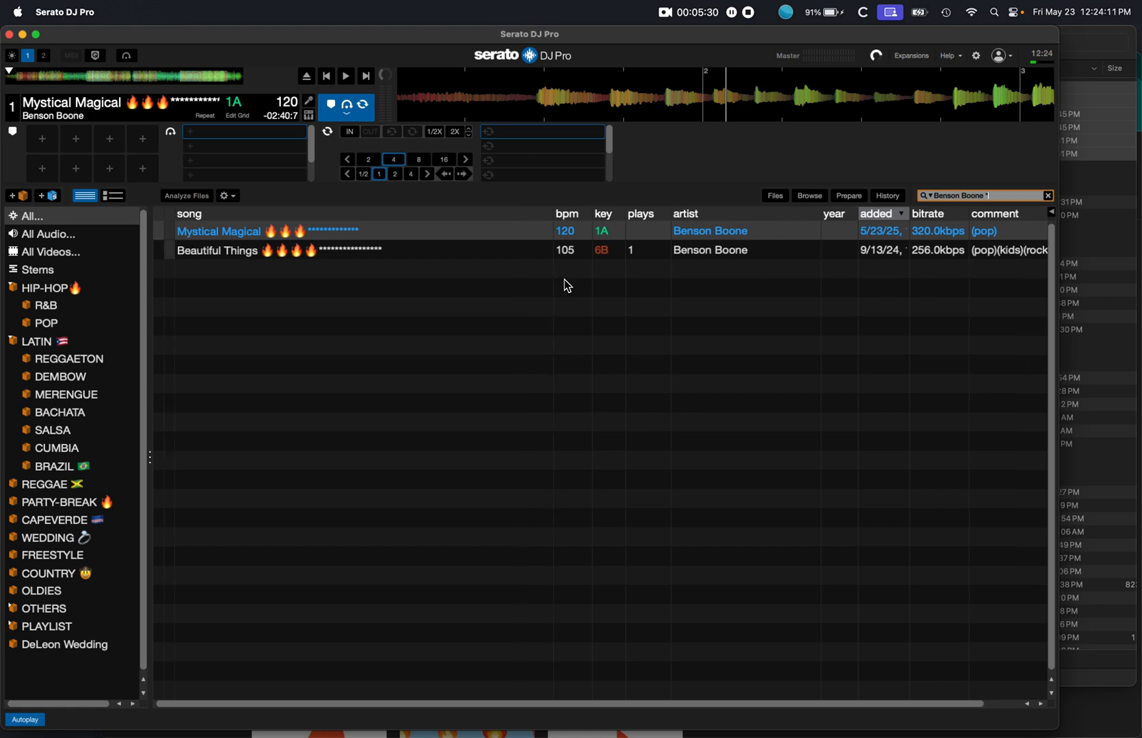
pyautogui.click(292, 250)
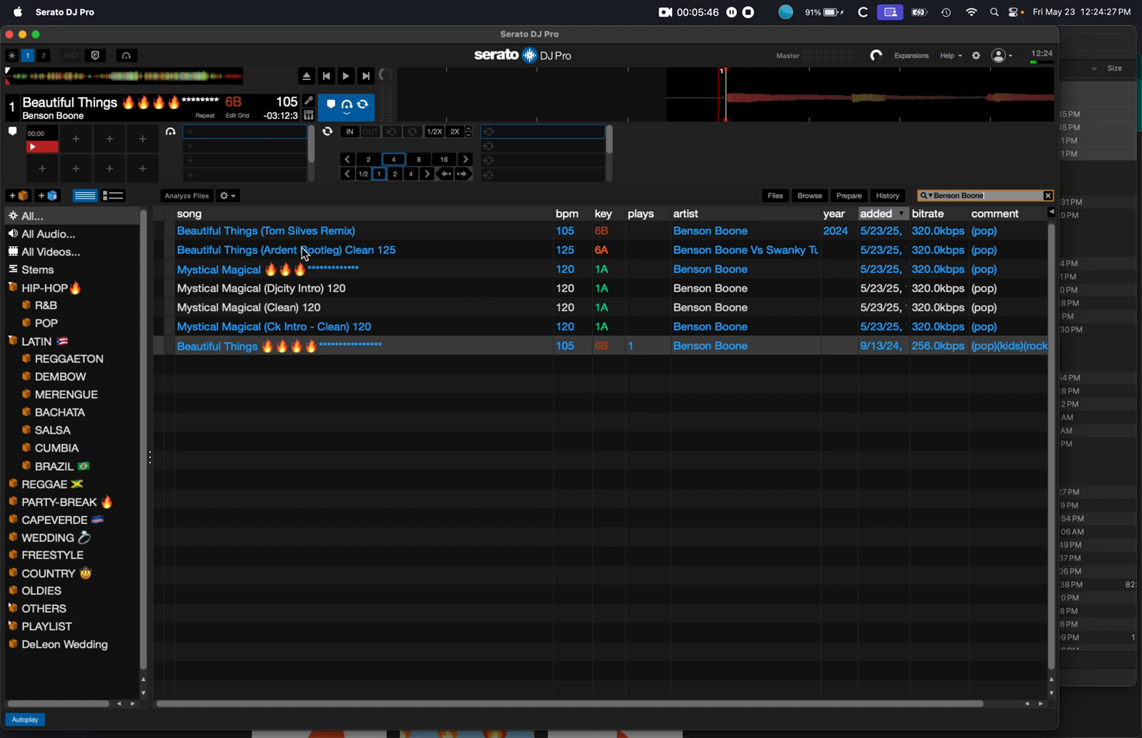
pyautogui.moveTo(309, 260)
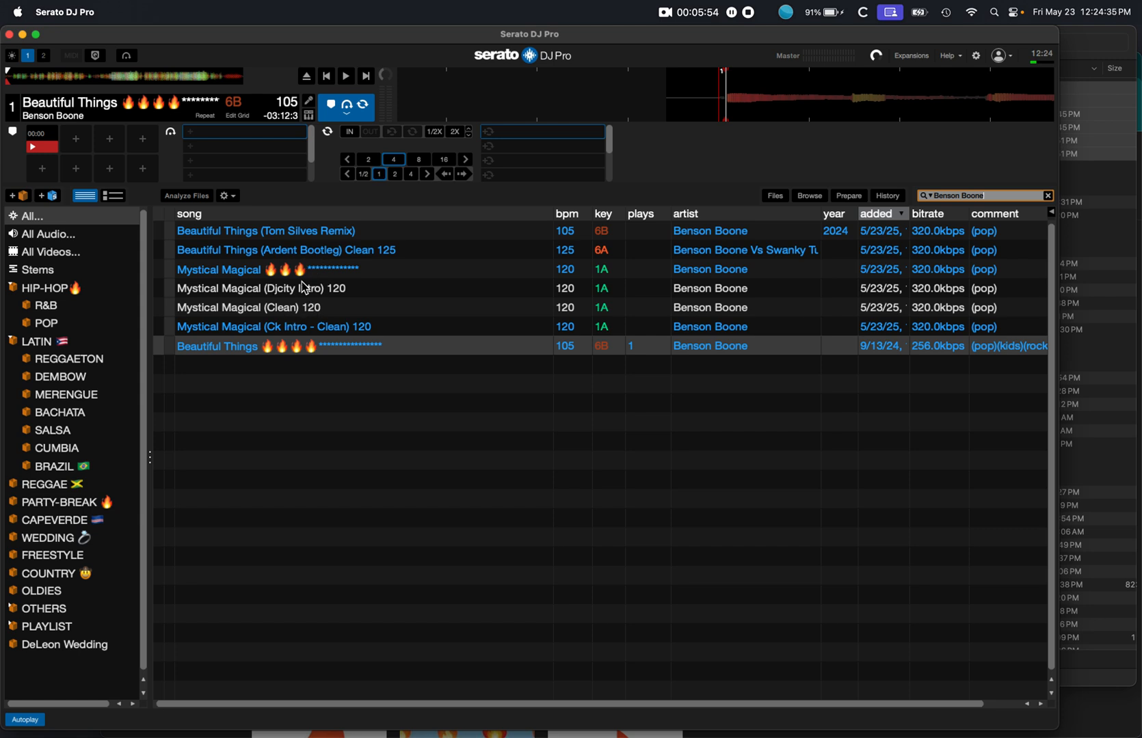
pyautogui.moveTo(323, 283)
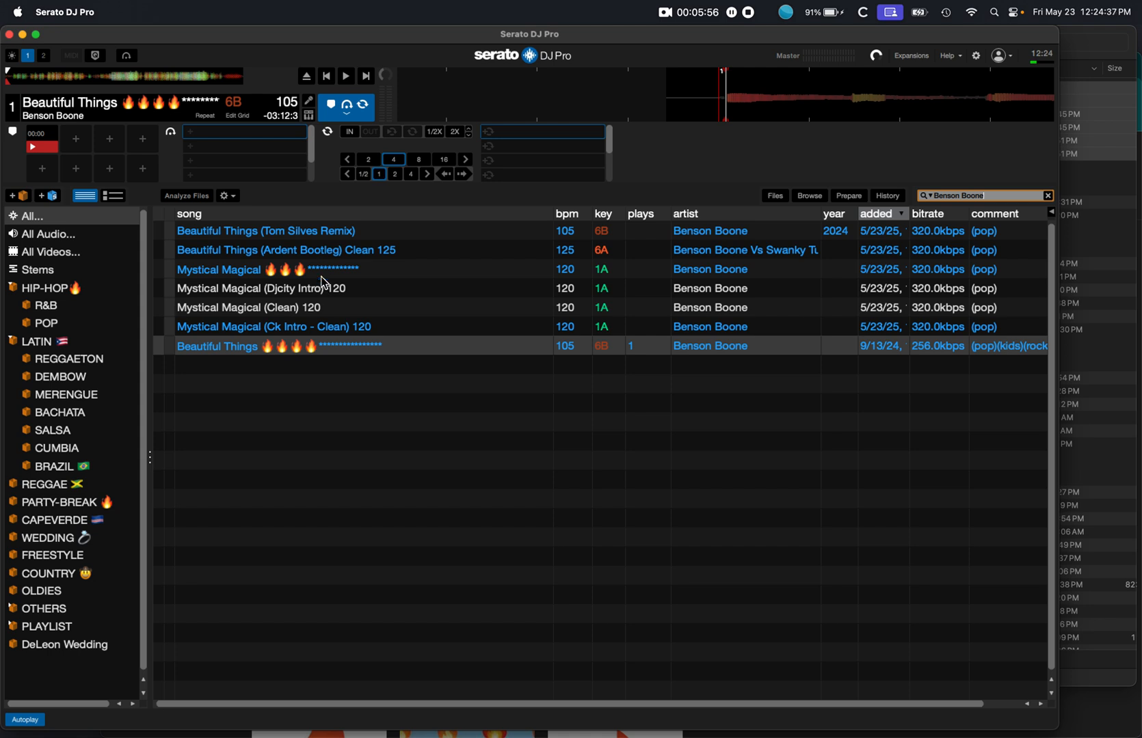
pyautogui.moveTo(314, 283)
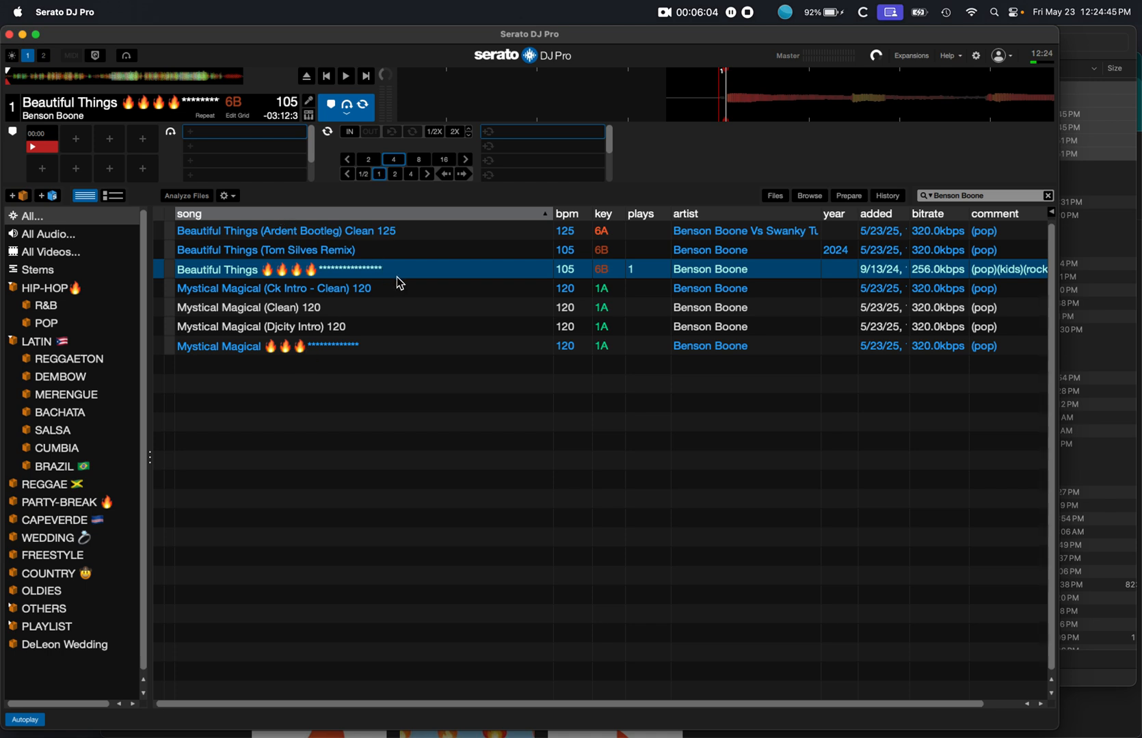
pyautogui.moveTo(320, 280)
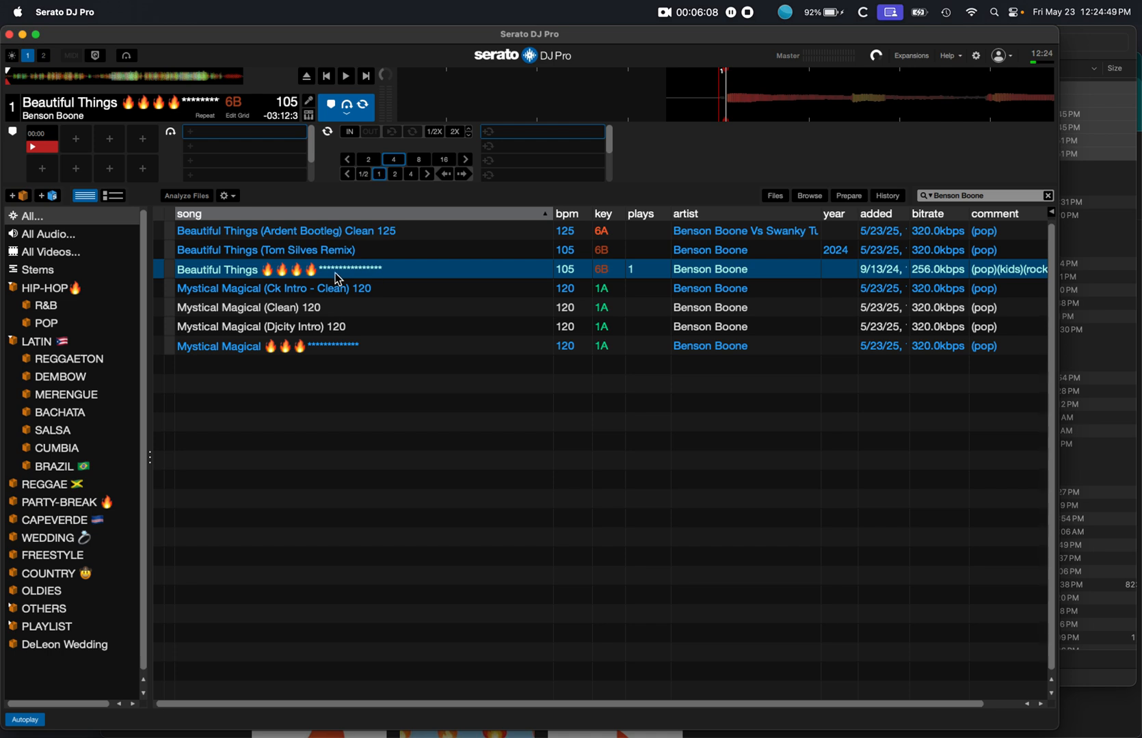
pyautogui.moveTo(433, 275)
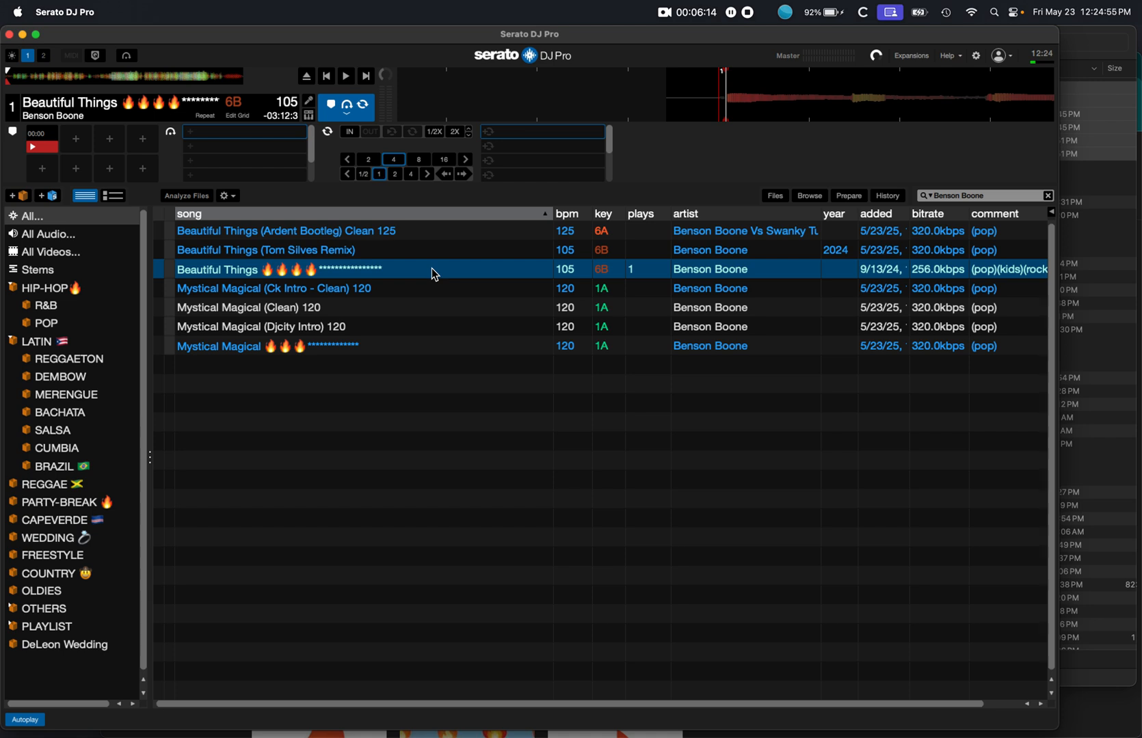
pyautogui.moveTo(509, 255)
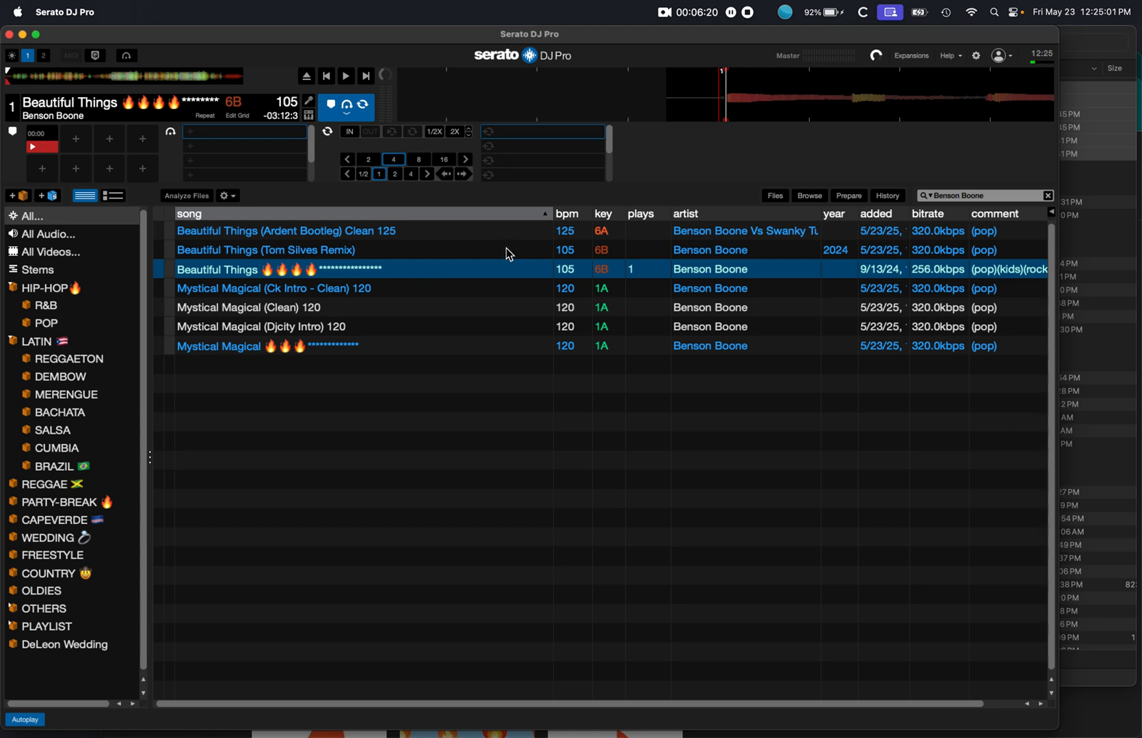
pyautogui.moveTo(594, 279)
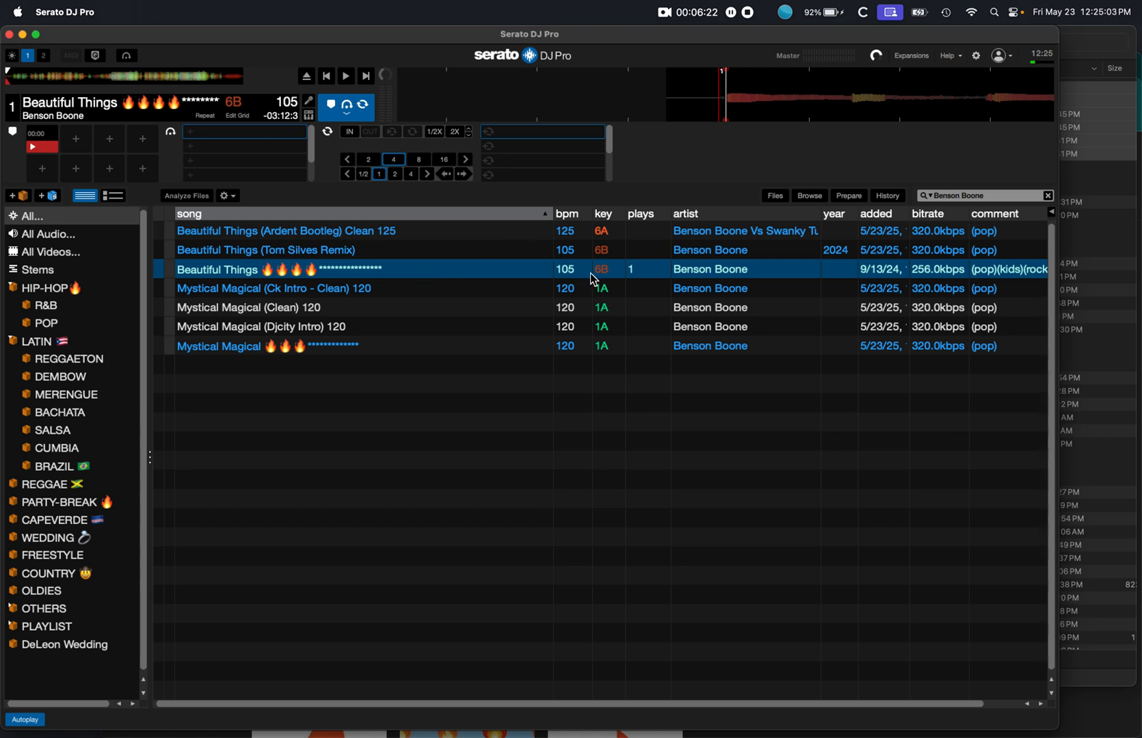
pyautogui.moveTo(615, 282)
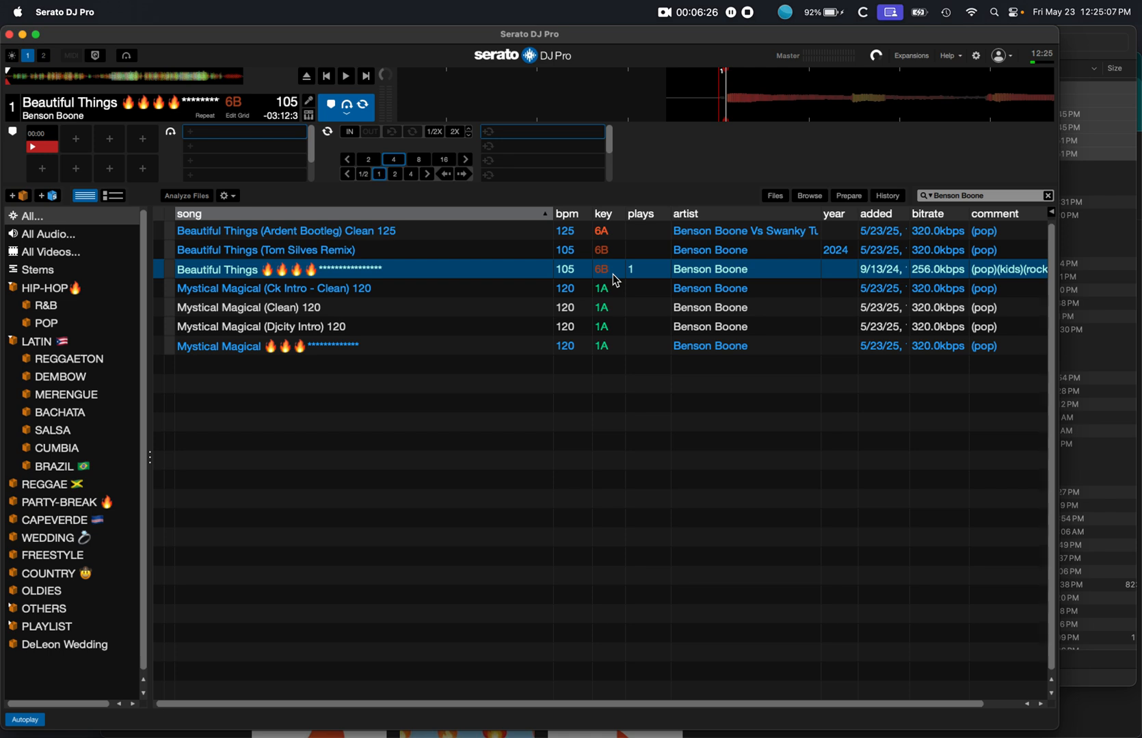
pyautogui.moveTo(419, 284)
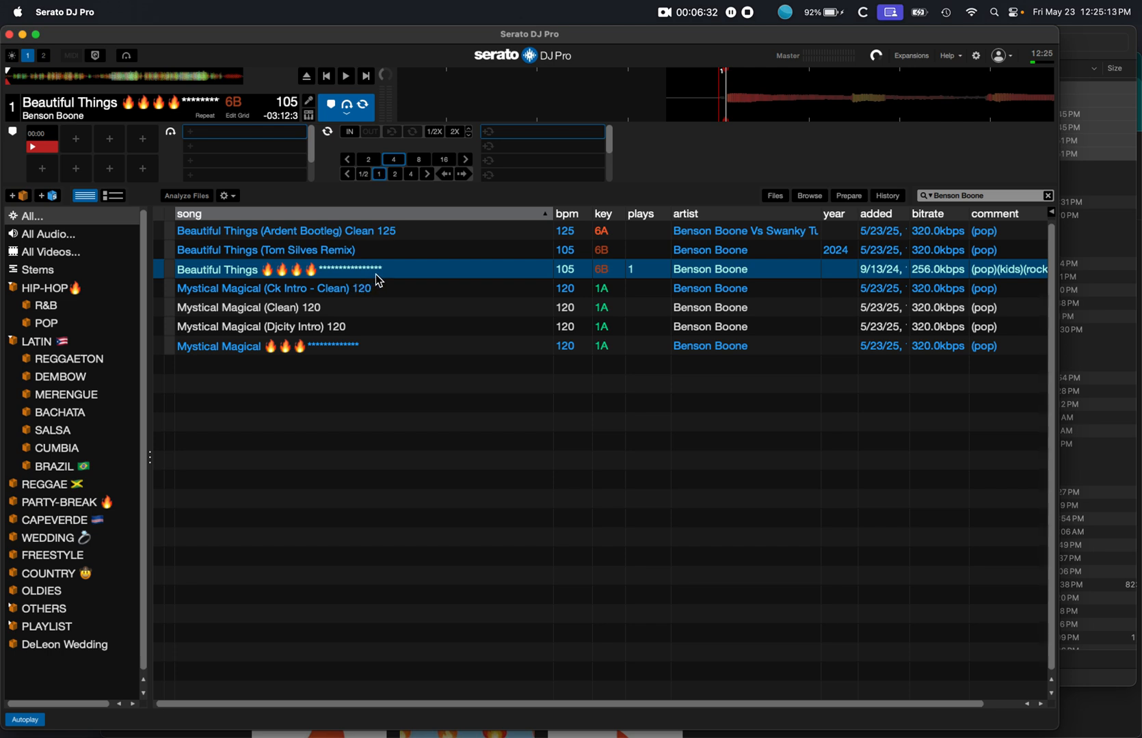
pyautogui.moveTo(393, 276)
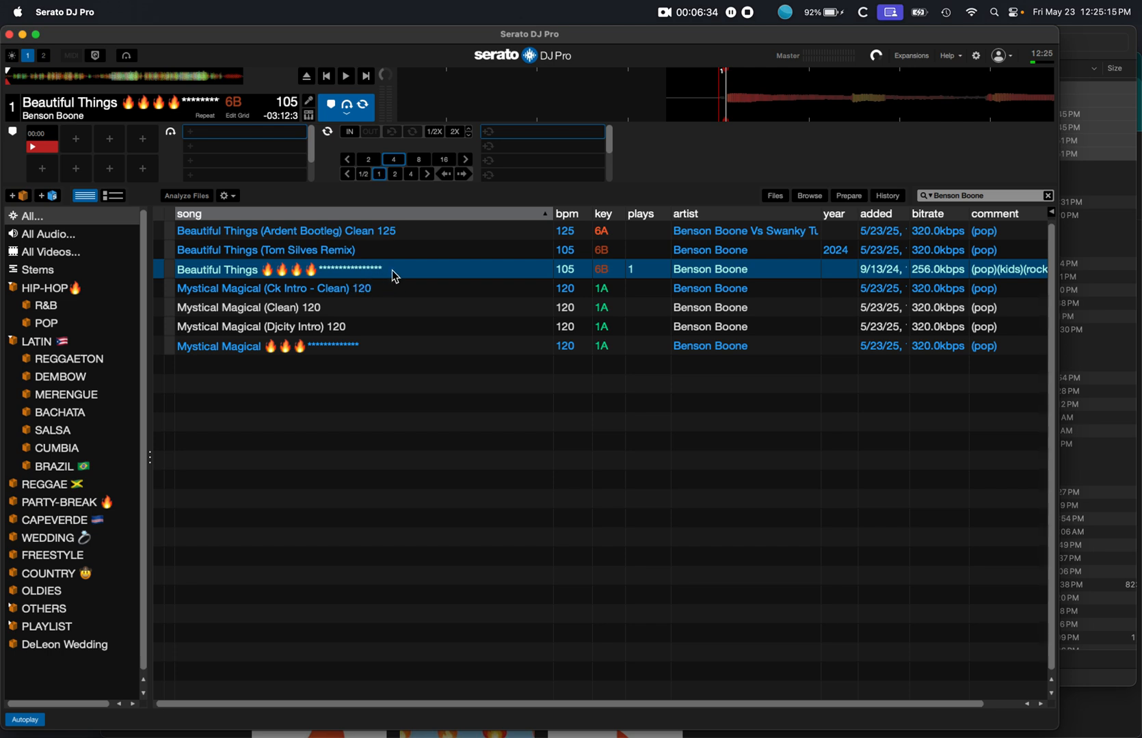
pyautogui.moveTo(304, 323)
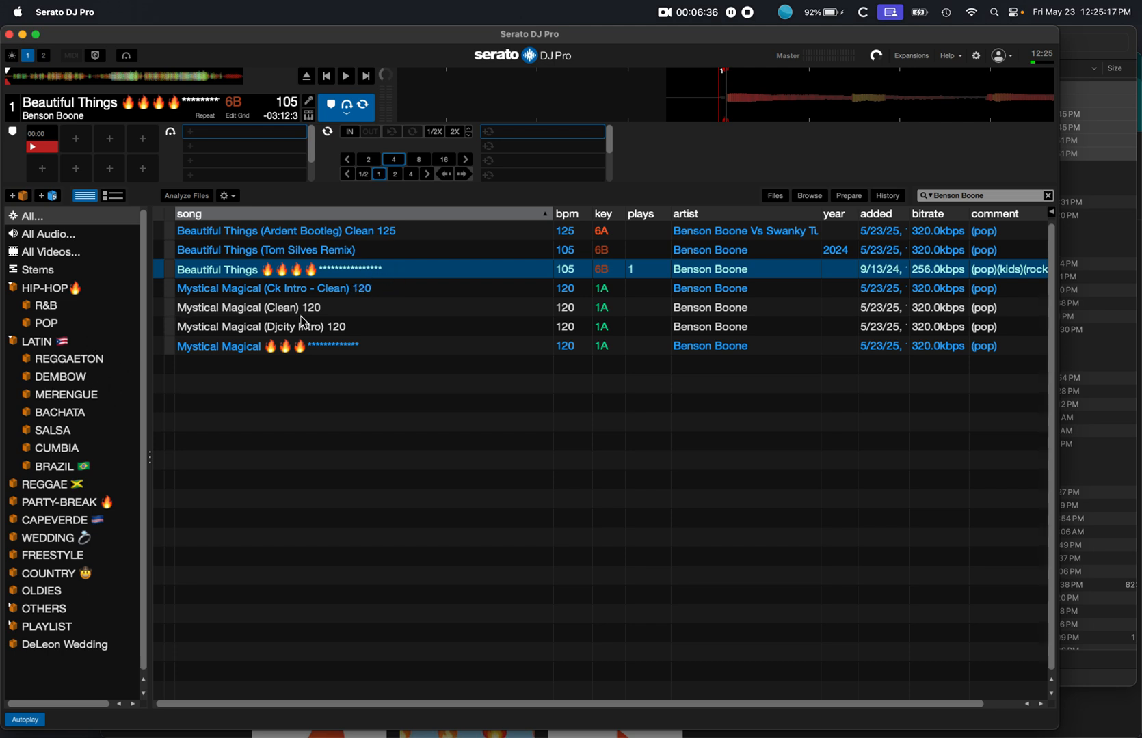
# - Browse the LATIN and REGGAE crates, ending on the CAPEVERDE crate's track list
pyautogui.click(35, 342)
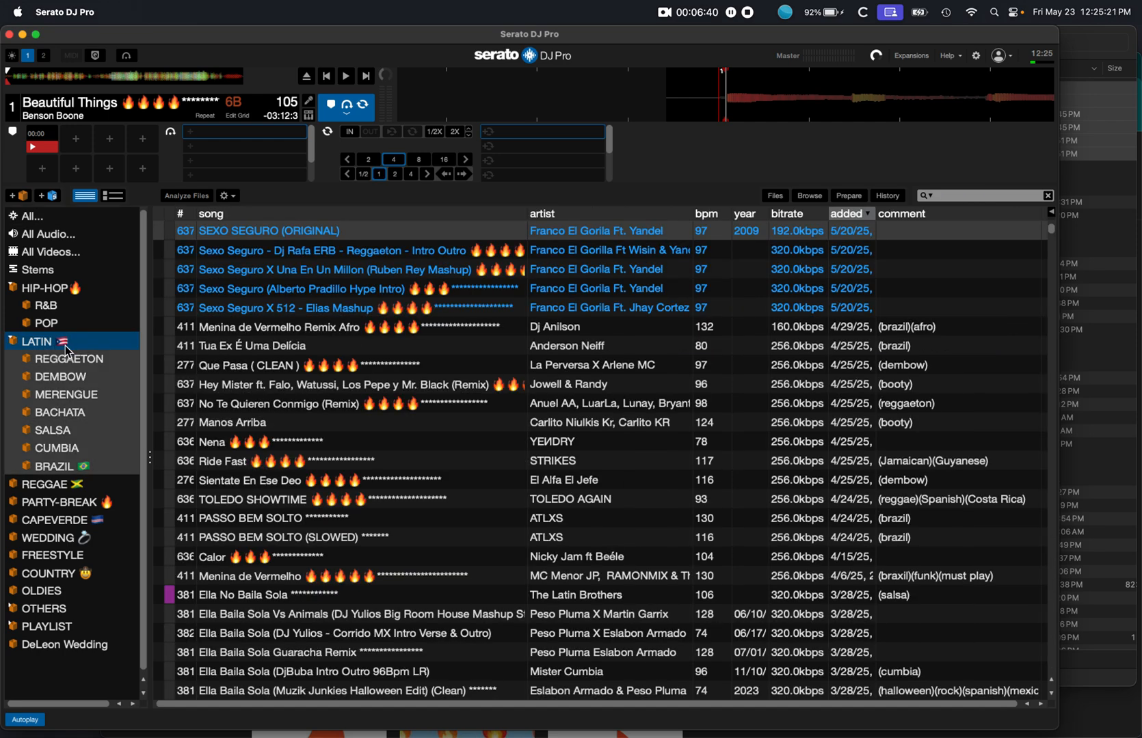
pyautogui.moveTo(89, 497)
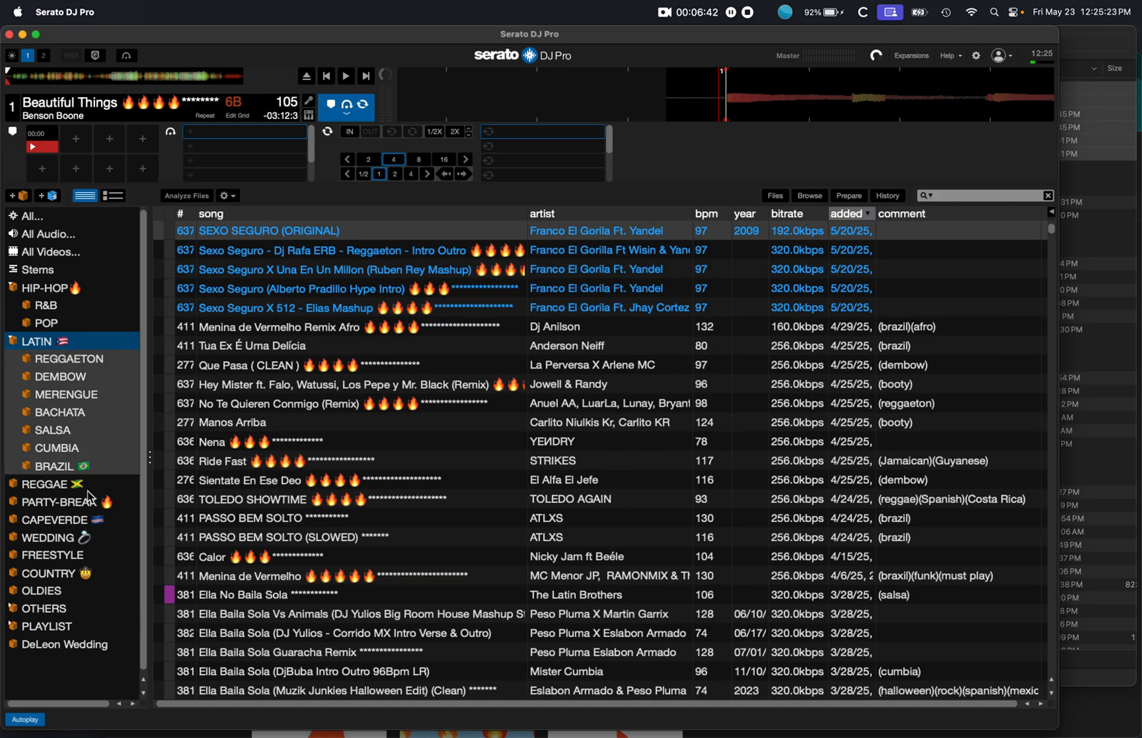
pyautogui.click(51, 484)
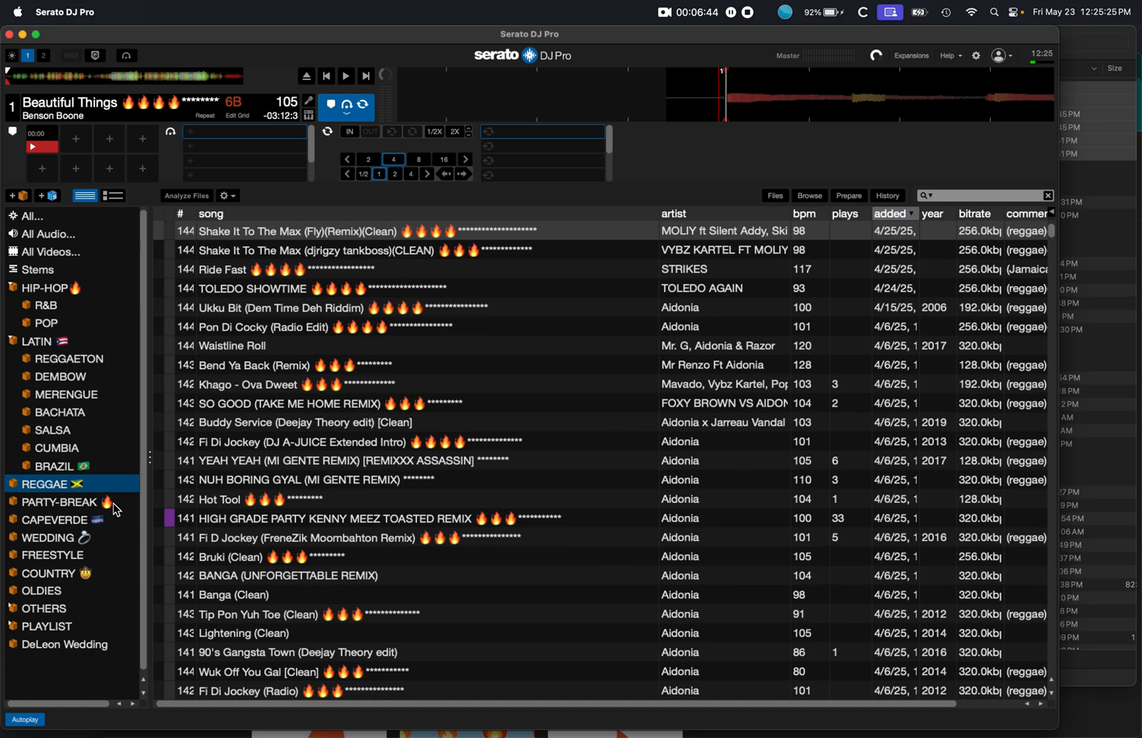
pyautogui.click(59, 520)
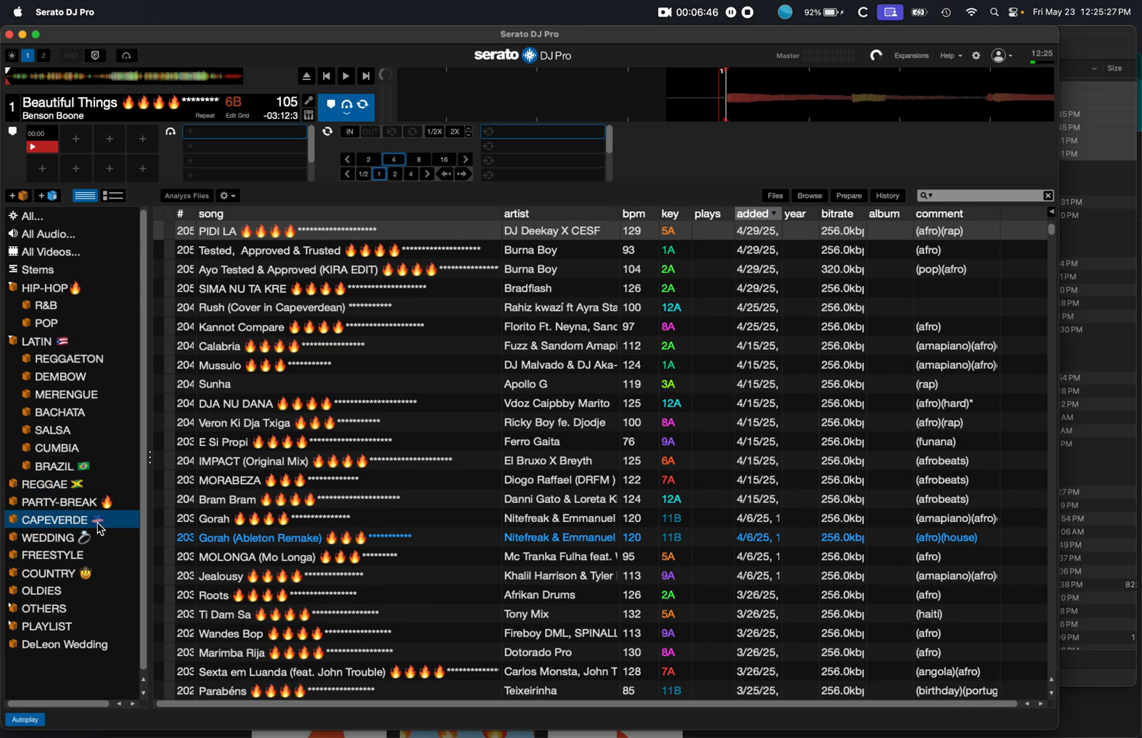
pyautogui.moveTo(93, 576)
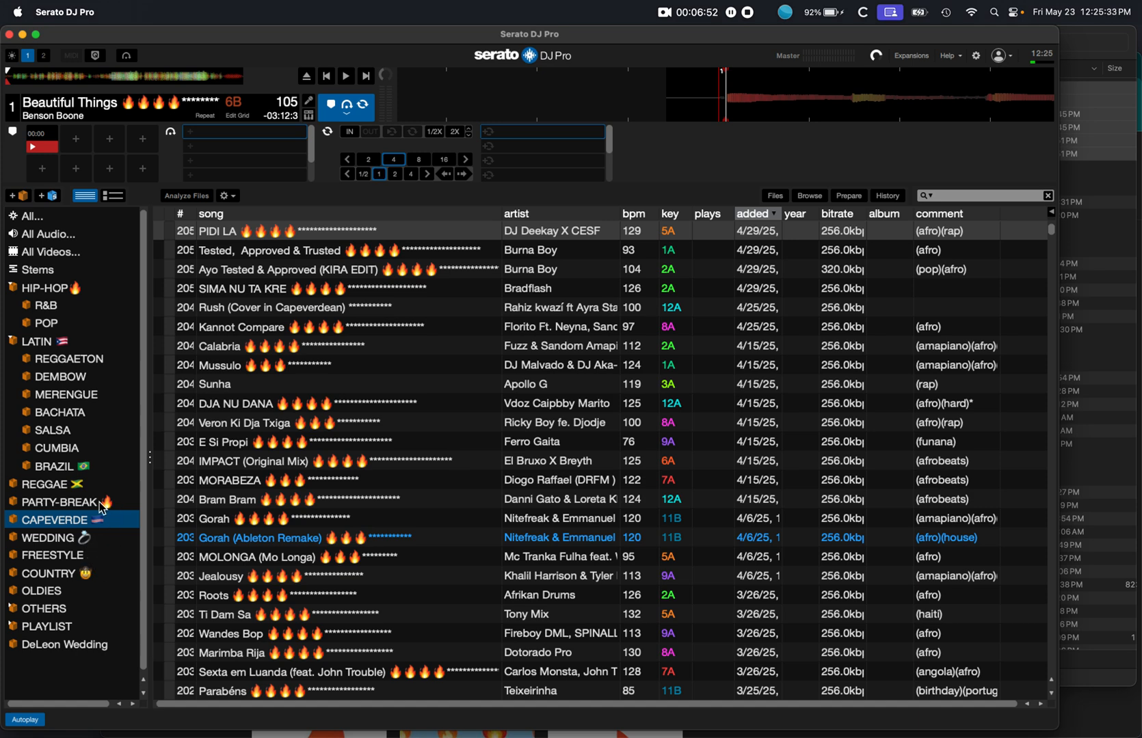
pyautogui.moveTo(329, 275)
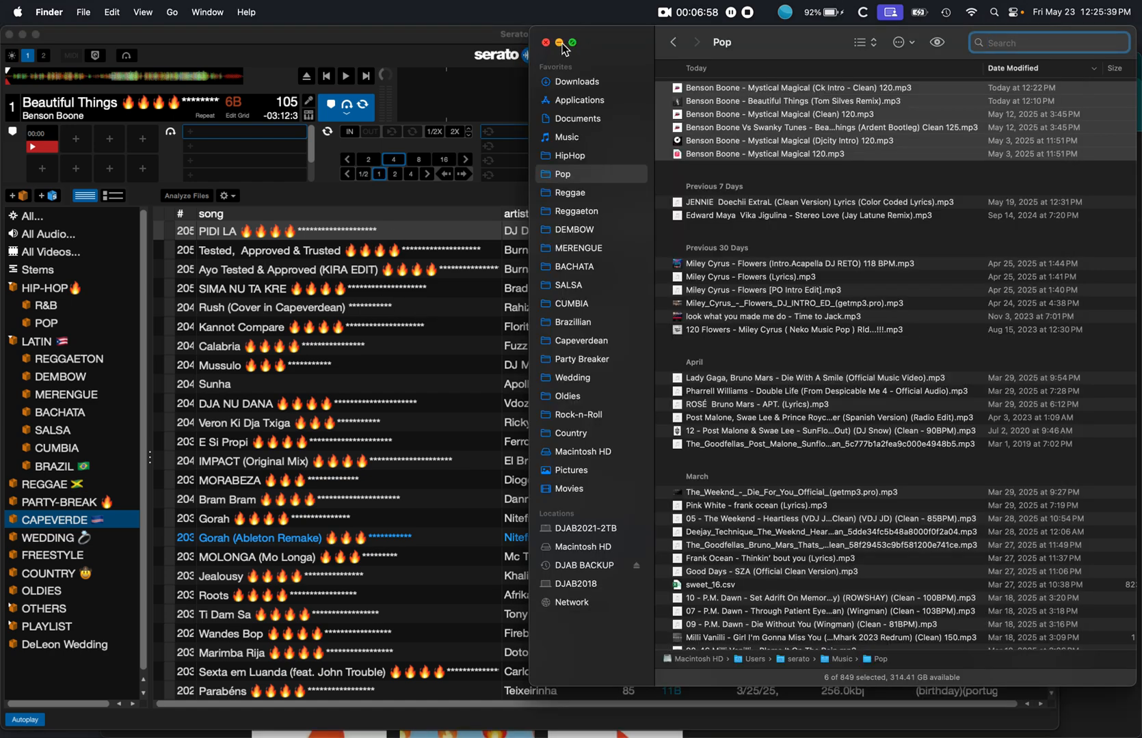
# - Put away Finder and search Google for 'fire emoji' to pick out the 🔥 character
pyautogui.click(561, 42)
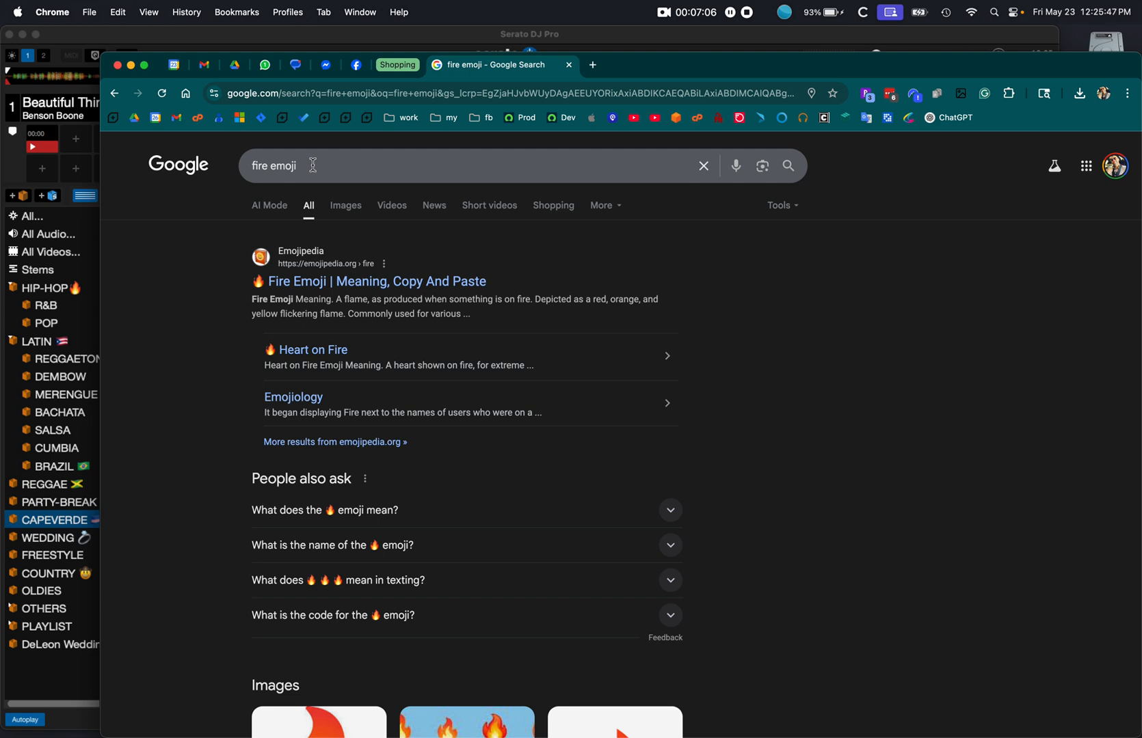
pyautogui.moveTo(263, 362)
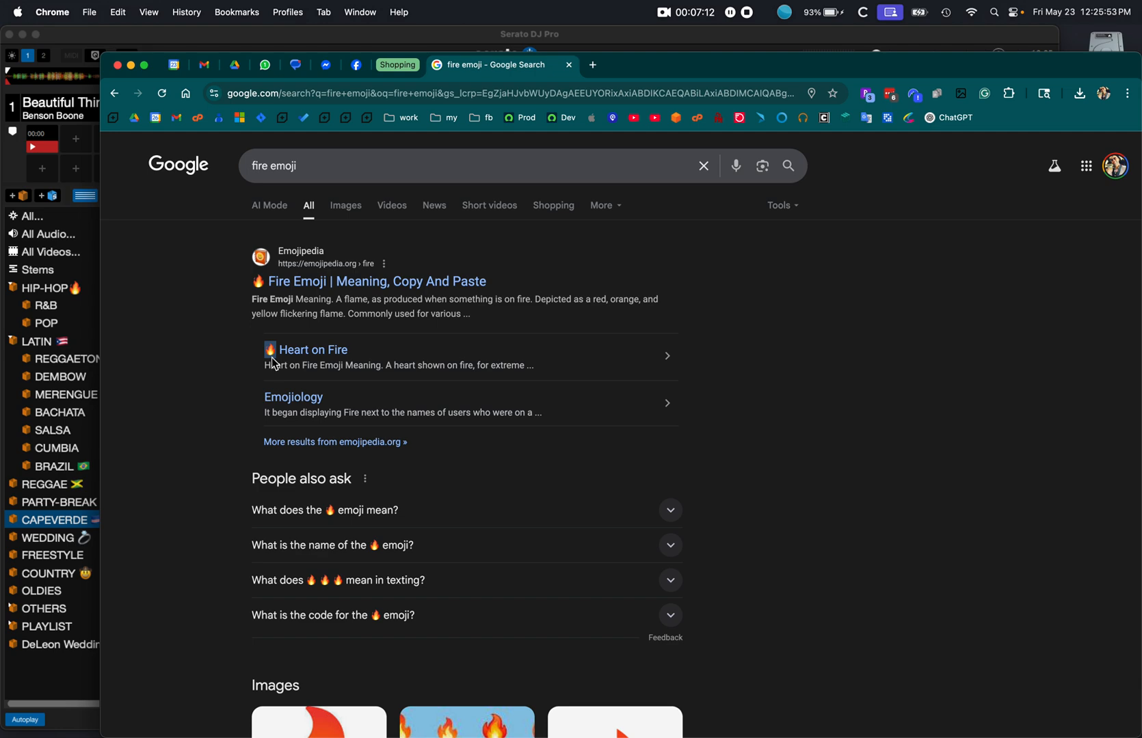
pyautogui.click(118, 12)
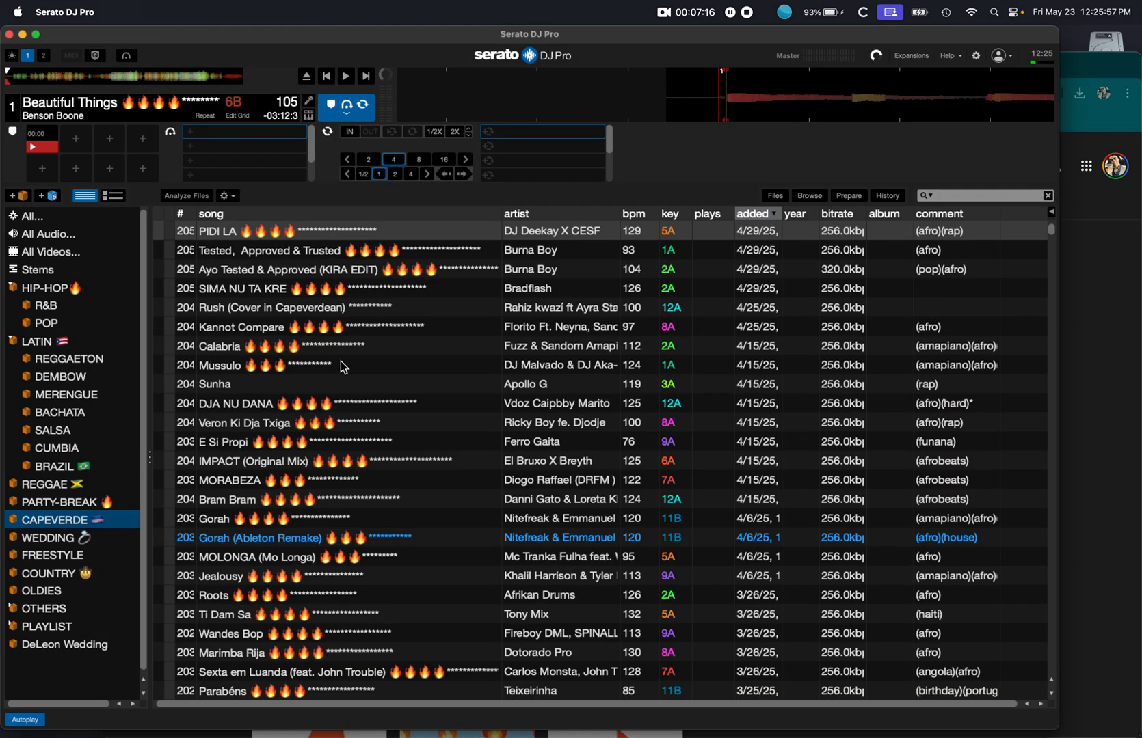
# - Edit the Sunha title in the Capeverde crate, swapping its fire emoji for new emojis
pyautogui.doubleClick(214, 384)
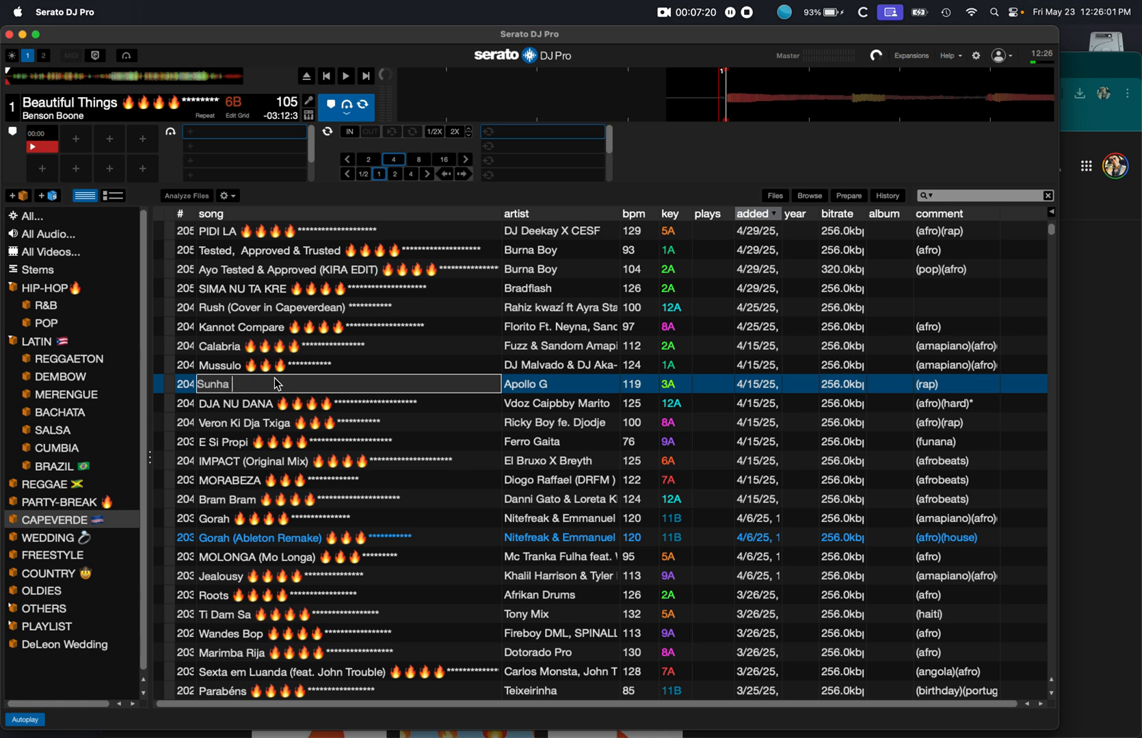
pyautogui.write('🔥')
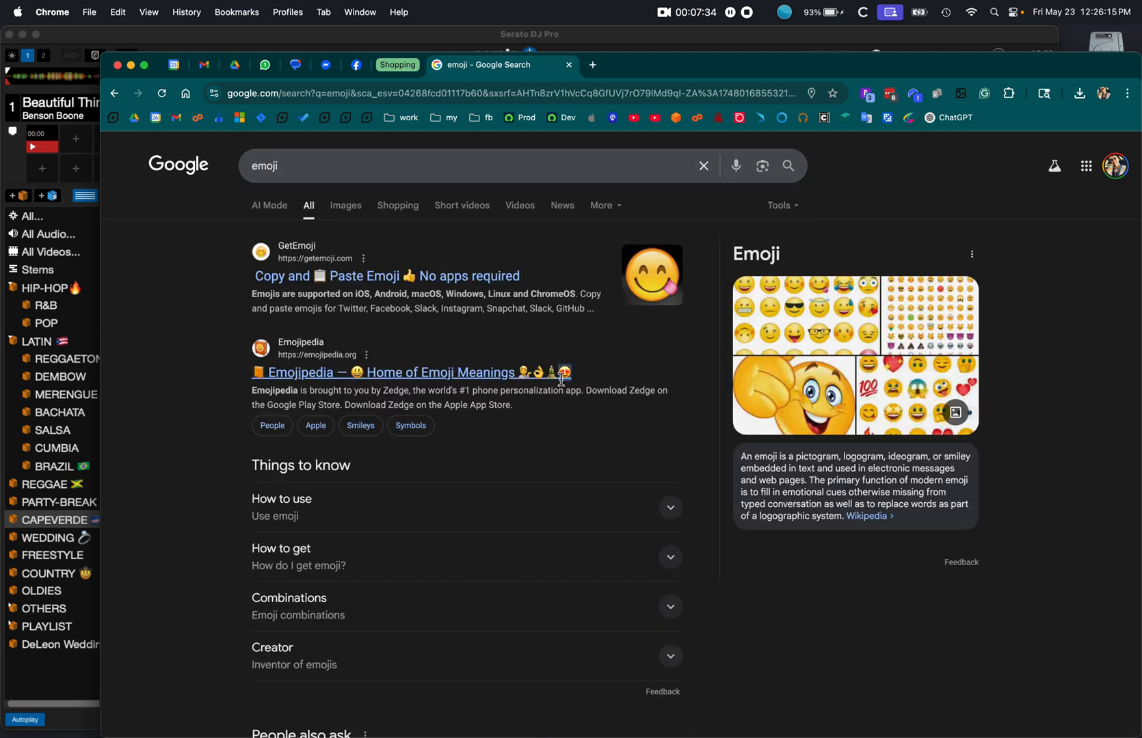
pyautogui.moveTo(556, 374)
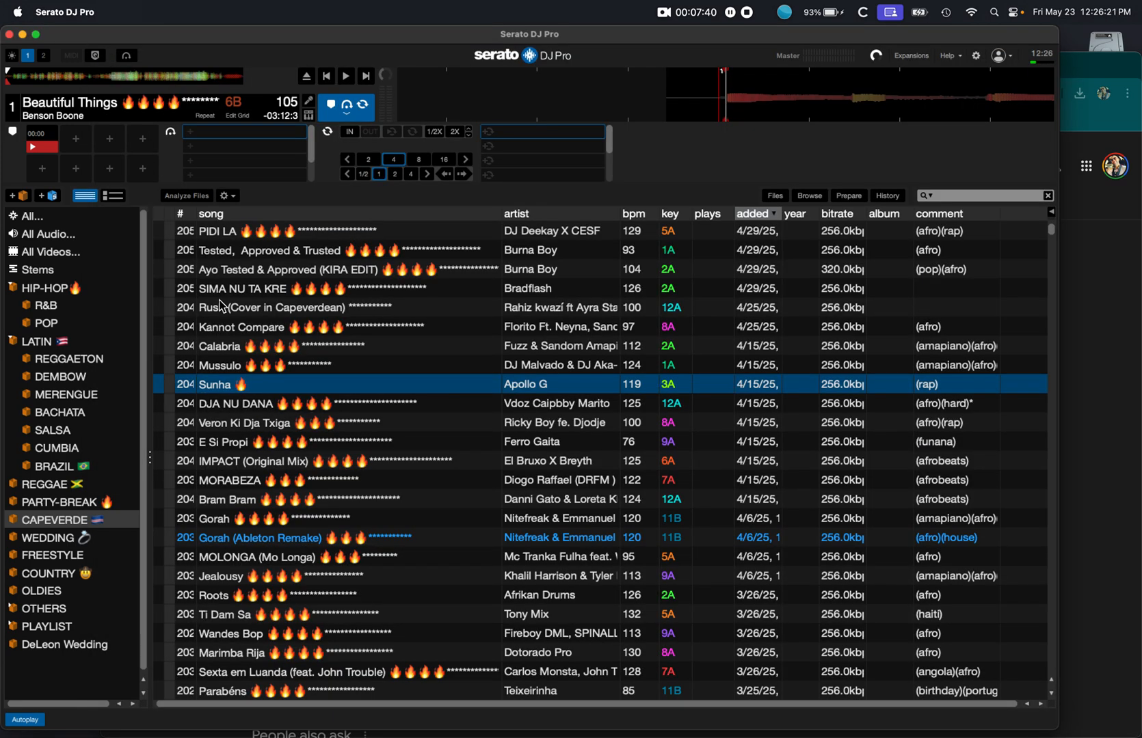
pyautogui.doubleClick(215, 384)
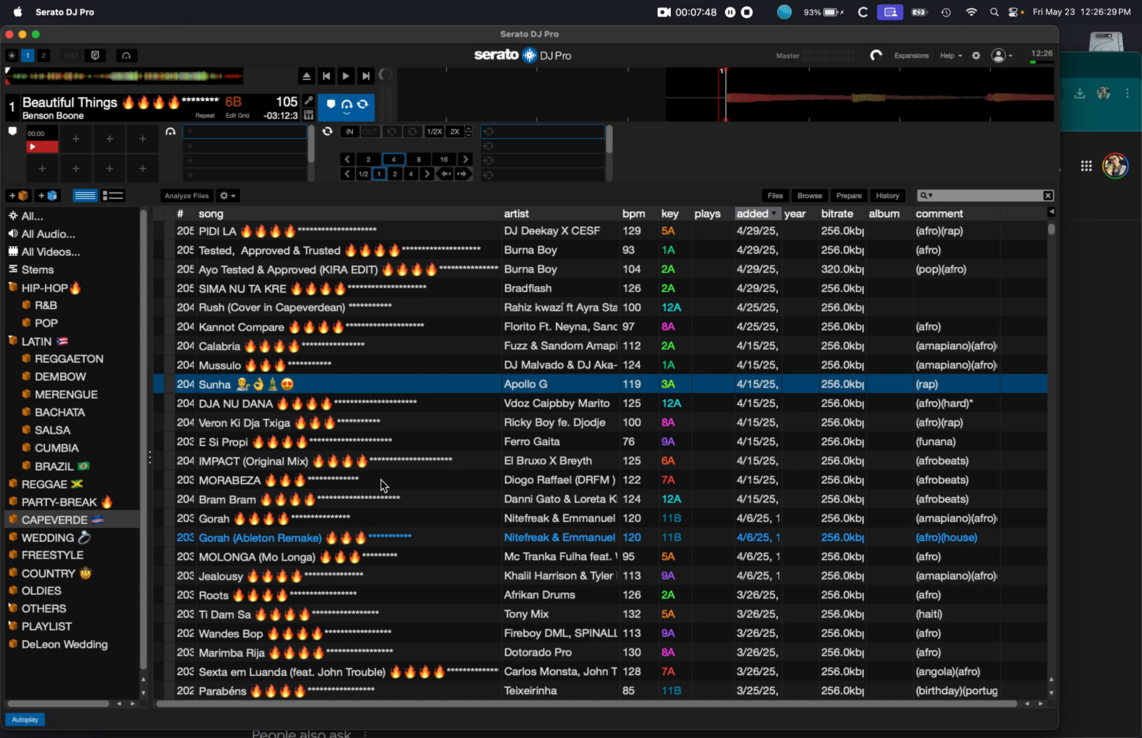
pyautogui.moveTo(372, 386)
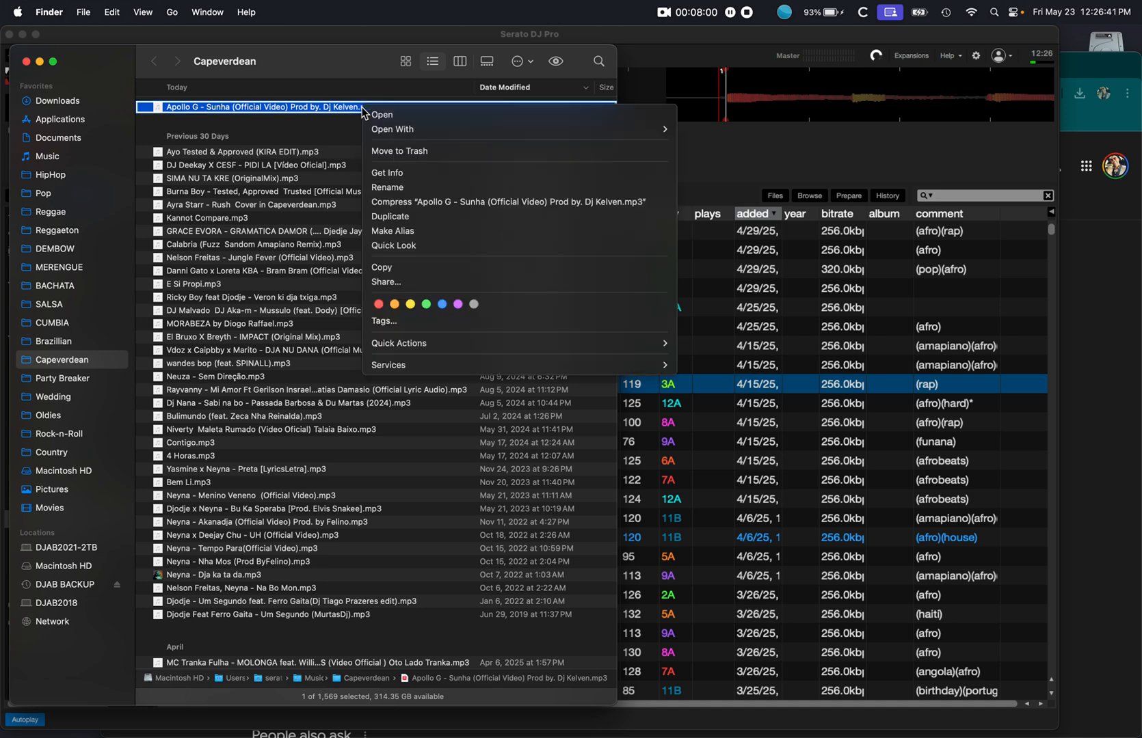
pyautogui.click(396, 176)
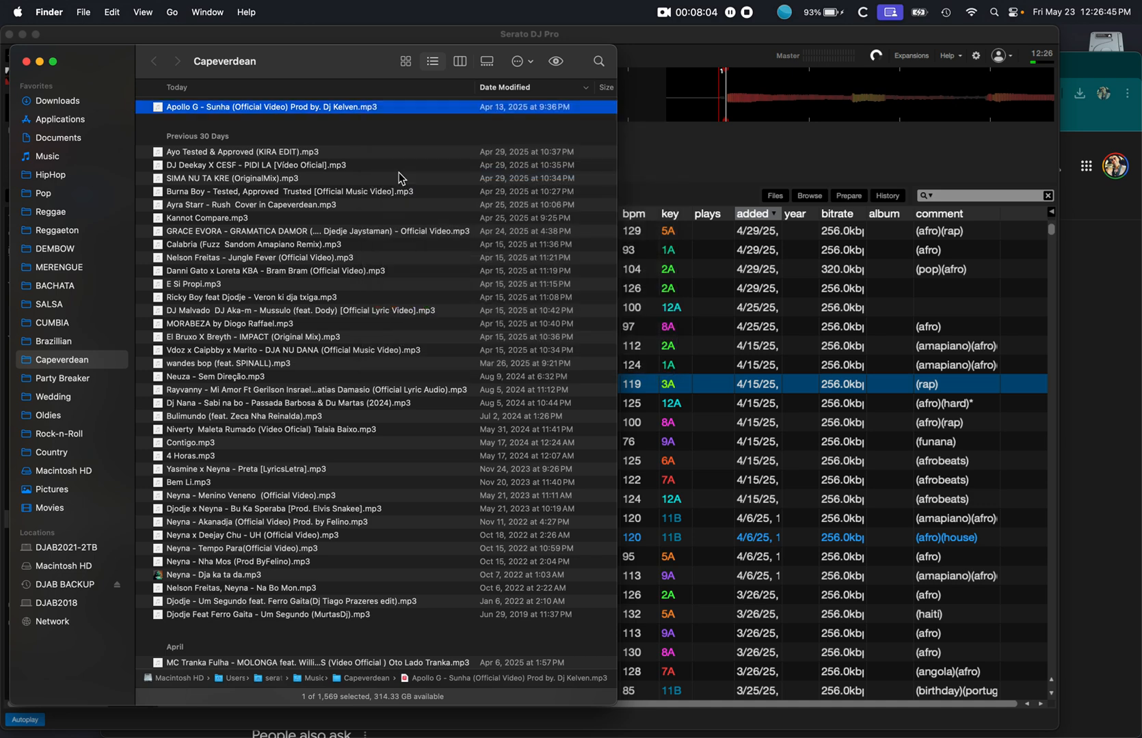
pyautogui.press('cmd+i')
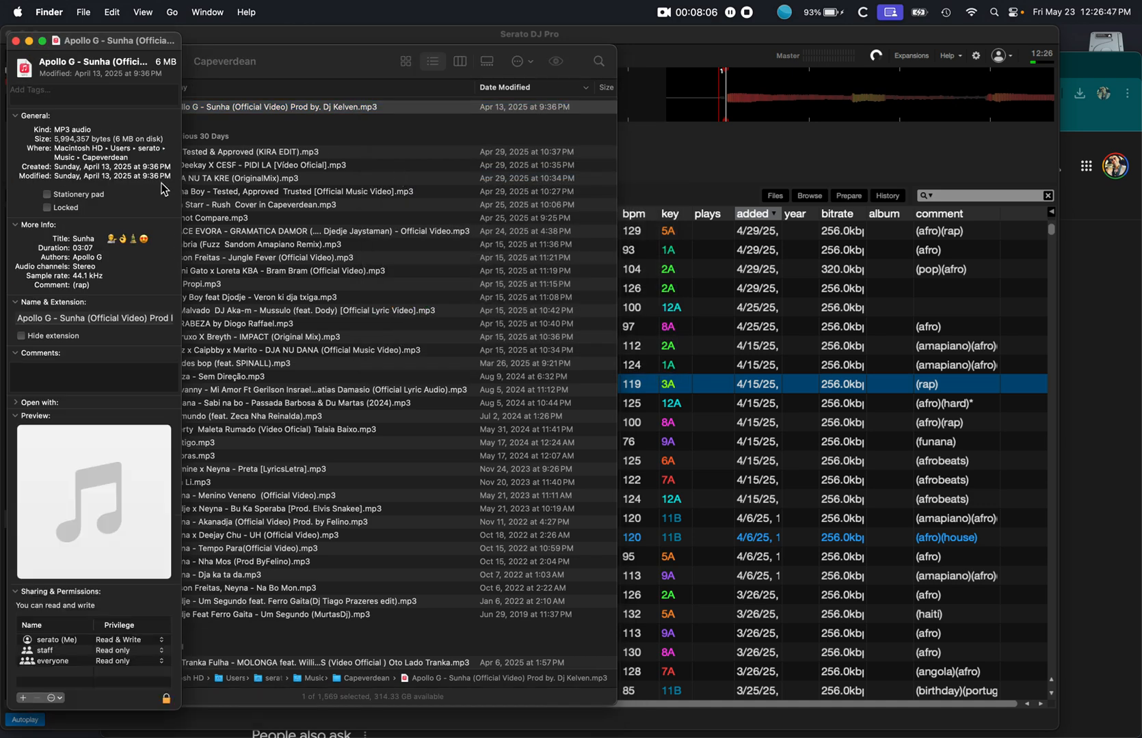
pyautogui.moveTo(253, 140)
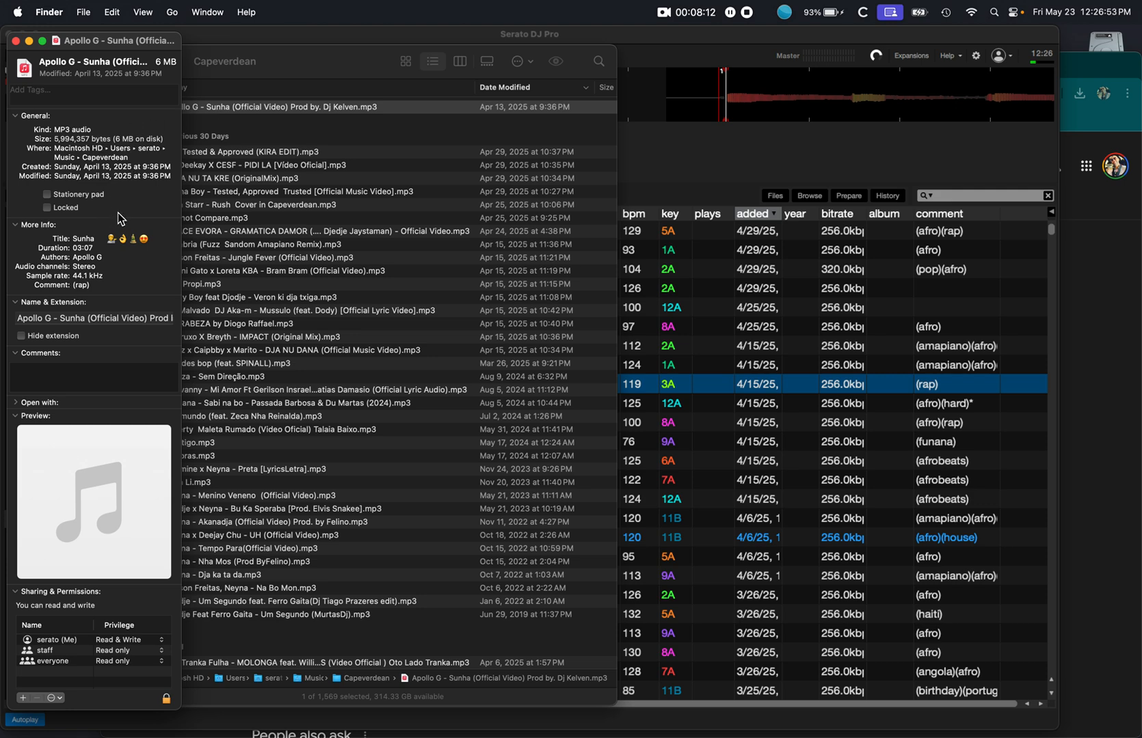
pyautogui.moveTo(99, 181)
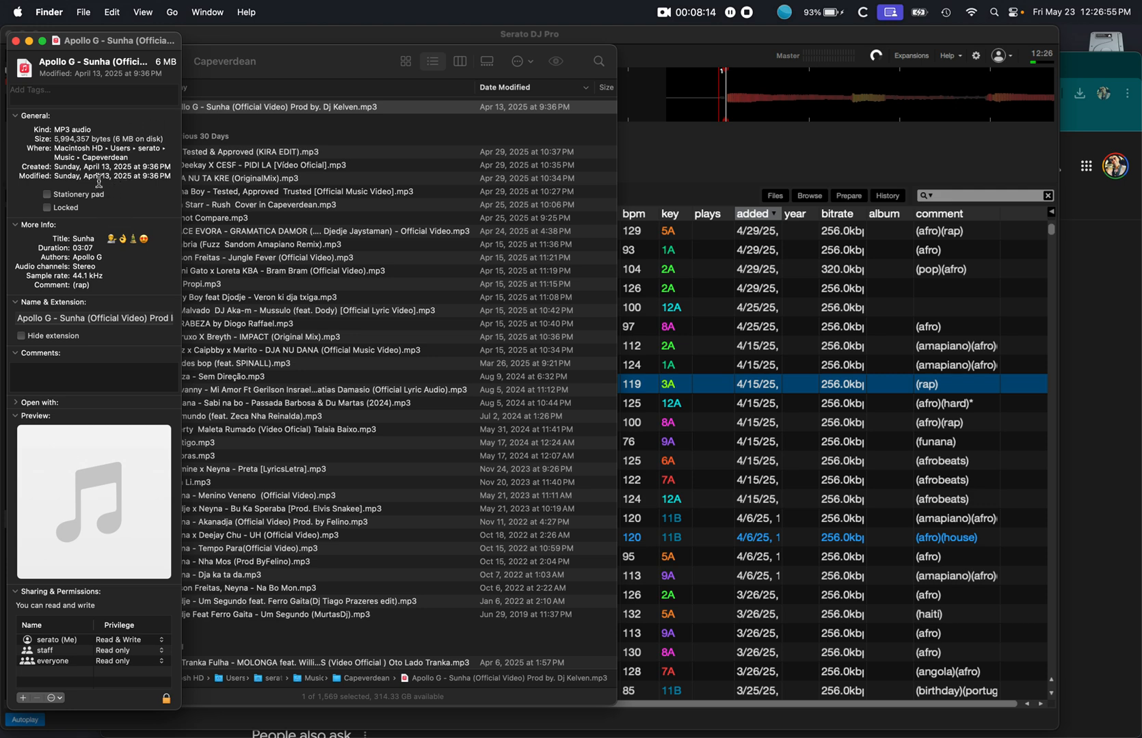
pyautogui.moveTo(78, 186)
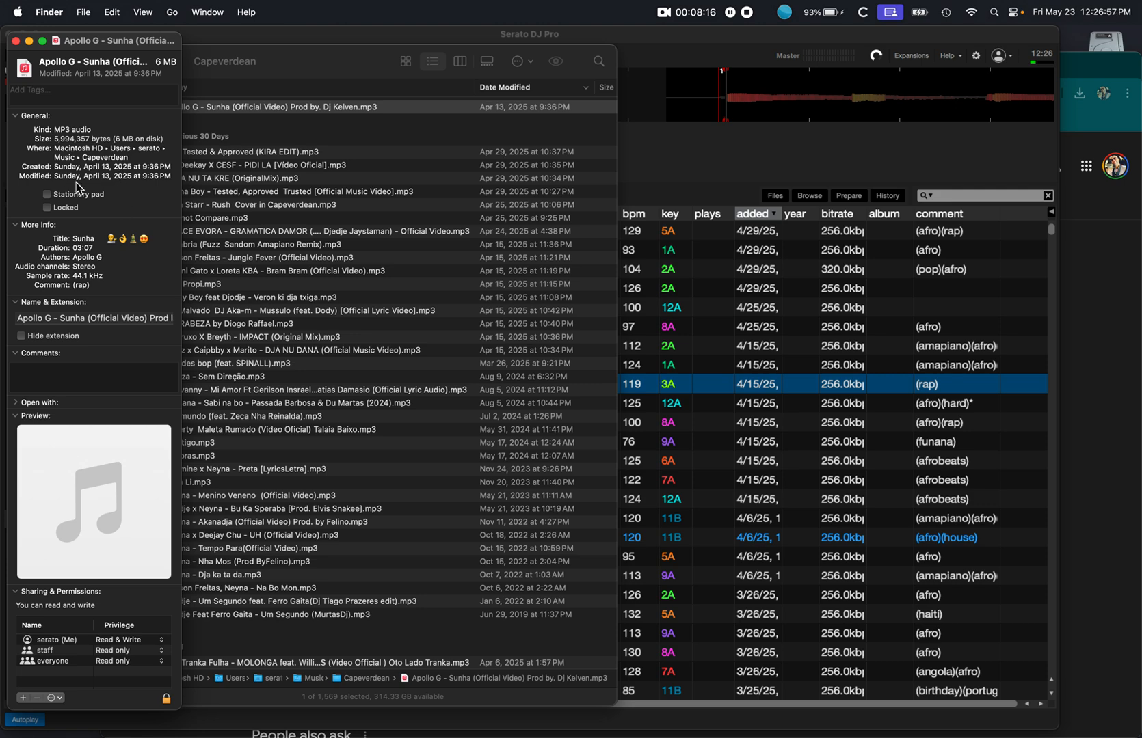
pyautogui.moveTo(120, 187)
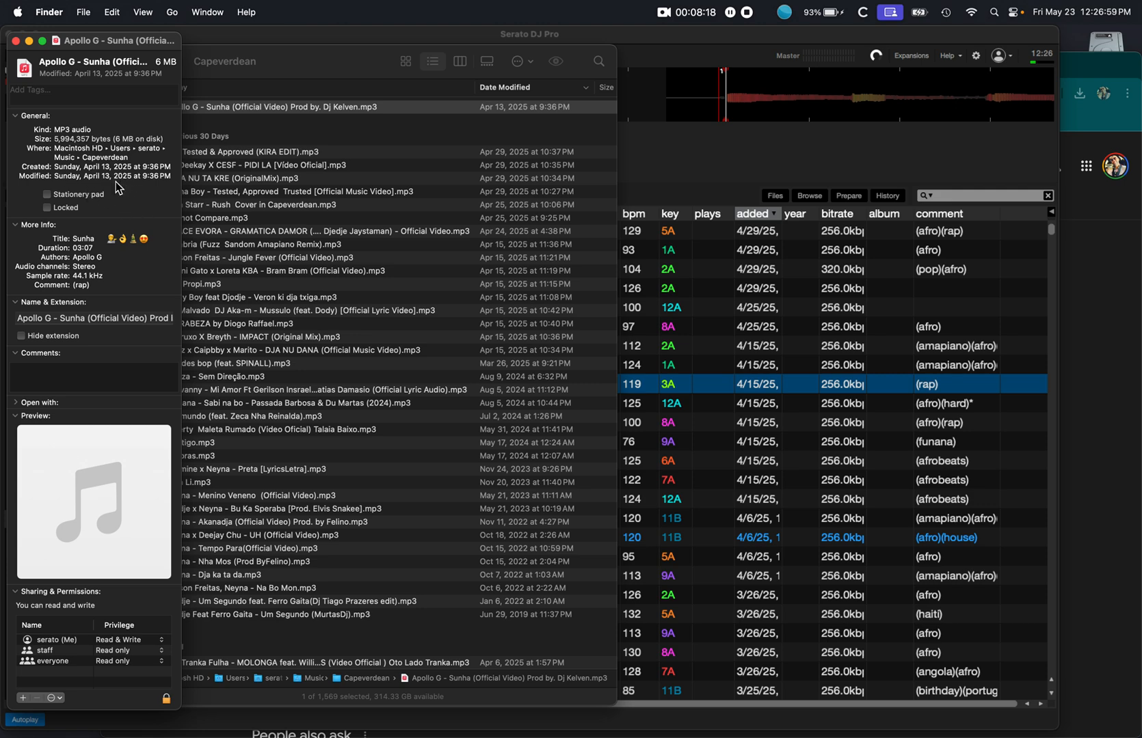
pyautogui.moveTo(115, 187)
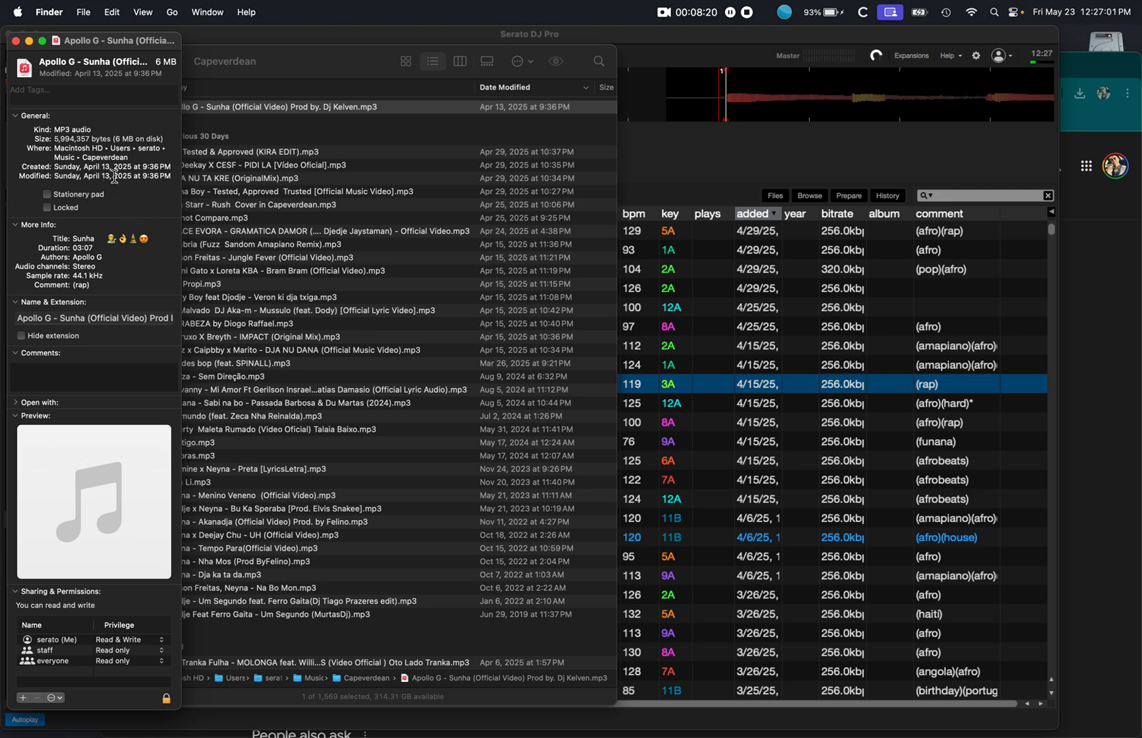
pyautogui.moveTo(40, 61)
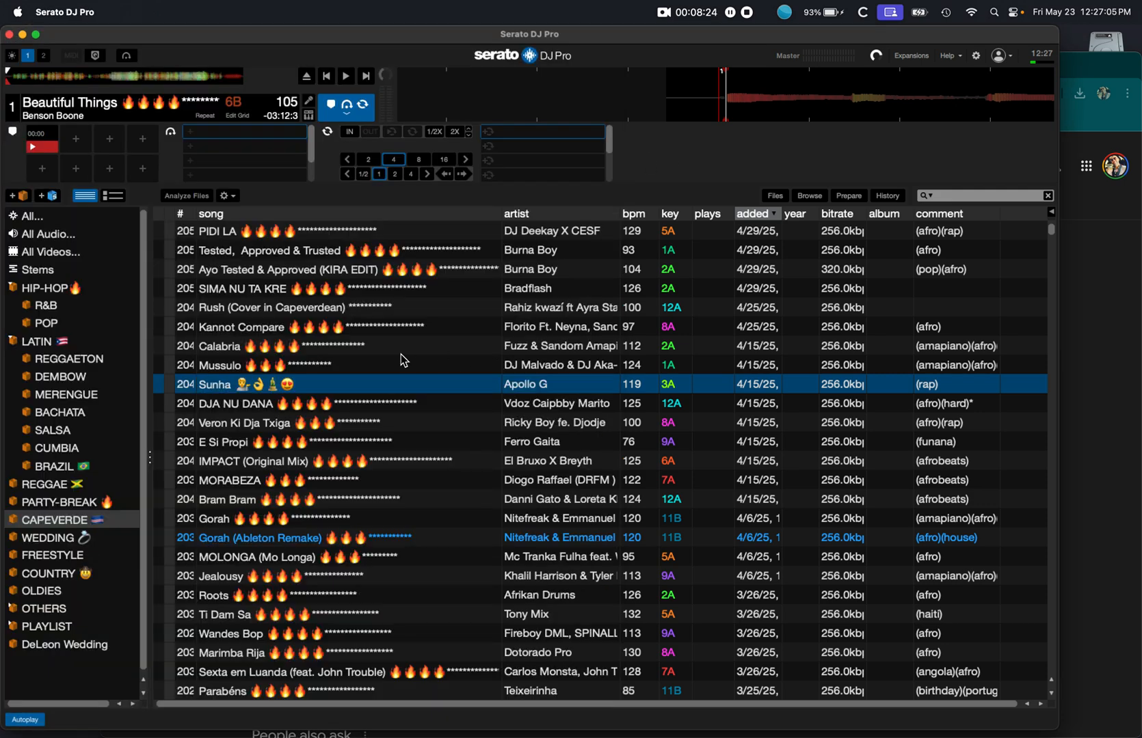
pyautogui.moveTo(284, 394)
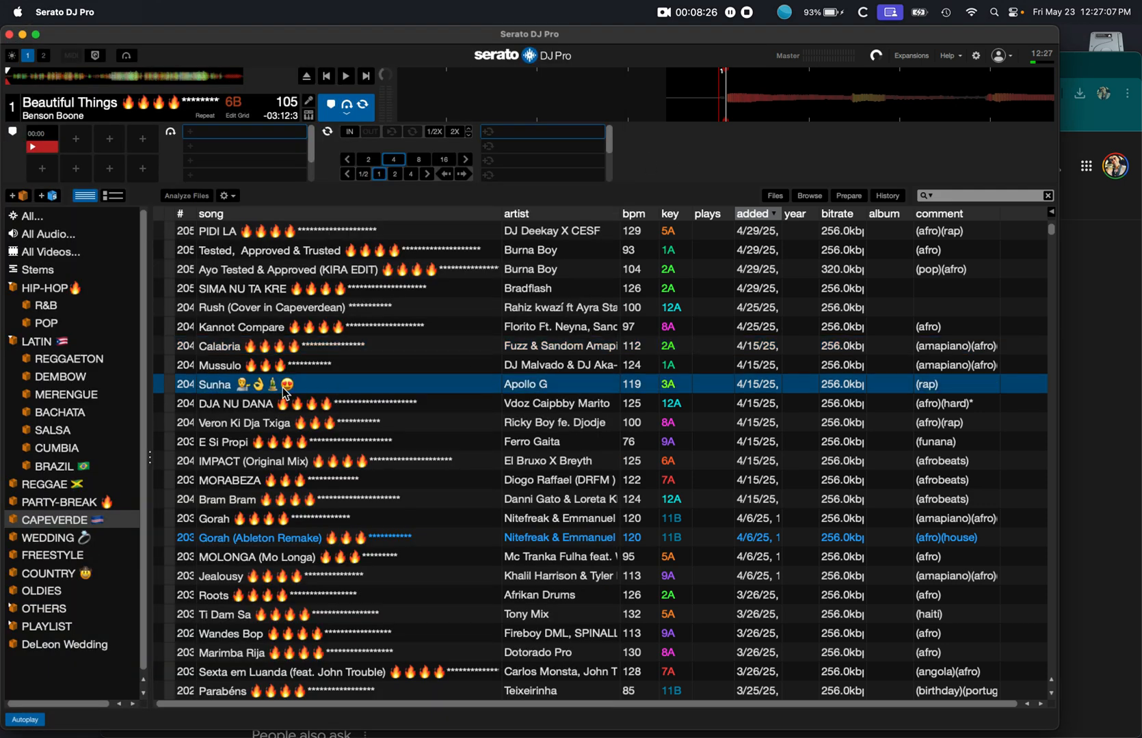
# - Remove the emojis so the track reads plainly 'Sunha' and write the tags
pyautogui.doubleClick(247, 384)
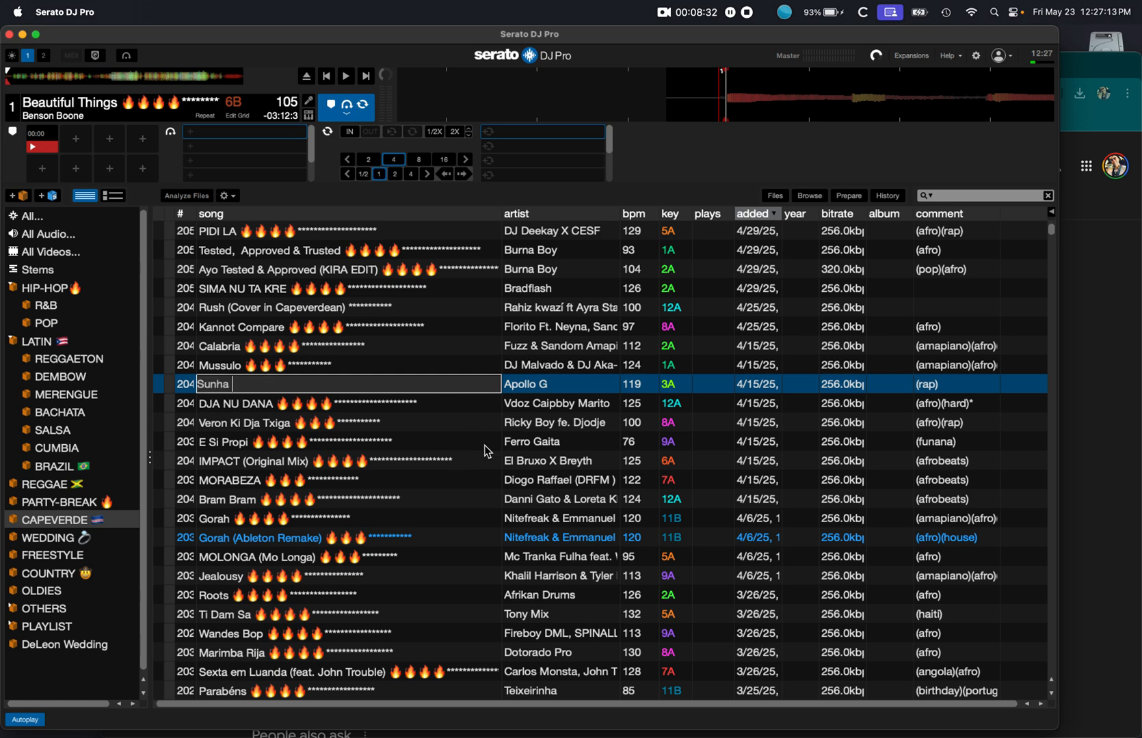
pyautogui.press('enter')
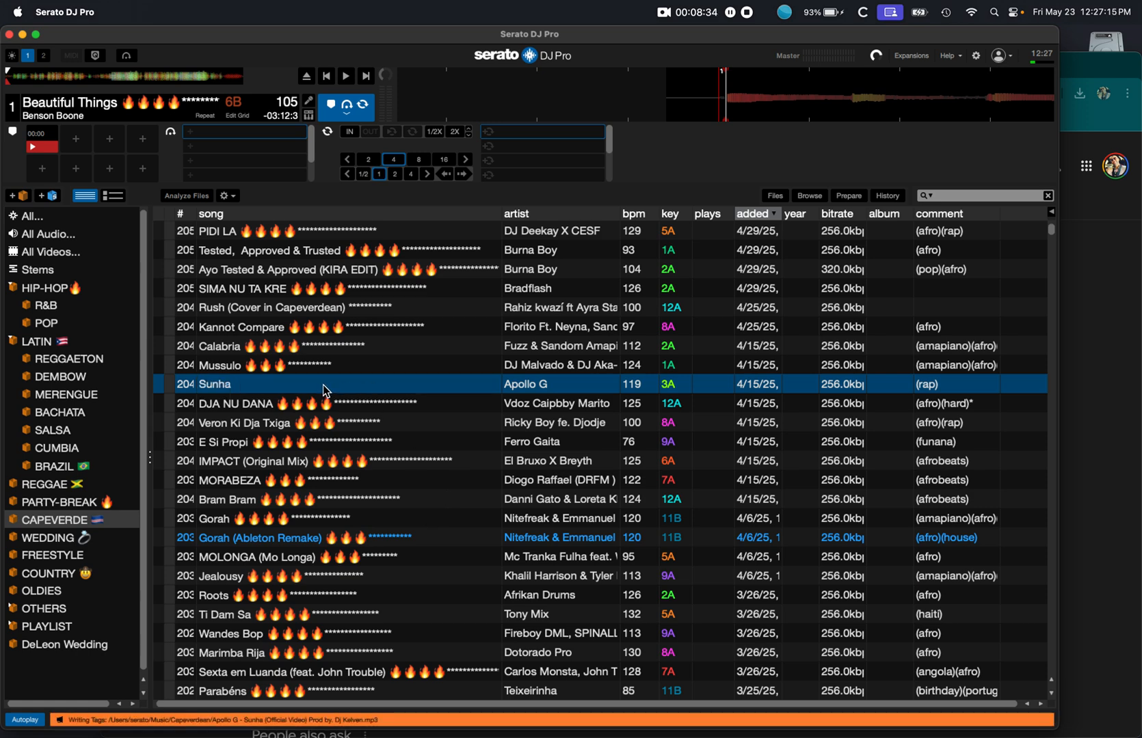
pyautogui.doubleClick(213, 384)
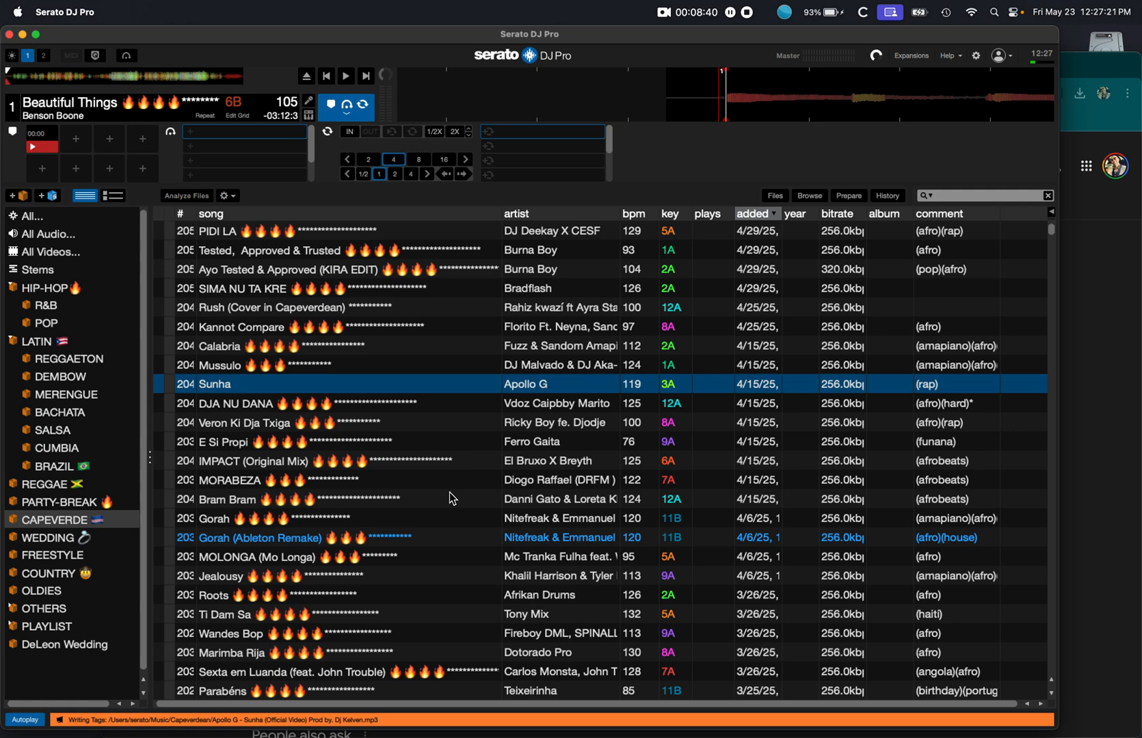
pyautogui.scroll(-3)
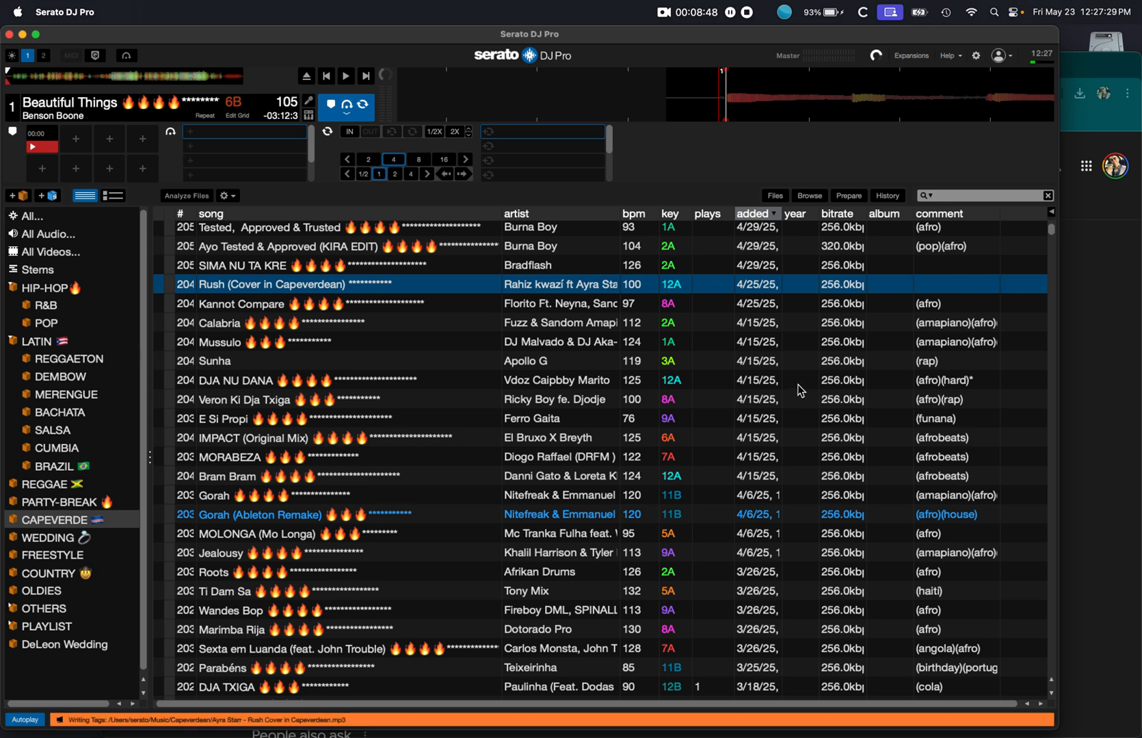
pyautogui.moveTo(91, 231)
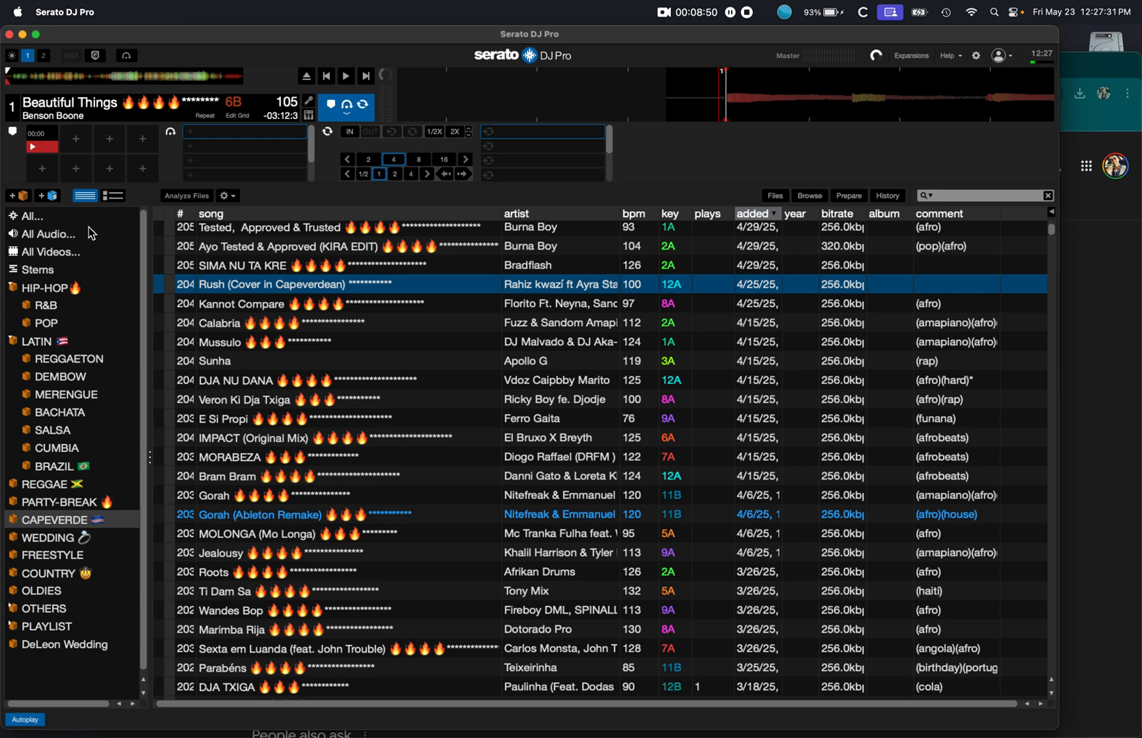
# - Show All tracks sorted by date added, newest first
pyautogui.click(30, 216)
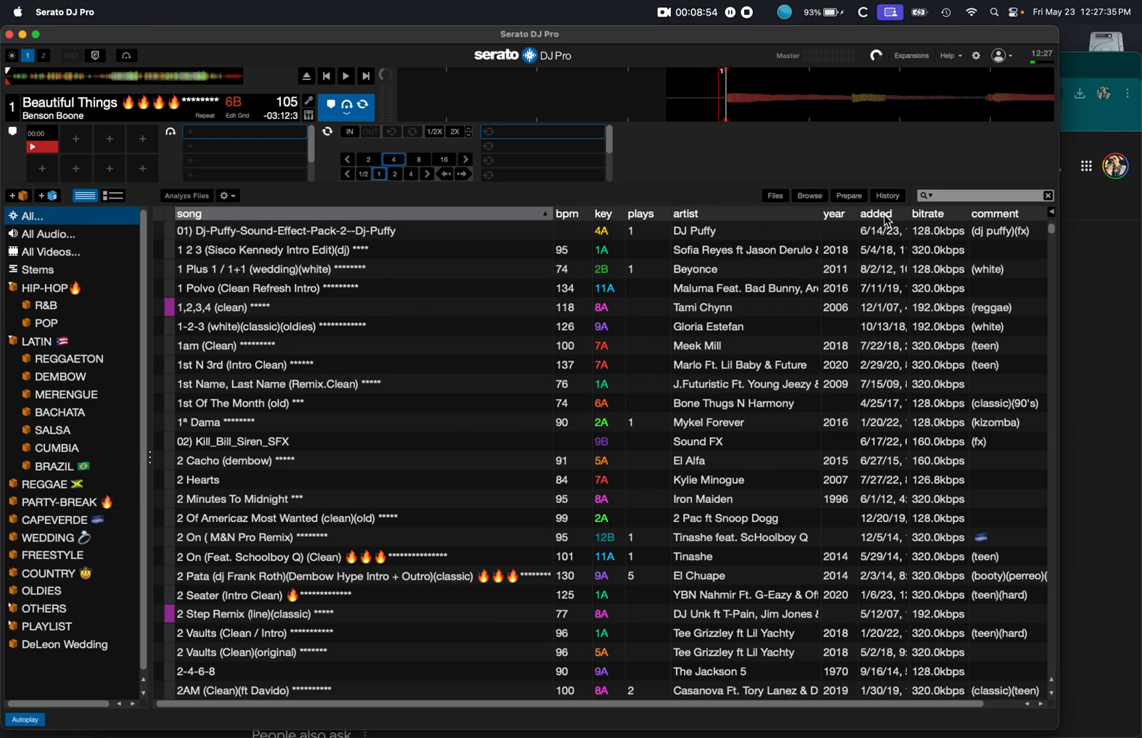
pyautogui.click(876, 214)
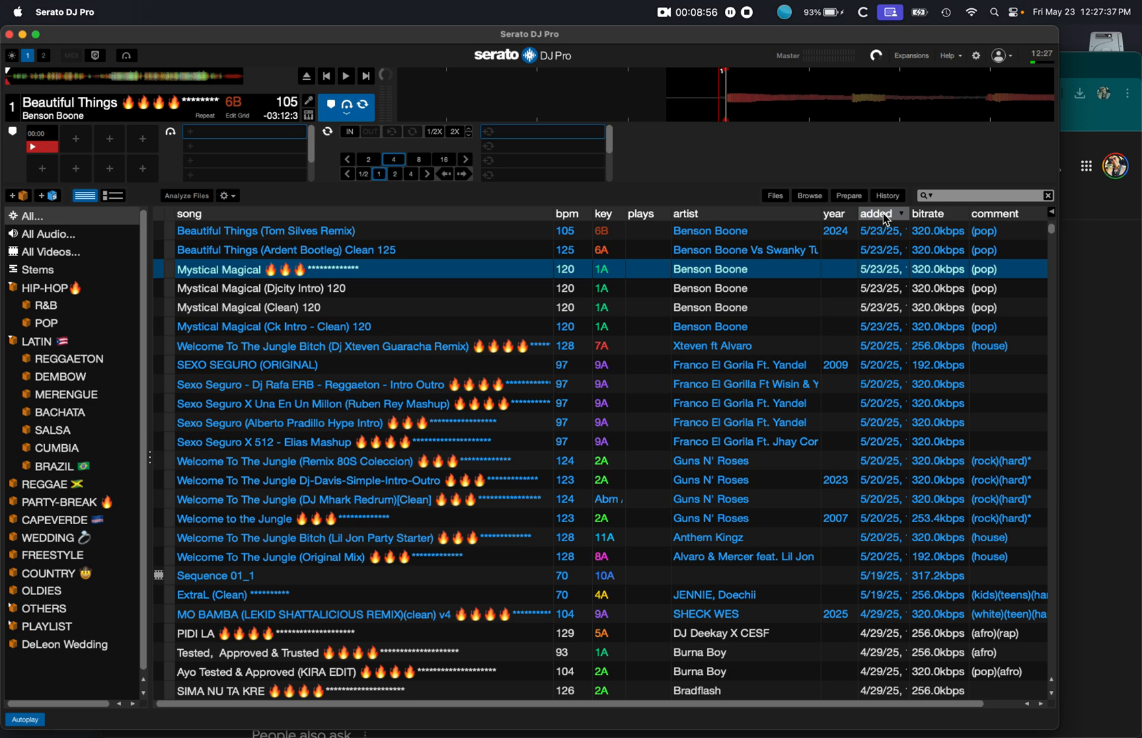
pyautogui.moveTo(363, 270)
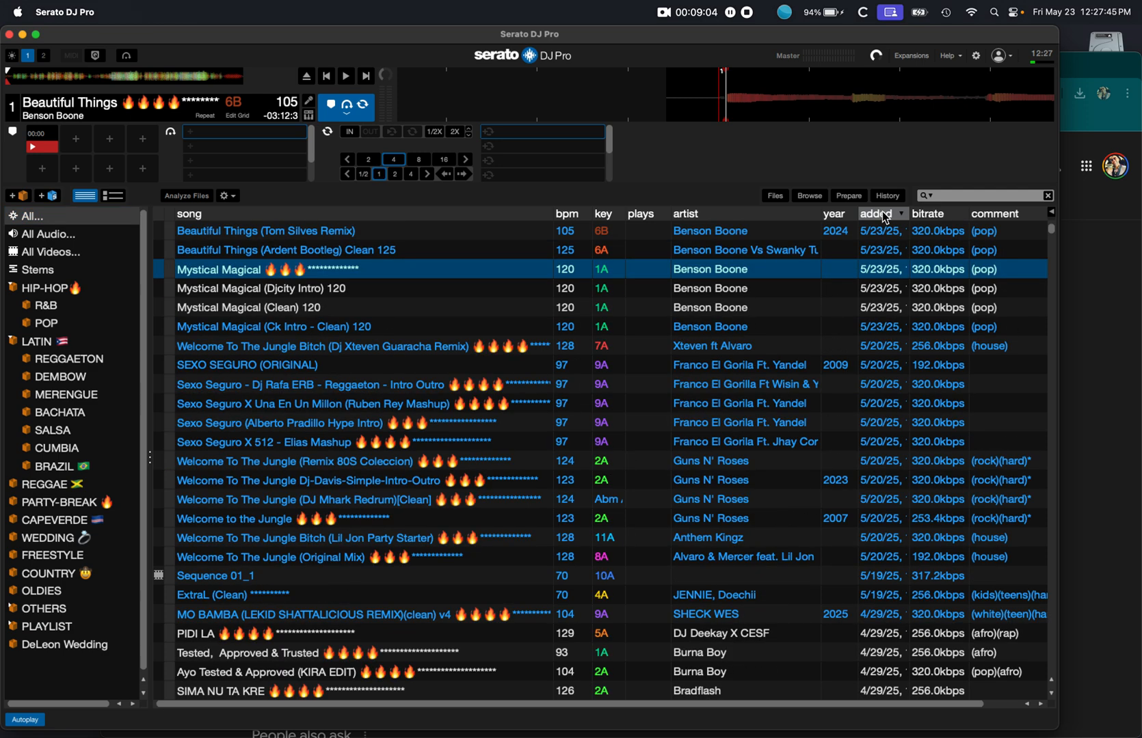
pyautogui.moveTo(898, 221)
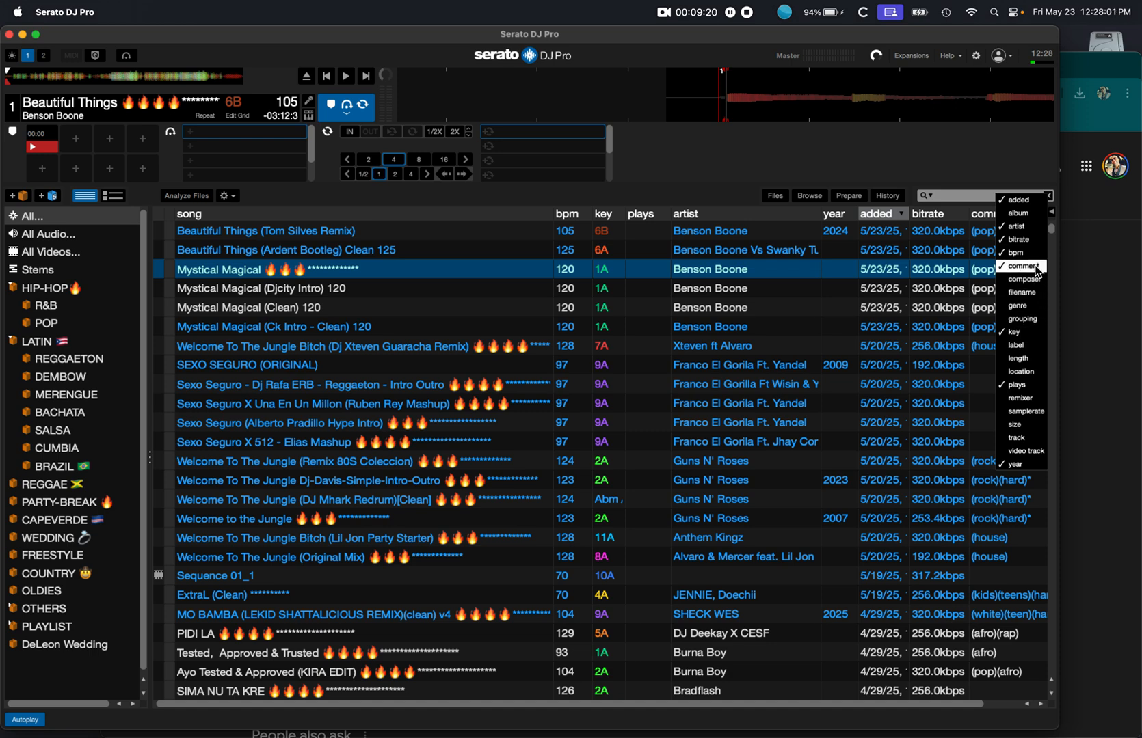
pyautogui.moveTo(1022, 253)
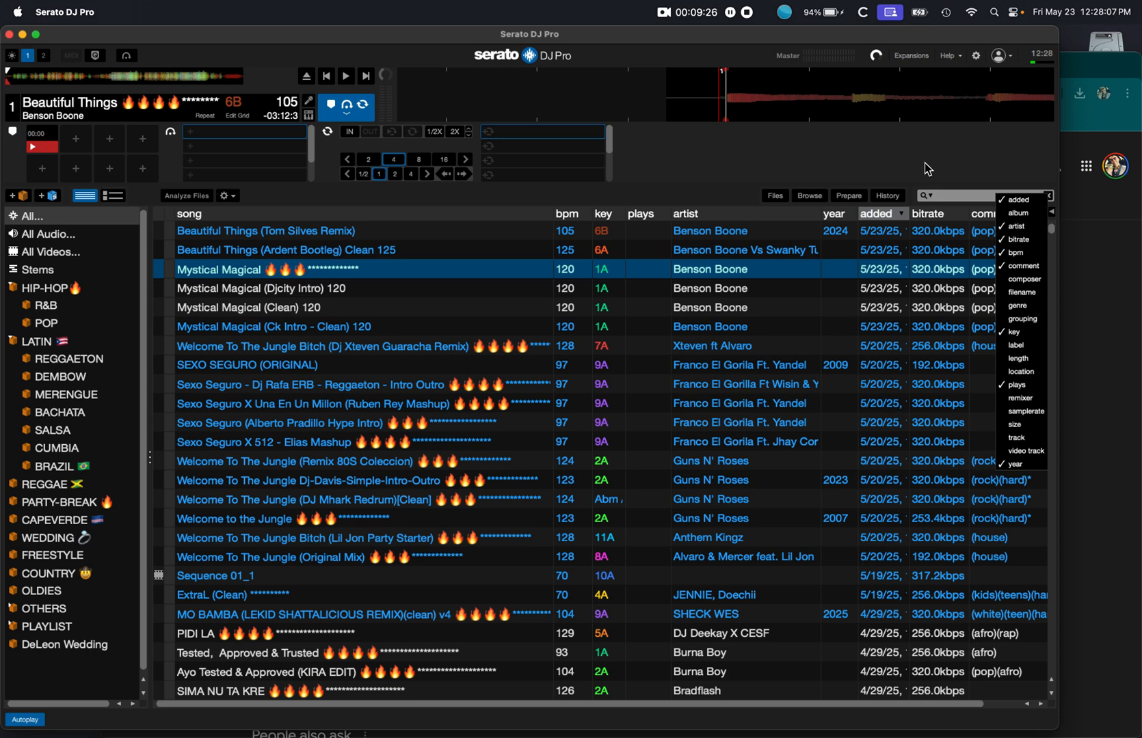
# - Close the column menu unchanged, glance at the HIP-HOP crate, then return to All tracks
pyautogui.click(1022, 266)
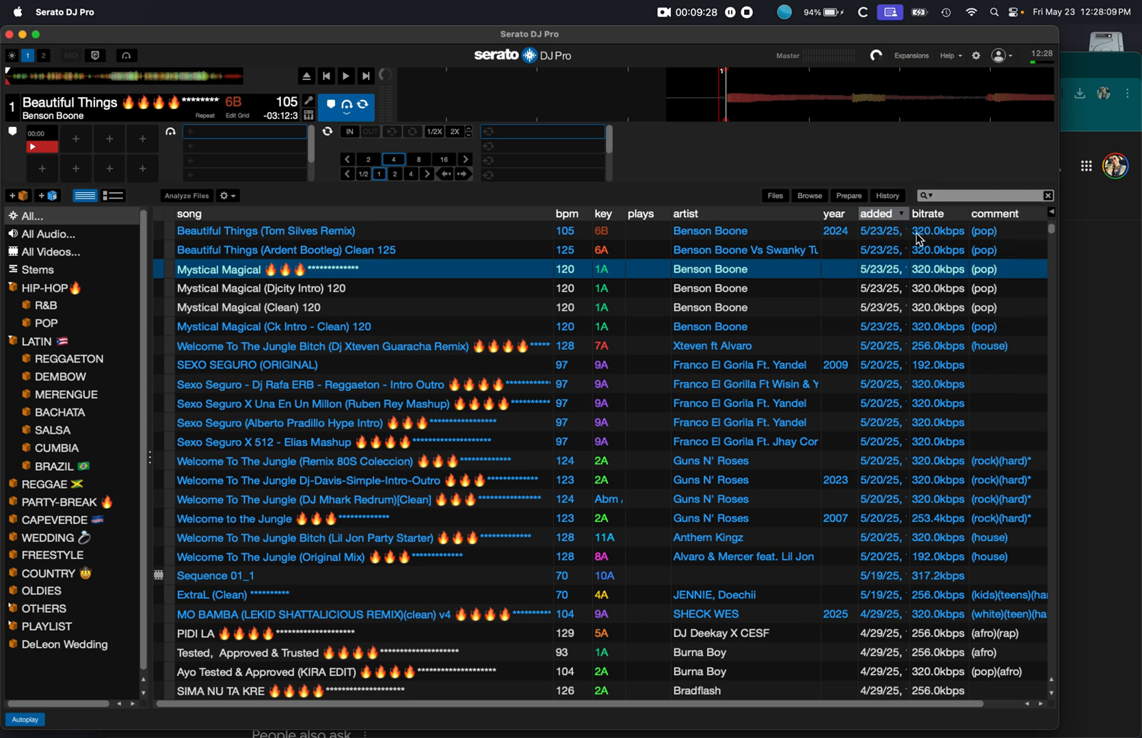
pyautogui.moveTo(61, 273)
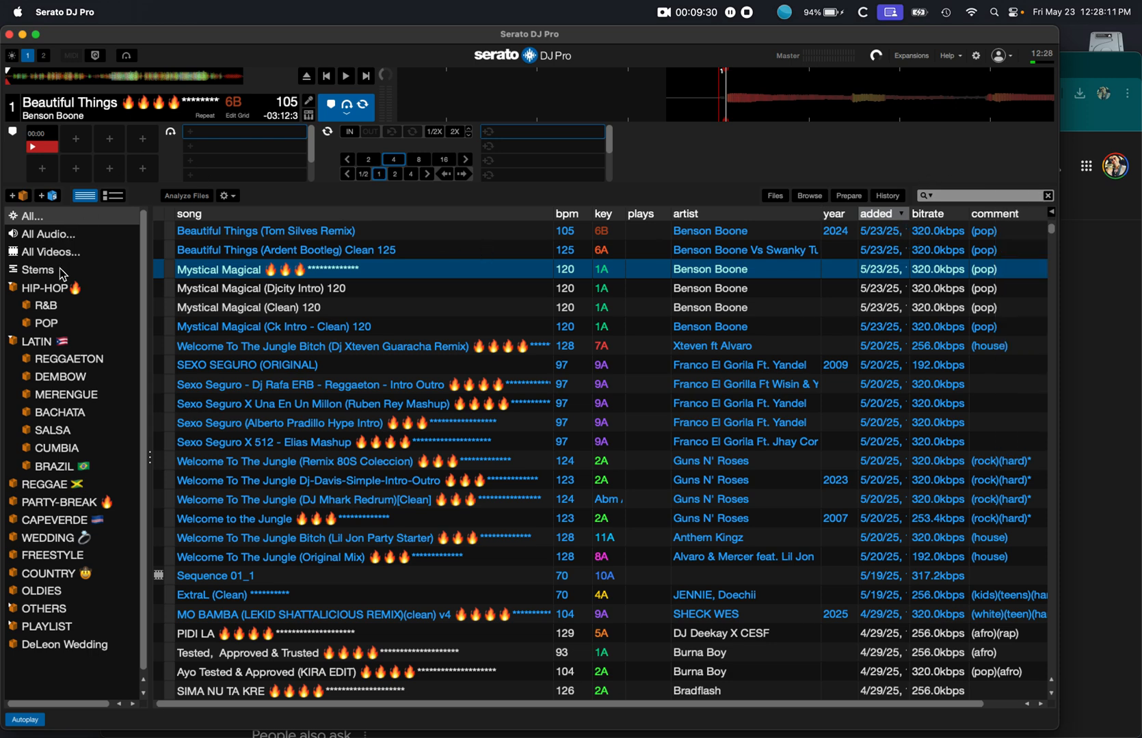
pyautogui.click(44, 289)
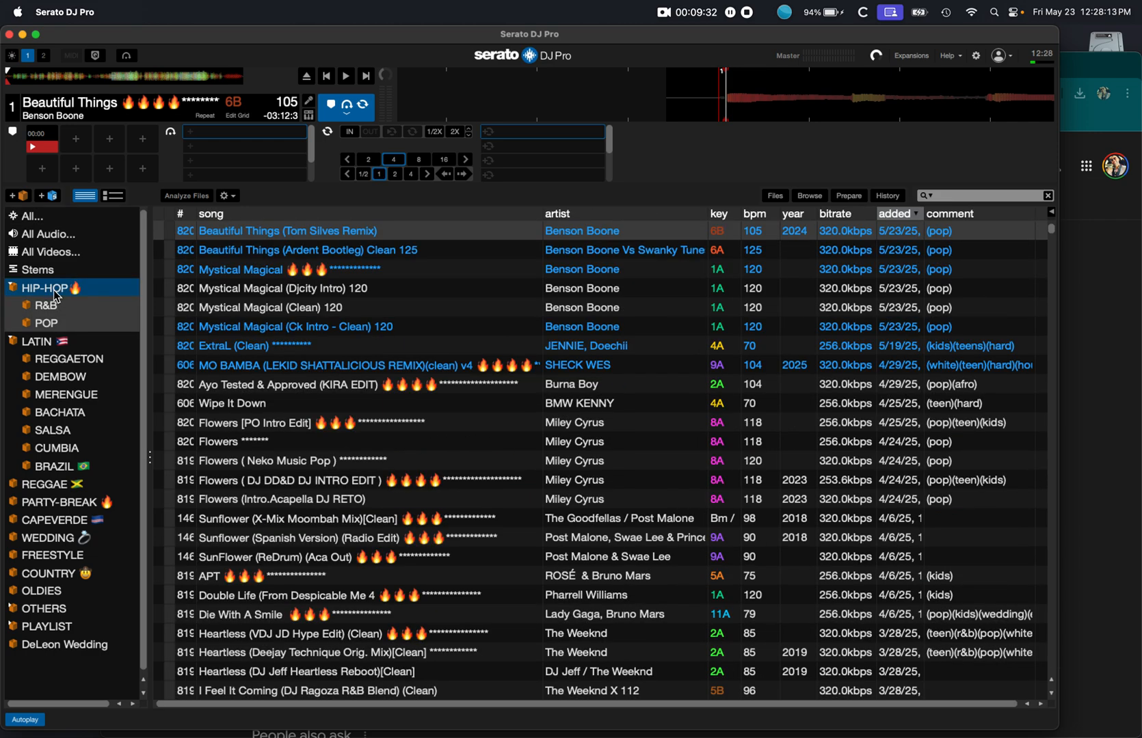
pyautogui.moveTo(685, 275)
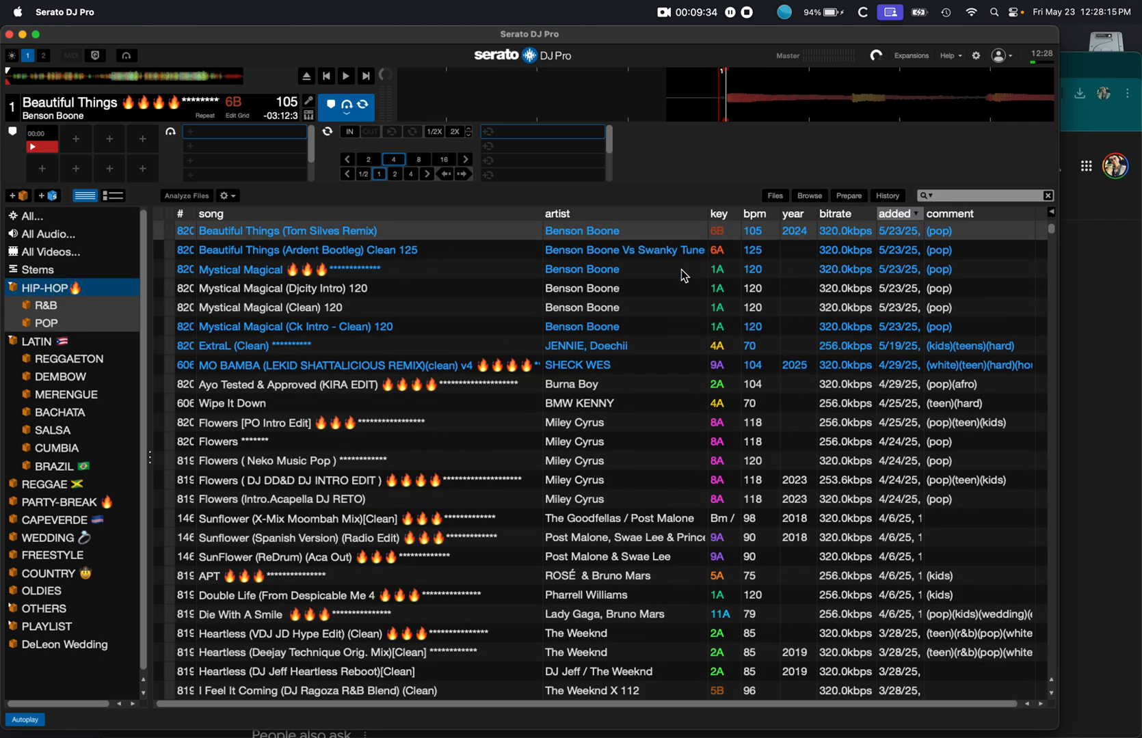
pyautogui.click(30, 216)
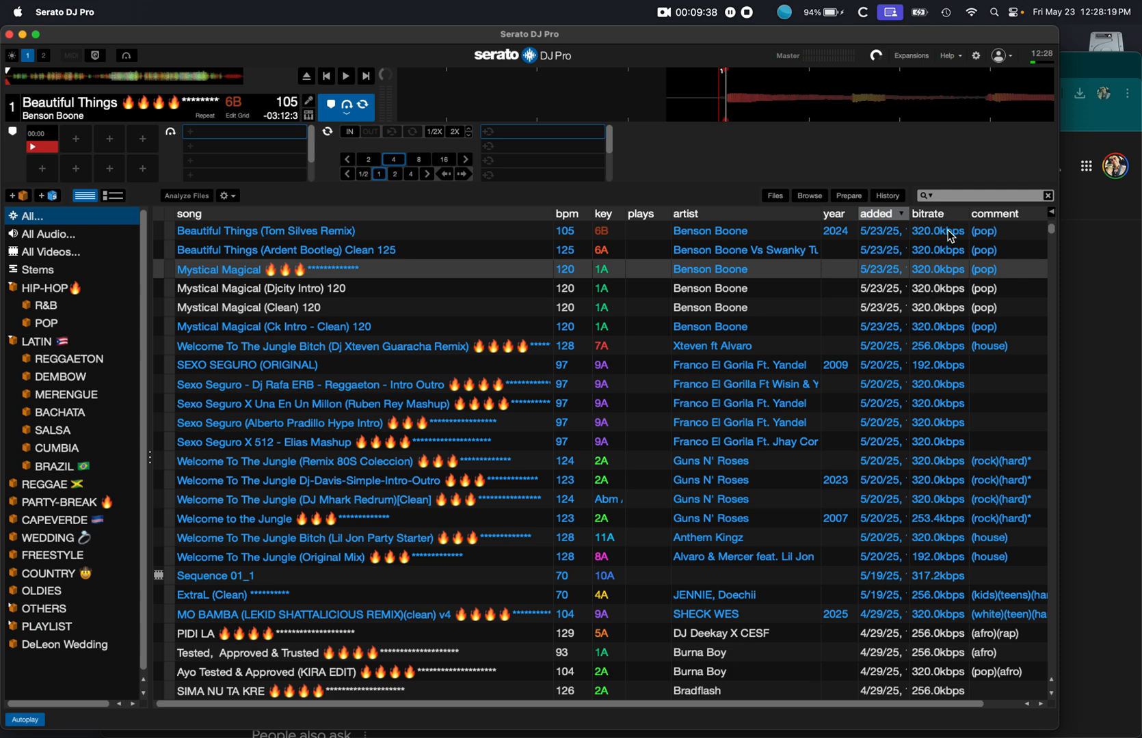
pyautogui.moveTo(950, 221)
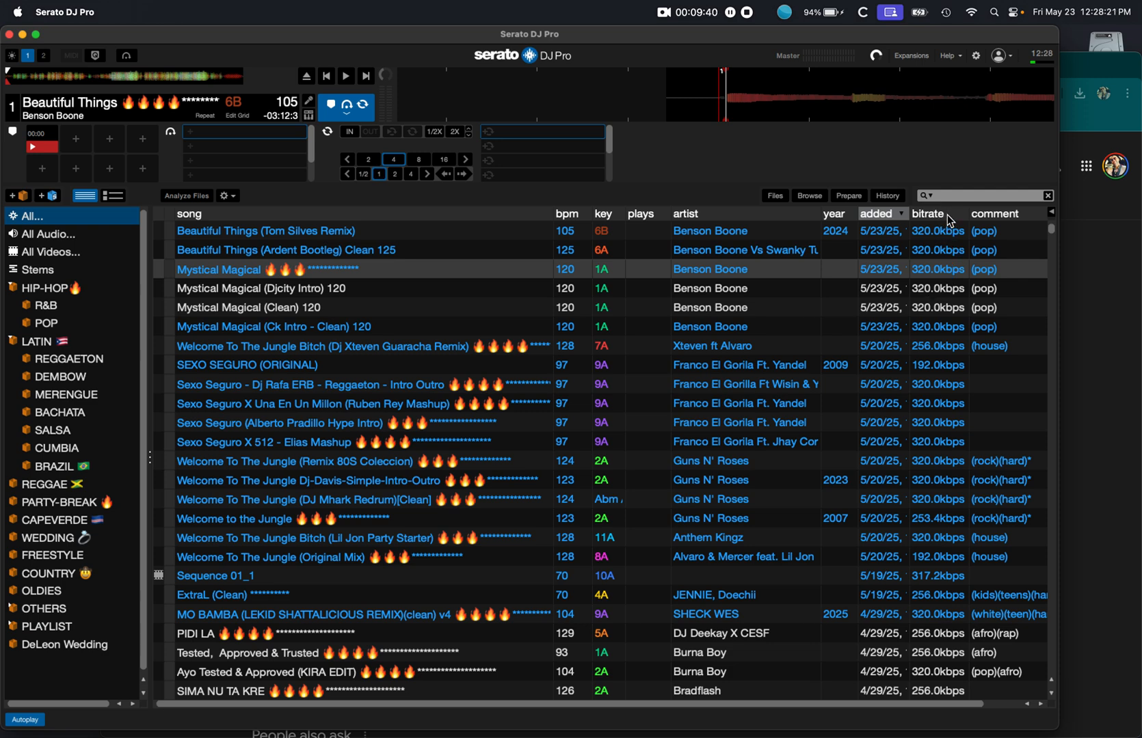
pyautogui.click(930, 213)
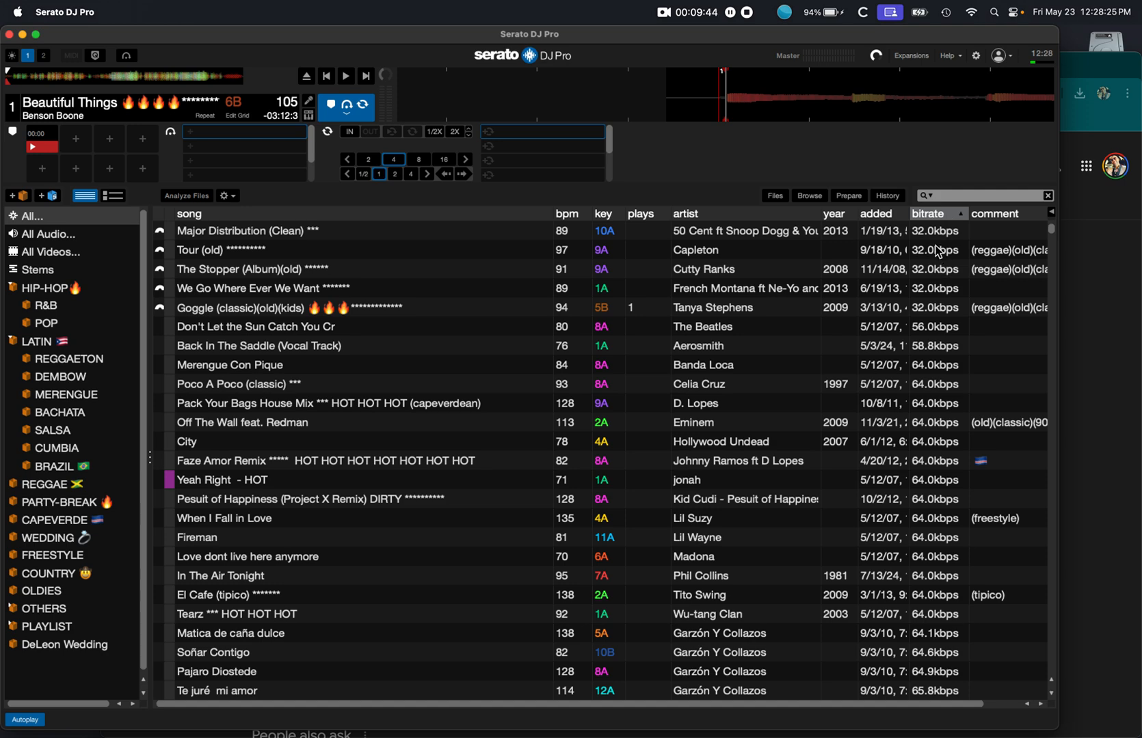
pyautogui.moveTo(934, 247)
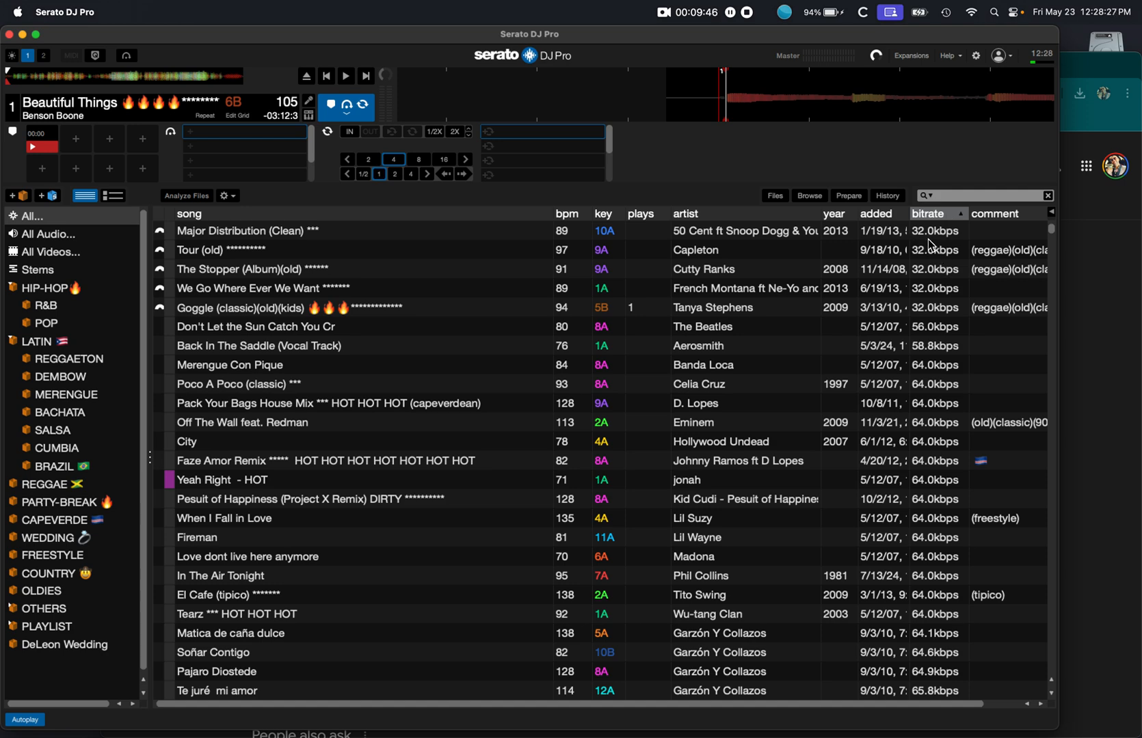
pyautogui.moveTo(939, 242)
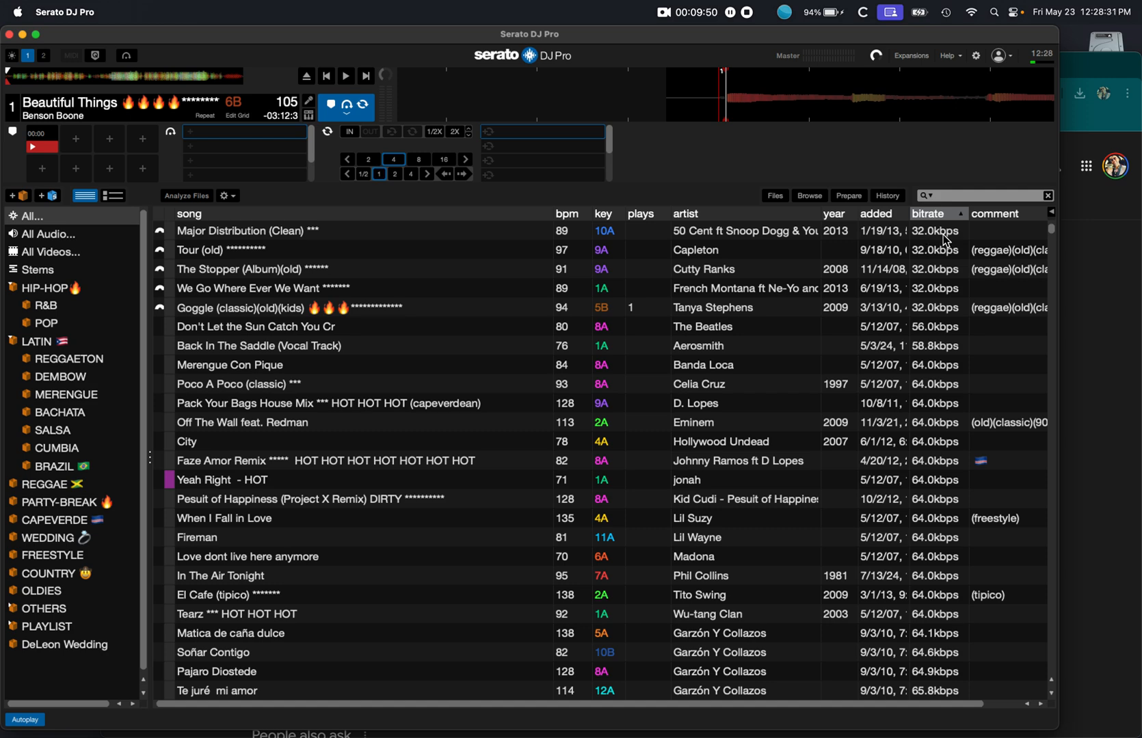
pyautogui.moveTo(924, 245)
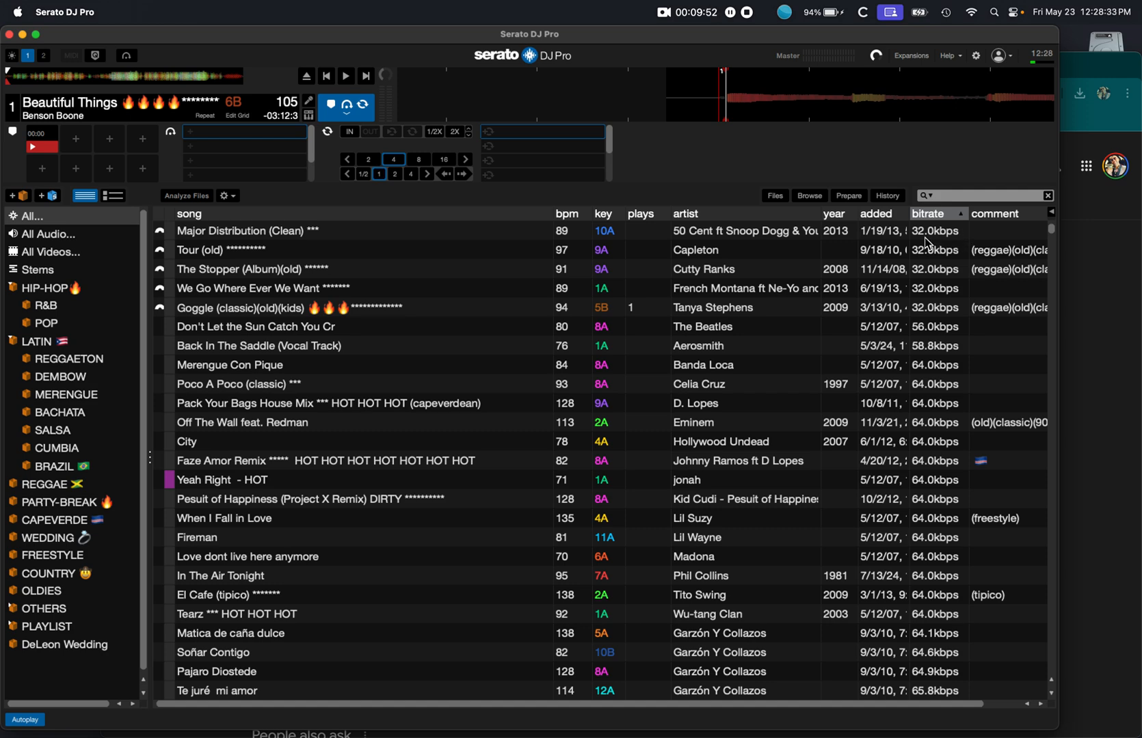
pyautogui.moveTo(927, 476)
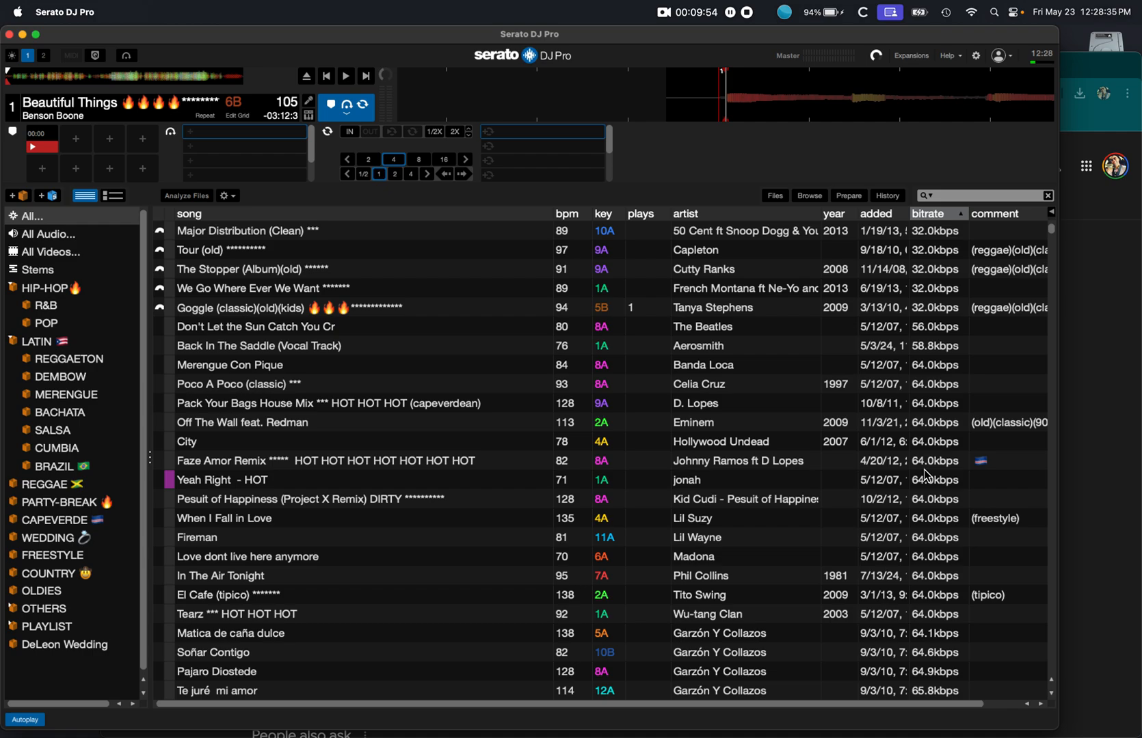
pyautogui.scroll(-3)
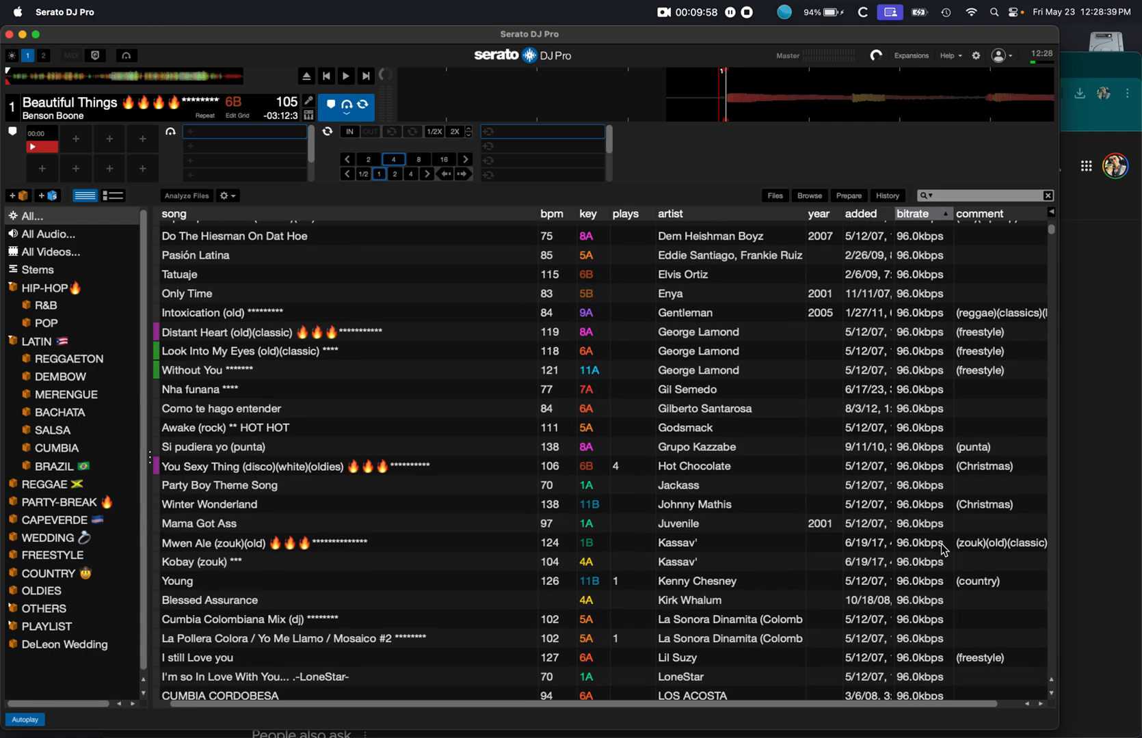
pyautogui.scroll(-3)
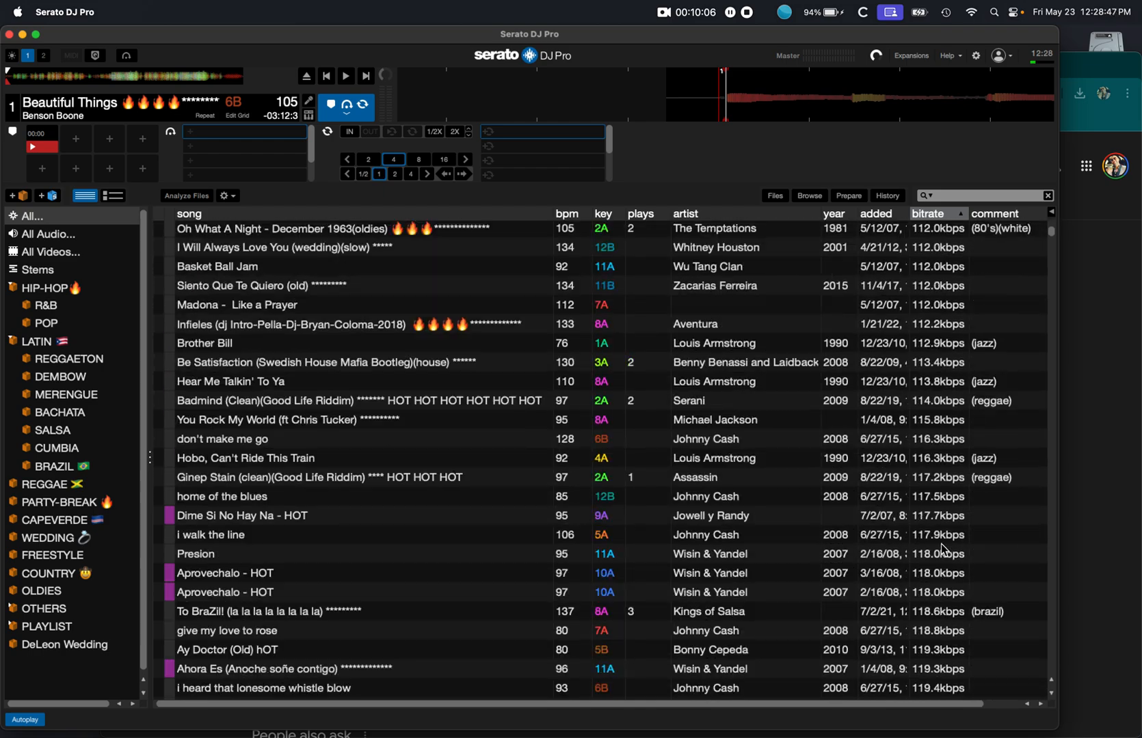
pyautogui.click(927, 213)
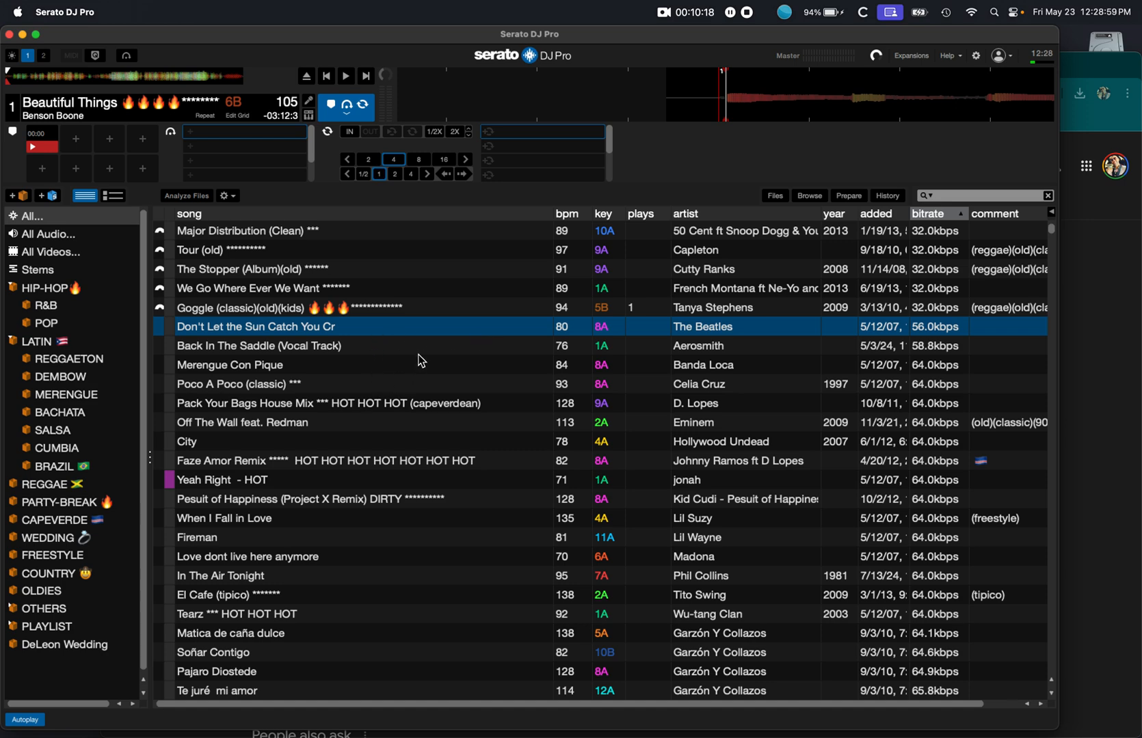
pyautogui.moveTo(375, 373)
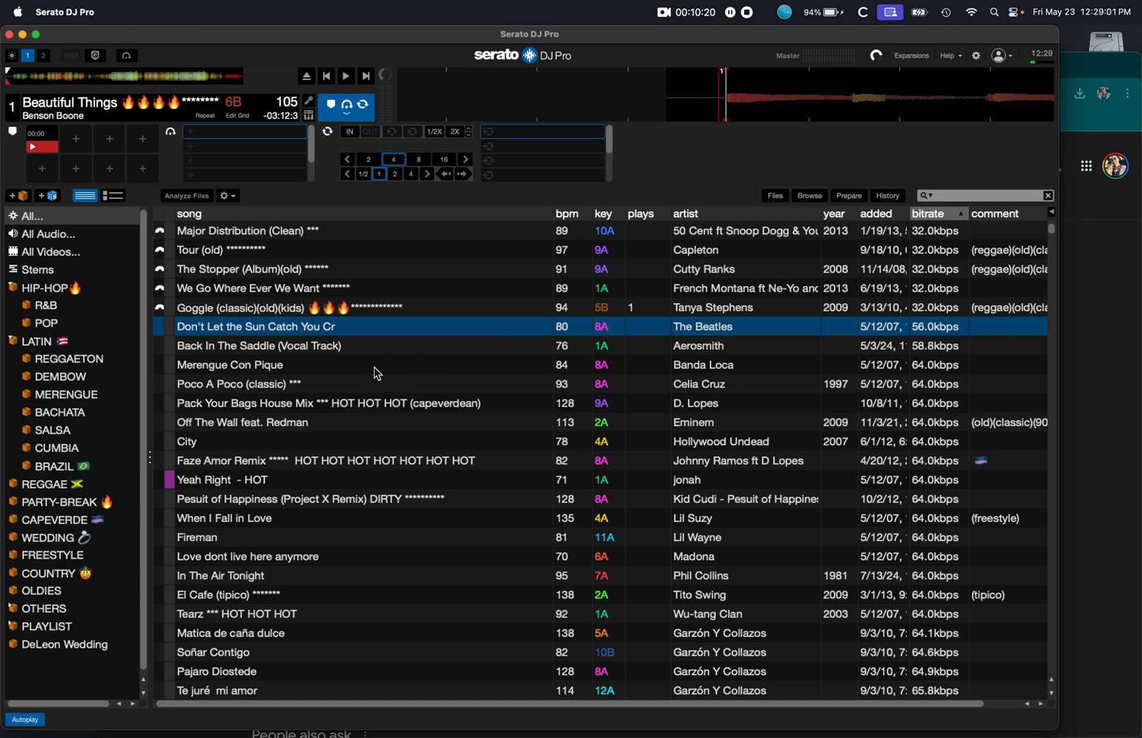
pyautogui.scroll(-3)
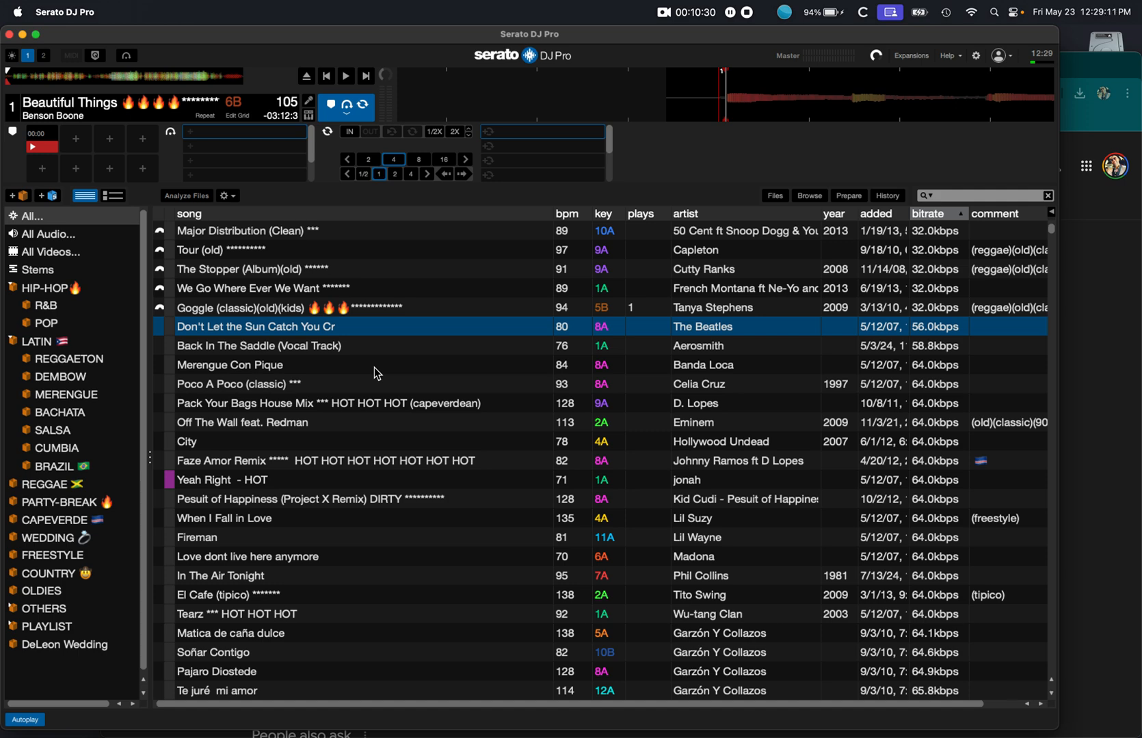
pyautogui.moveTo(143, 237)
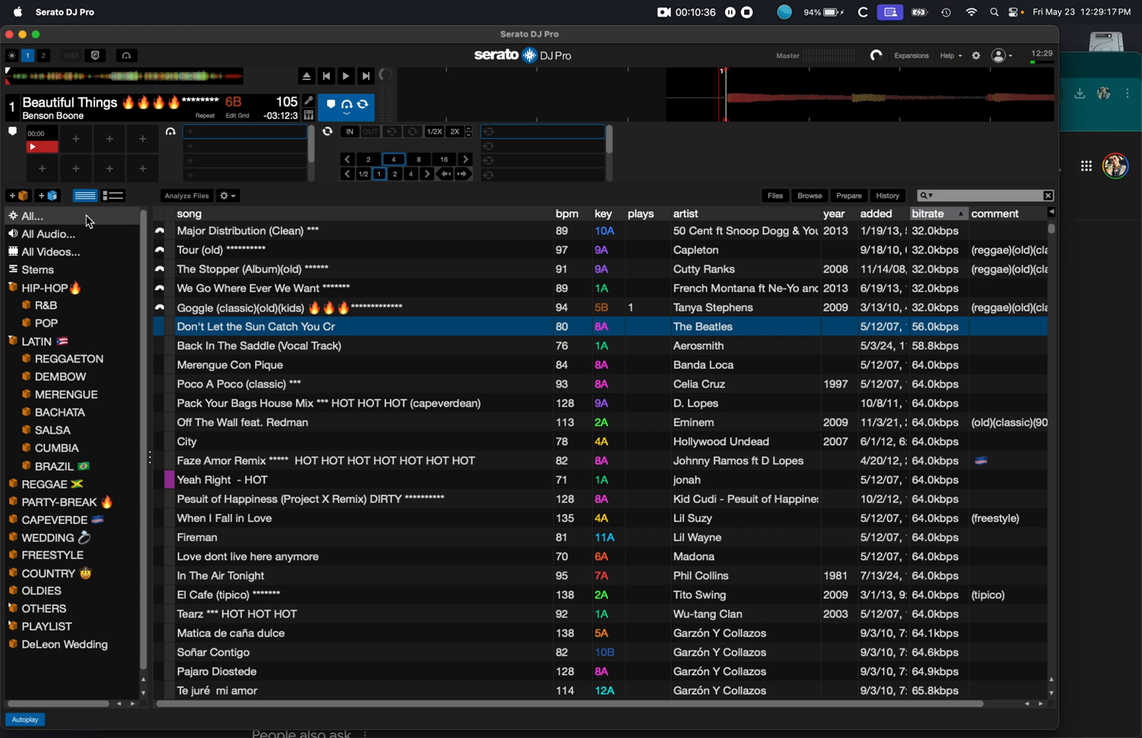
pyautogui.moveTo(62, 406)
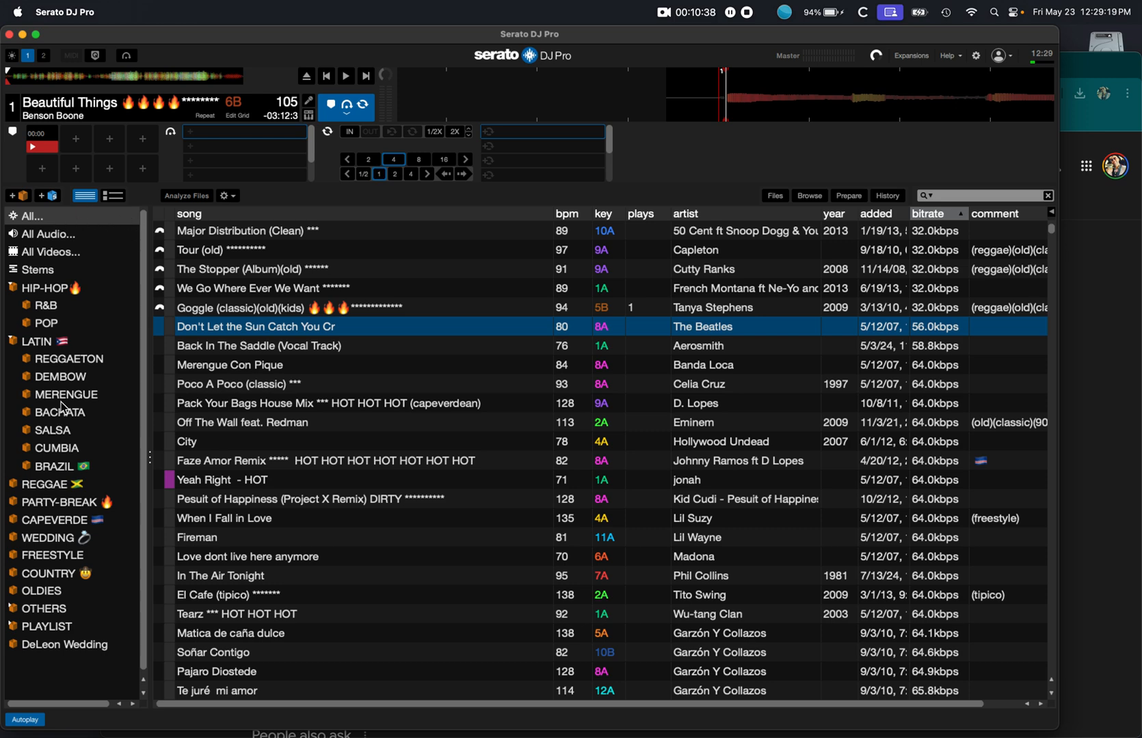
pyautogui.moveTo(82, 655)
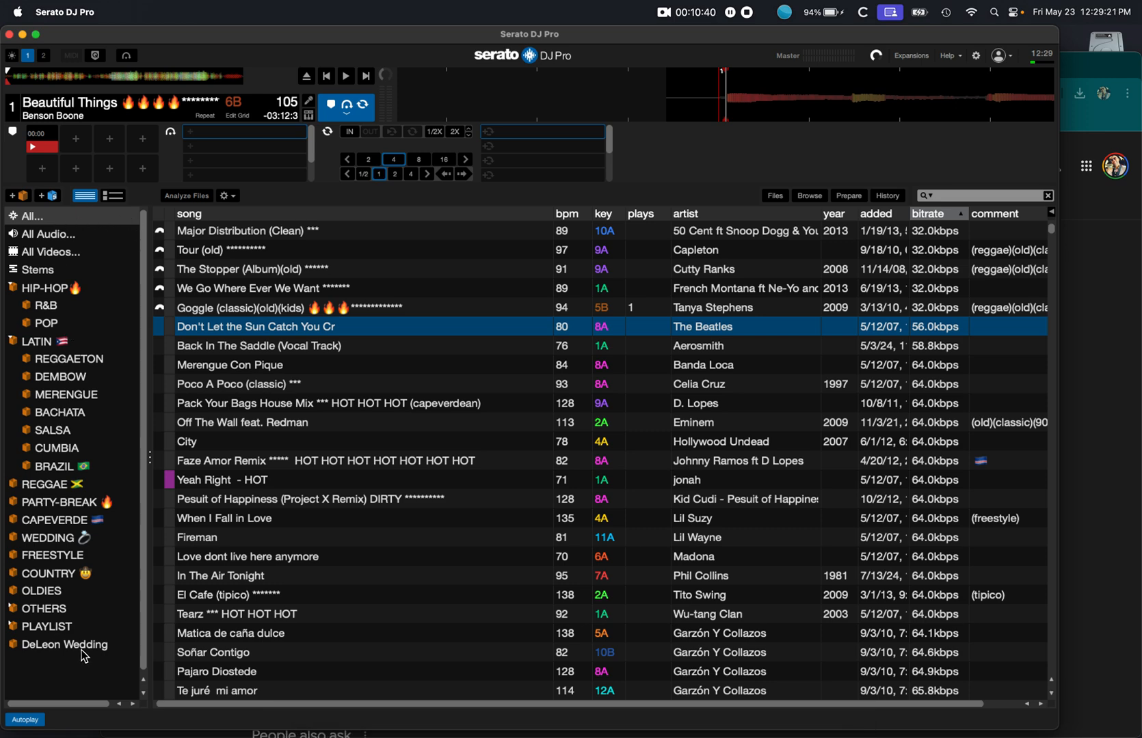
# - Expand PLAYLIST and its Wedding crate to reveal the couples' subcrates
pyautogui.click(64, 644)
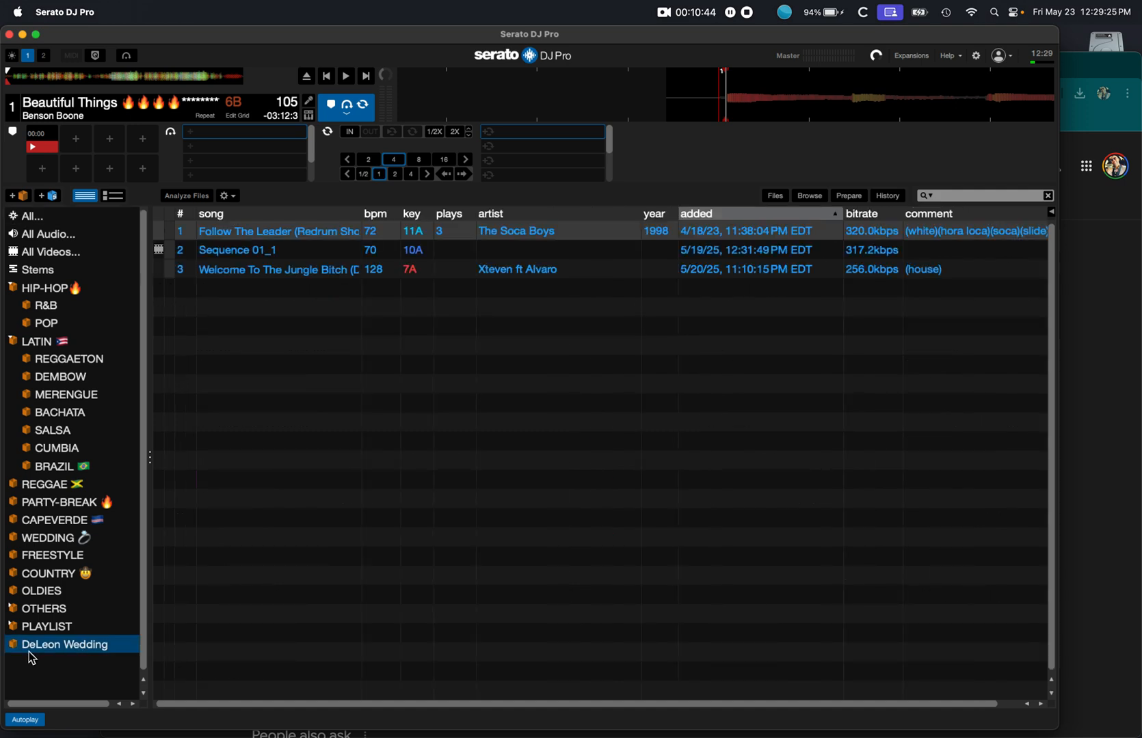
pyautogui.moveTo(65, 654)
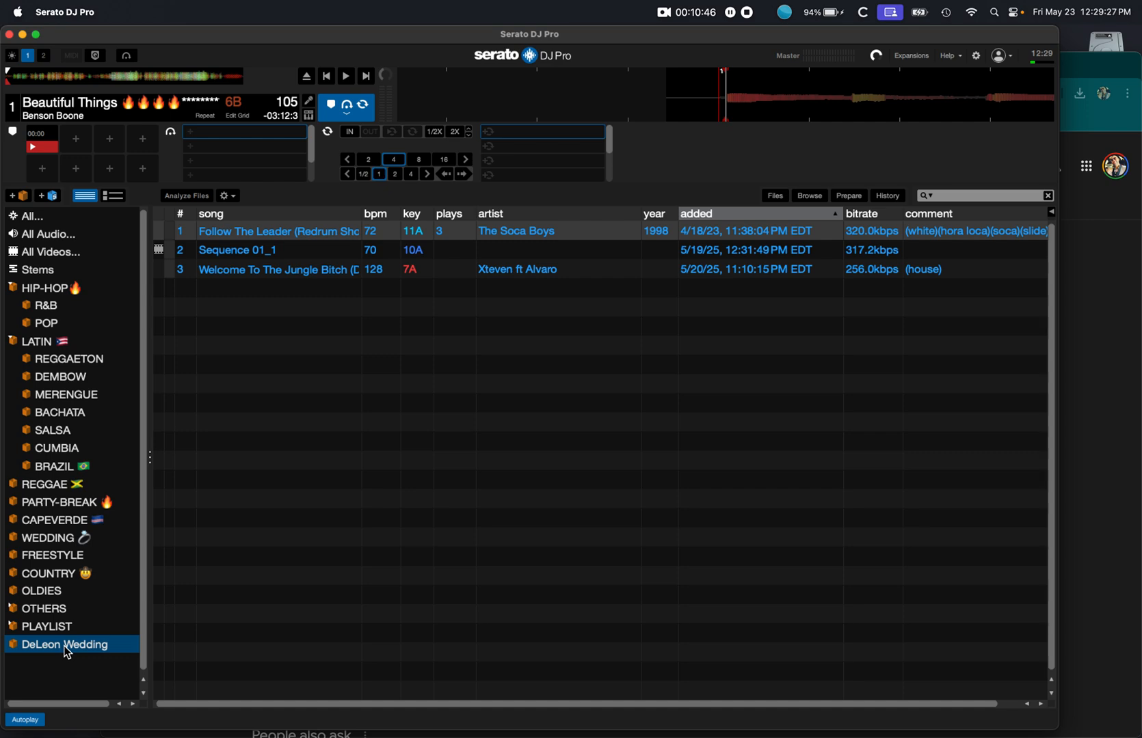
pyautogui.moveTo(91, 655)
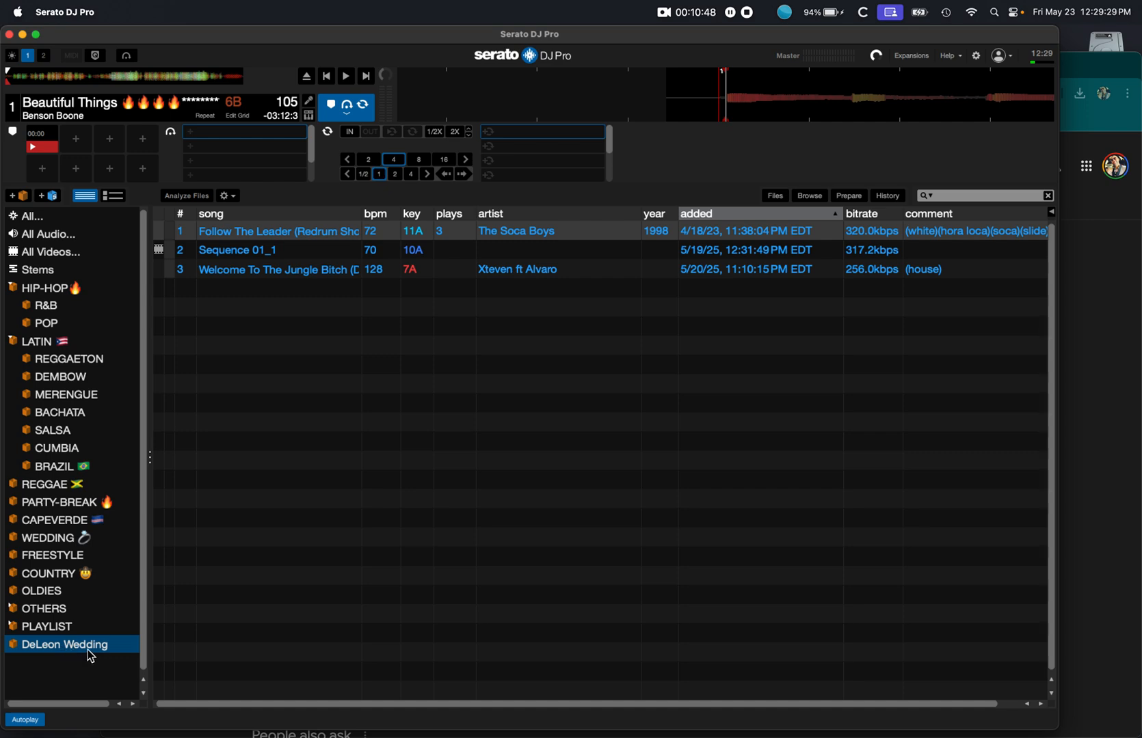
pyautogui.moveTo(59, 641)
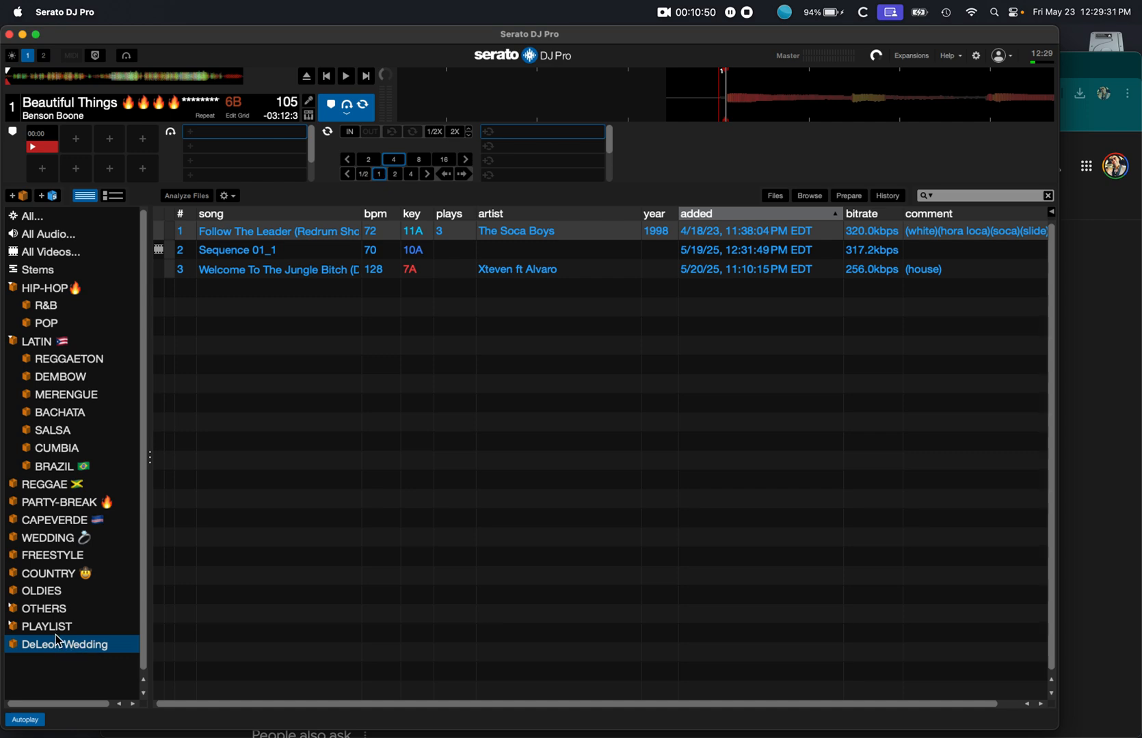
pyautogui.click(48, 626)
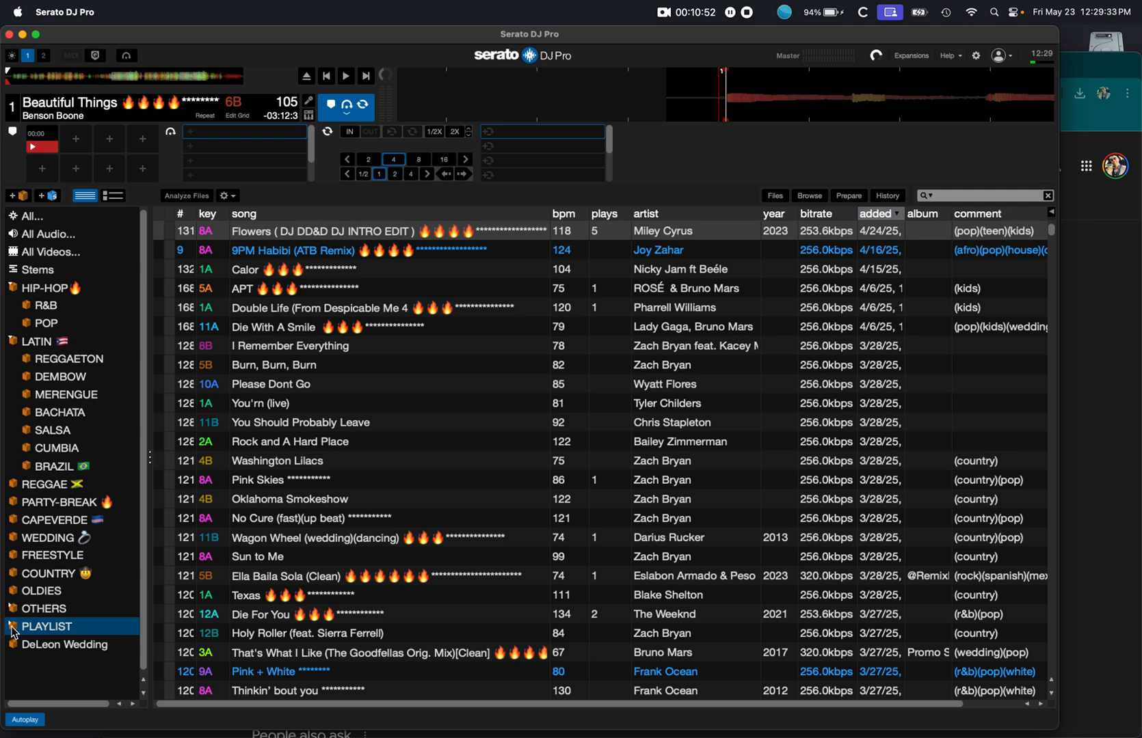
pyautogui.click(47, 626)
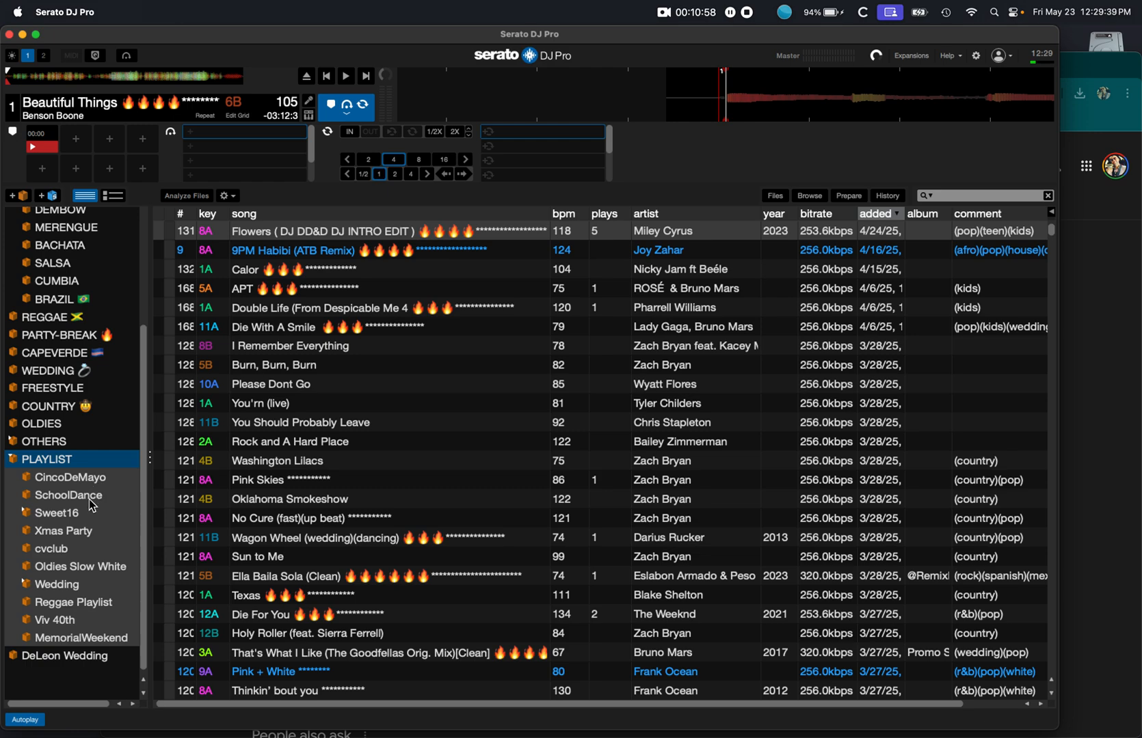
pyautogui.click(56, 441)
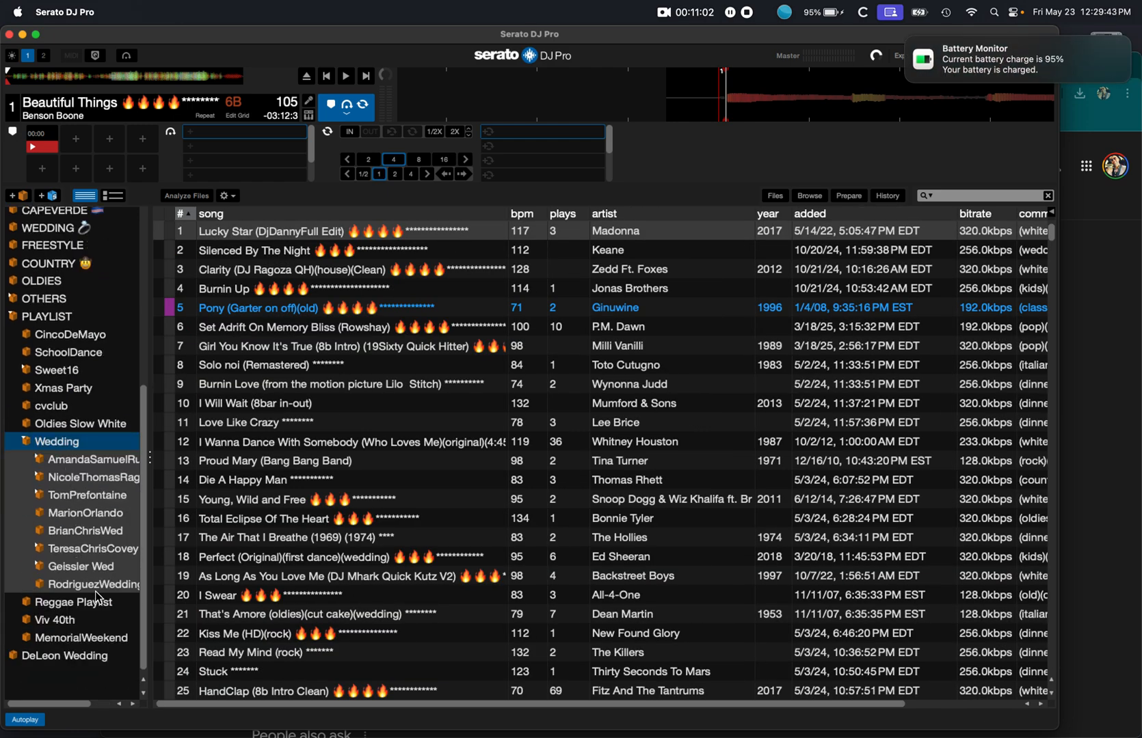
# - Browse the couples' wedding subcrates, including one's dinner and dance slow sections
pyautogui.click(93, 548)
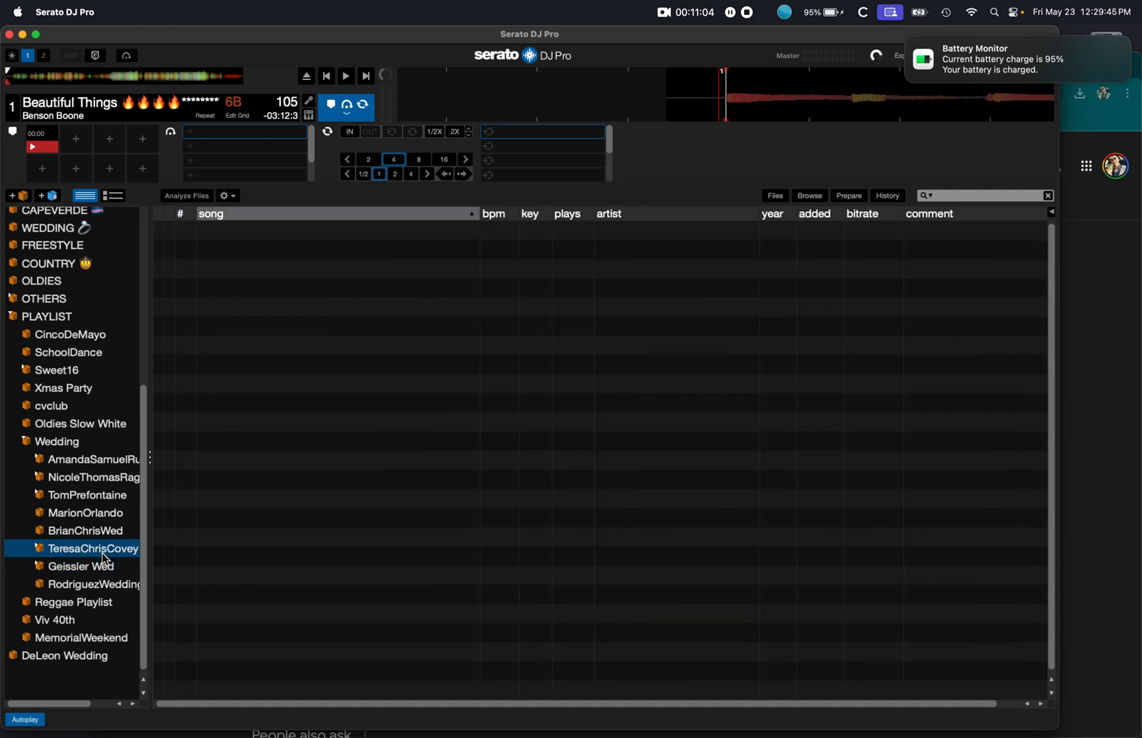
pyautogui.click(85, 531)
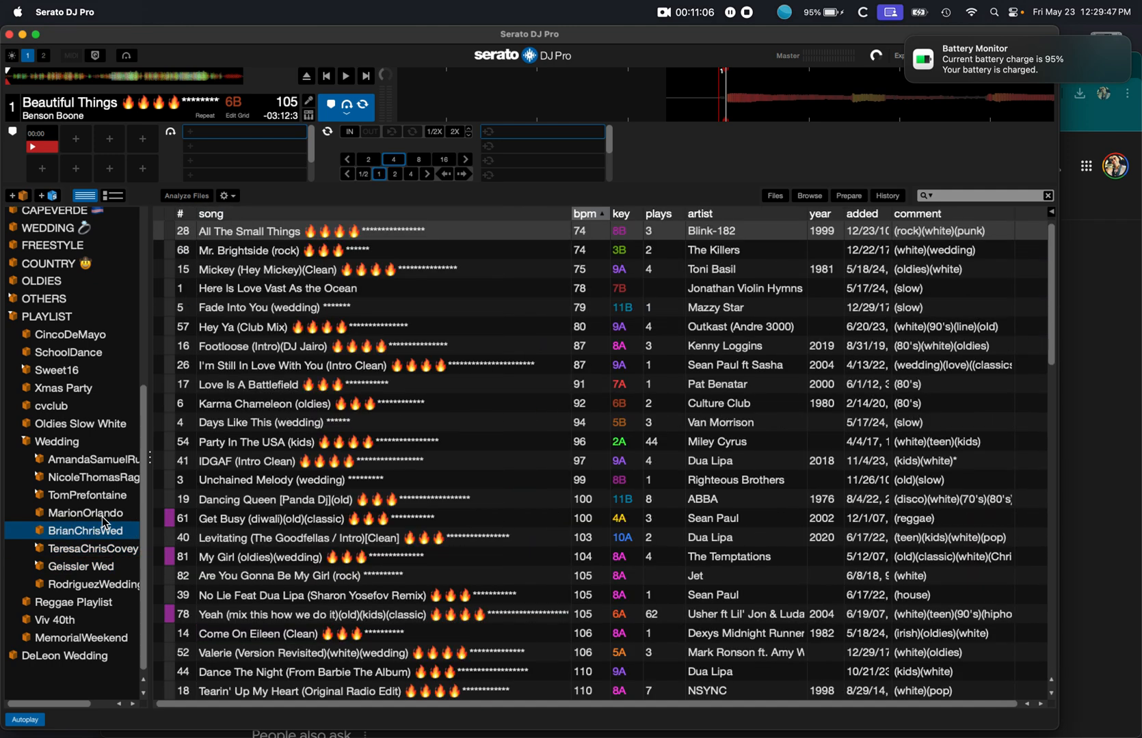
pyautogui.click(85, 495)
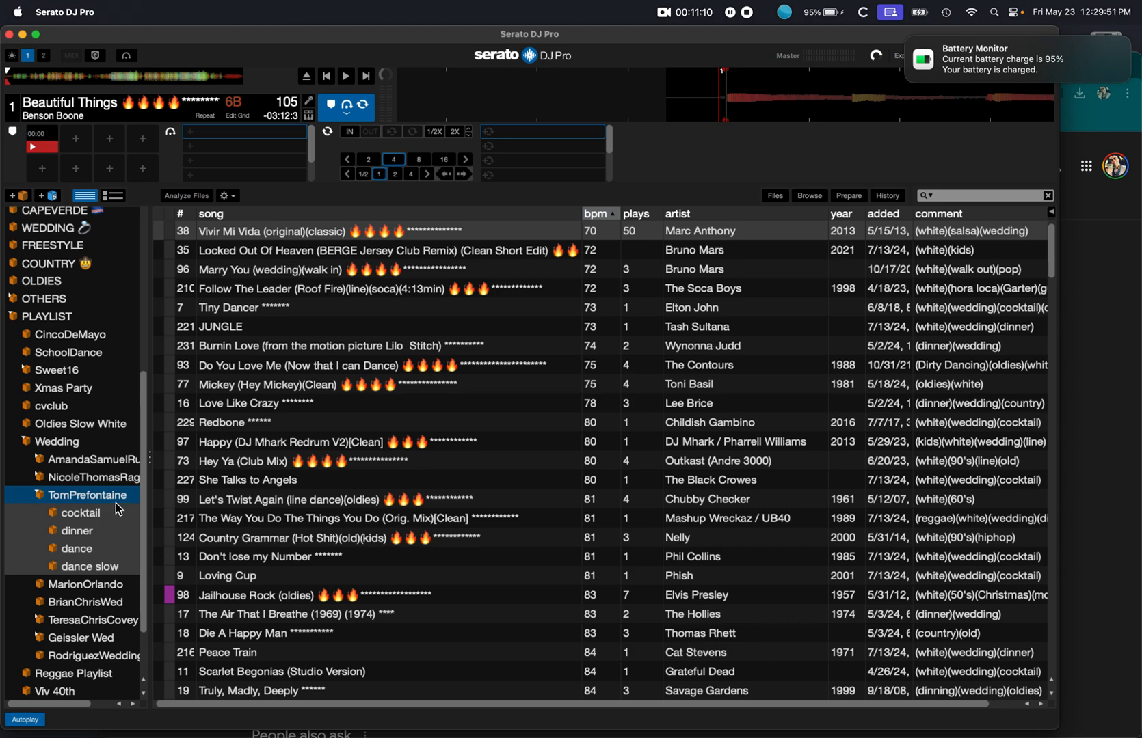
pyautogui.click(76, 531)
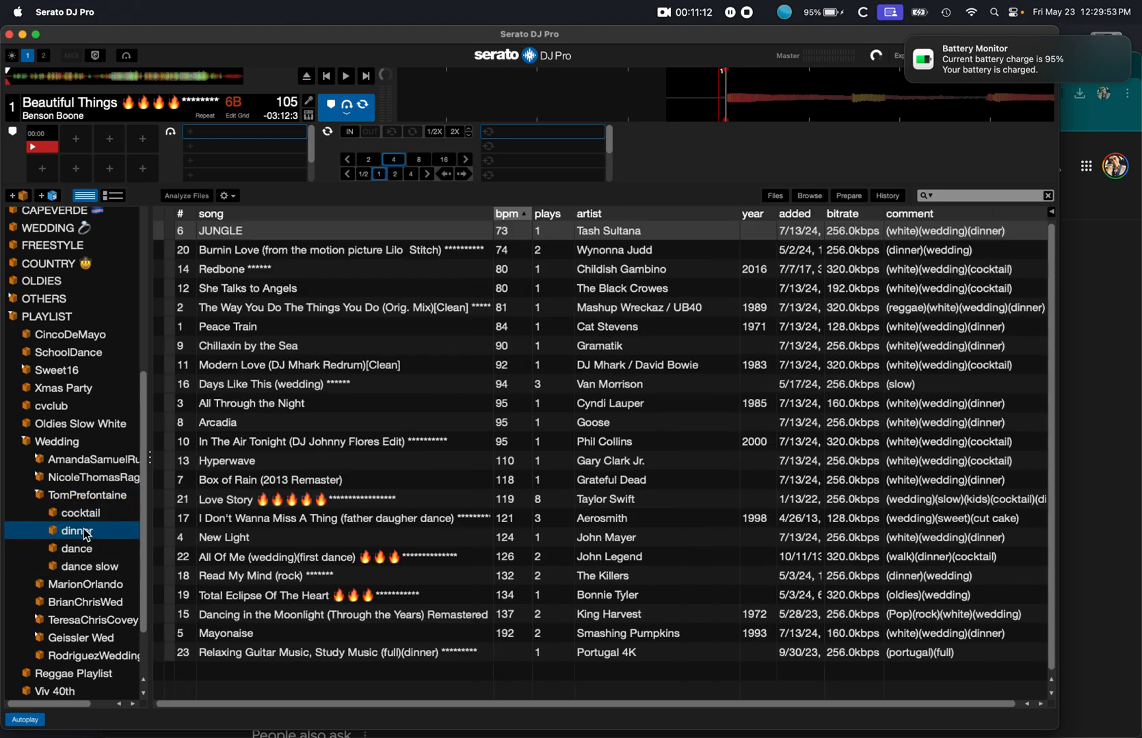
pyautogui.click(88, 570)
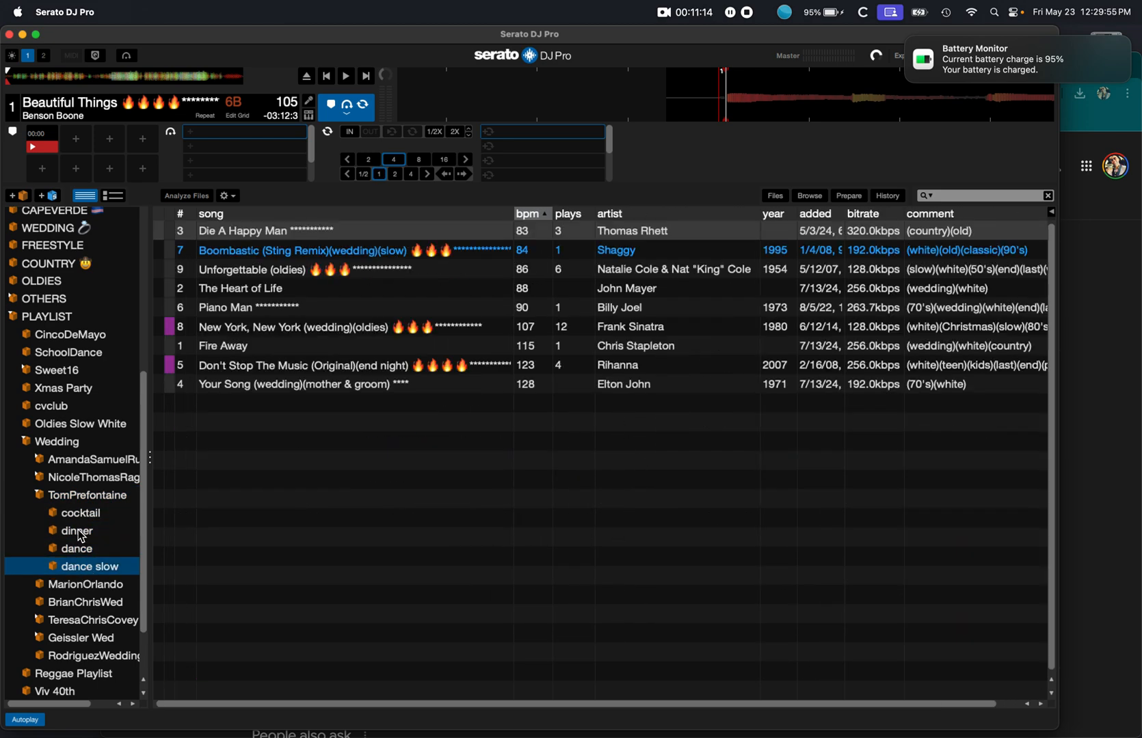
# - Fold the couple's sections and the Wedding subcrates, leaving Wedding's tracks listed
pyautogui.click(88, 495)
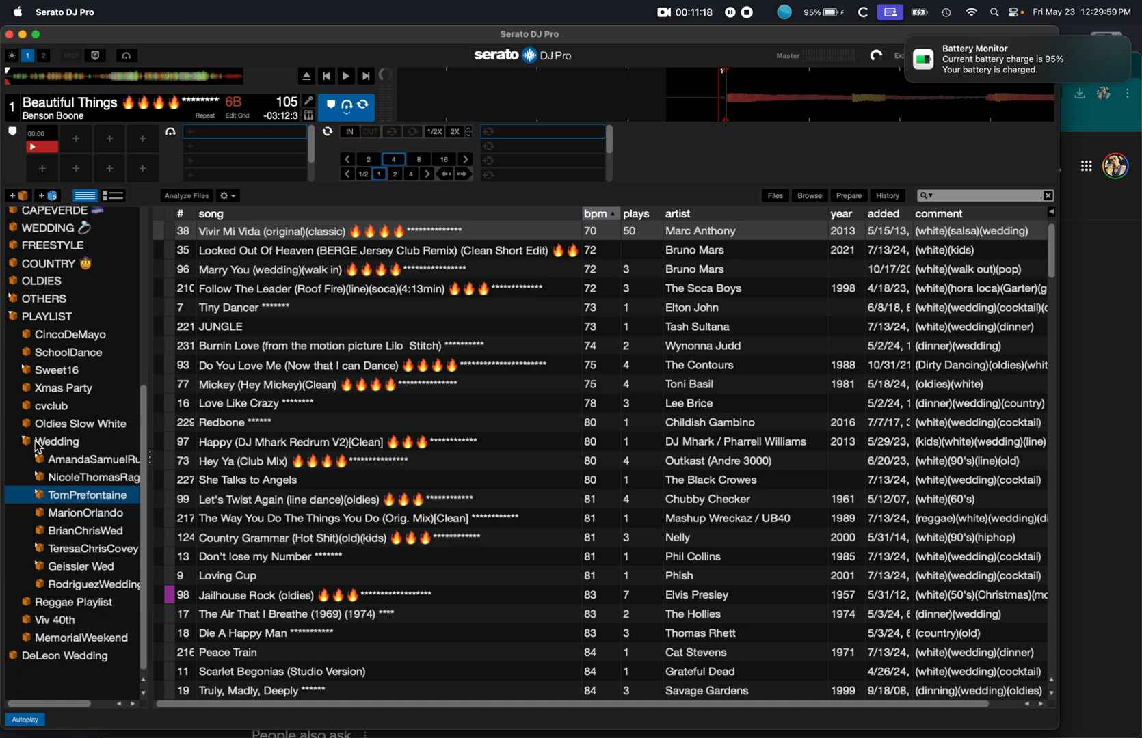
pyautogui.click(56, 584)
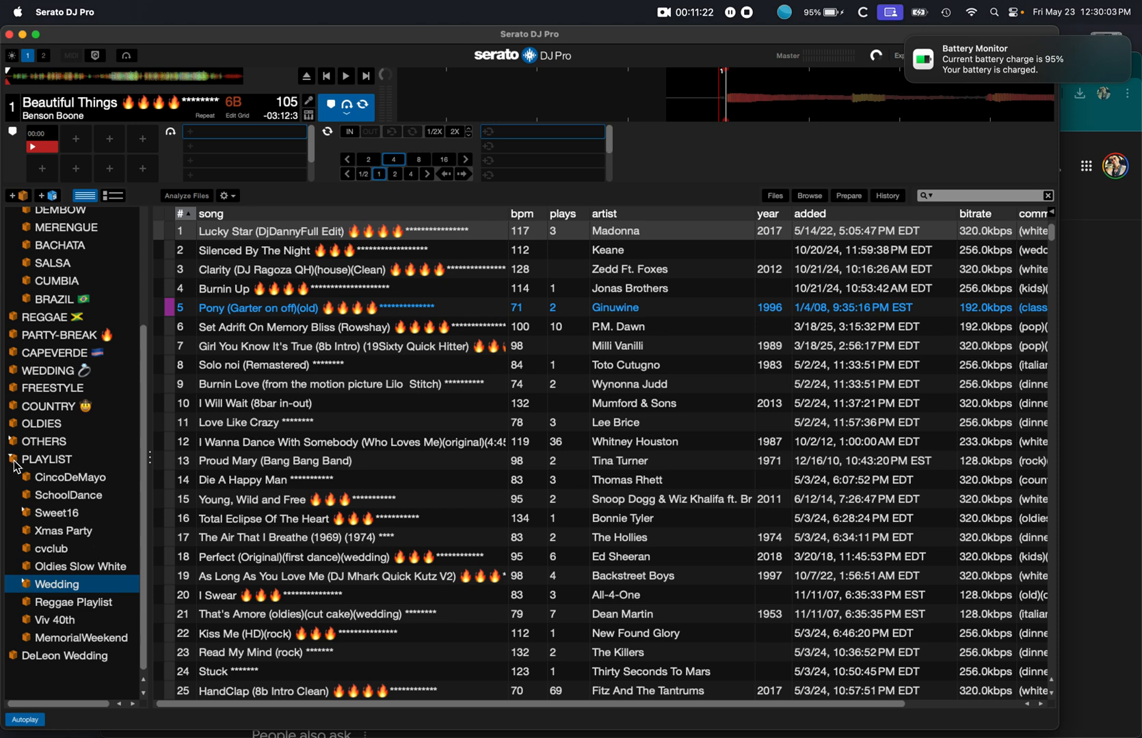
# - Collapse PLAYLIST's subcrates, then fold away LATIN's sub-genre crates leaving its tracks shown
pyautogui.click(47, 625)
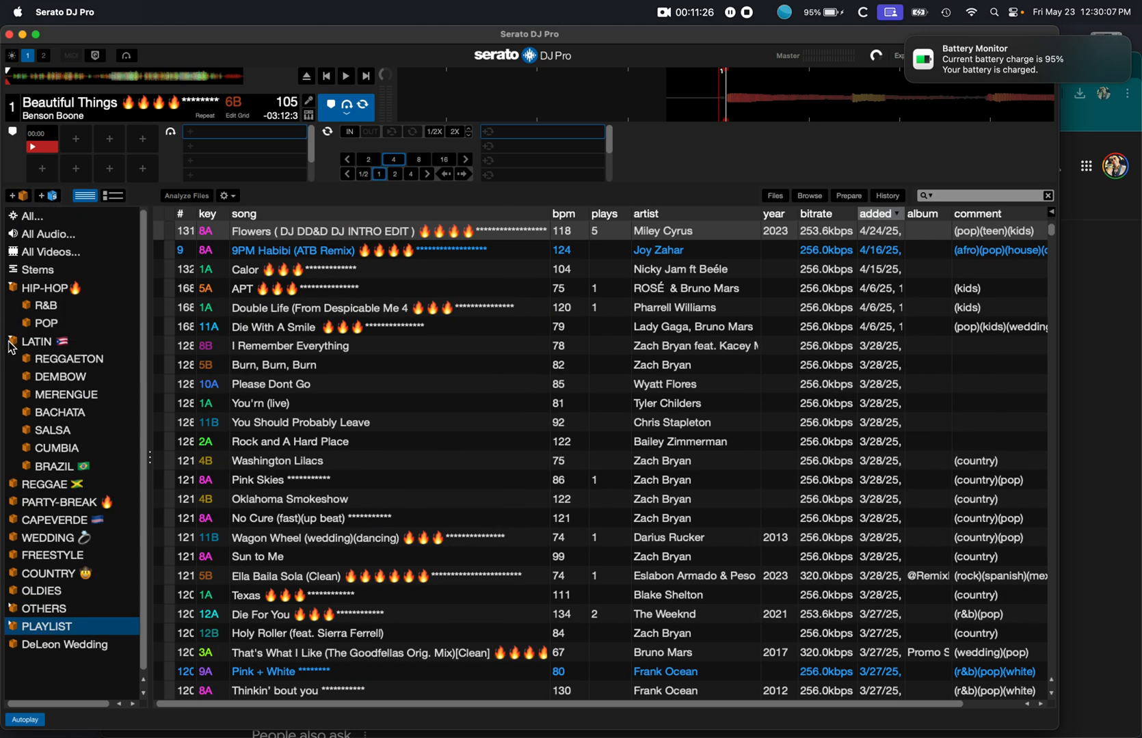
pyautogui.click(37, 342)
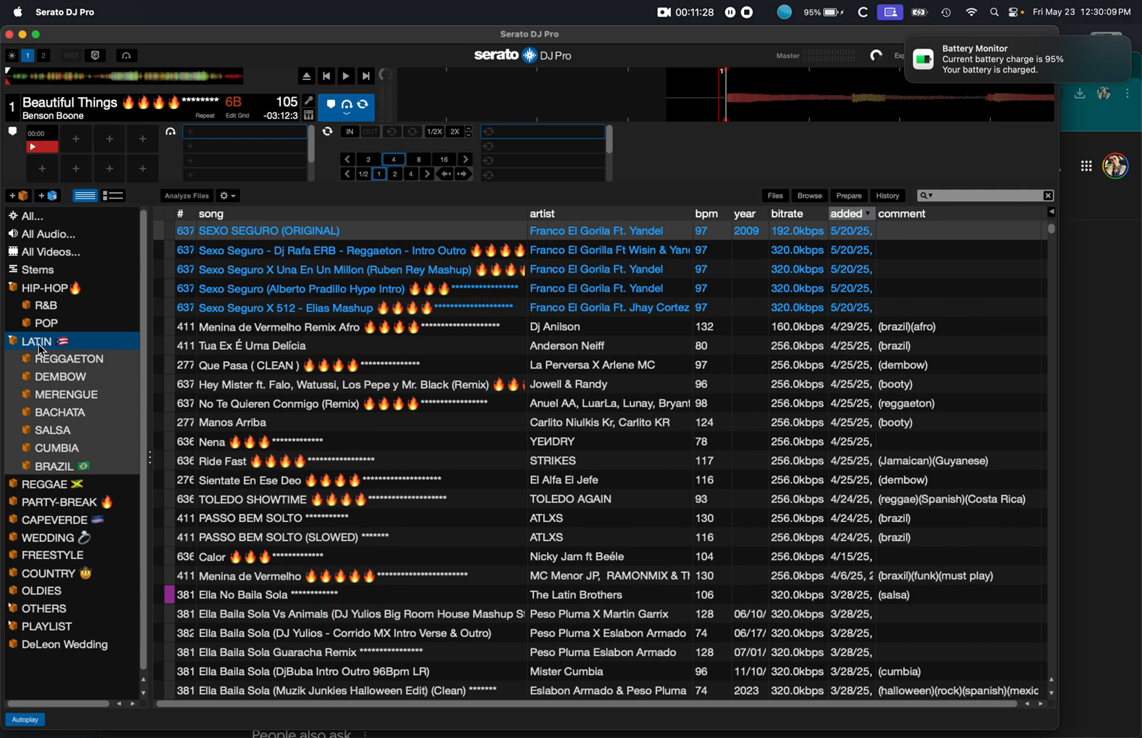
pyautogui.moveTo(82, 384)
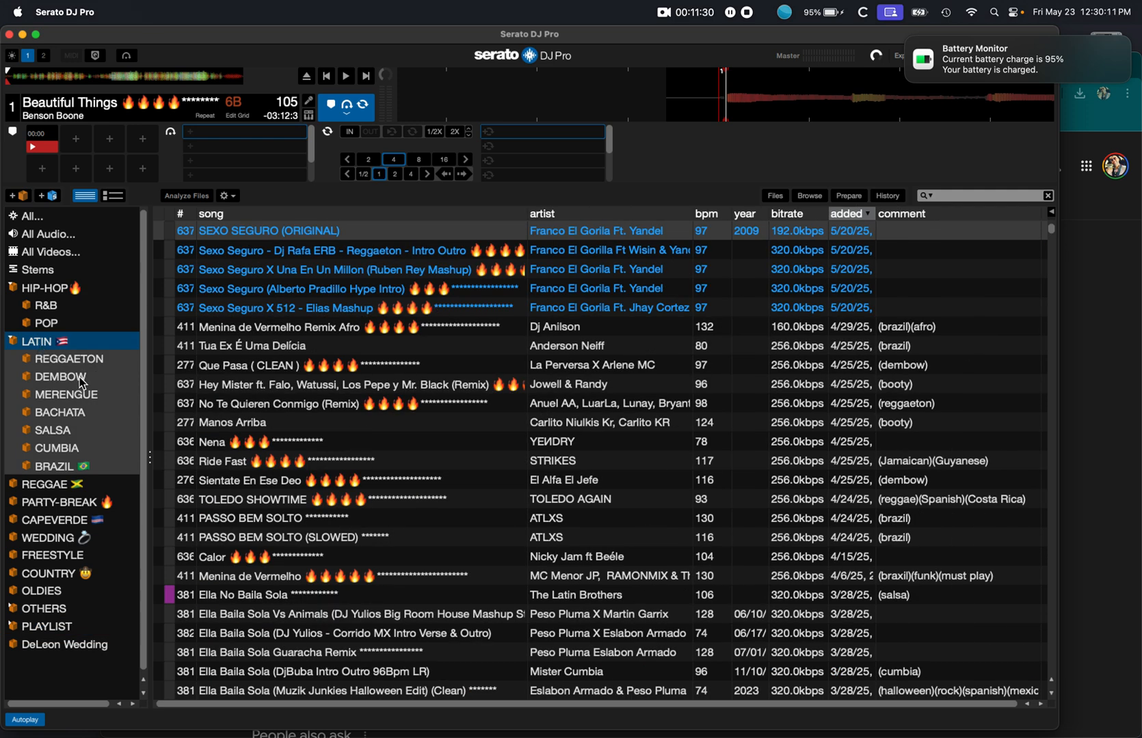
pyautogui.moveTo(66, 449)
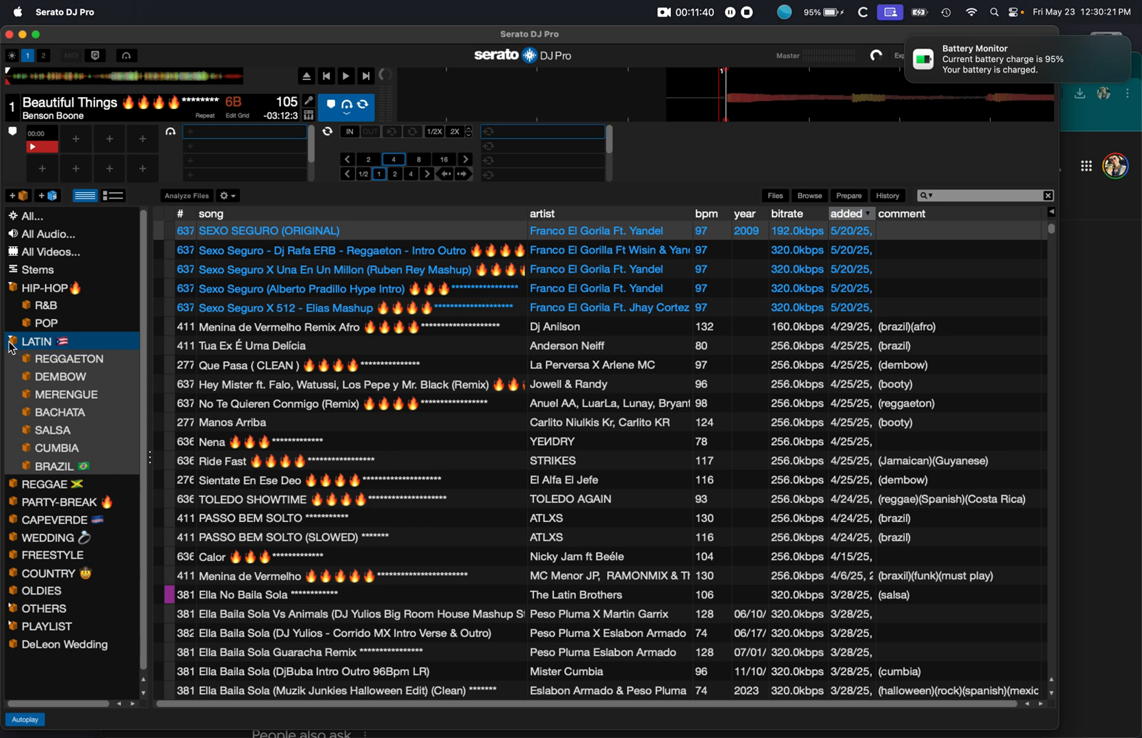
pyautogui.click(9, 342)
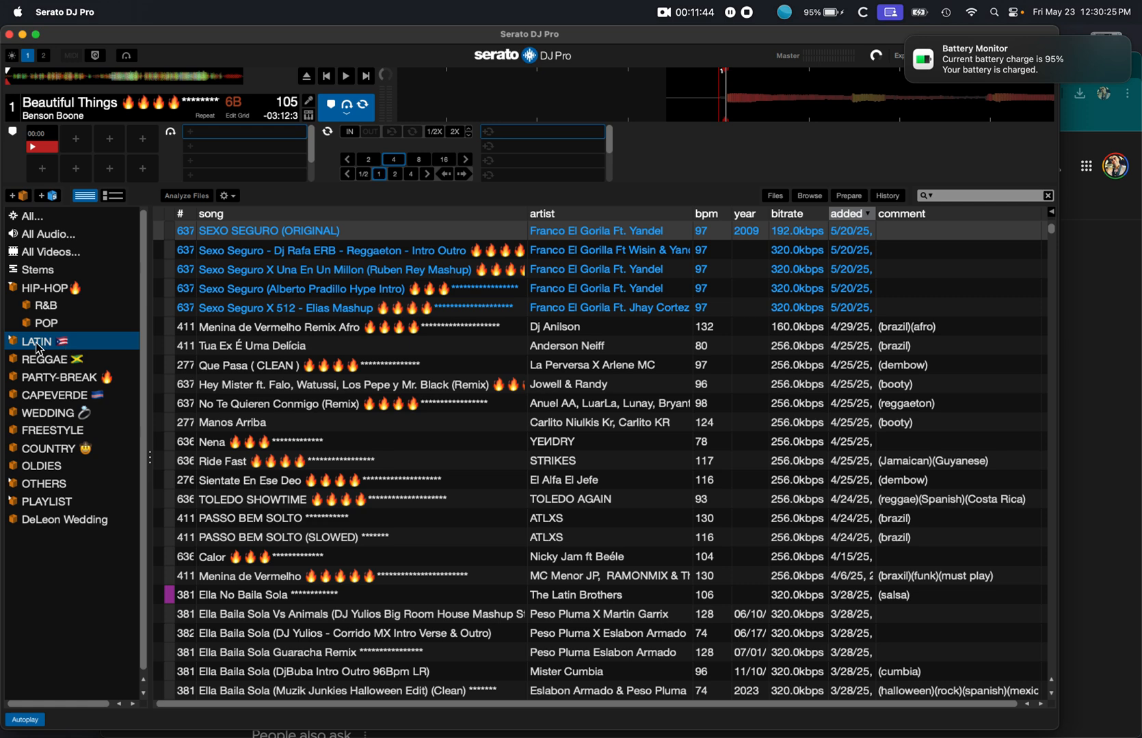
pyautogui.moveTo(24, 289)
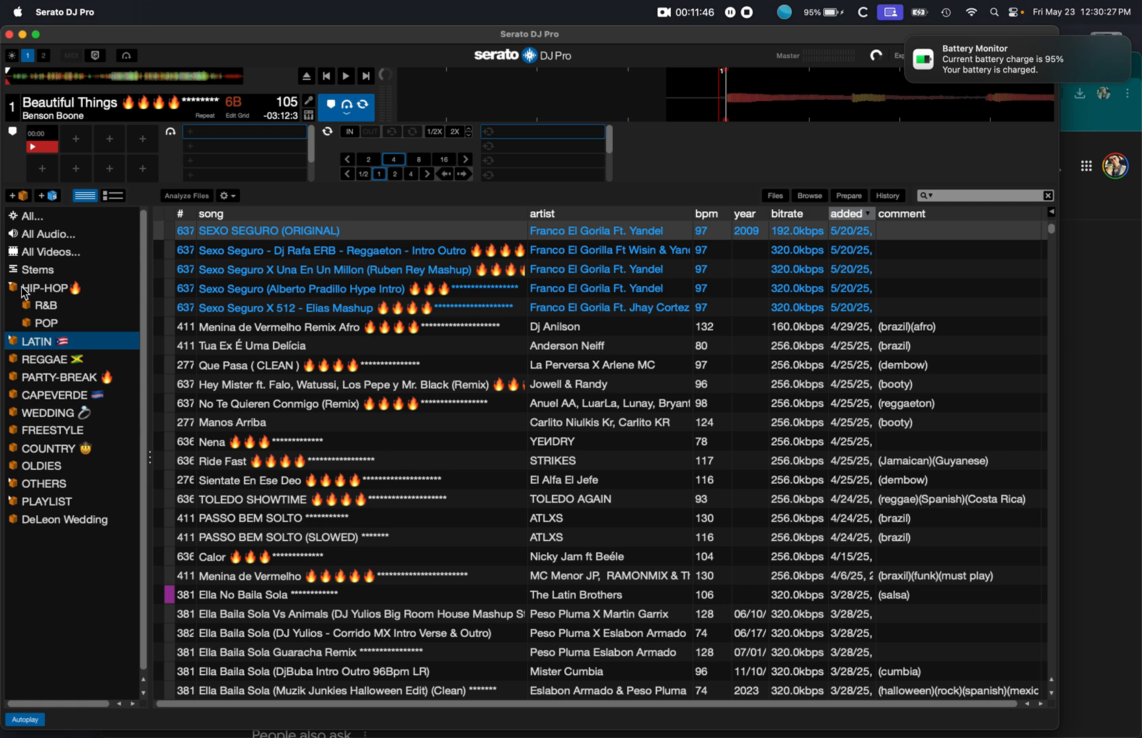
pyautogui.moveTo(60, 297)
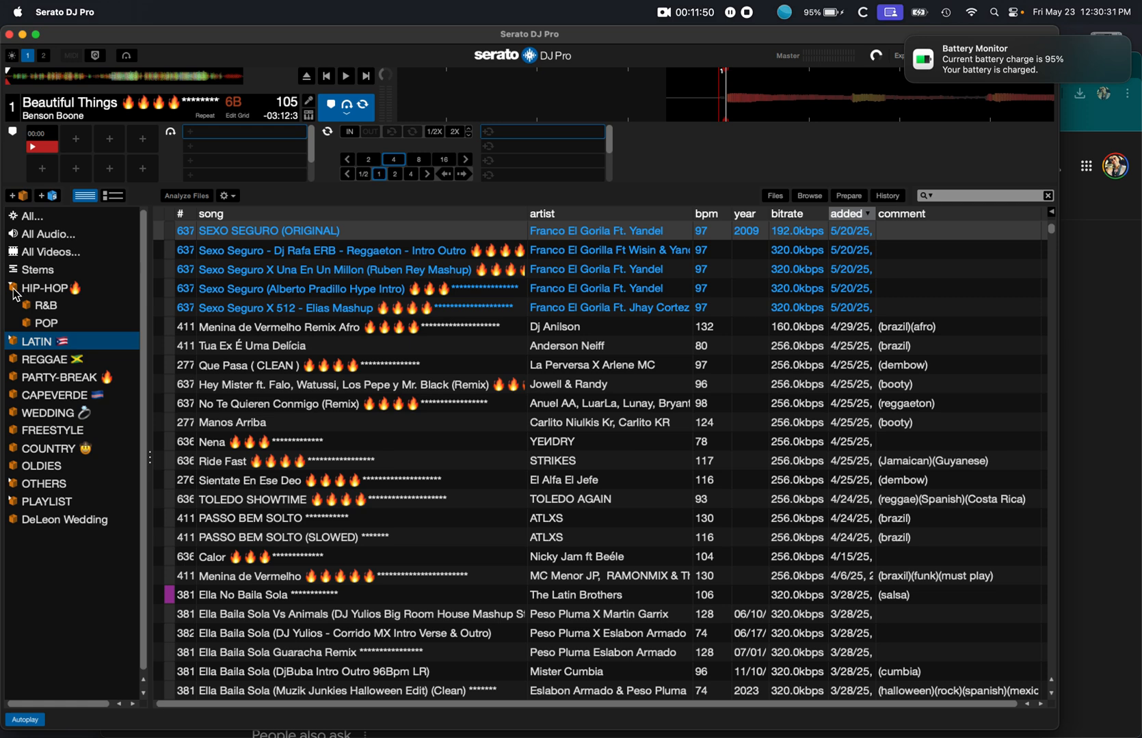
# - Fold HIP-HOP and filter its tracks with the search '(pop)'
pyautogui.click(46, 288)
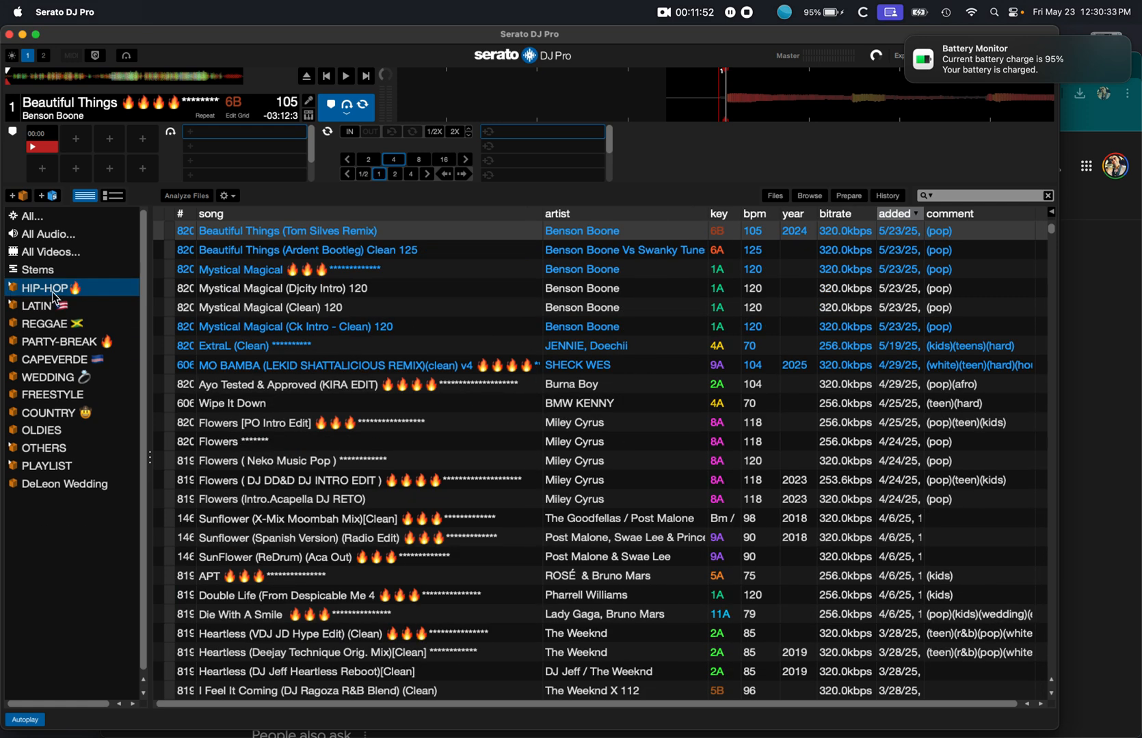
pyautogui.moveTo(968, 206)
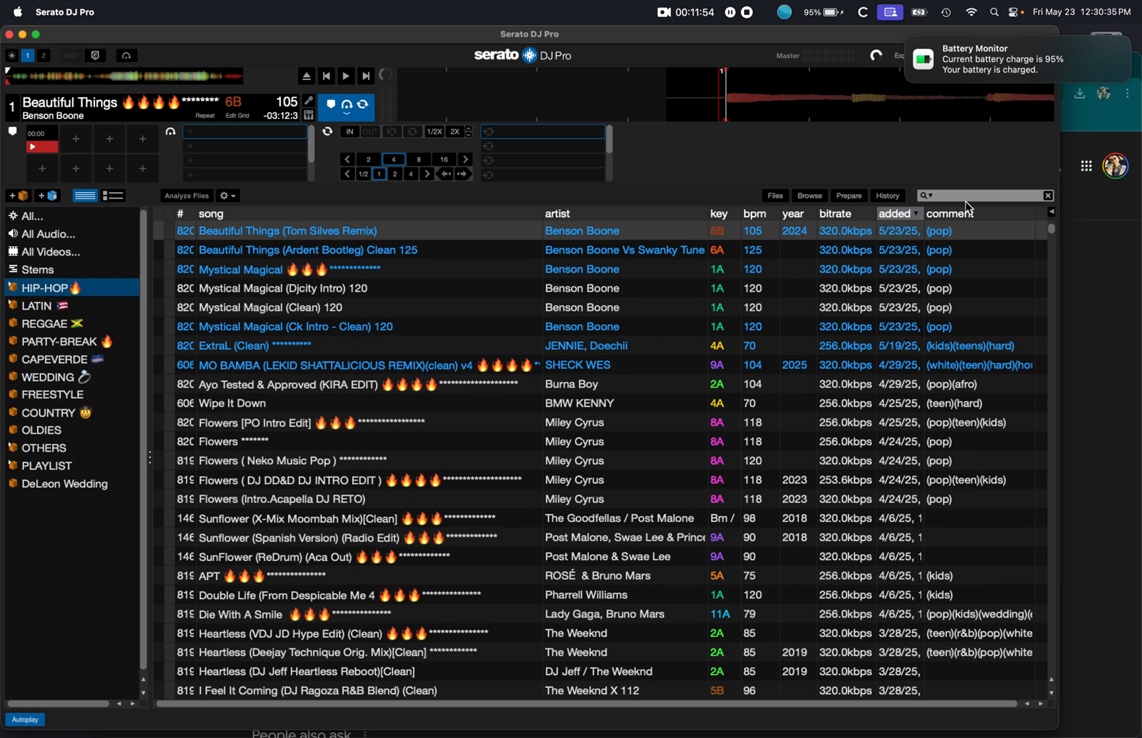
pyautogui.click(983, 195)
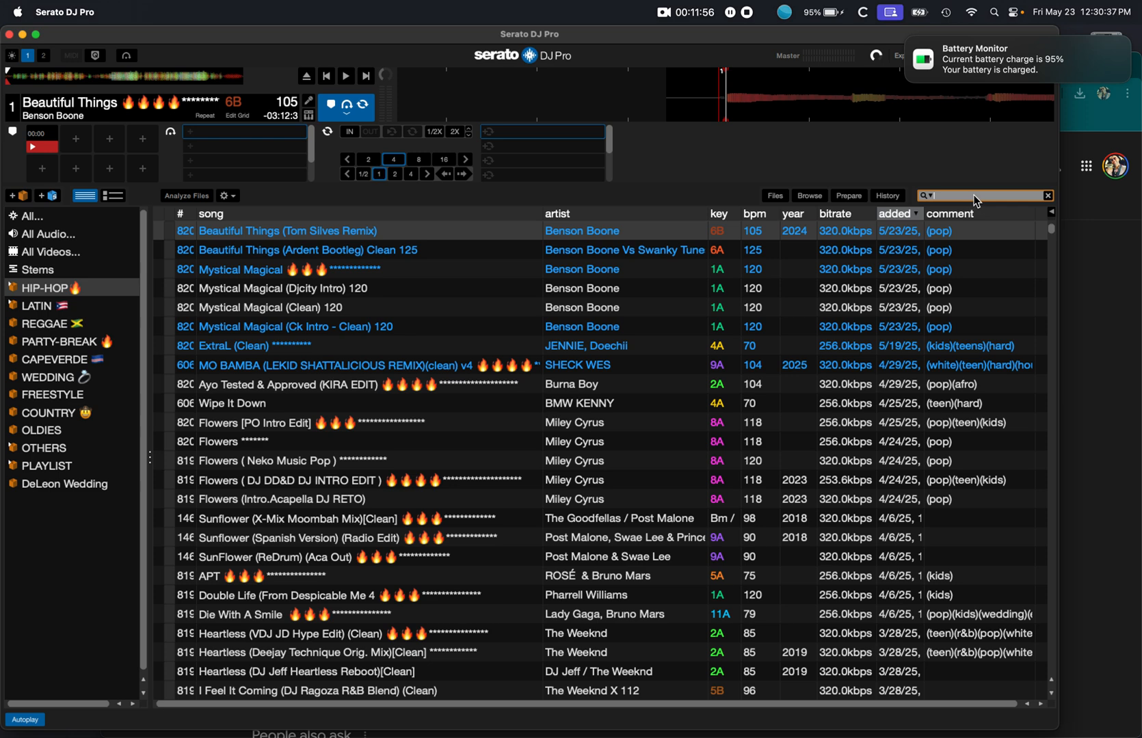
pyautogui.write('(pop)')
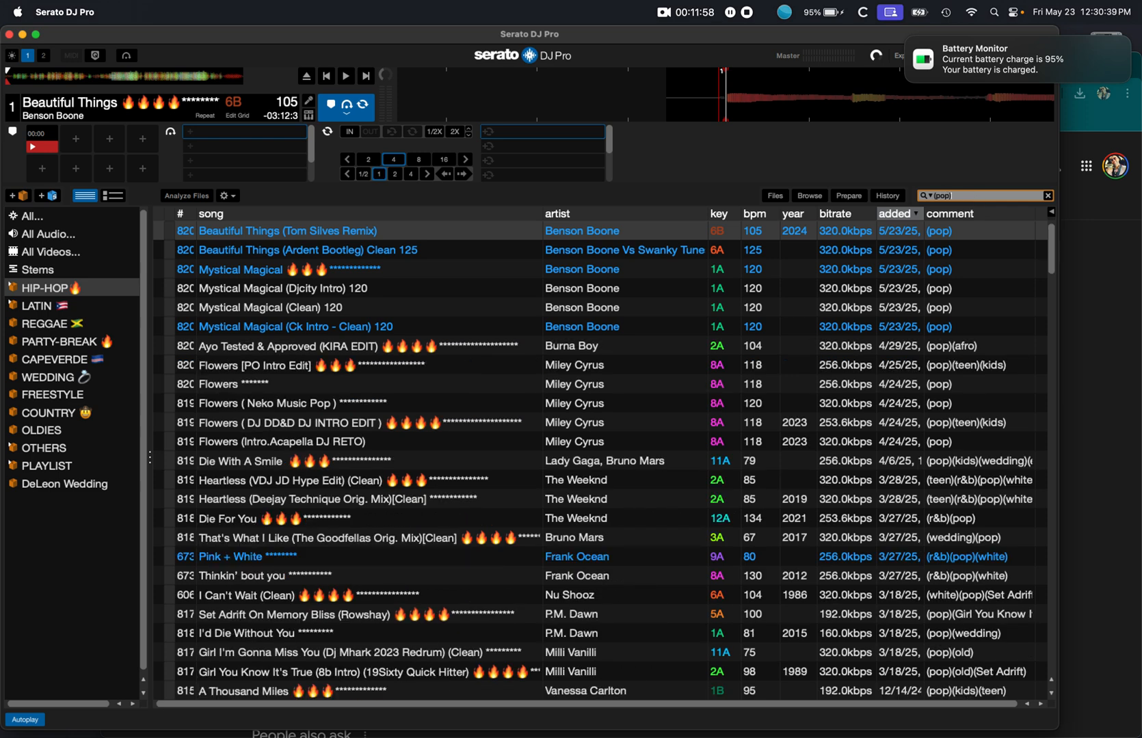
pyautogui.moveTo(1050, 192)
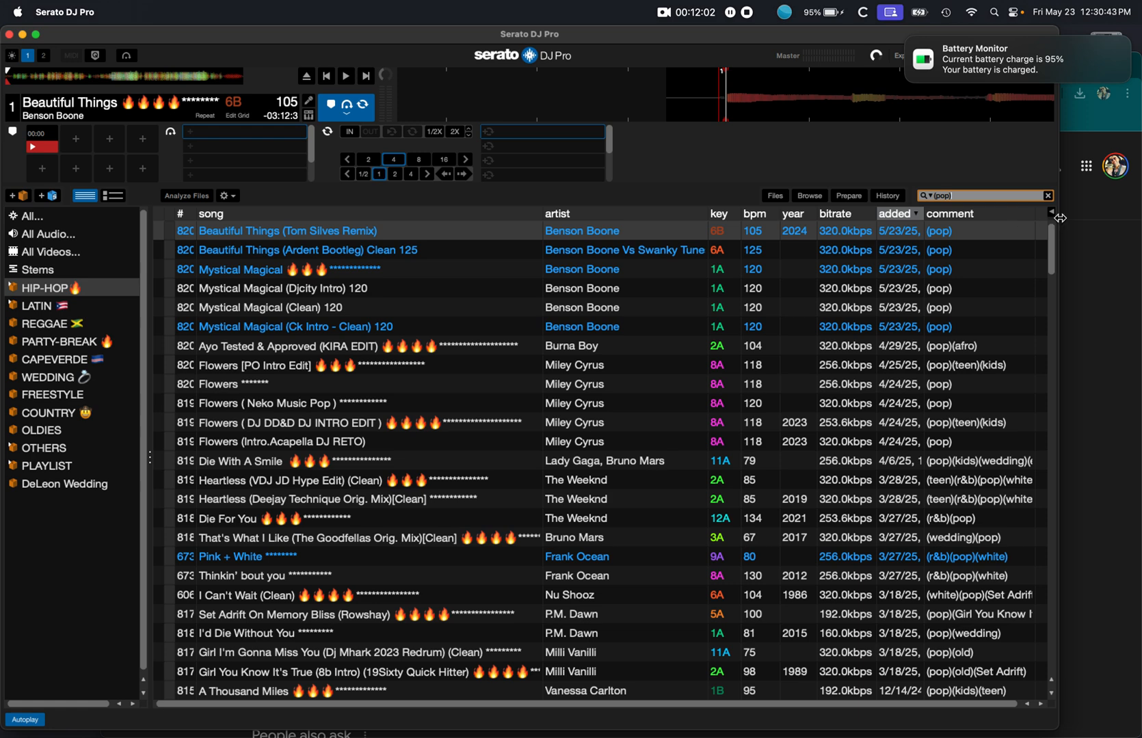
# - Add the genre column from the column menu, review the results, then remove it again
pyautogui.click(1053, 217)
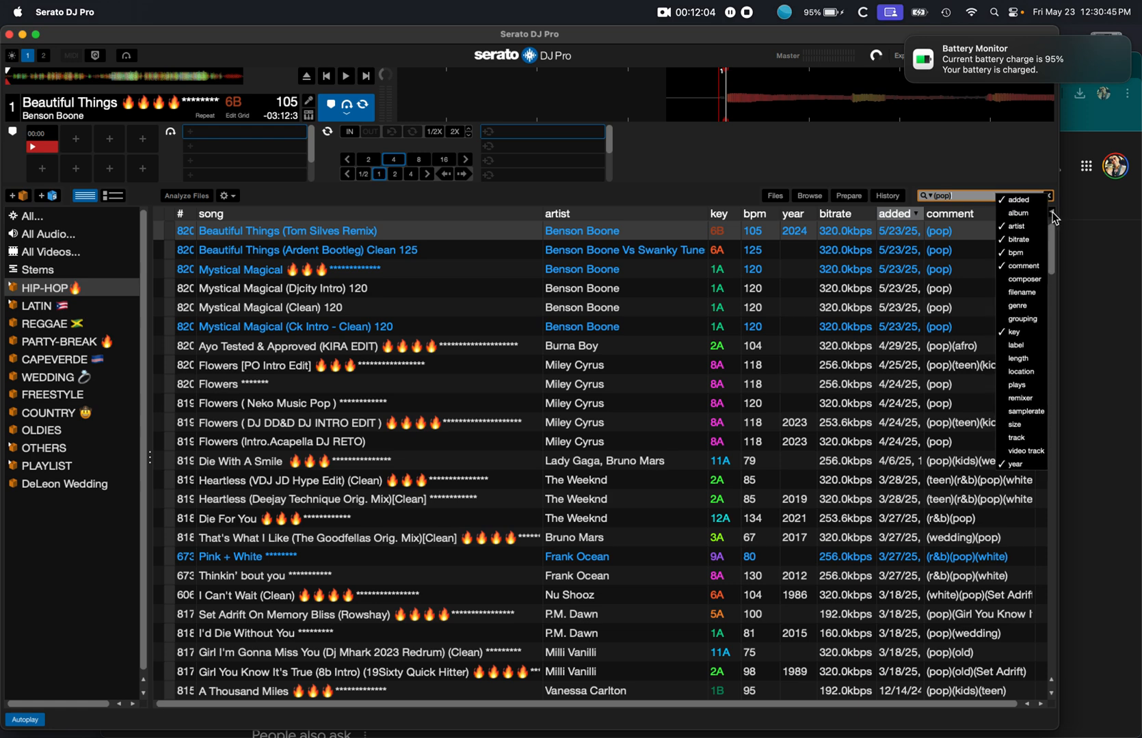
pyautogui.moveTo(1022, 305)
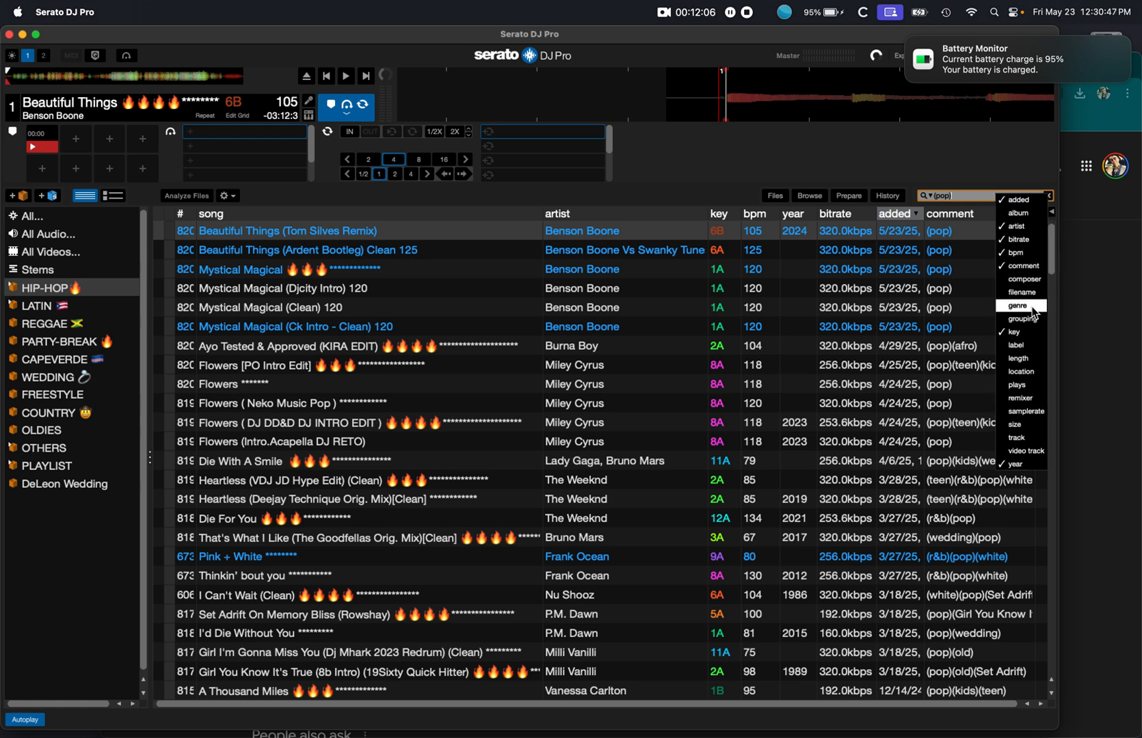
pyautogui.click(1018, 305)
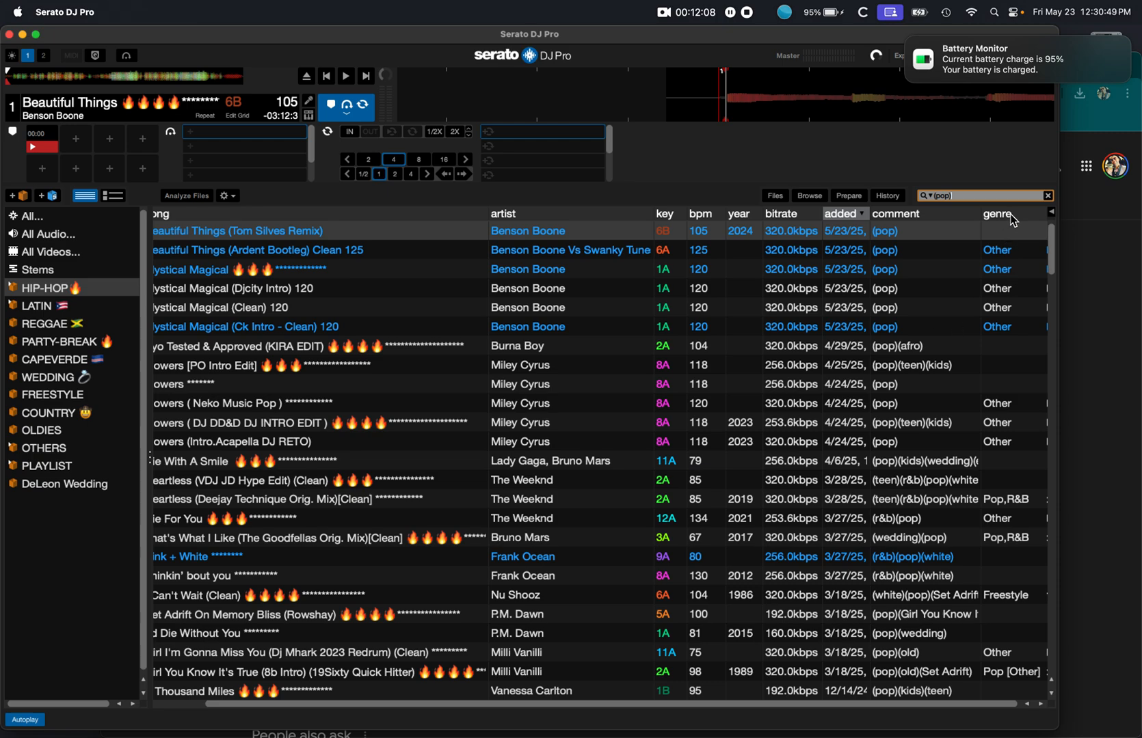
pyautogui.moveTo(1017, 391)
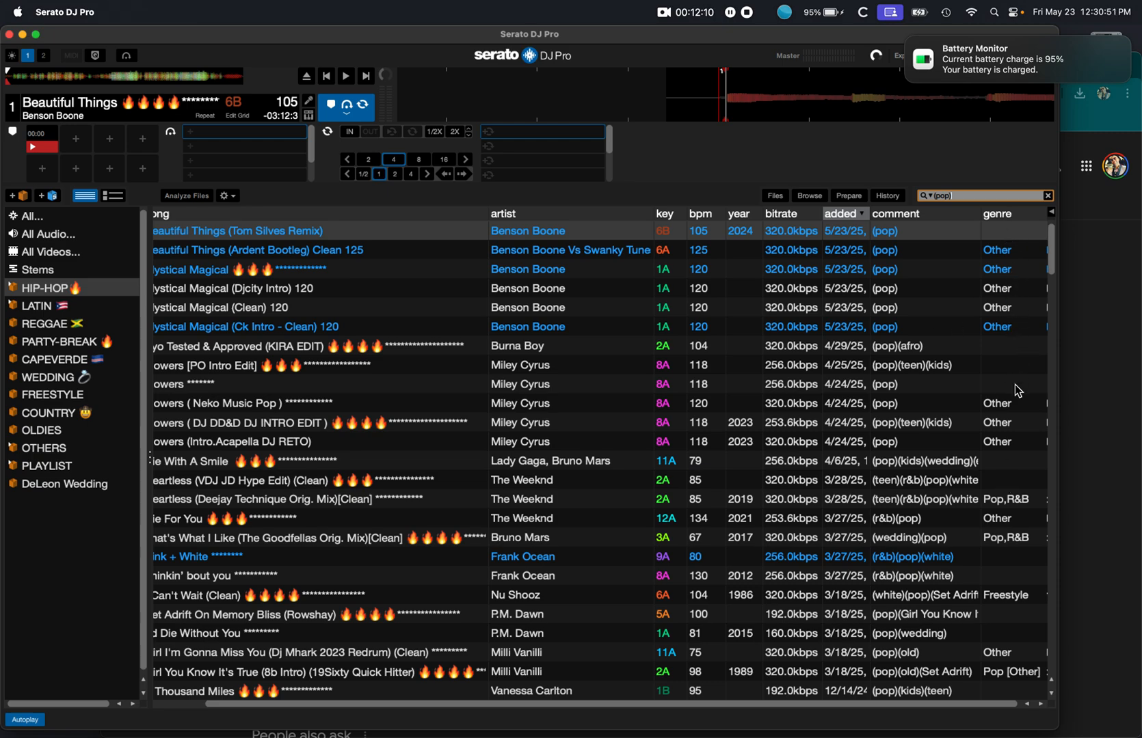
pyautogui.scroll(-3)
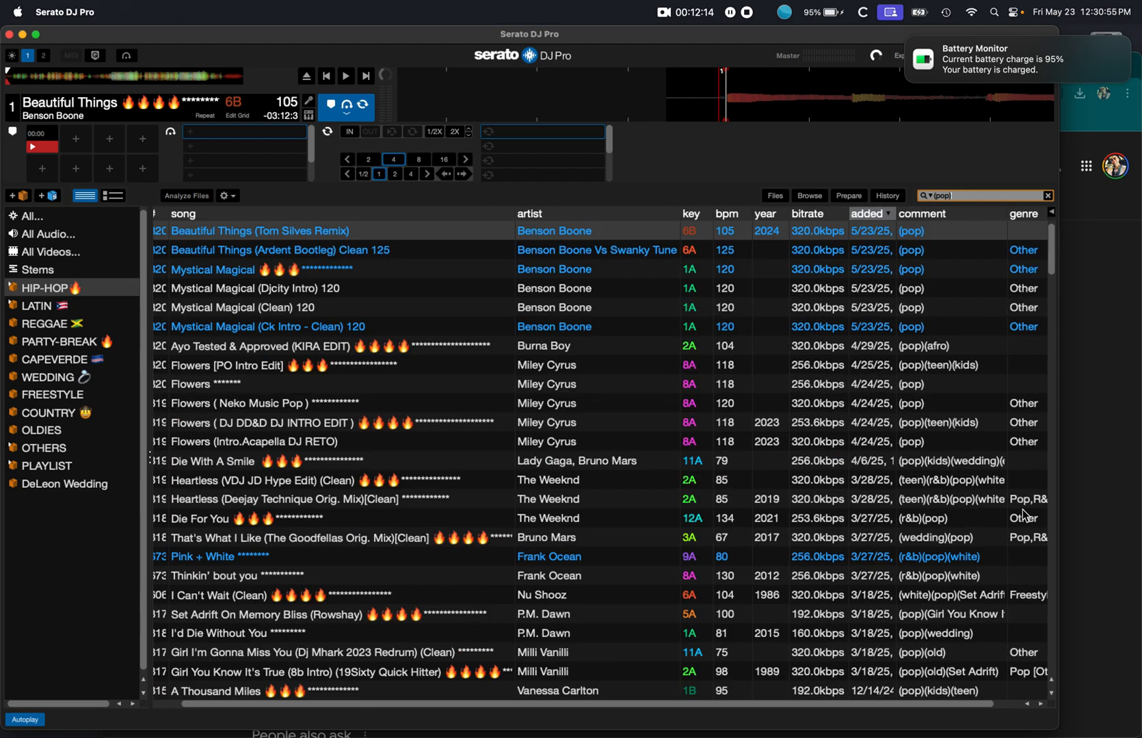
pyautogui.scroll(-3)
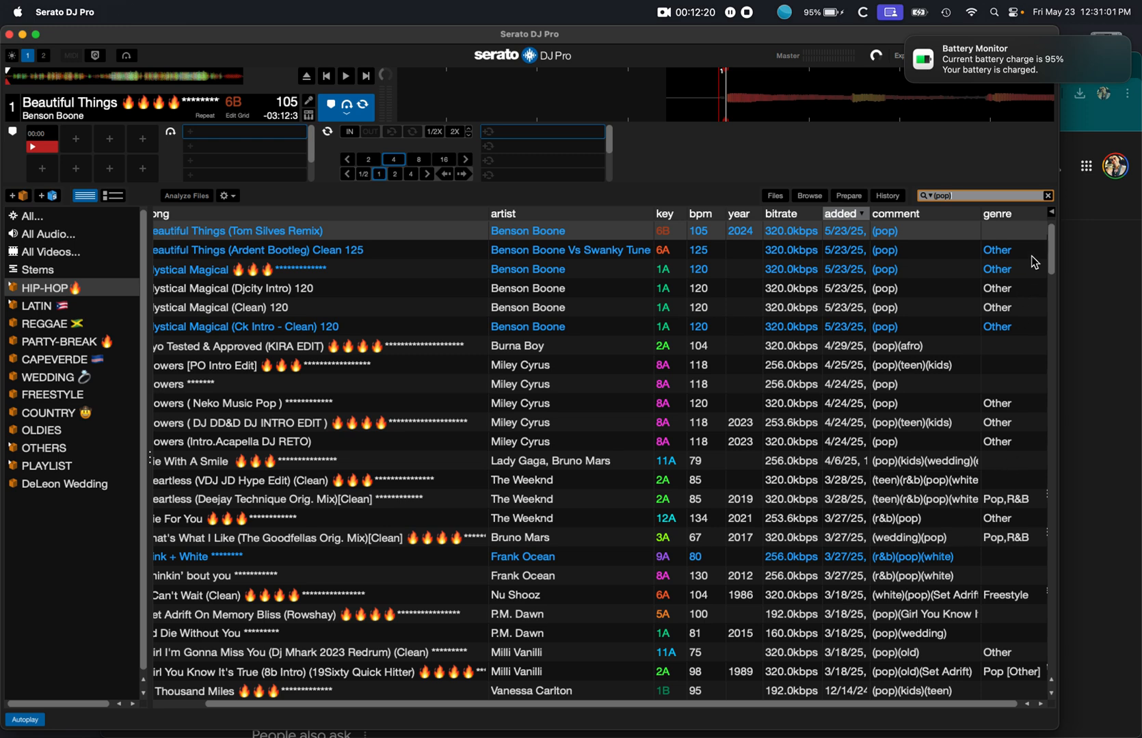
pyautogui.moveTo(1012, 322)
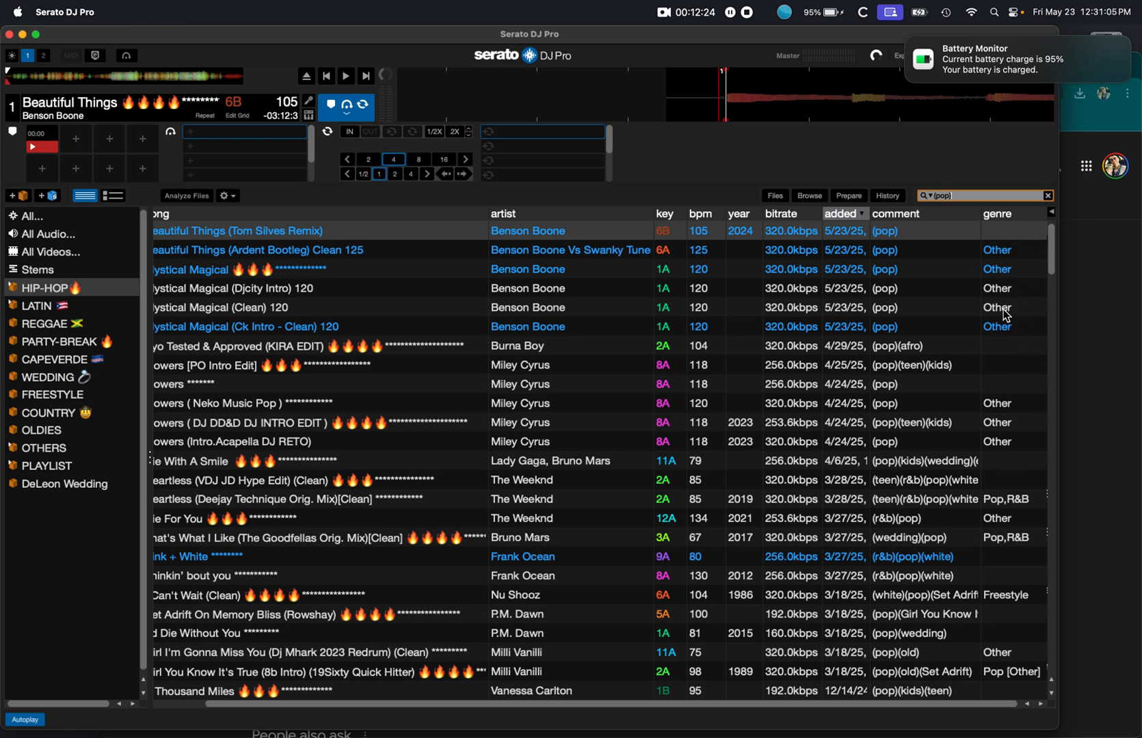
pyautogui.moveTo(1010, 236)
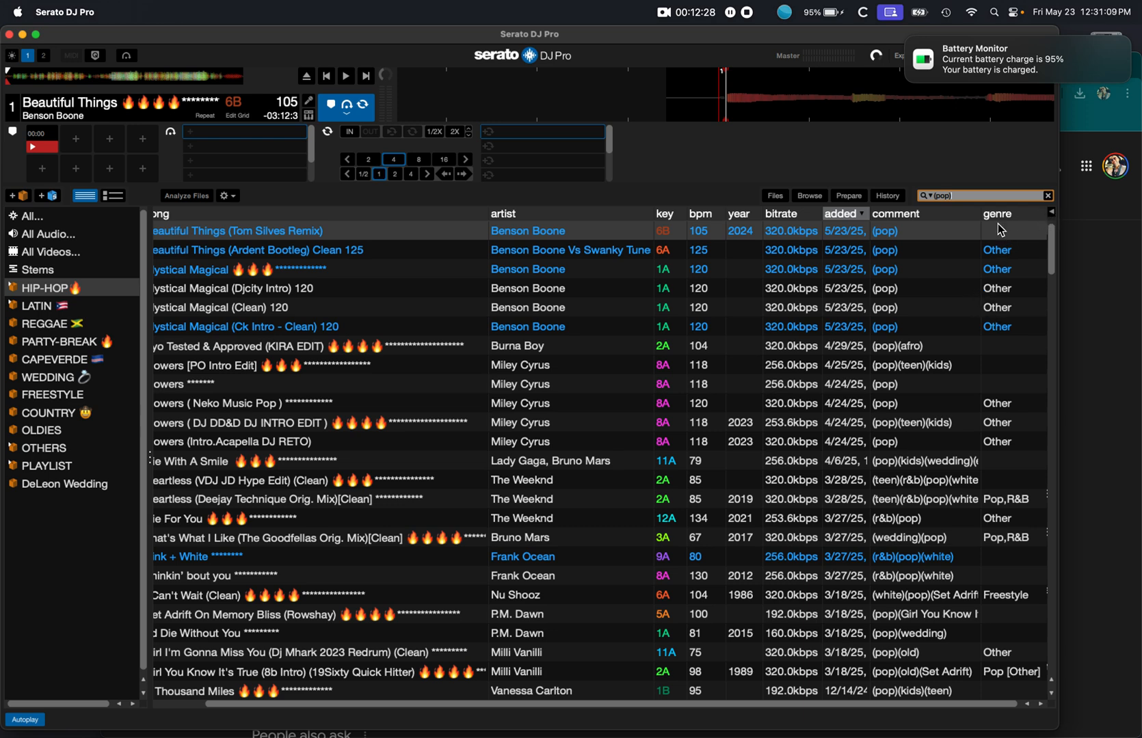
pyautogui.click(237, 231)
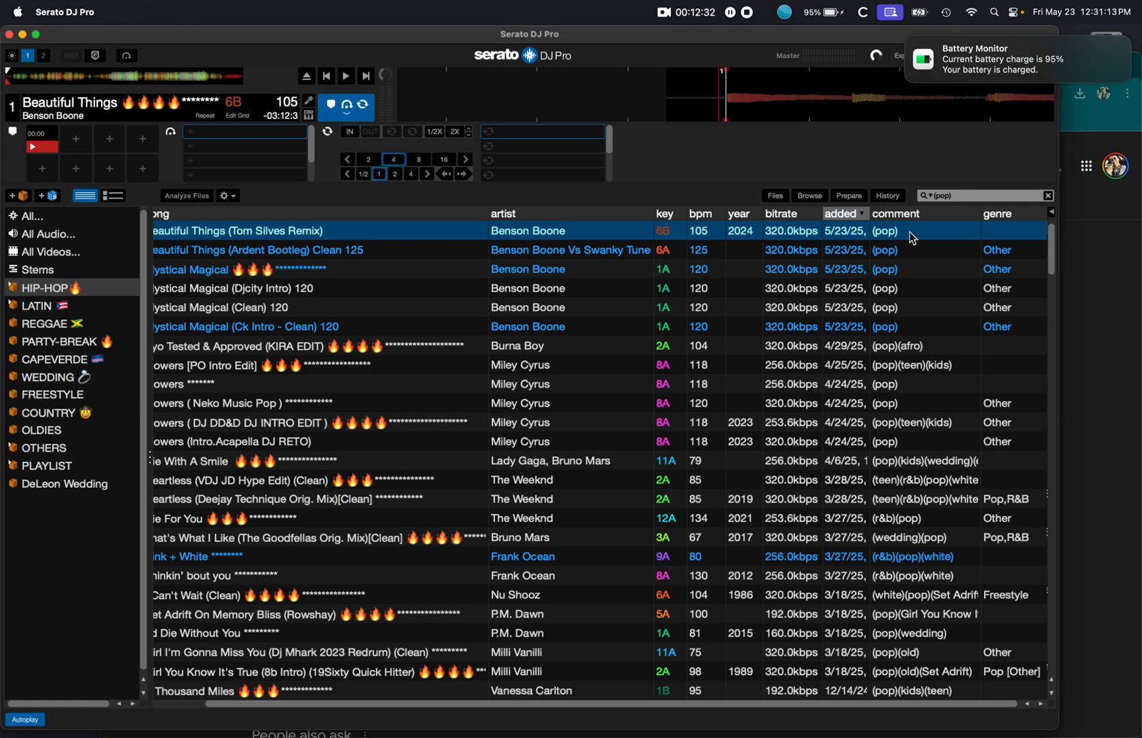
pyautogui.click(1052, 213)
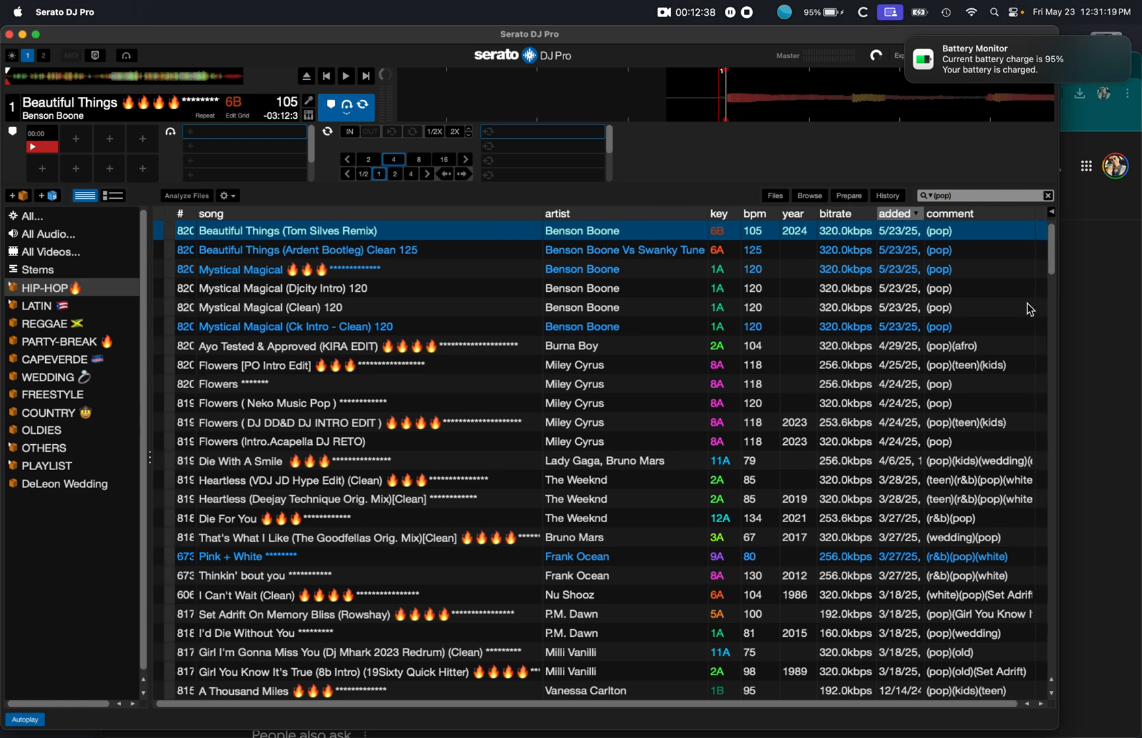
pyautogui.moveTo(916, 213)
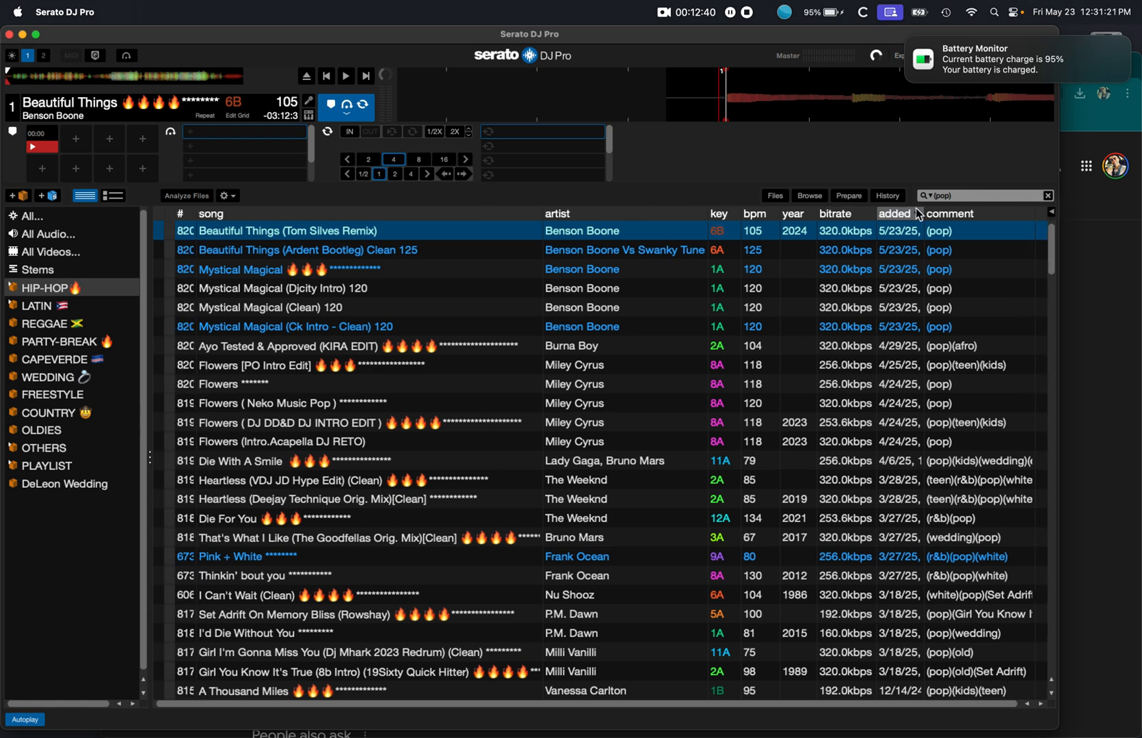
pyautogui.click(30, 216)
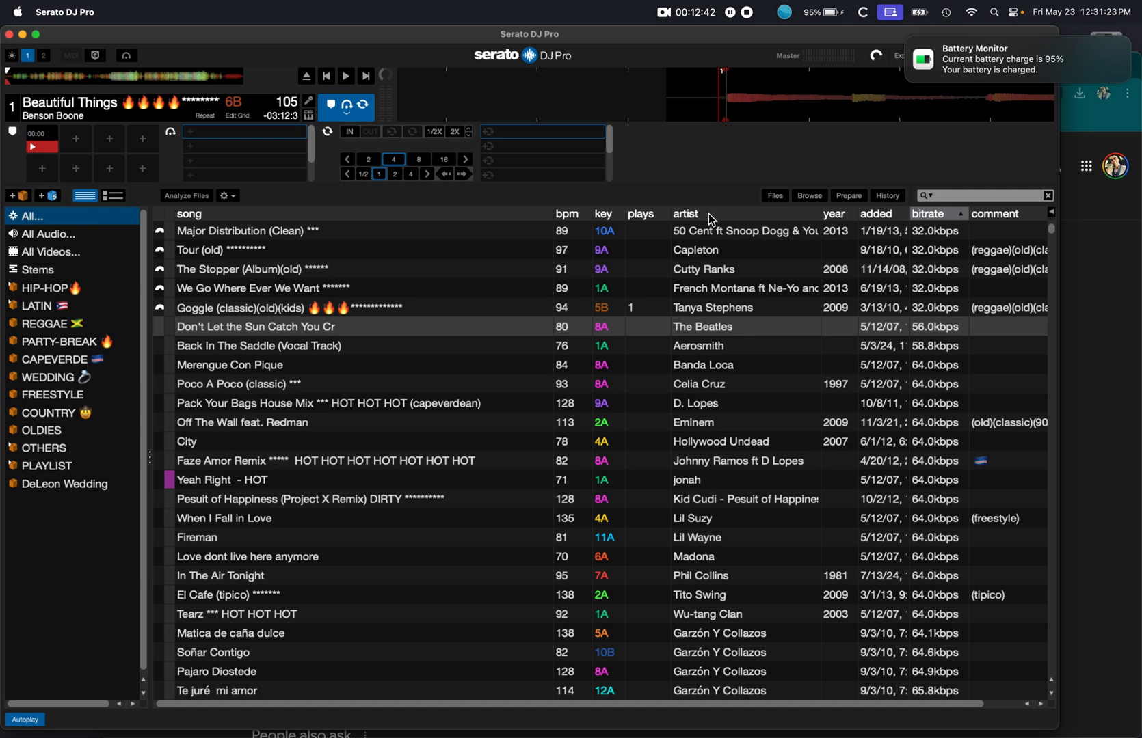
pyautogui.click(1053, 218)
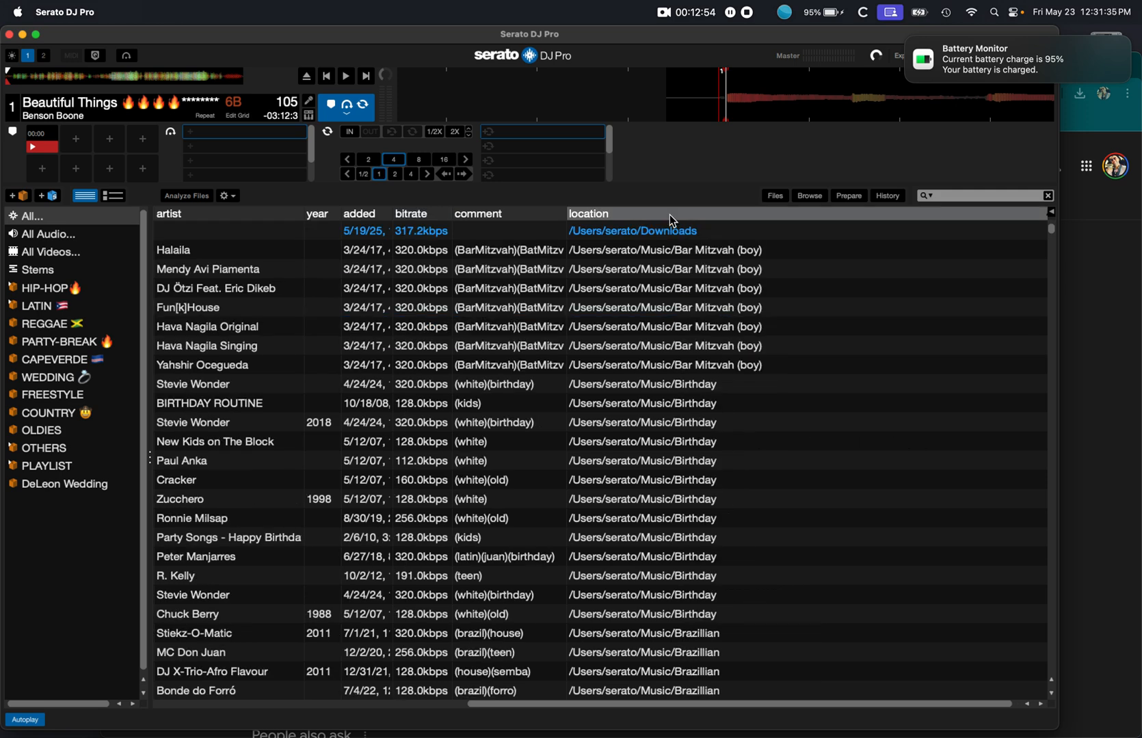
pyautogui.moveTo(640, 223)
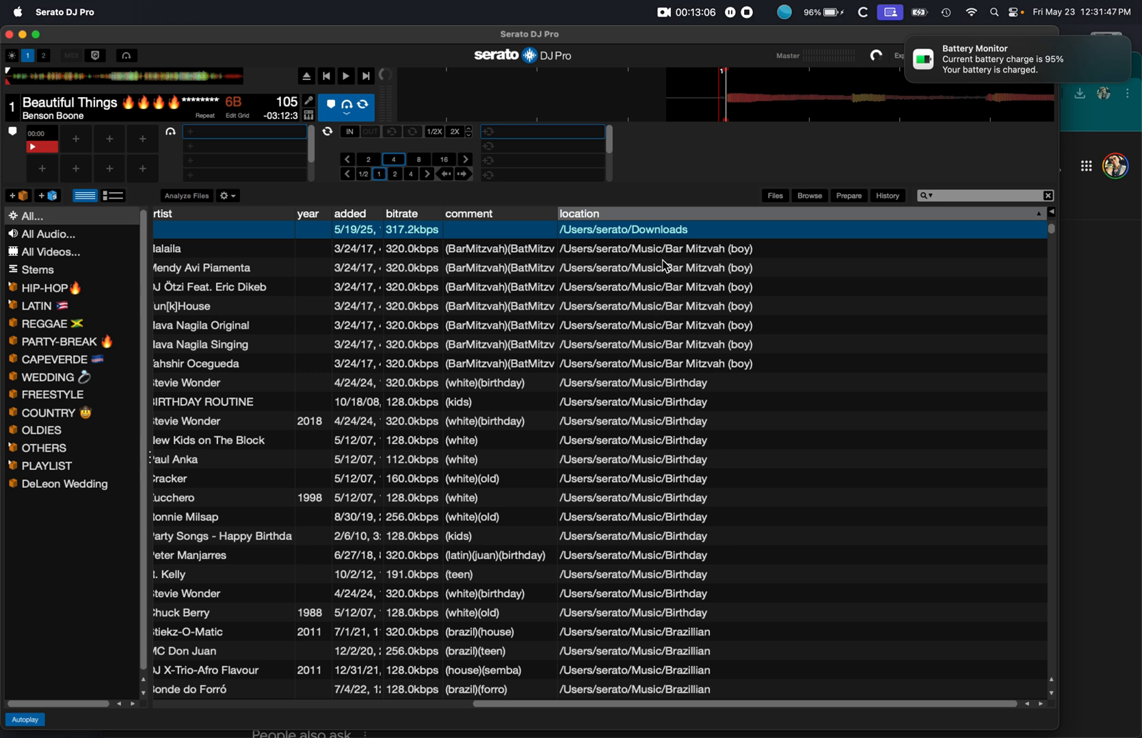
pyautogui.moveTo(614, 260)
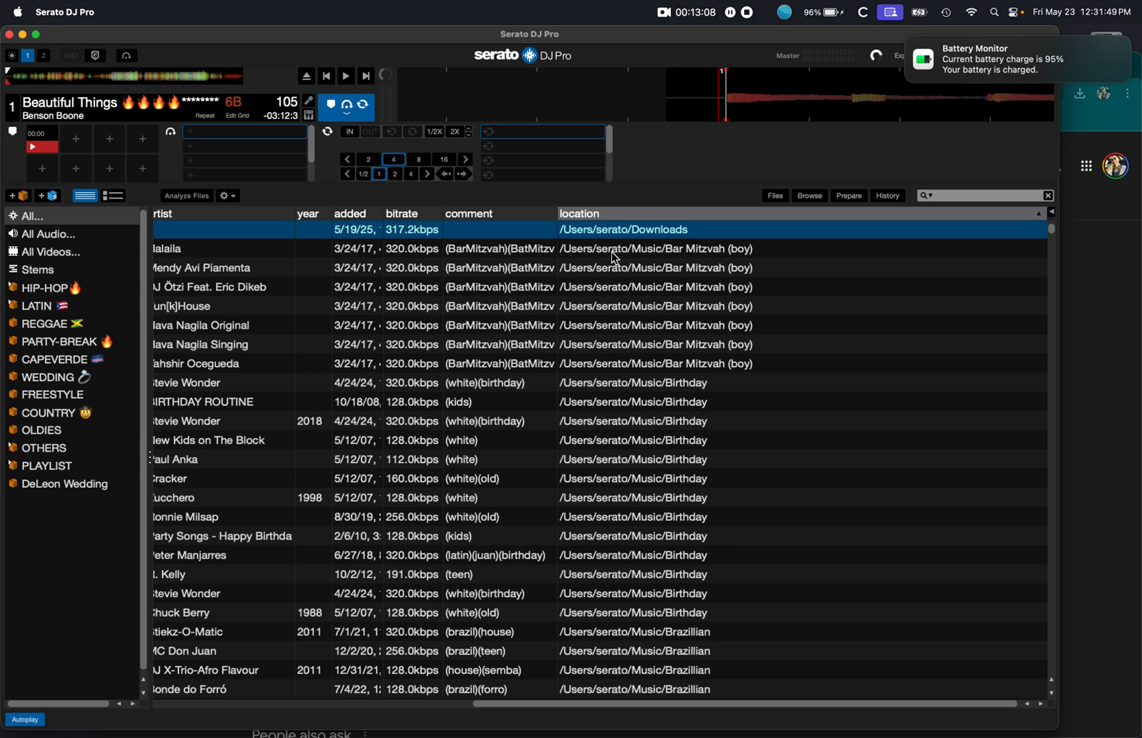
pyautogui.moveTo(620, 255)
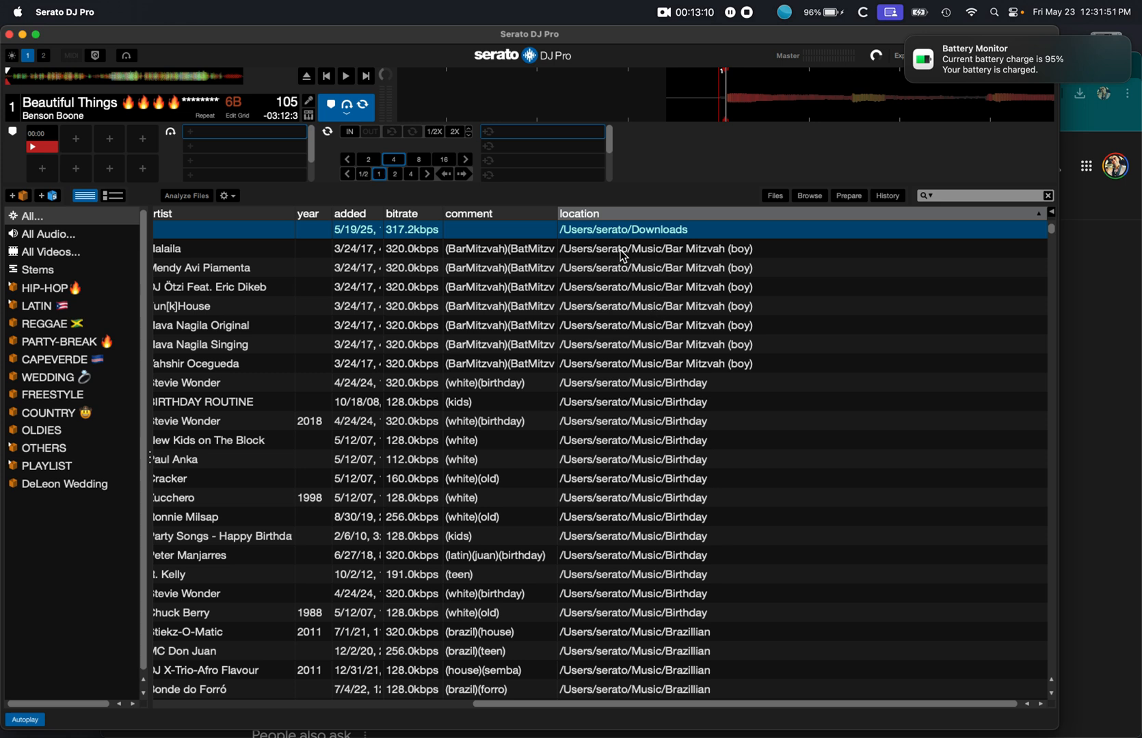
pyautogui.moveTo(665, 268)
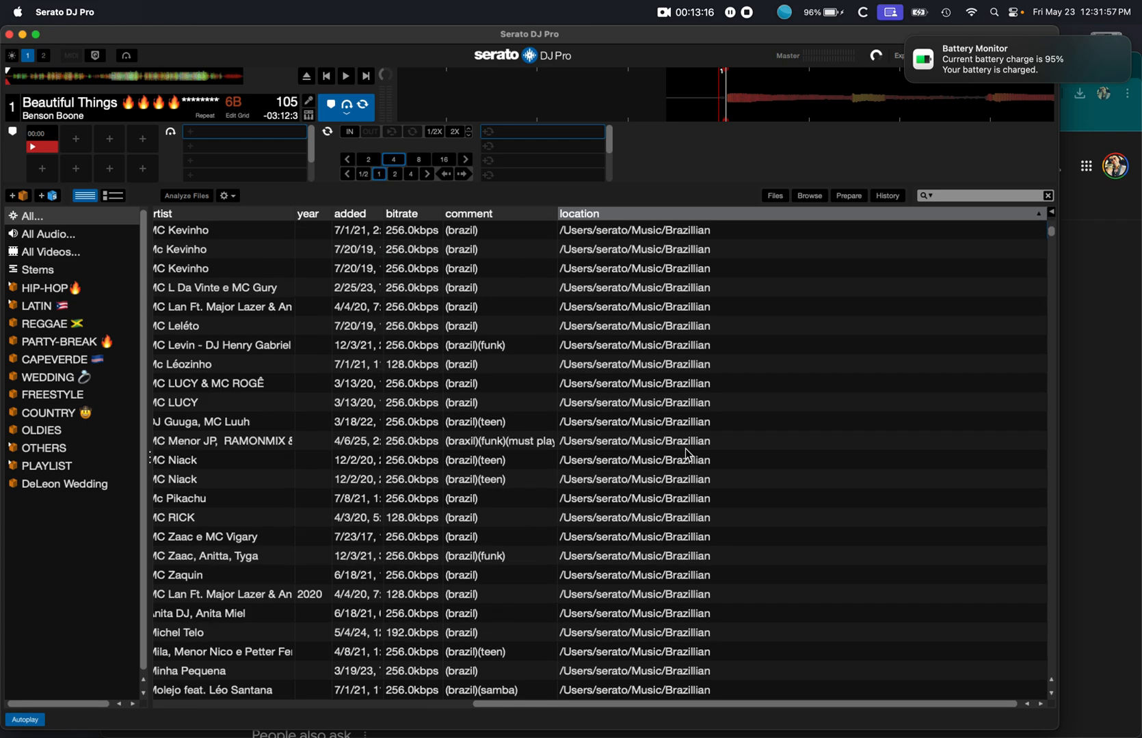
pyautogui.click(54, 359)
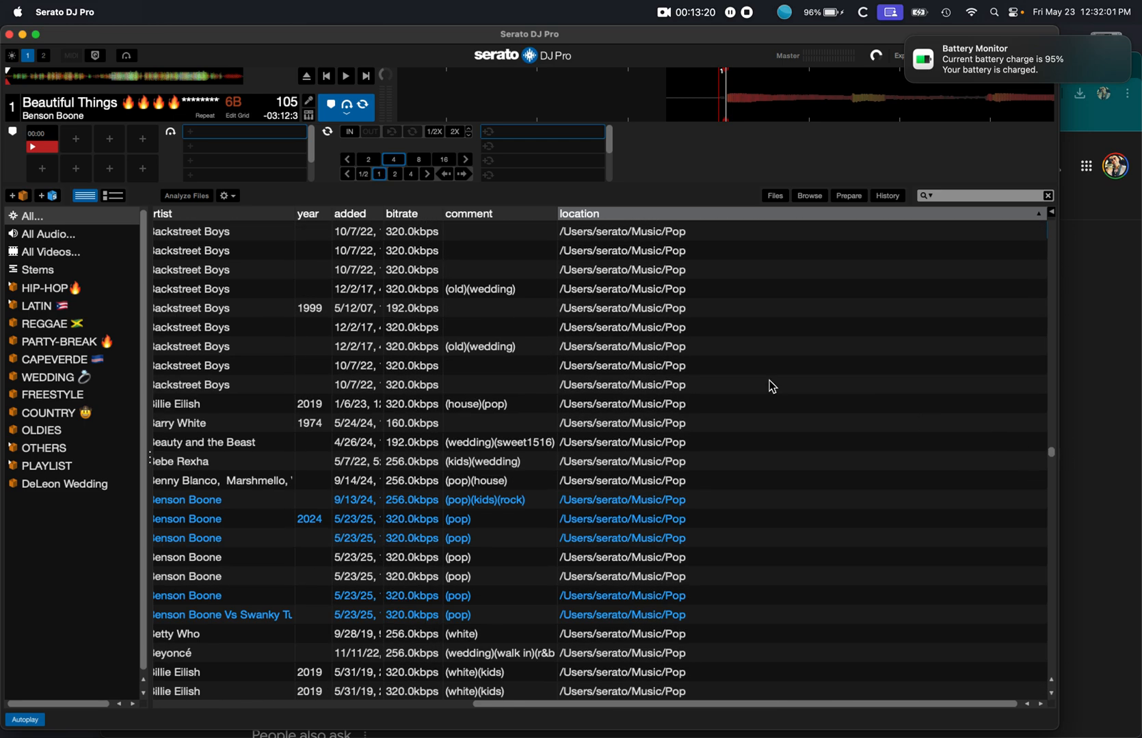
pyautogui.moveTo(49, 350)
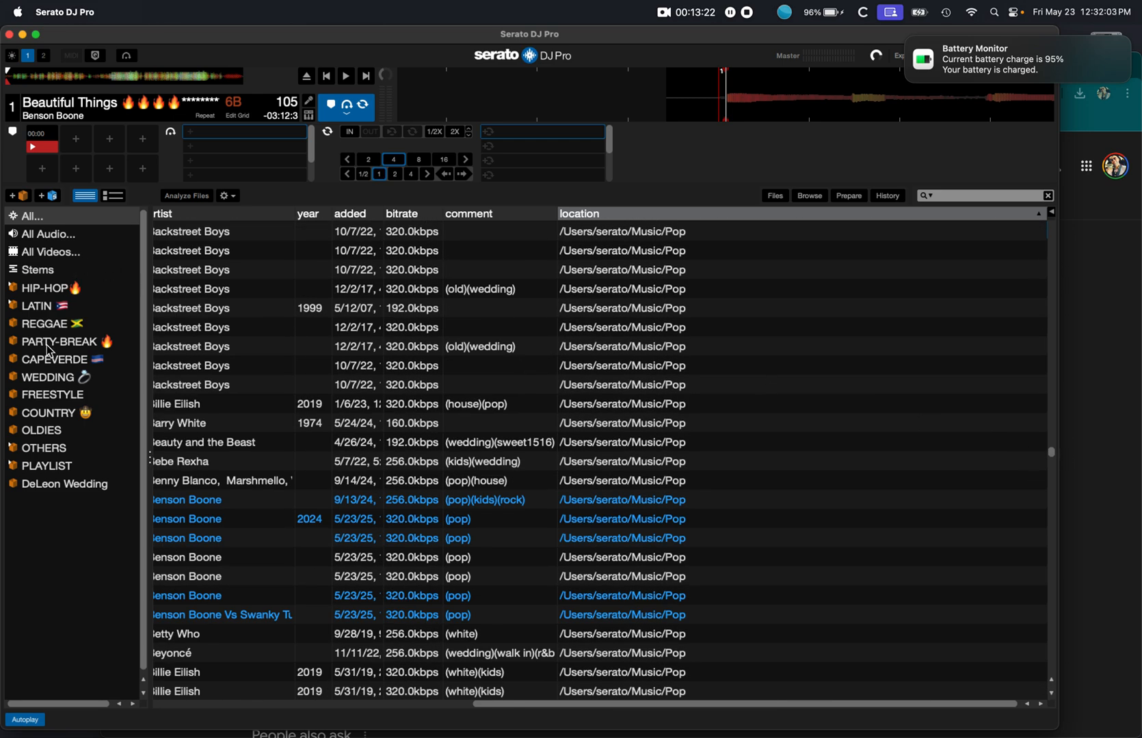
pyautogui.moveTo(819, 288)
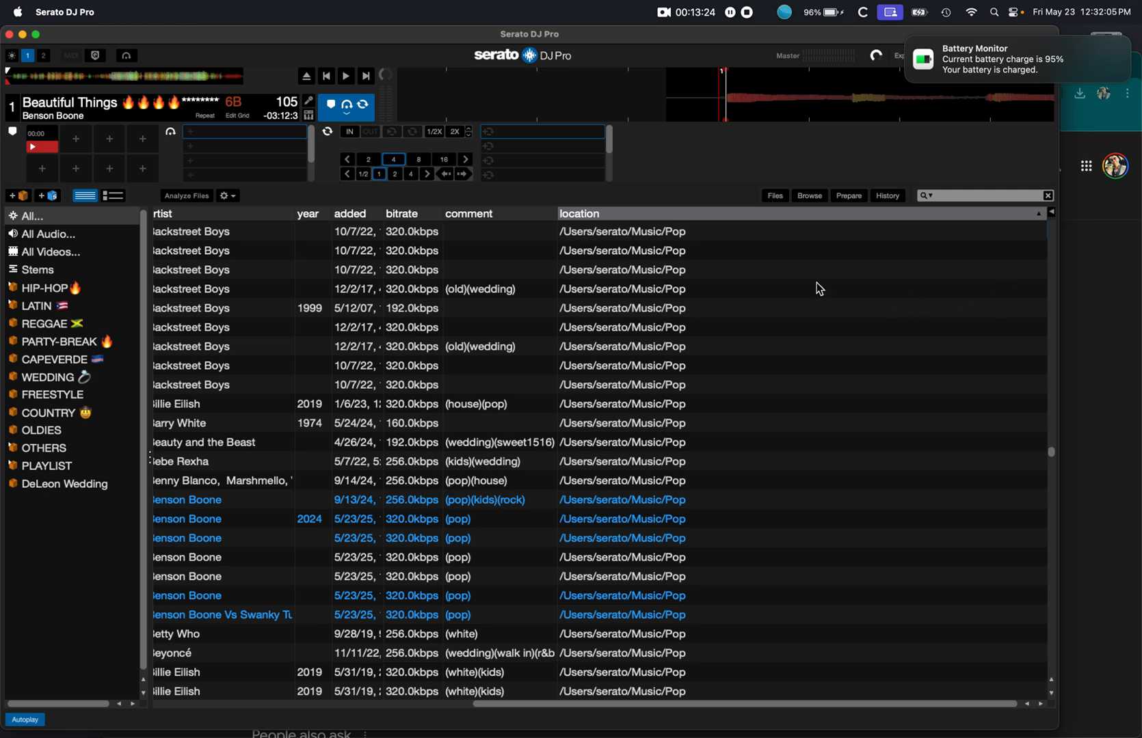
pyautogui.moveTo(812, 263)
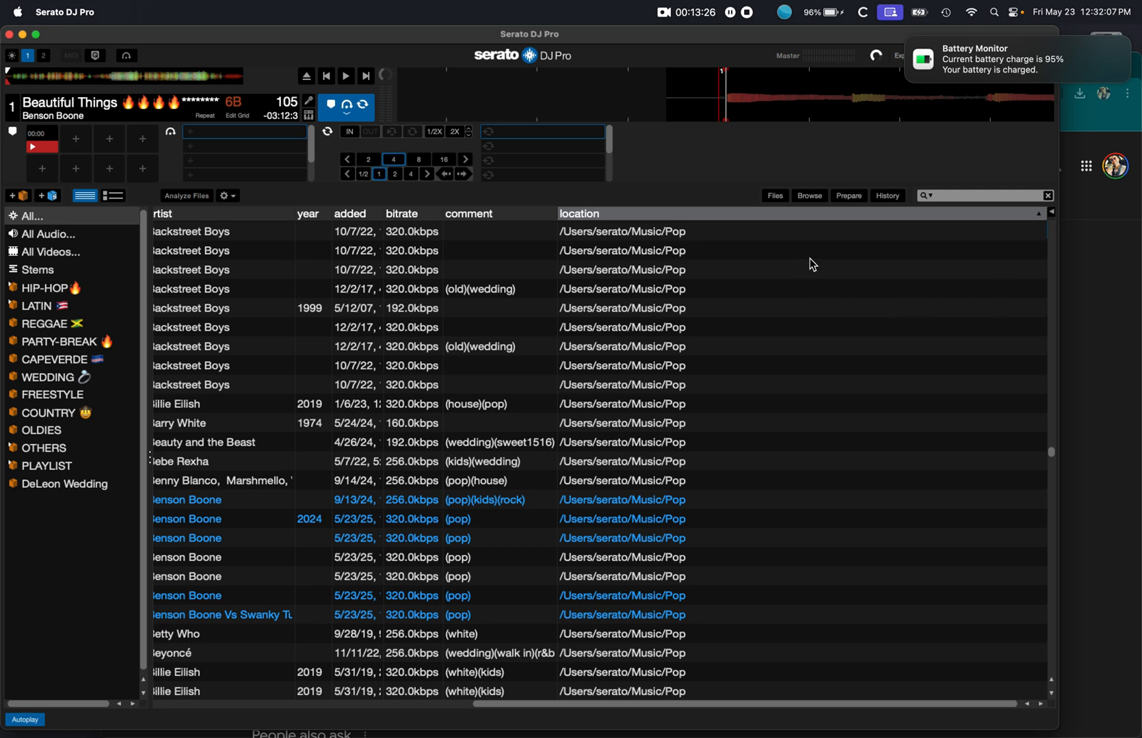
pyautogui.moveTo(748, 424)
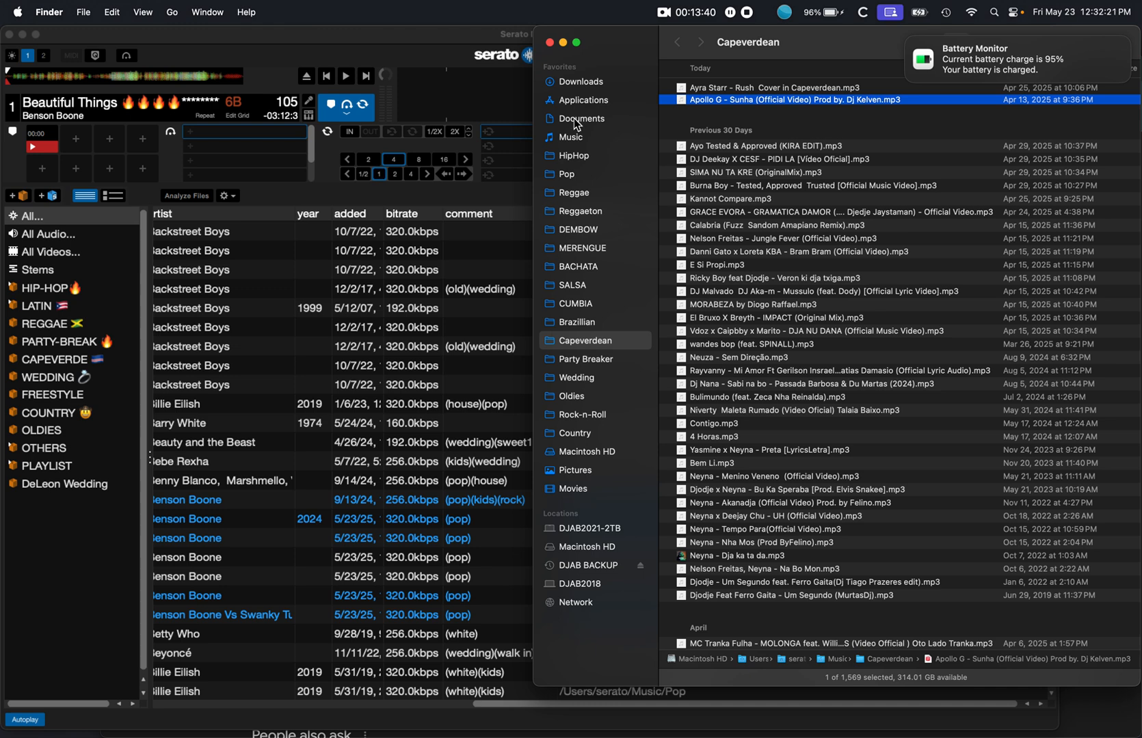
# - Go up to the Music folder in Finder and highlight the Reggae genre folder
pyautogui.click(570, 137)
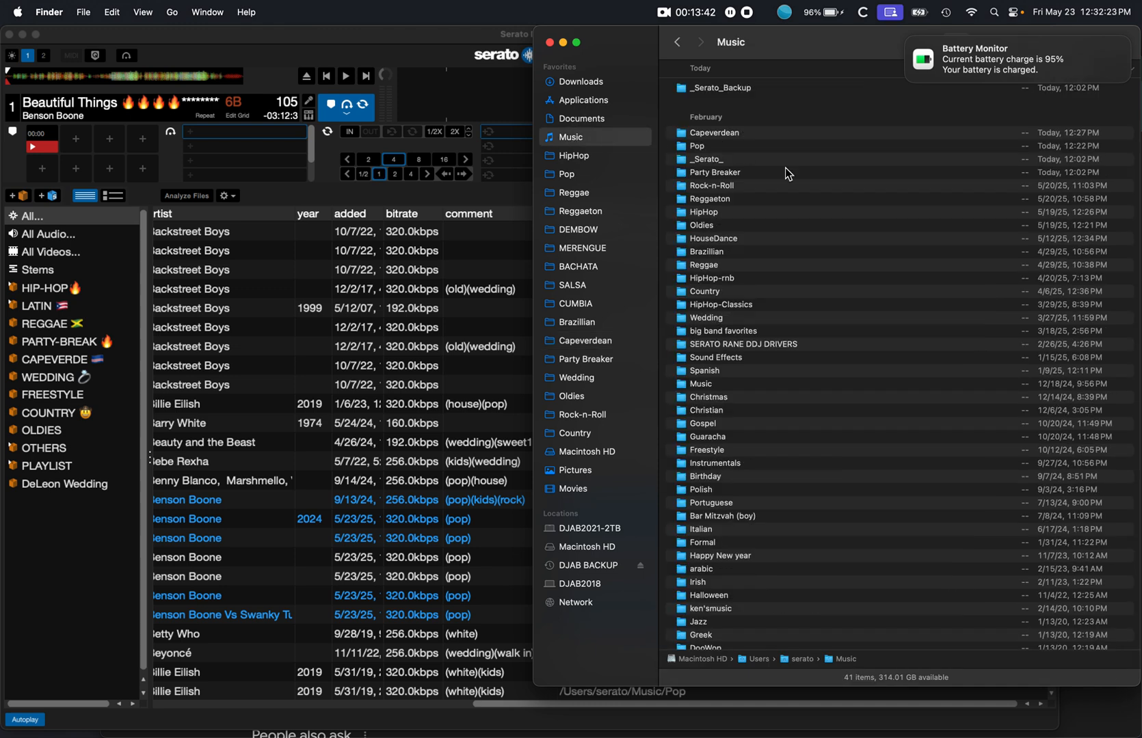
pyautogui.scroll(-3)
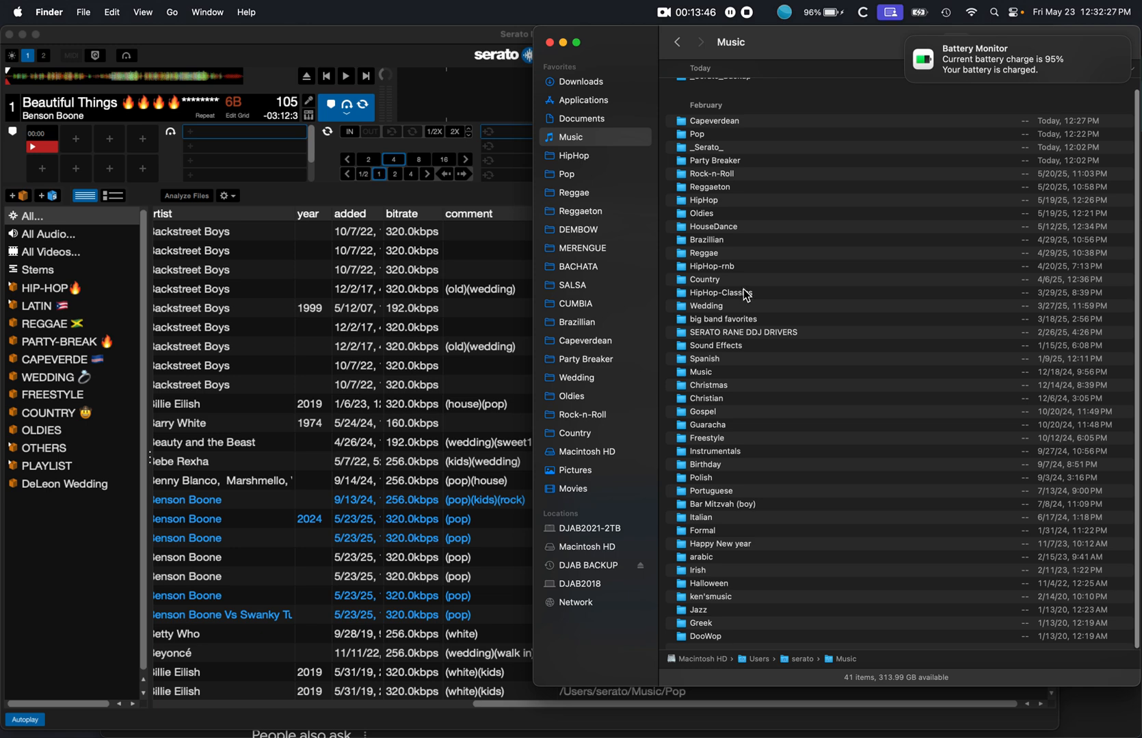
pyautogui.click(703, 253)
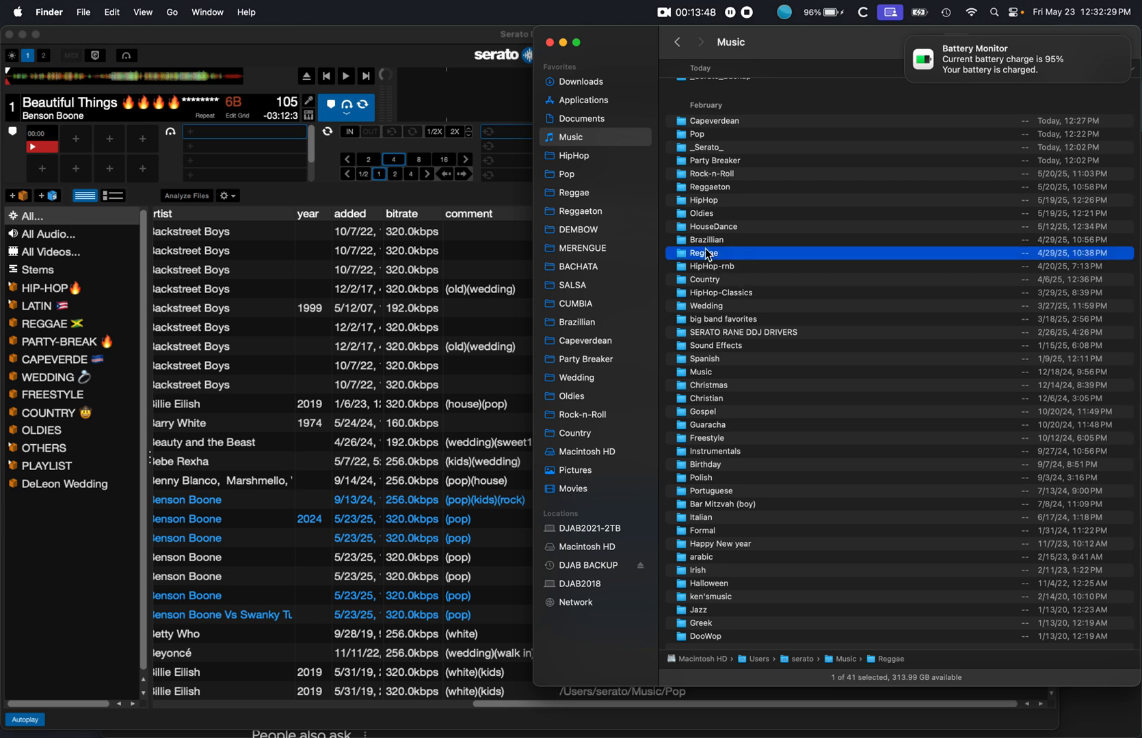
pyautogui.moveTo(707, 275)
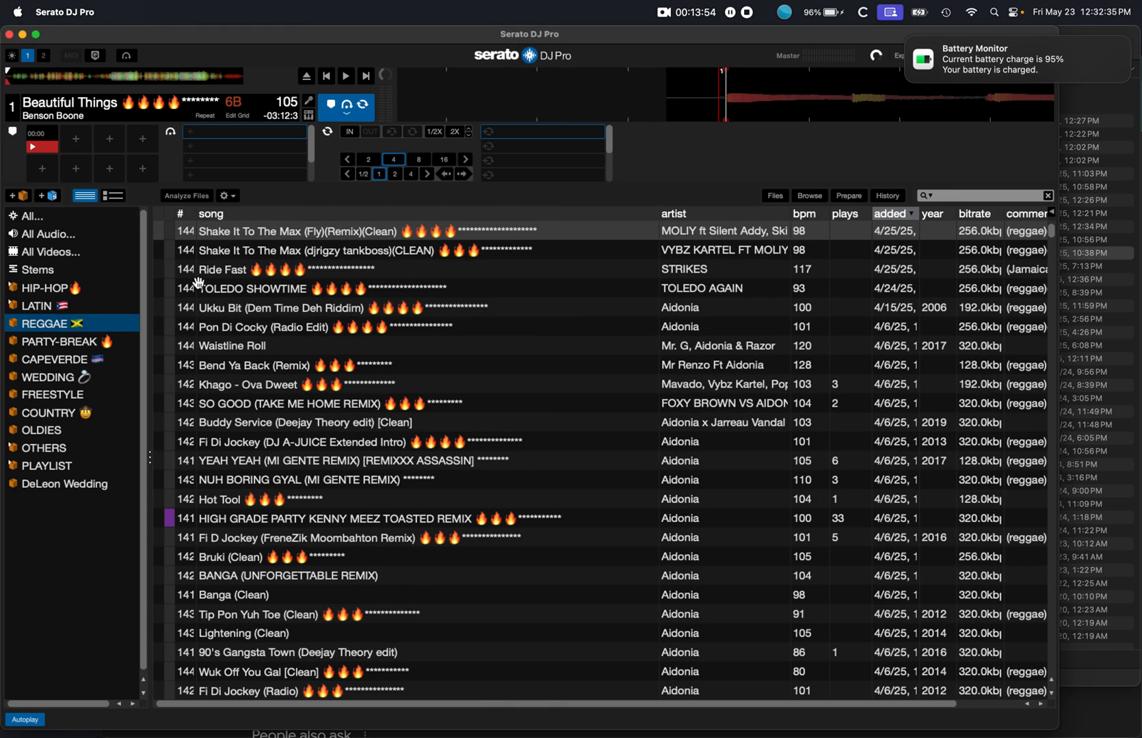
pyautogui.moveTo(378, 318)
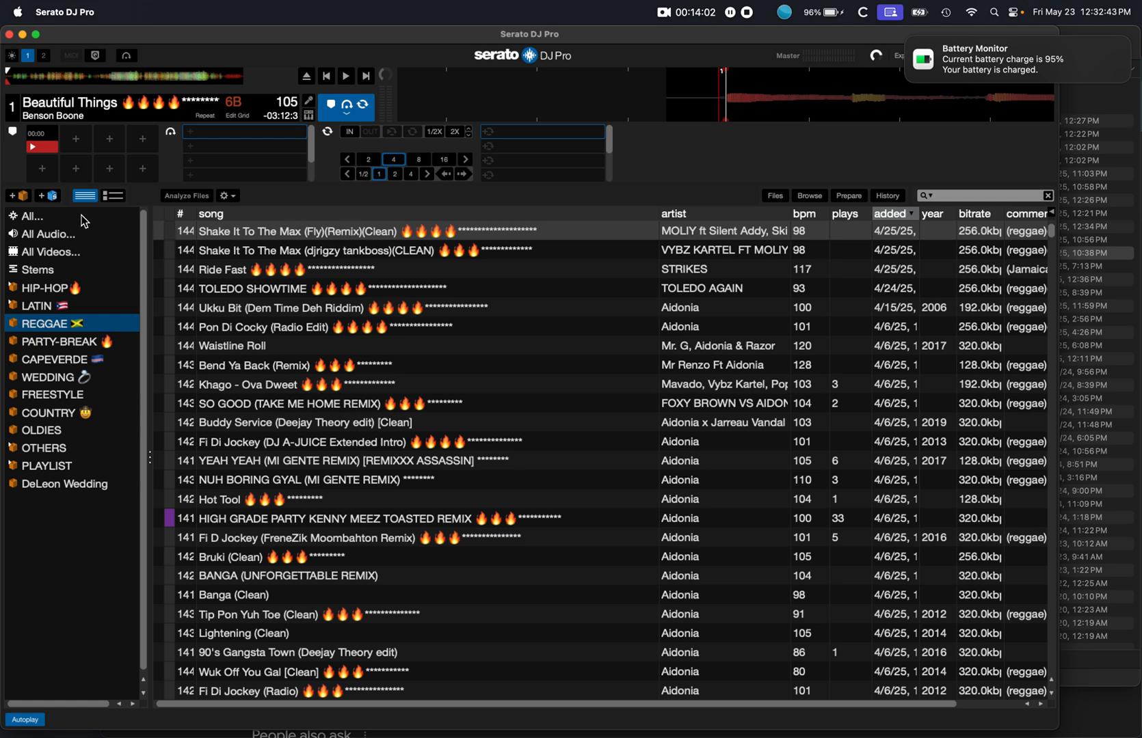
# - View All tracks, then the COUNTRY crate, ending on the OLDIES crate
pyautogui.click(31, 216)
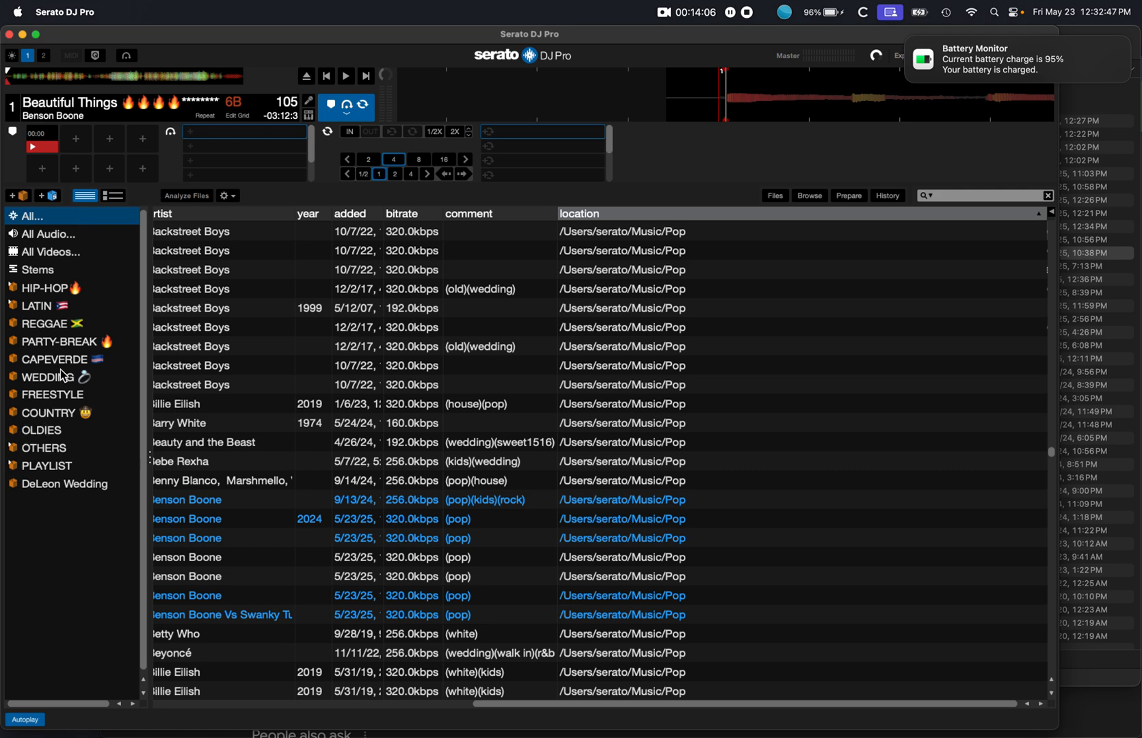
pyautogui.moveTo(48, 420)
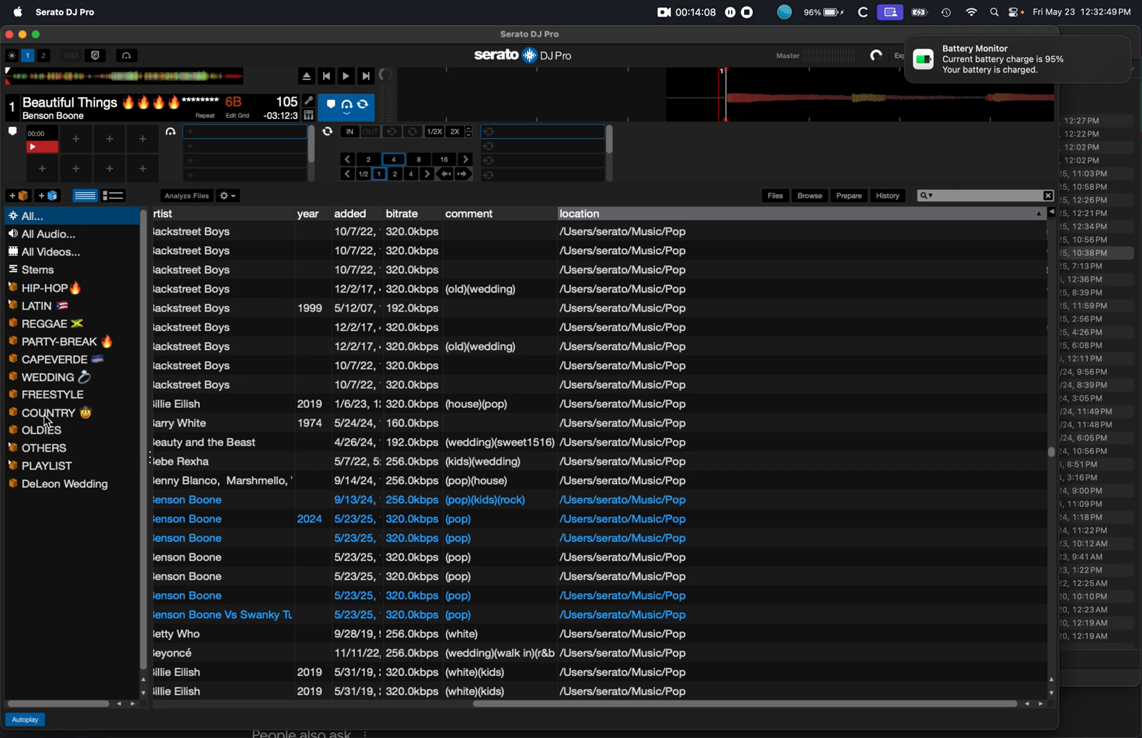
pyautogui.click(48, 412)
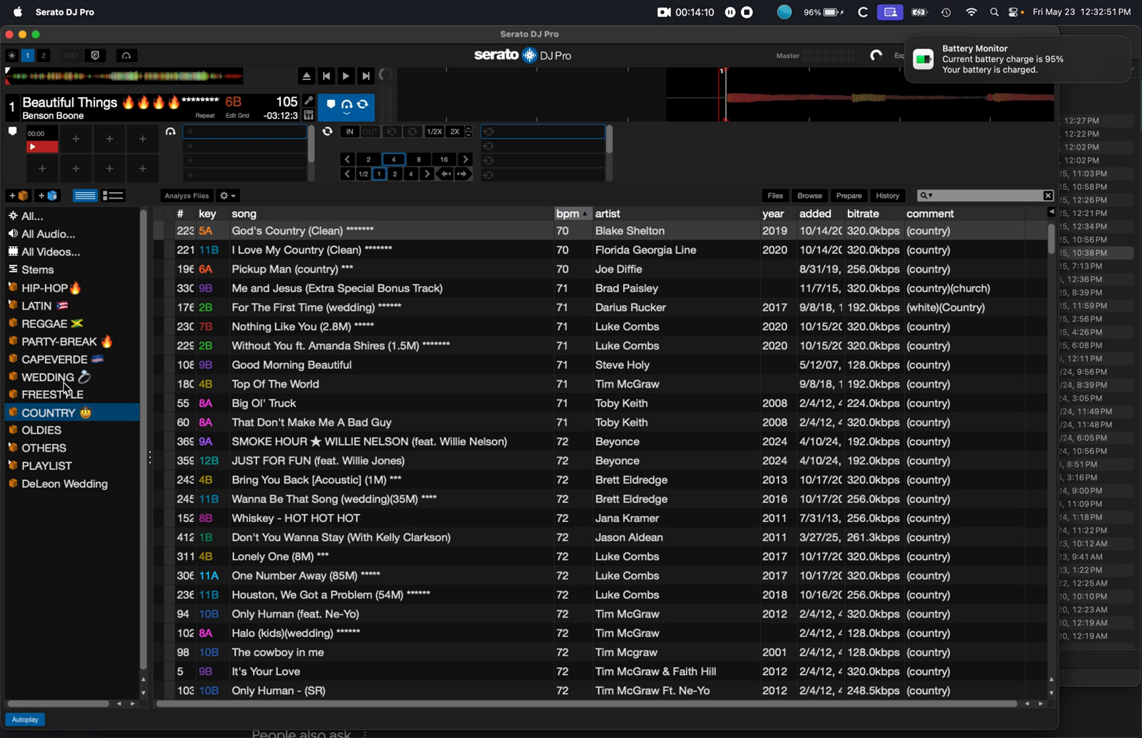
pyautogui.click(41, 431)
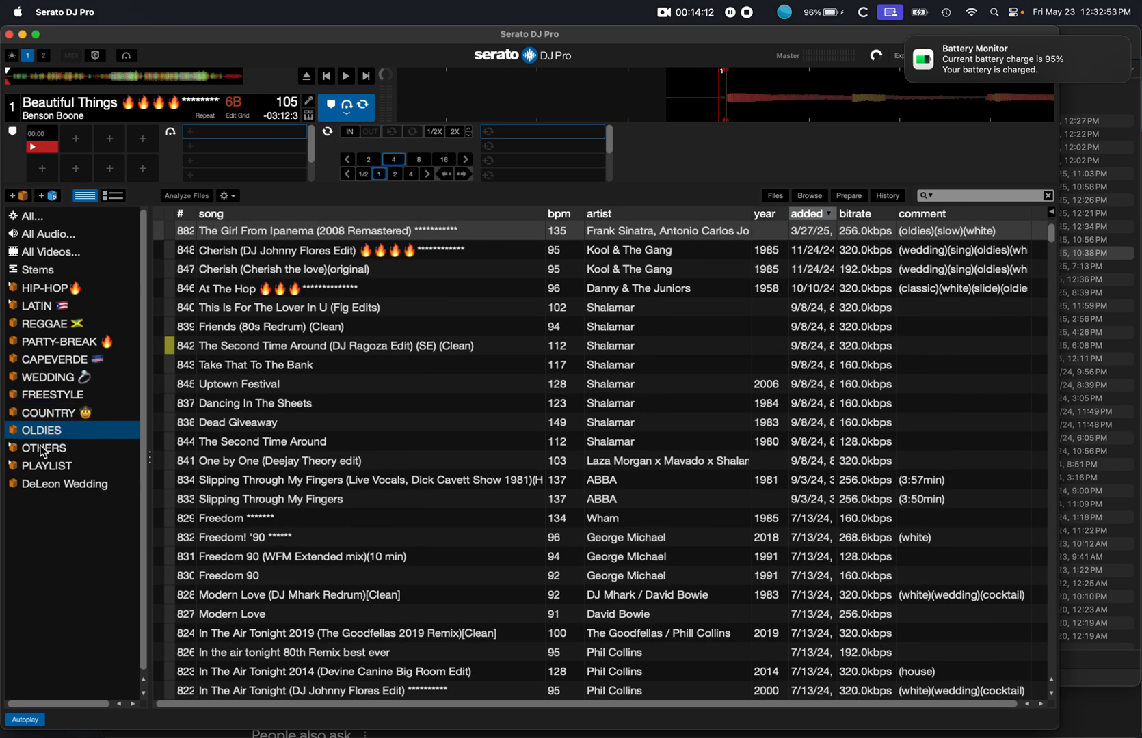
pyautogui.moveTo(11, 454)
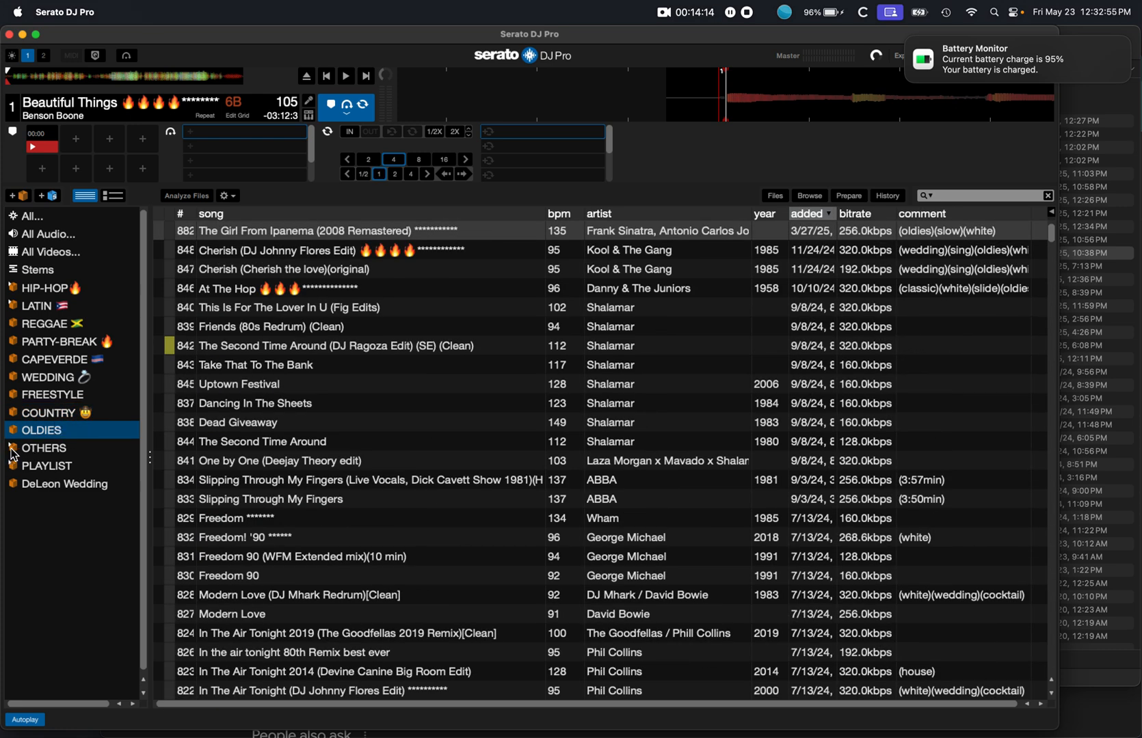
# - Expand OTHERS, look at its DROPS & FX subcrate, then fold the subcrates away
pyautogui.click(42, 448)
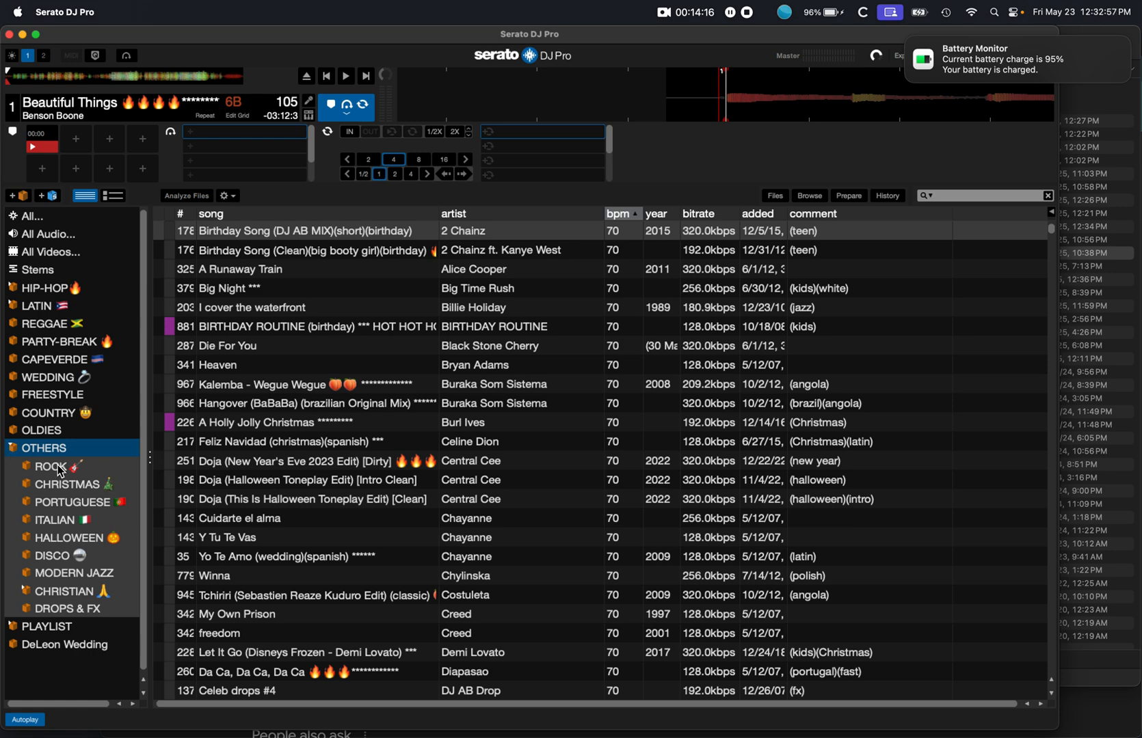
pyautogui.moveTo(119, 520)
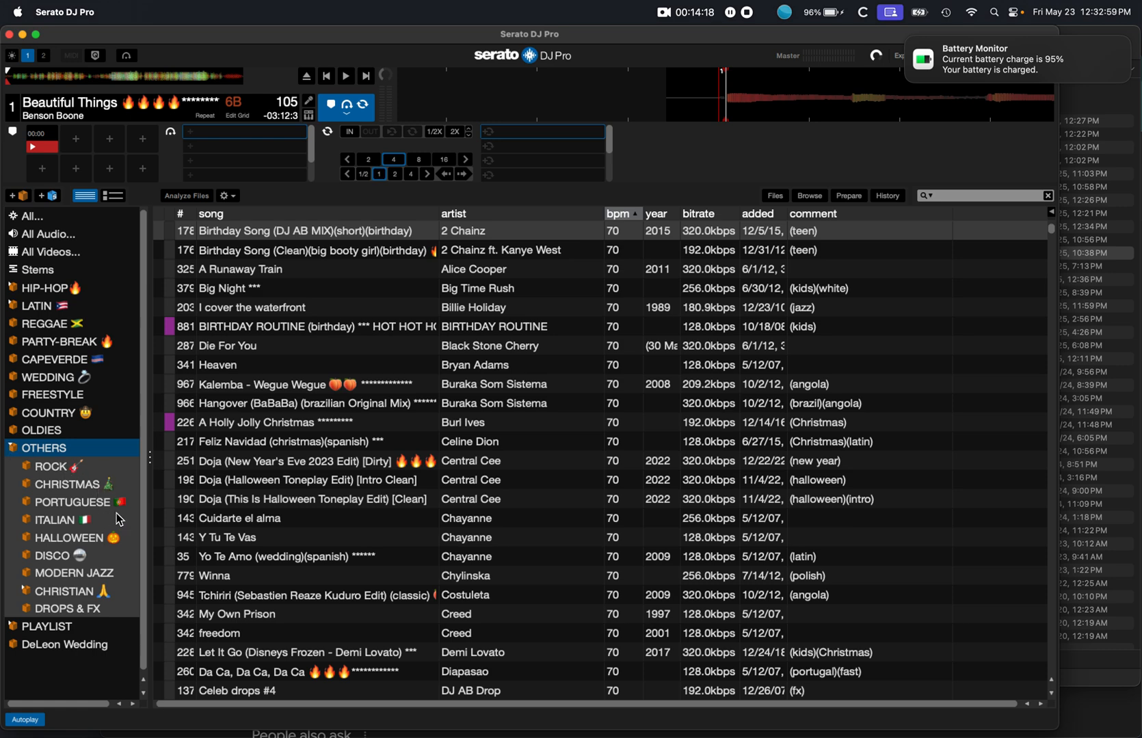
pyautogui.moveTo(53, 575)
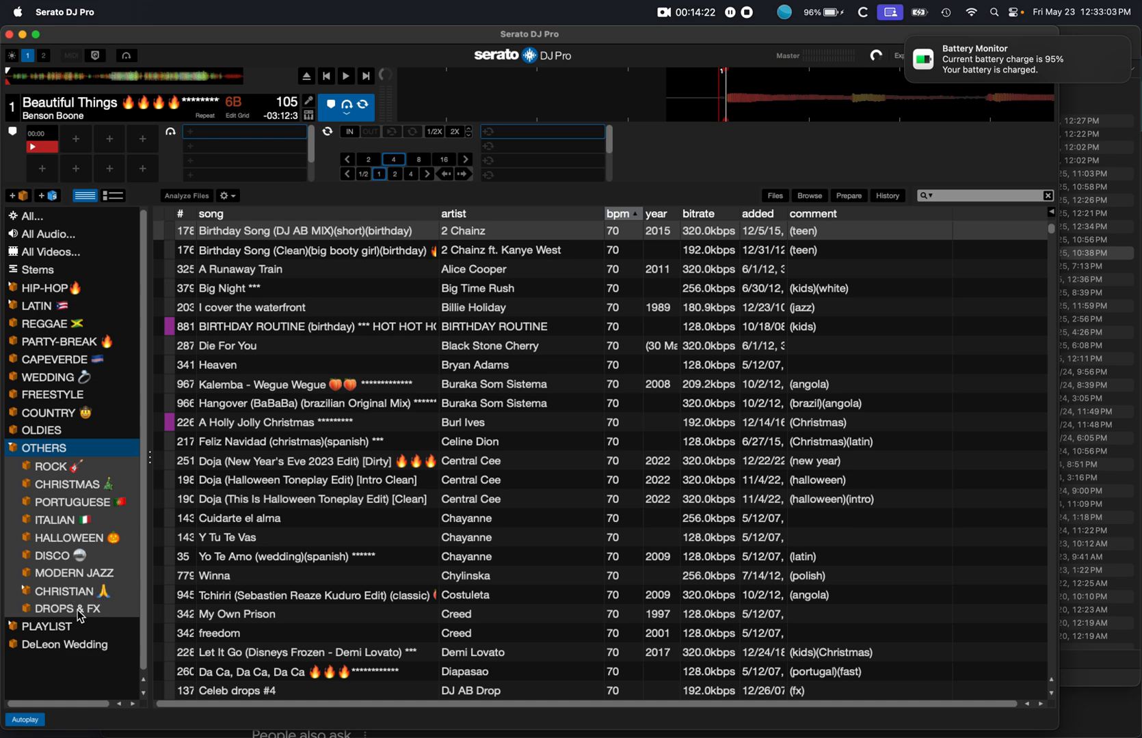
pyautogui.click(66, 609)
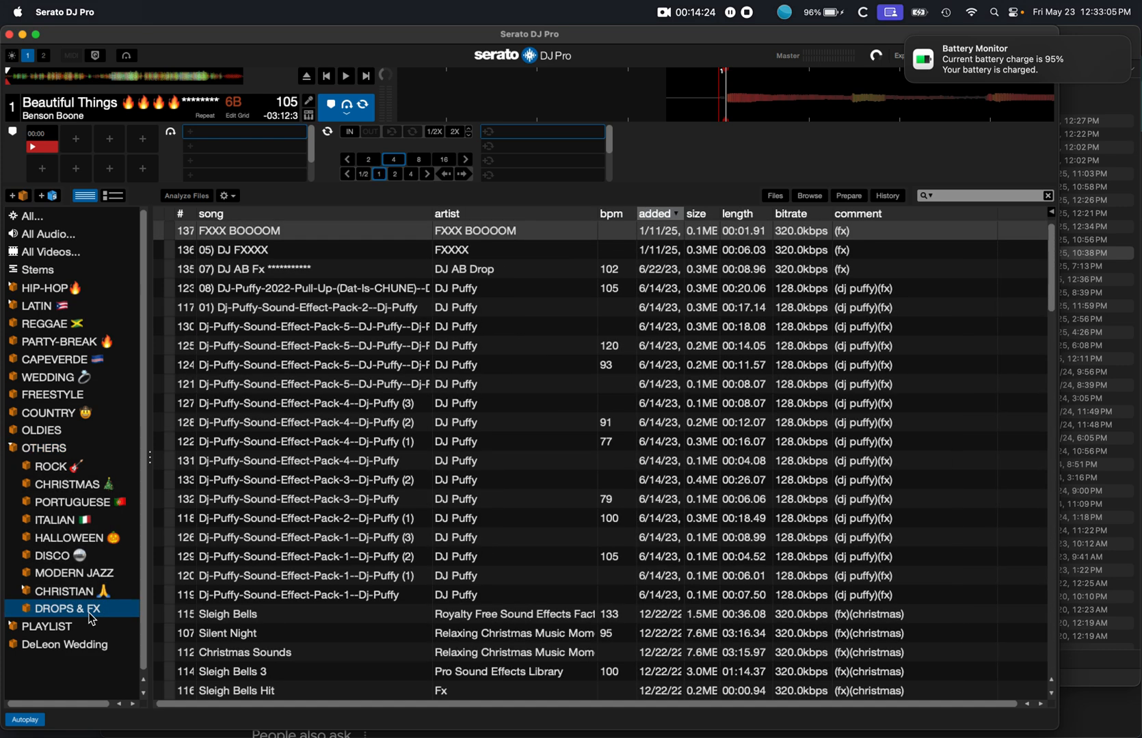
pyautogui.click(44, 450)
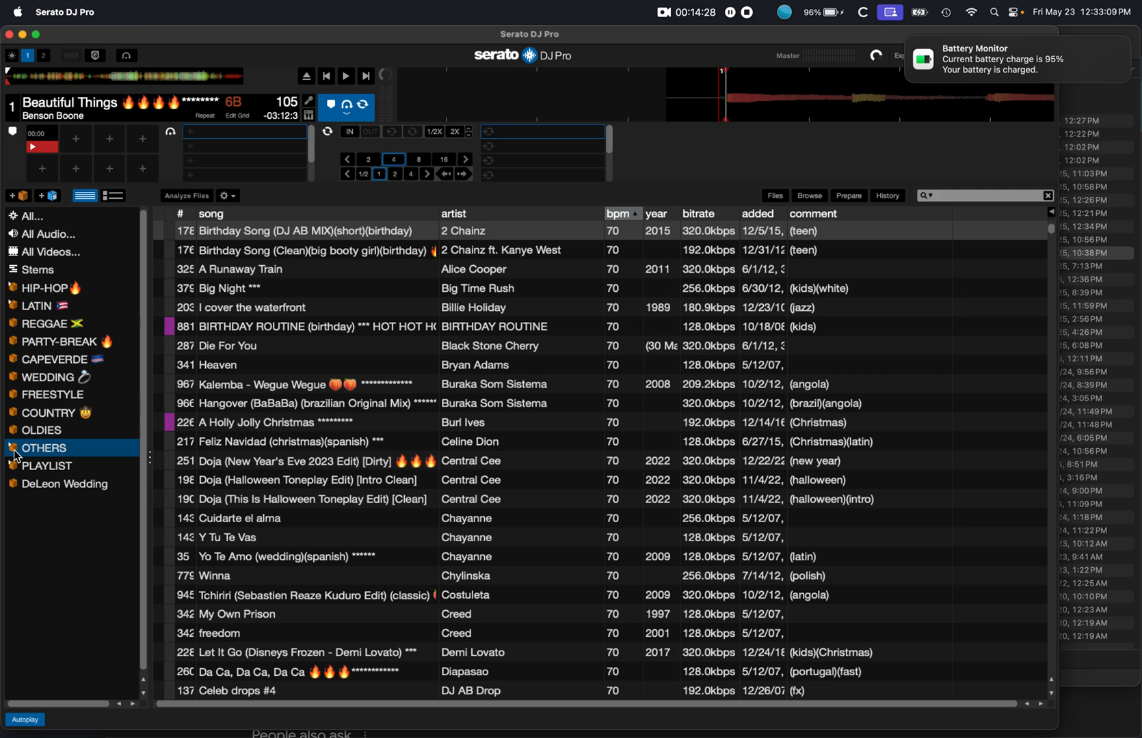
# - Expand the LATIN and HIP-HOP crates to show their subcrates, then view All Videos
pyautogui.click(38, 306)
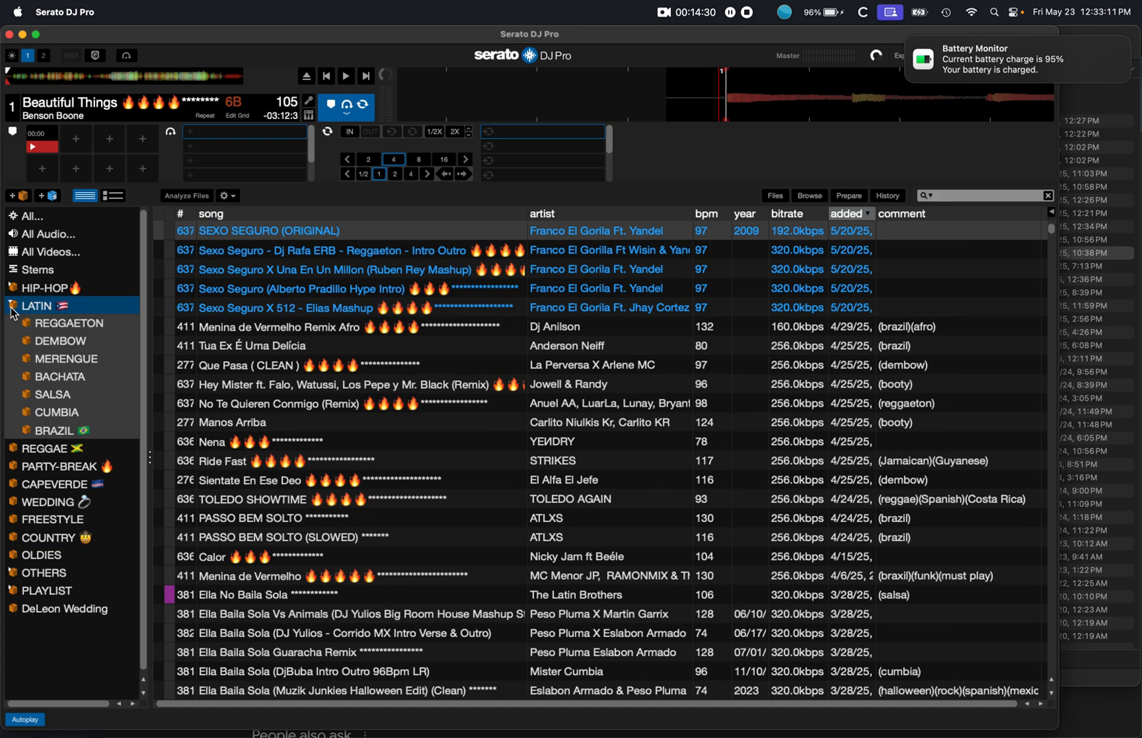
pyautogui.click(43, 287)
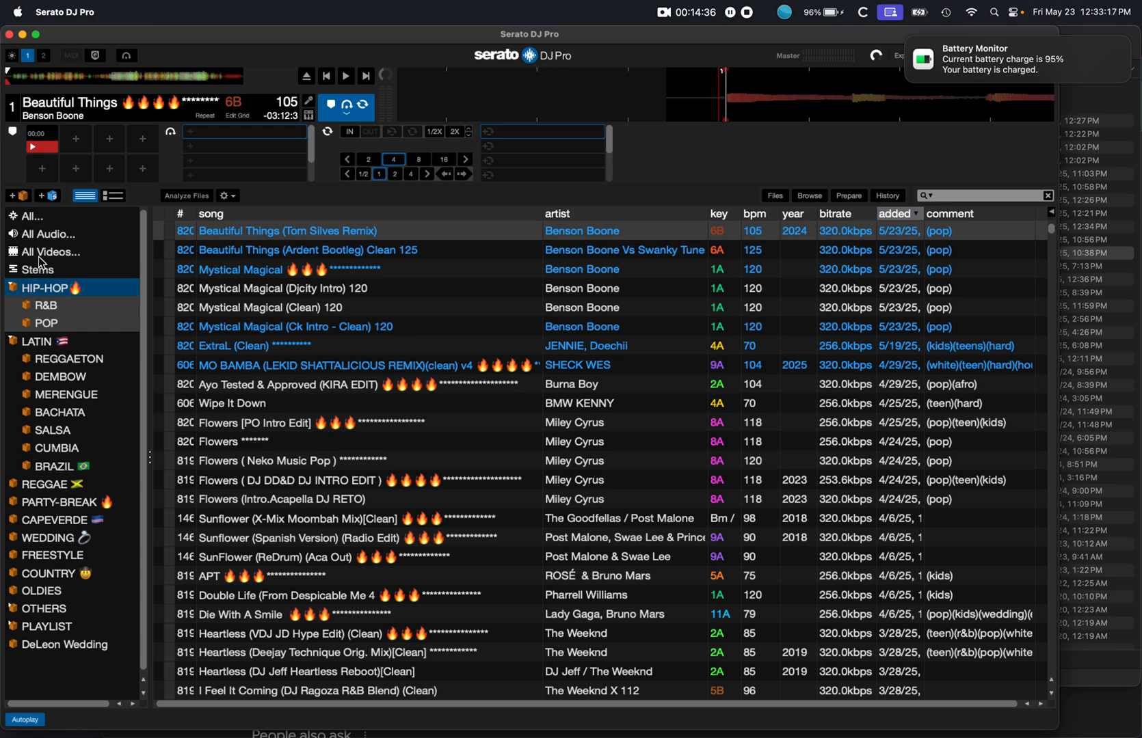
pyautogui.click(49, 252)
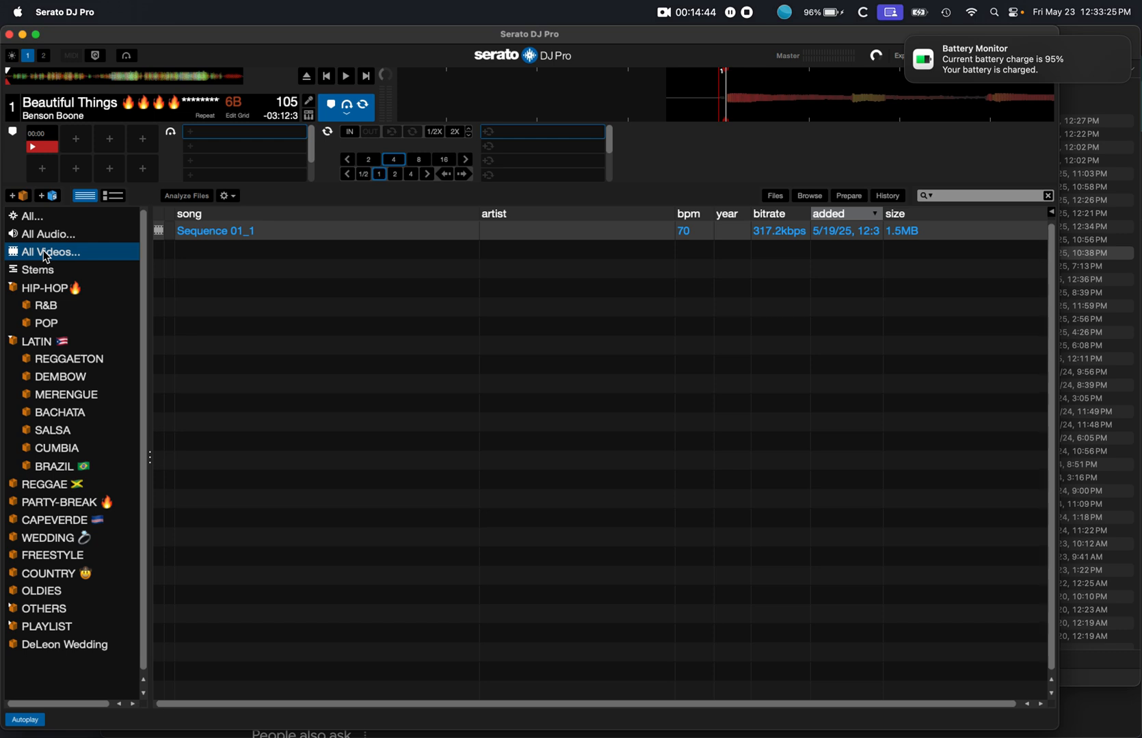
pyautogui.moveTo(792, 66)
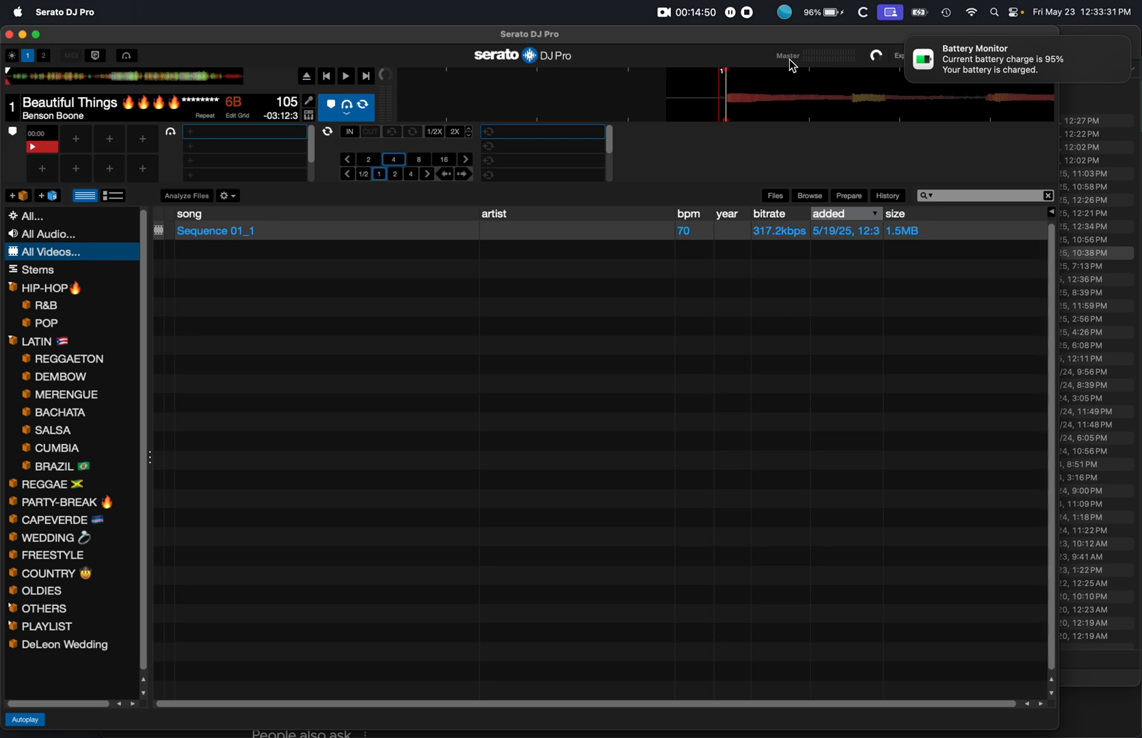
pyautogui.moveTo(779, 13)
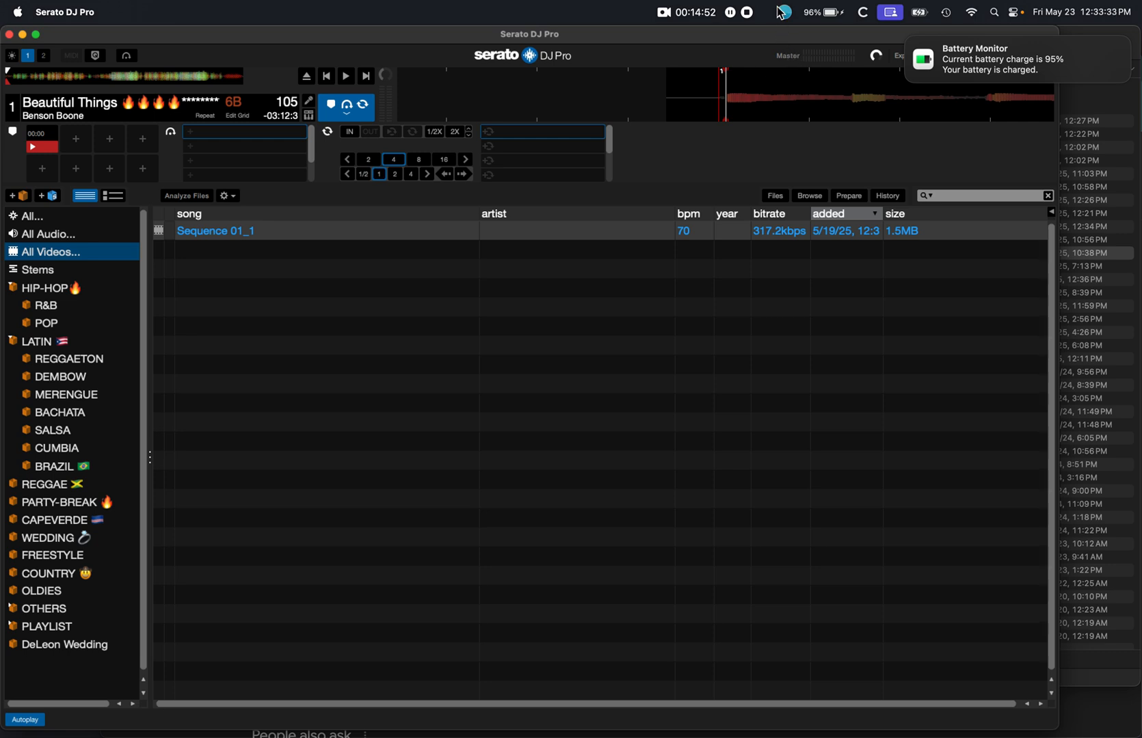
pyautogui.moveTo(755, 18)
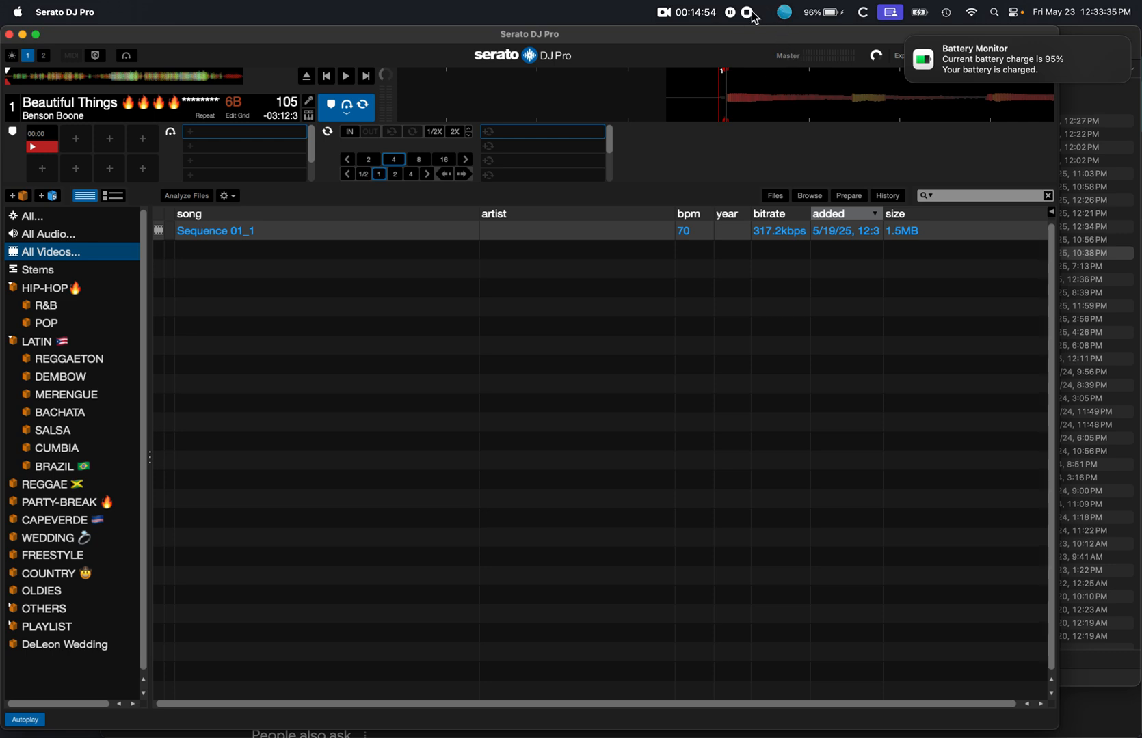